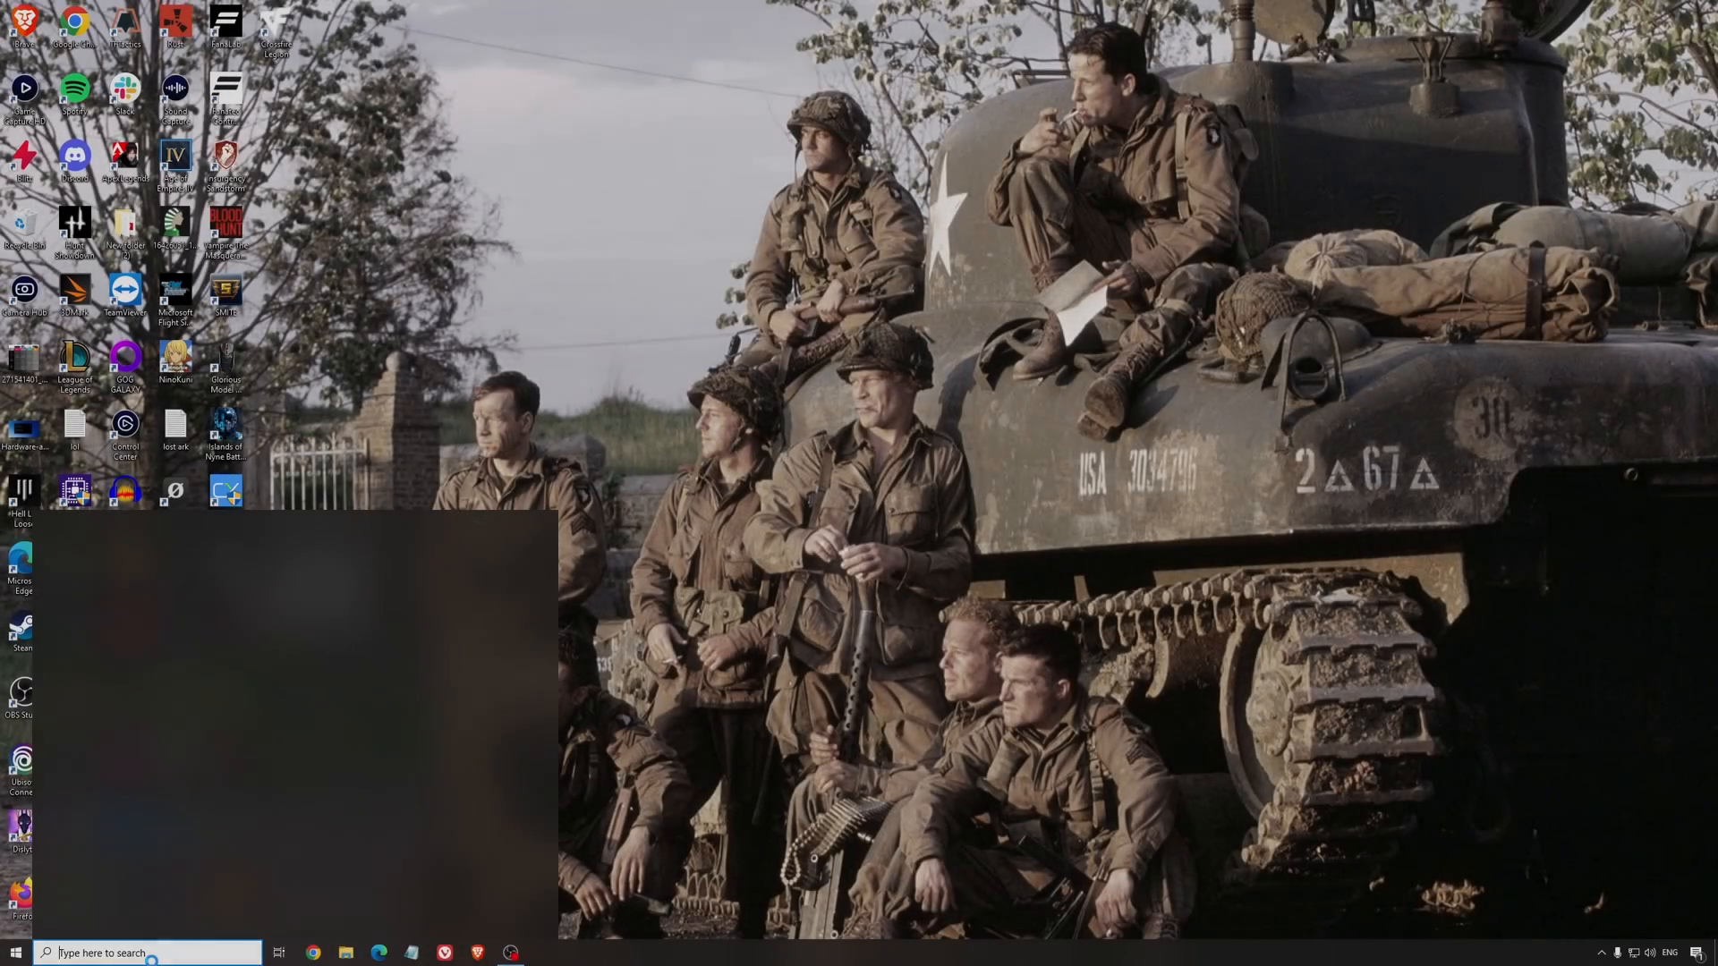
# Bring up the Game Mode page in Windows Settings, confirming Game Mode is On
pyautogui.click(544, 952)
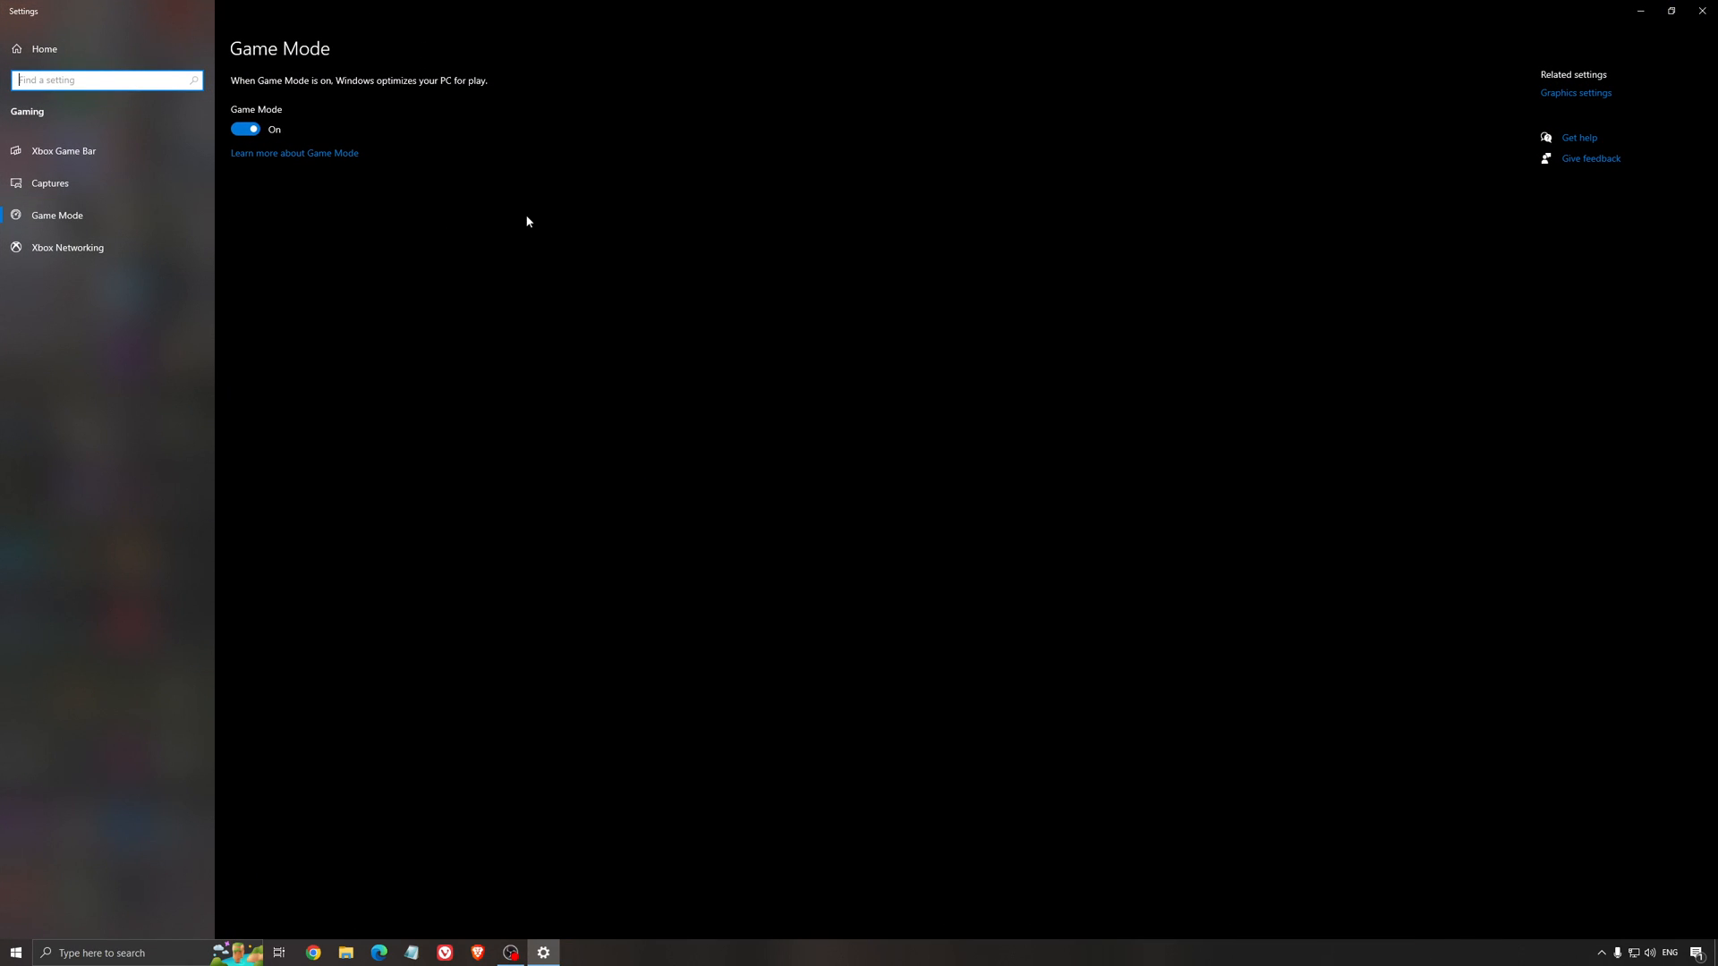
pyautogui.moveTo(667, 306)
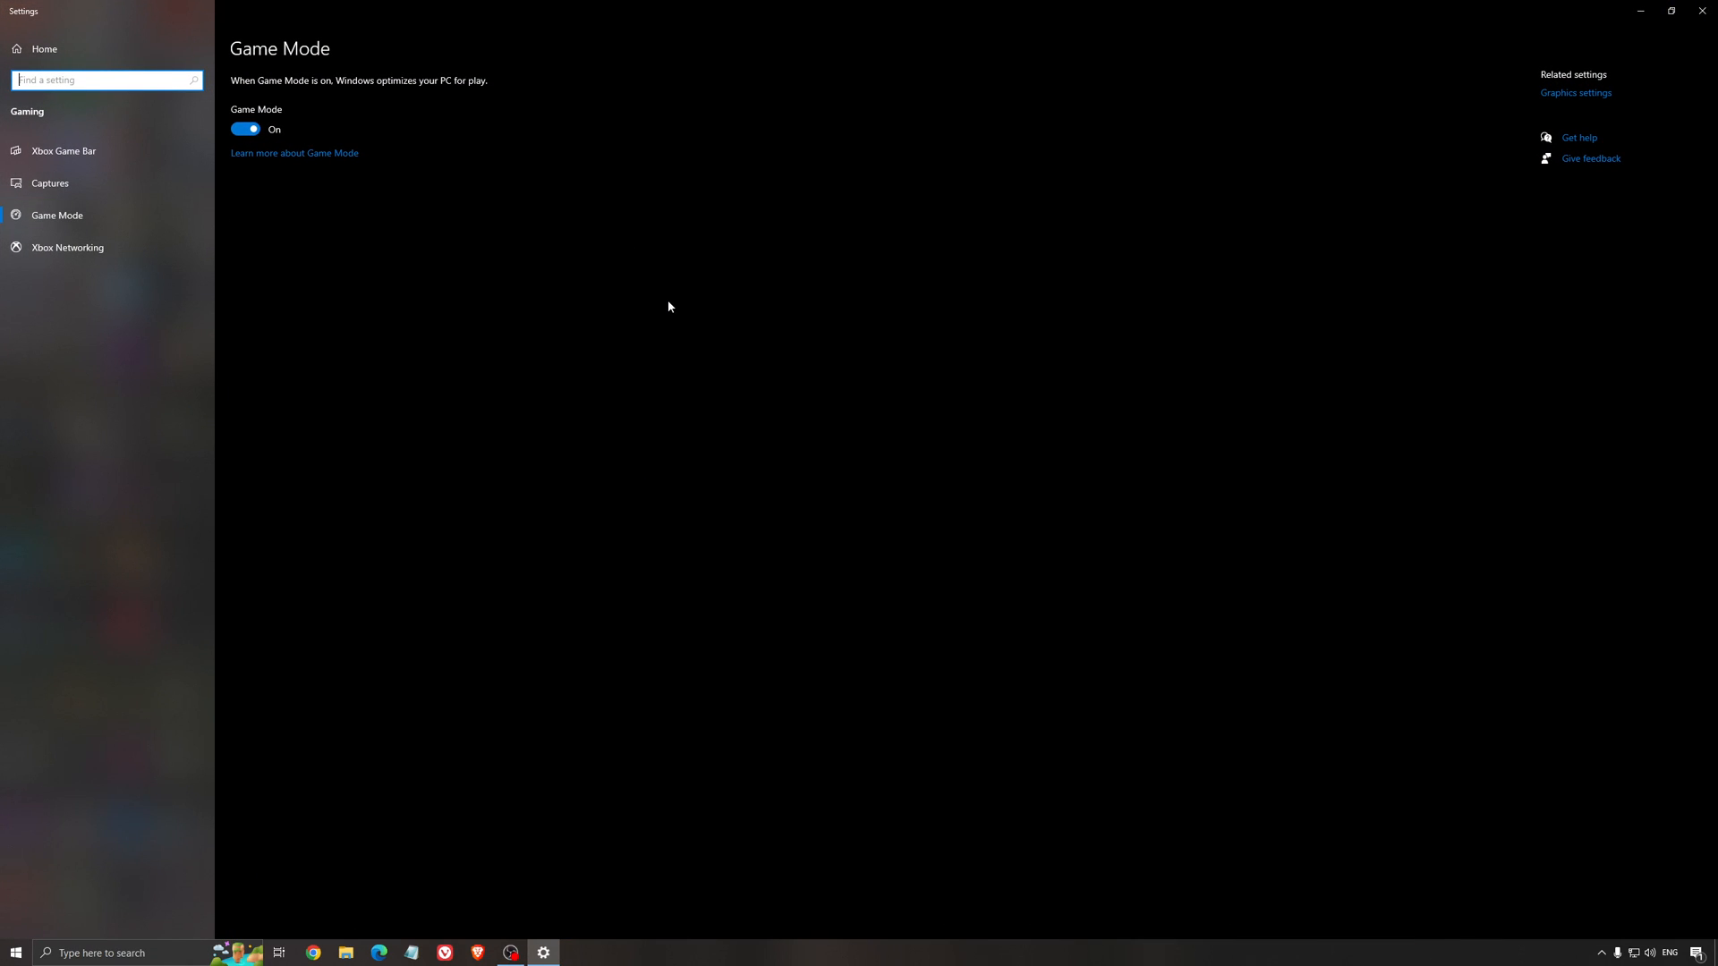
pyautogui.moveTo(560, 257)
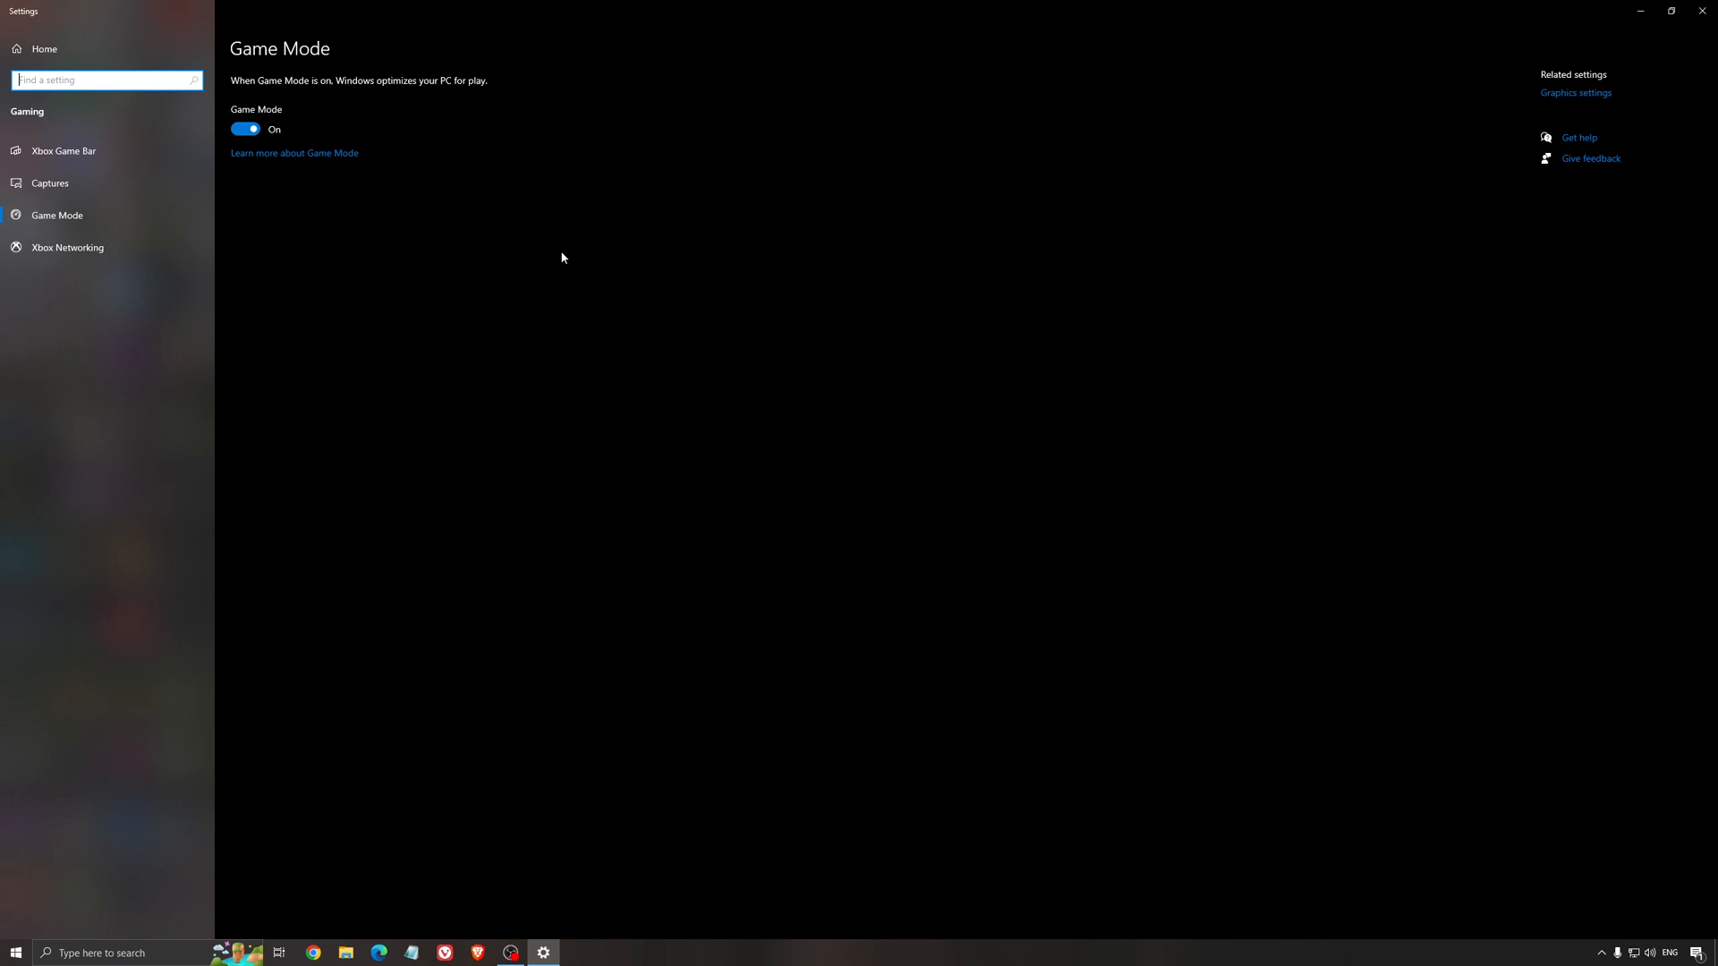
pyautogui.moveTo(535, 281)
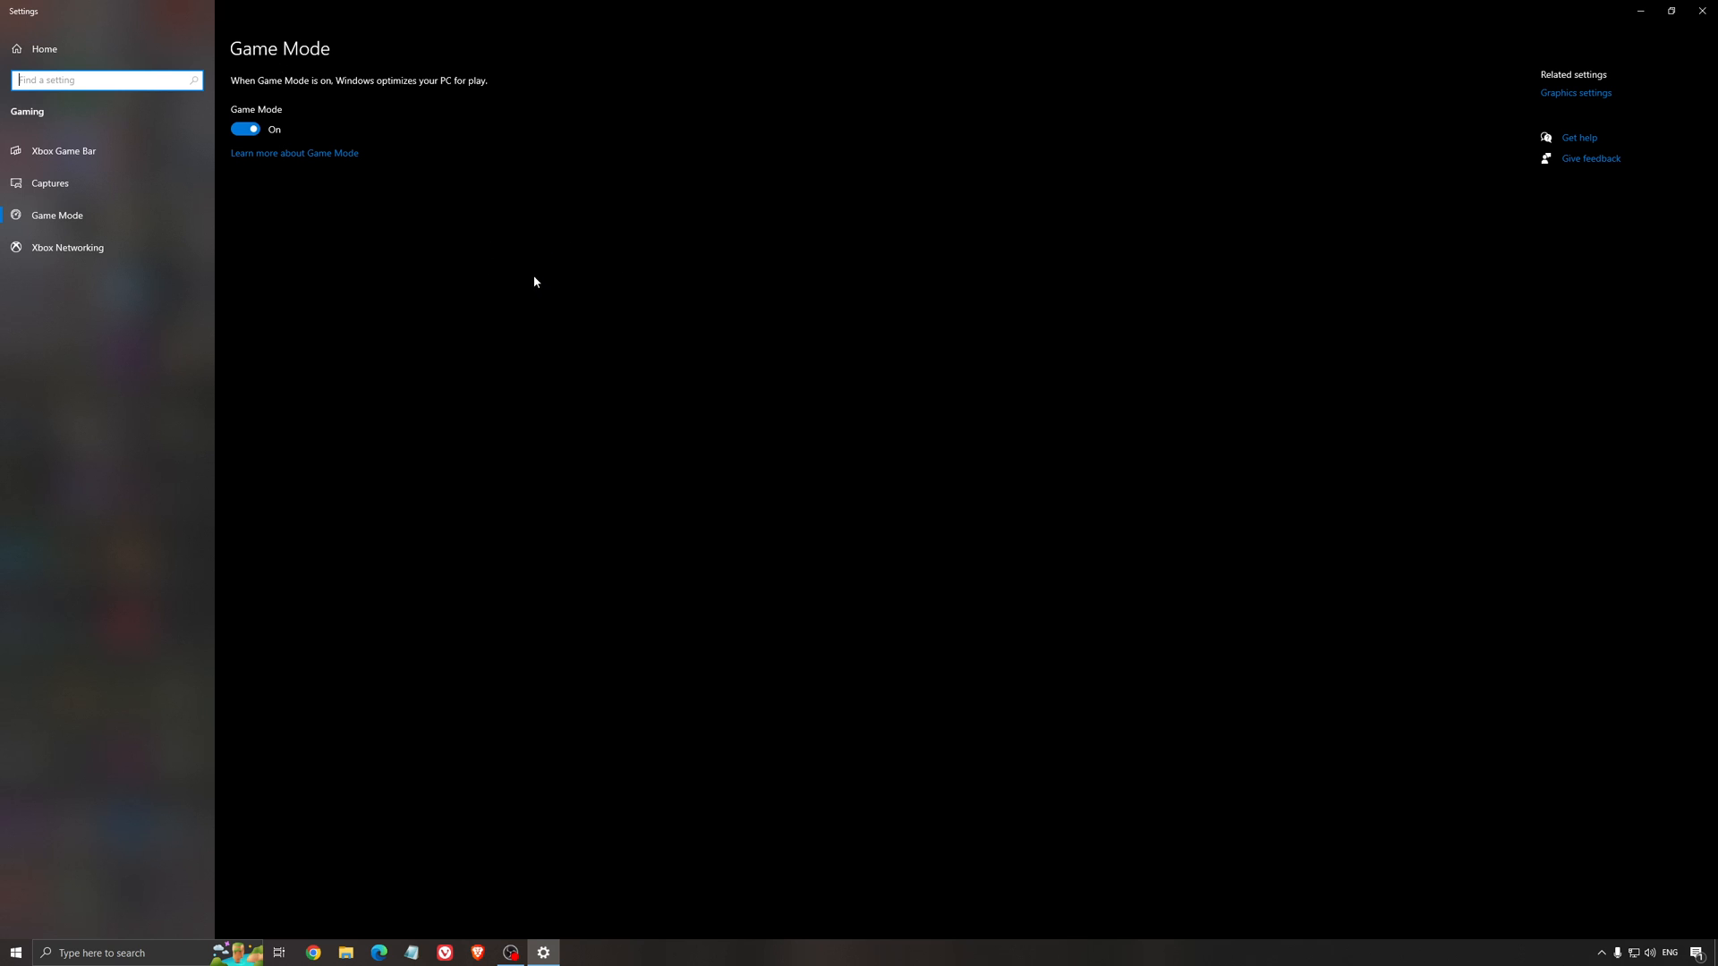
pyautogui.moveTo(495, 286)
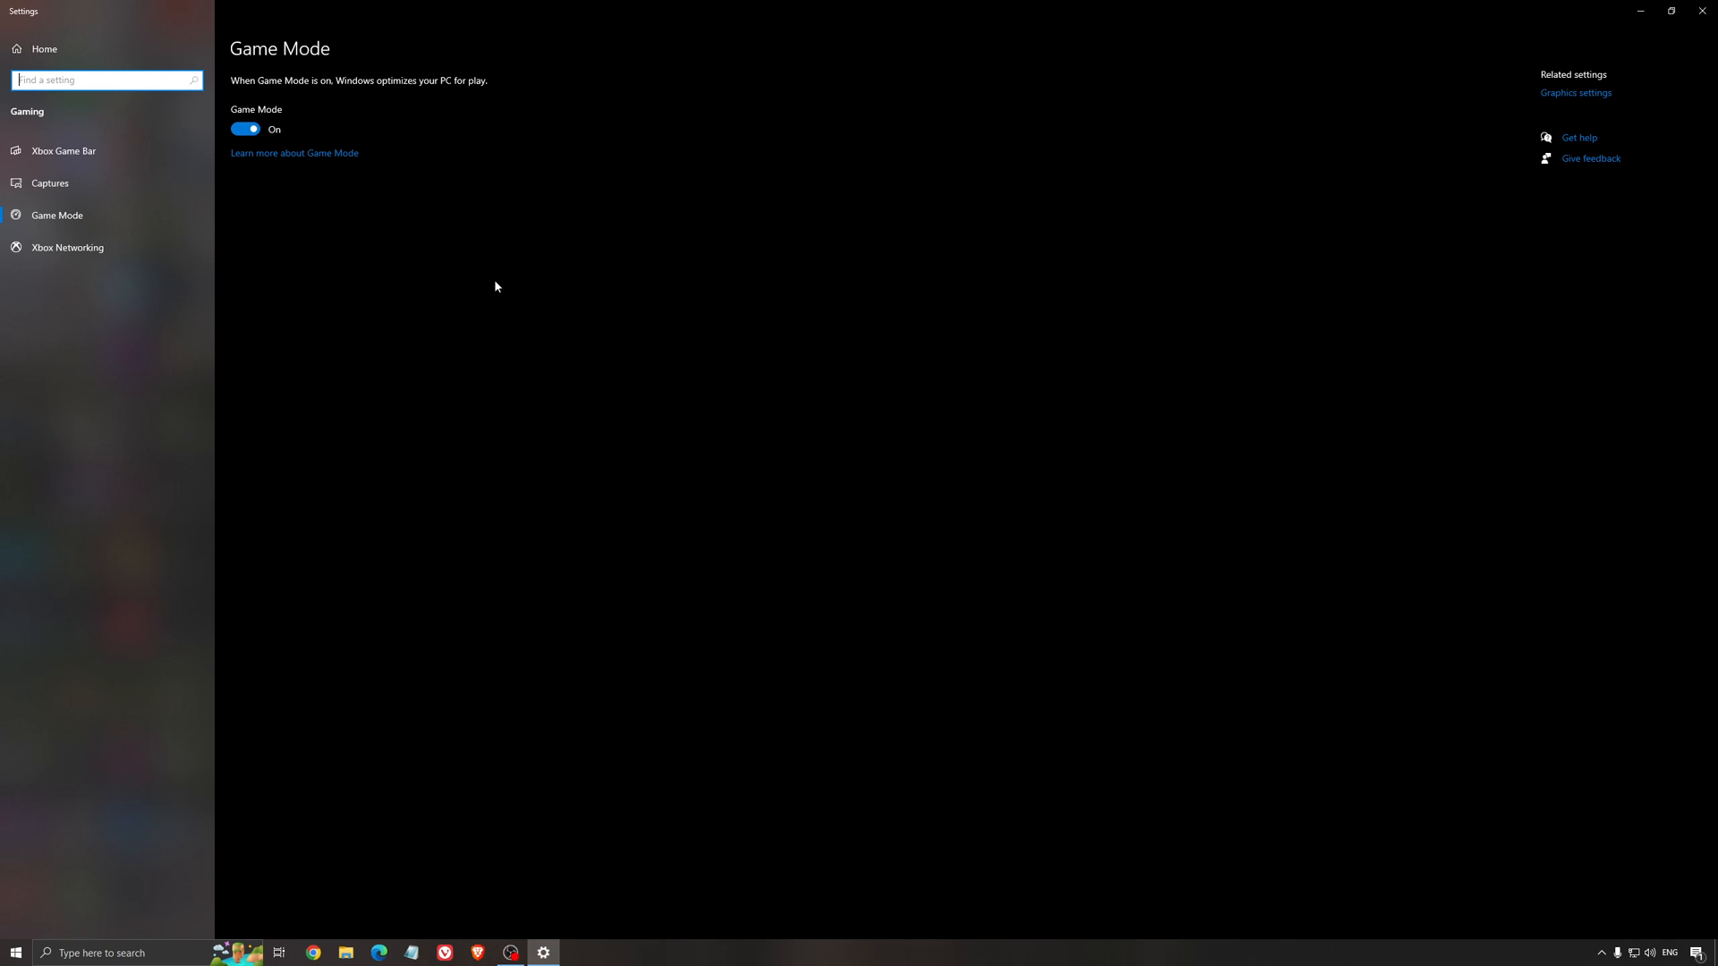
# Review Xbox Game Bar (Off), then show the Captures page with background recording off
pyautogui.click(63, 150)
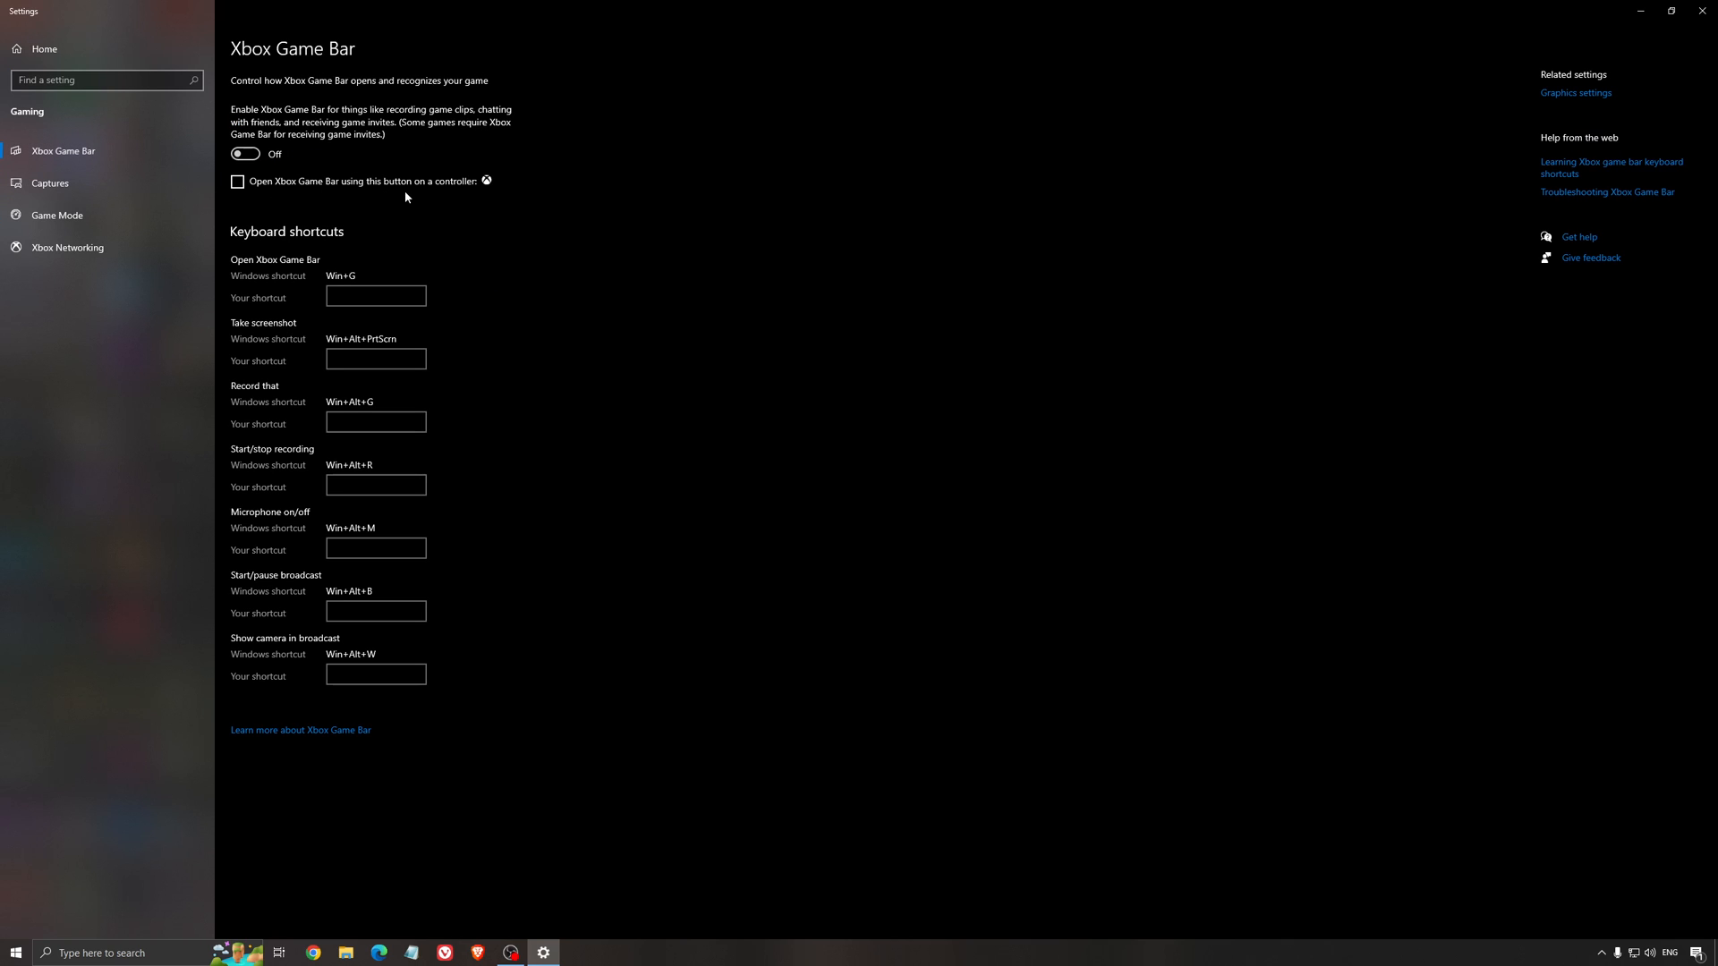
pyautogui.moveTo(581, 184)
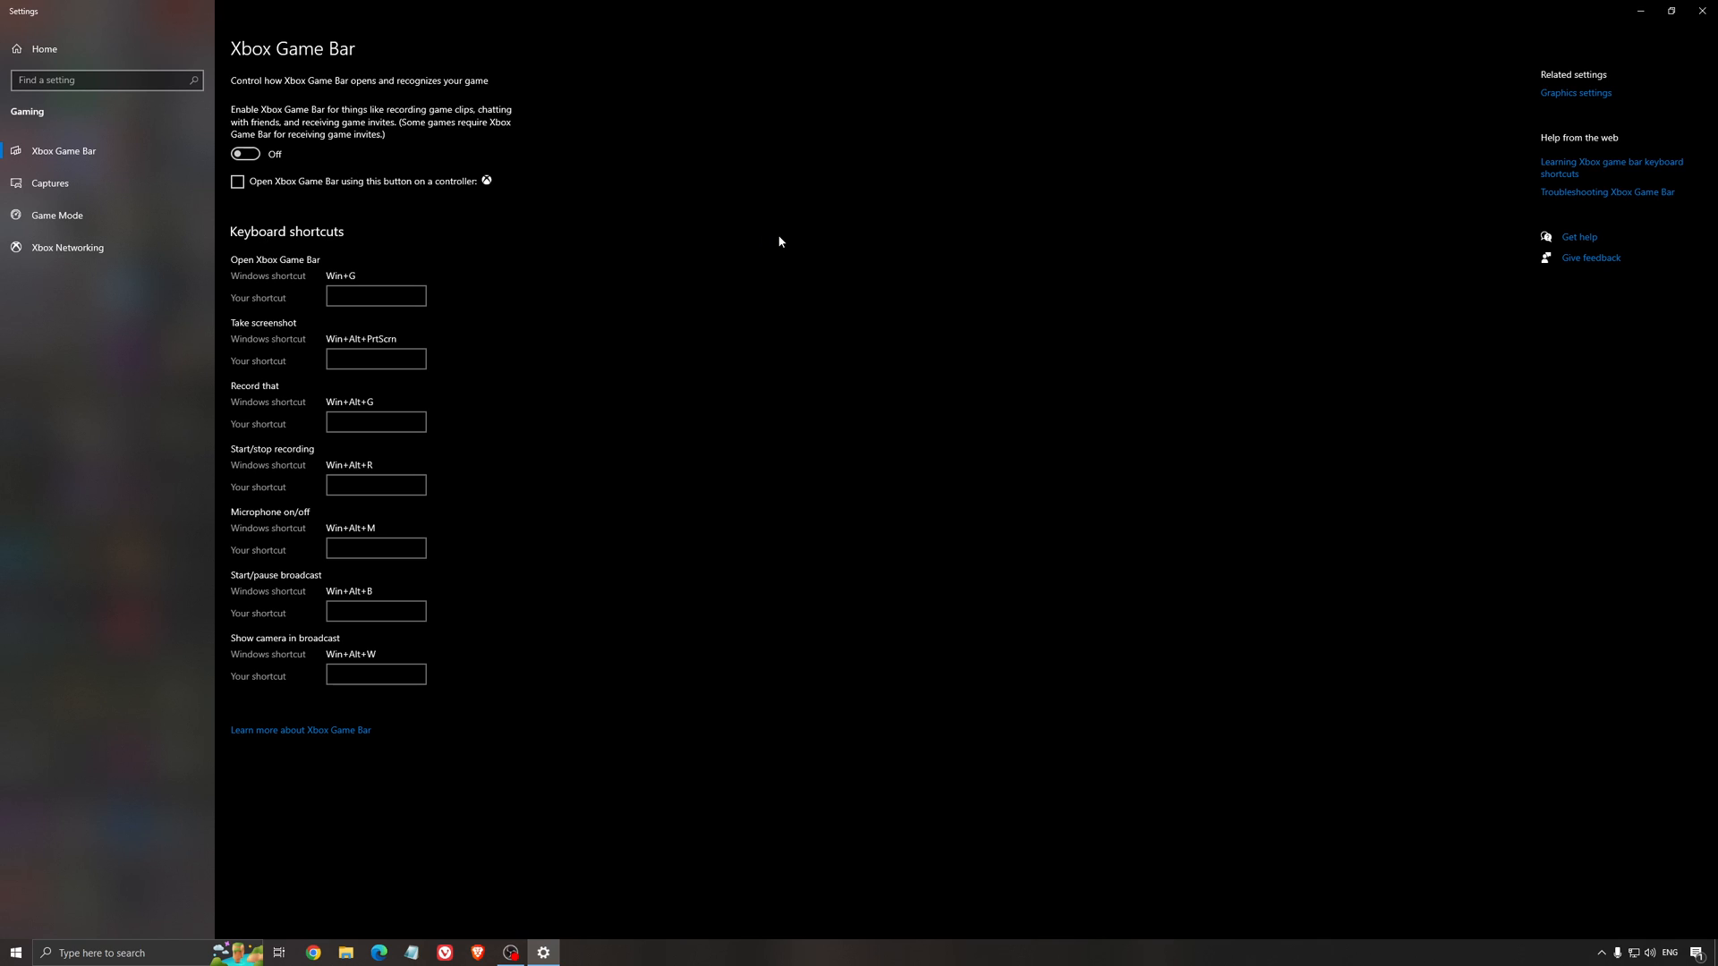
pyautogui.moveTo(660, 257)
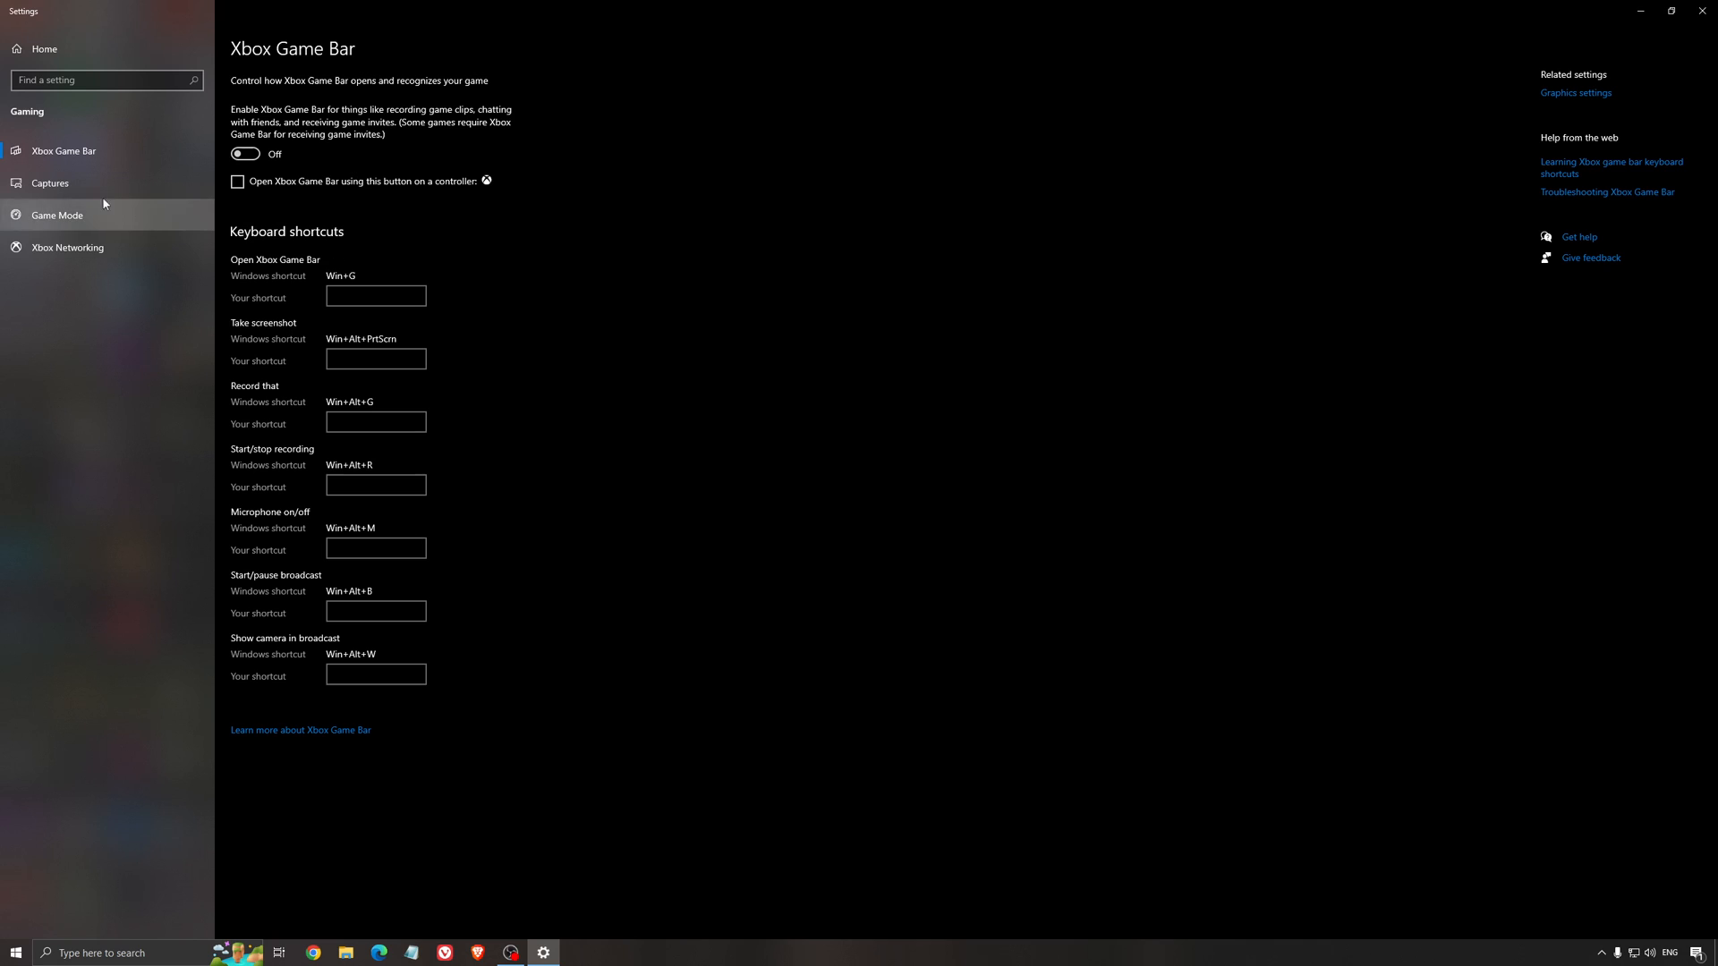
pyautogui.click(50, 183)
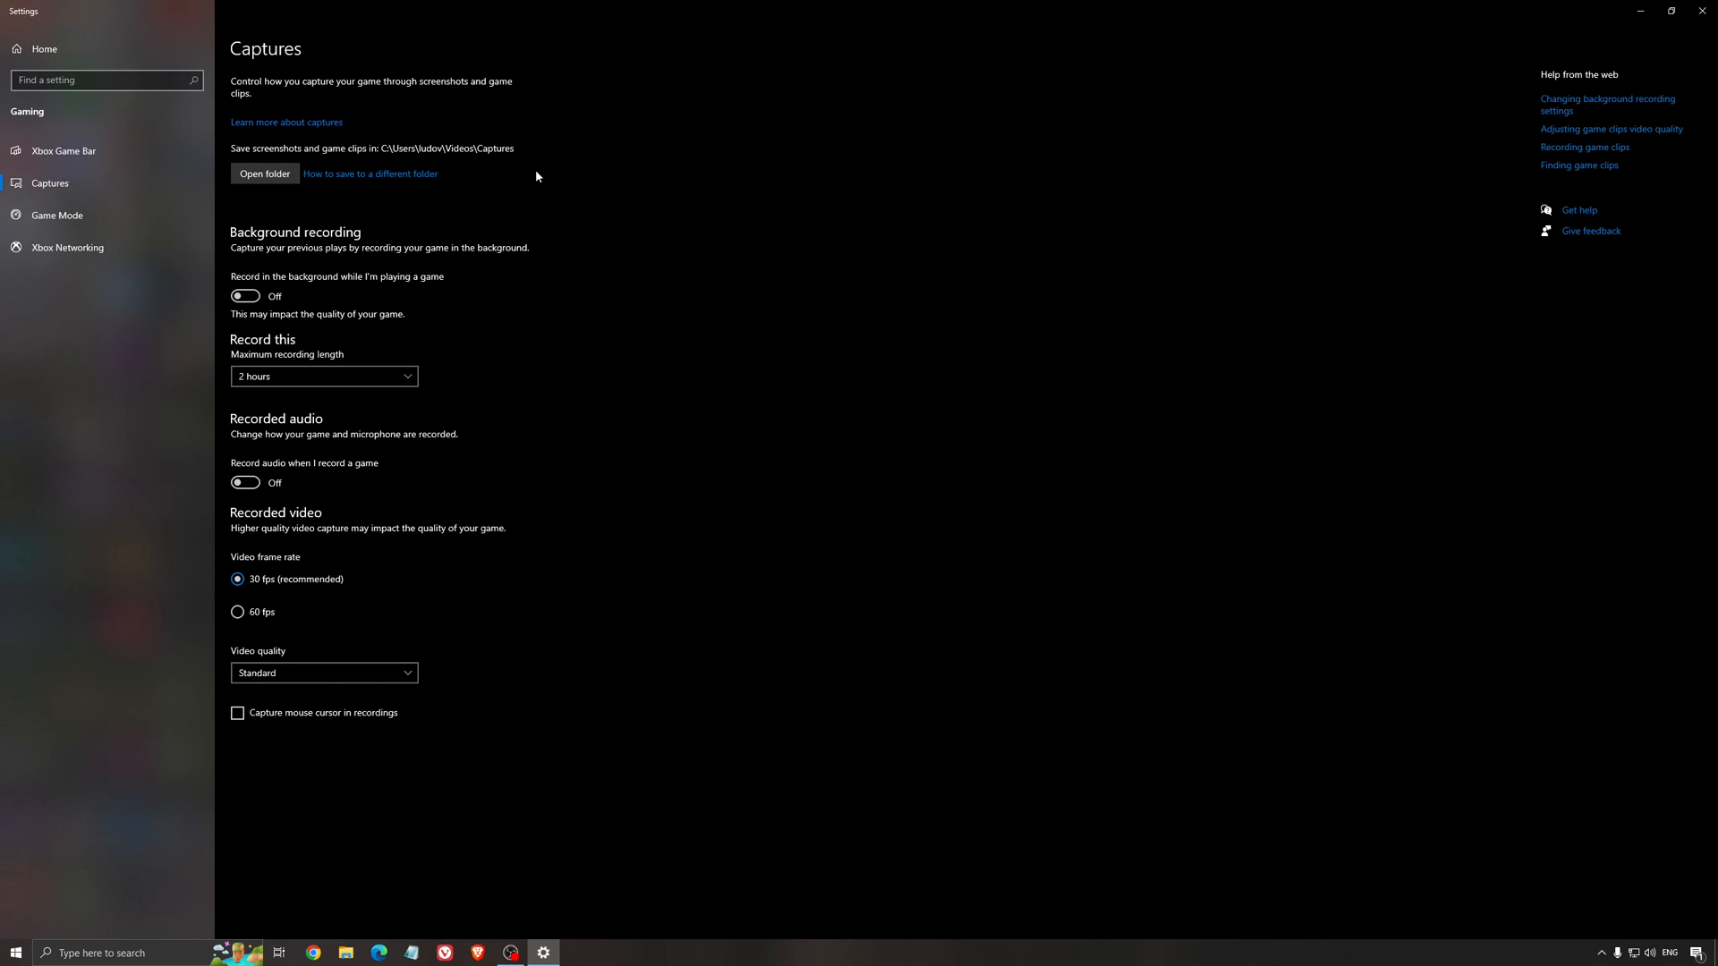
pyautogui.moveTo(397, 294)
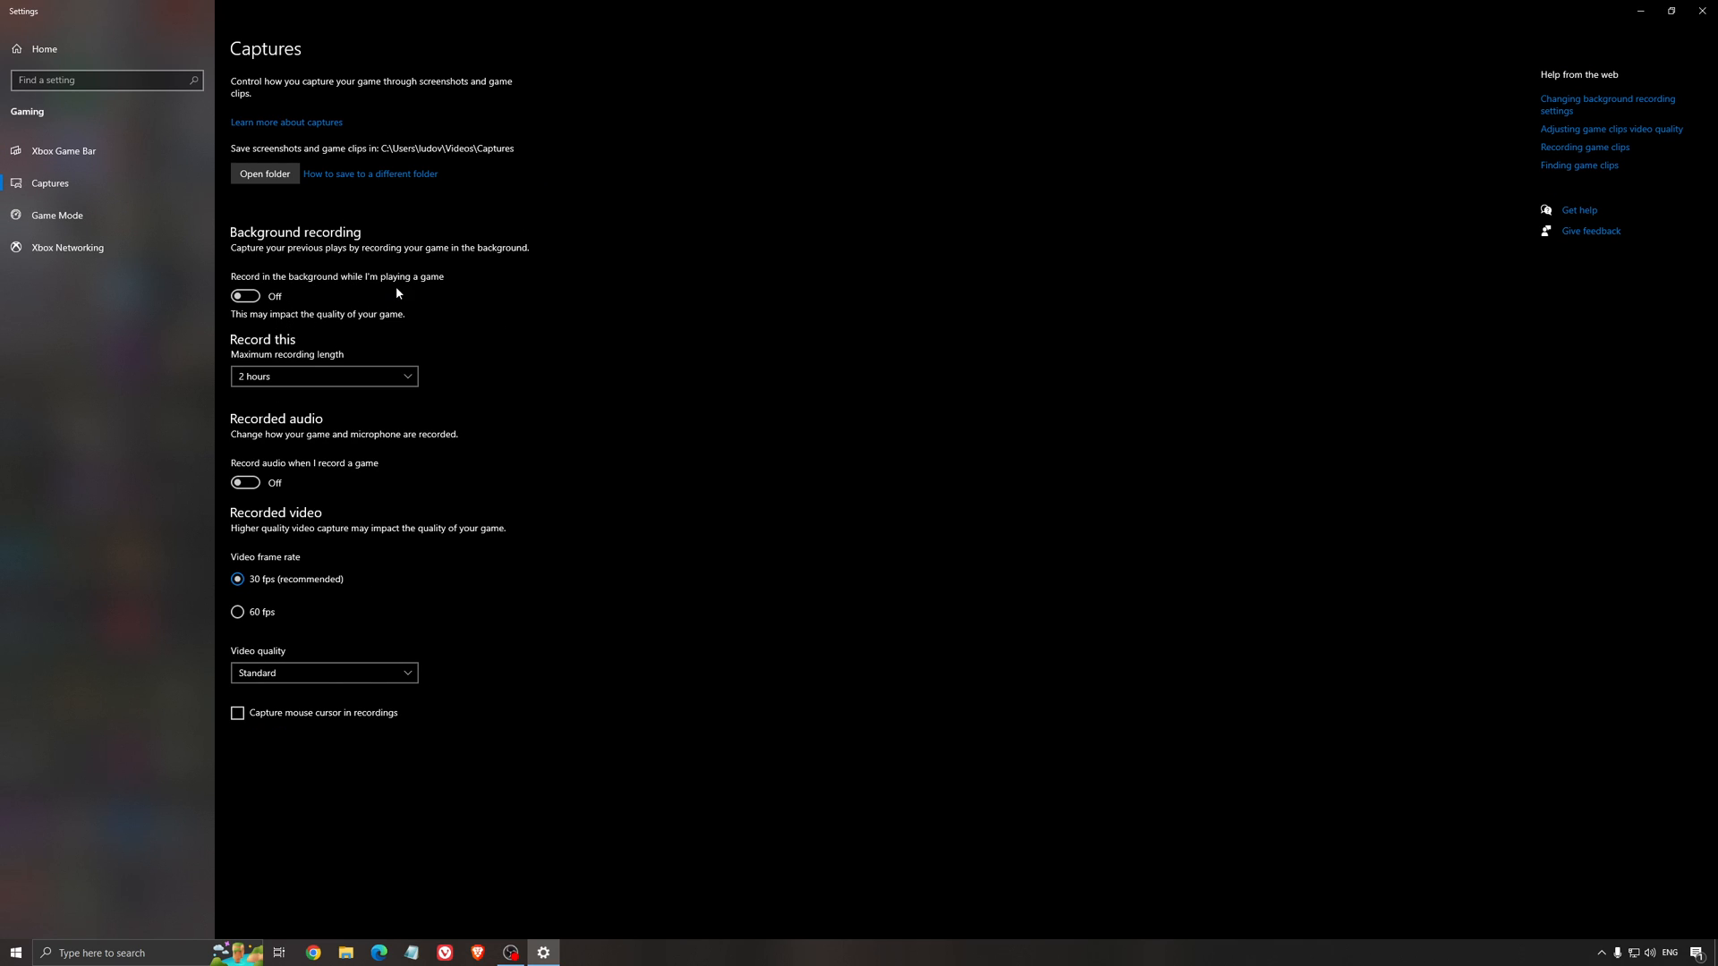
pyautogui.moveTo(318, 419)
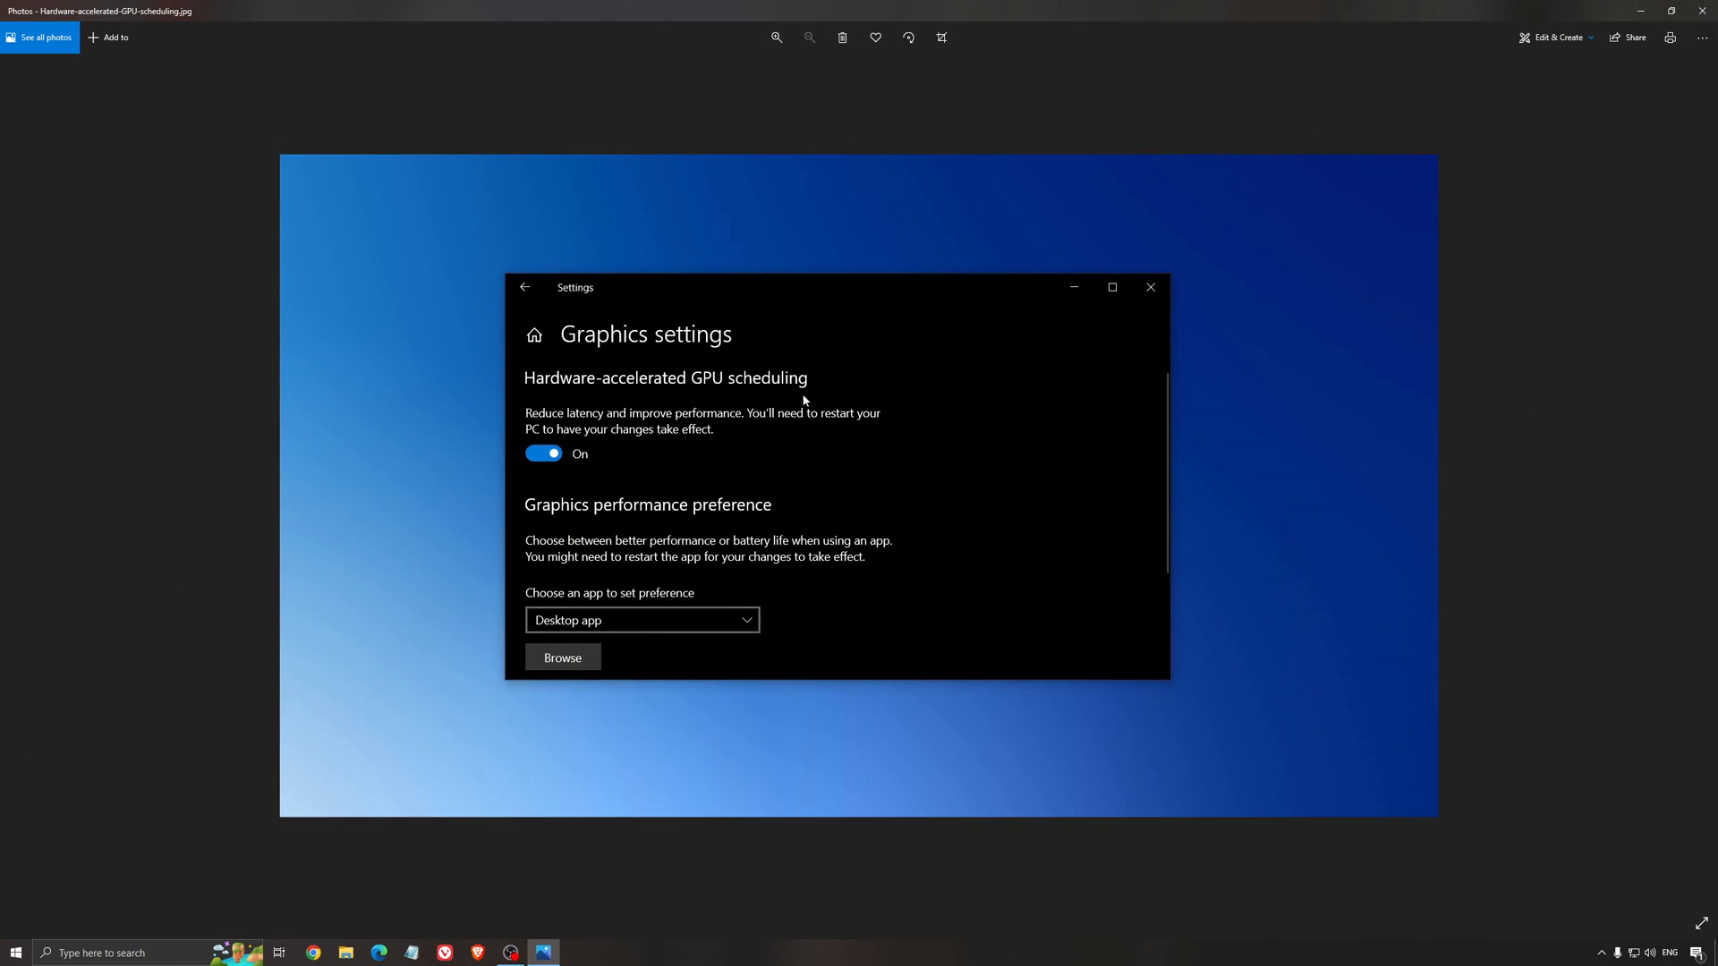
pyautogui.moveTo(691, 344)
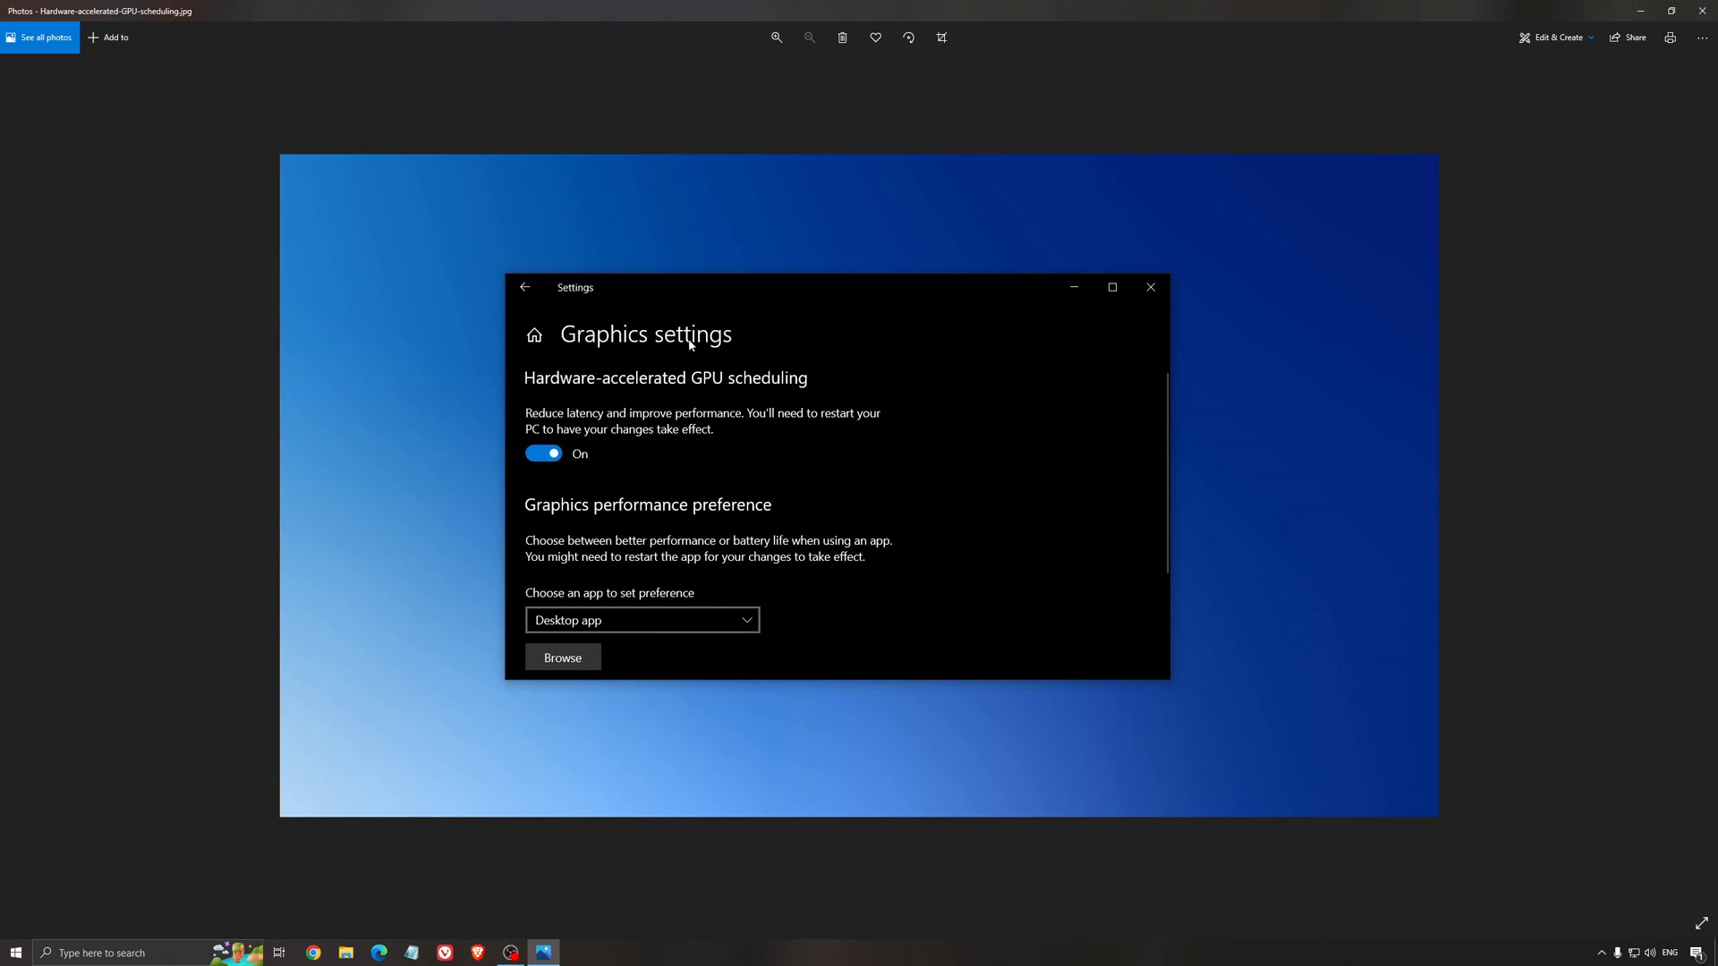
pyautogui.moveTo(925, 501)
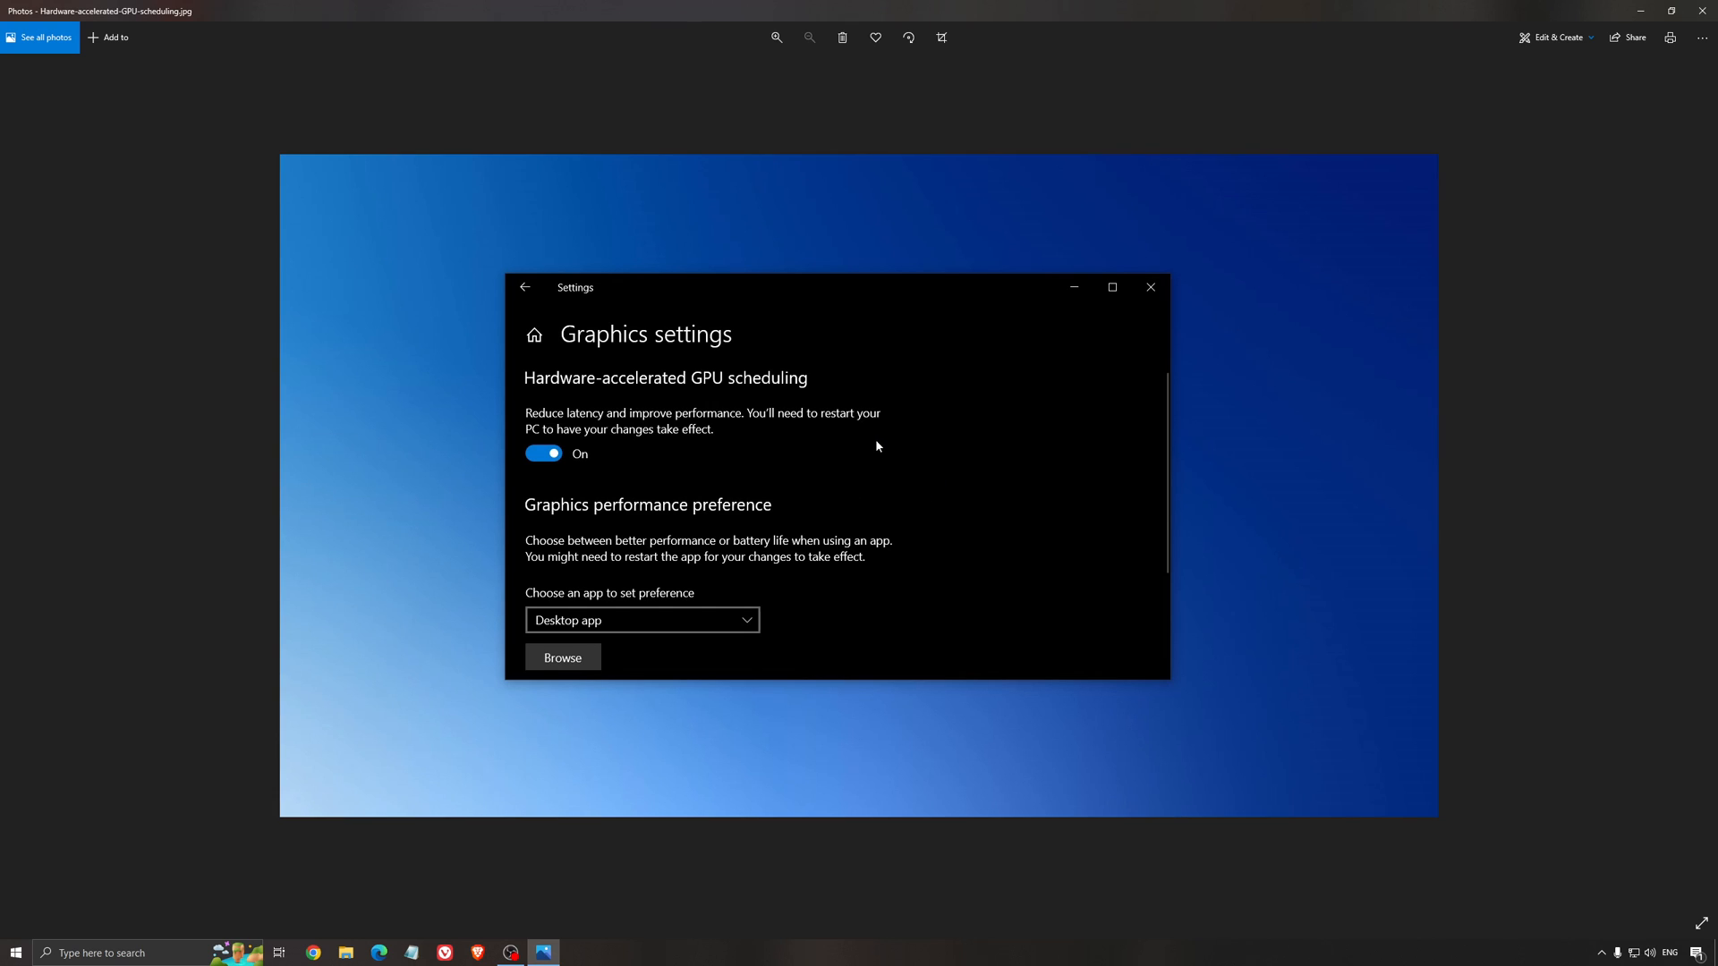
pyautogui.moveTo(934, 530)
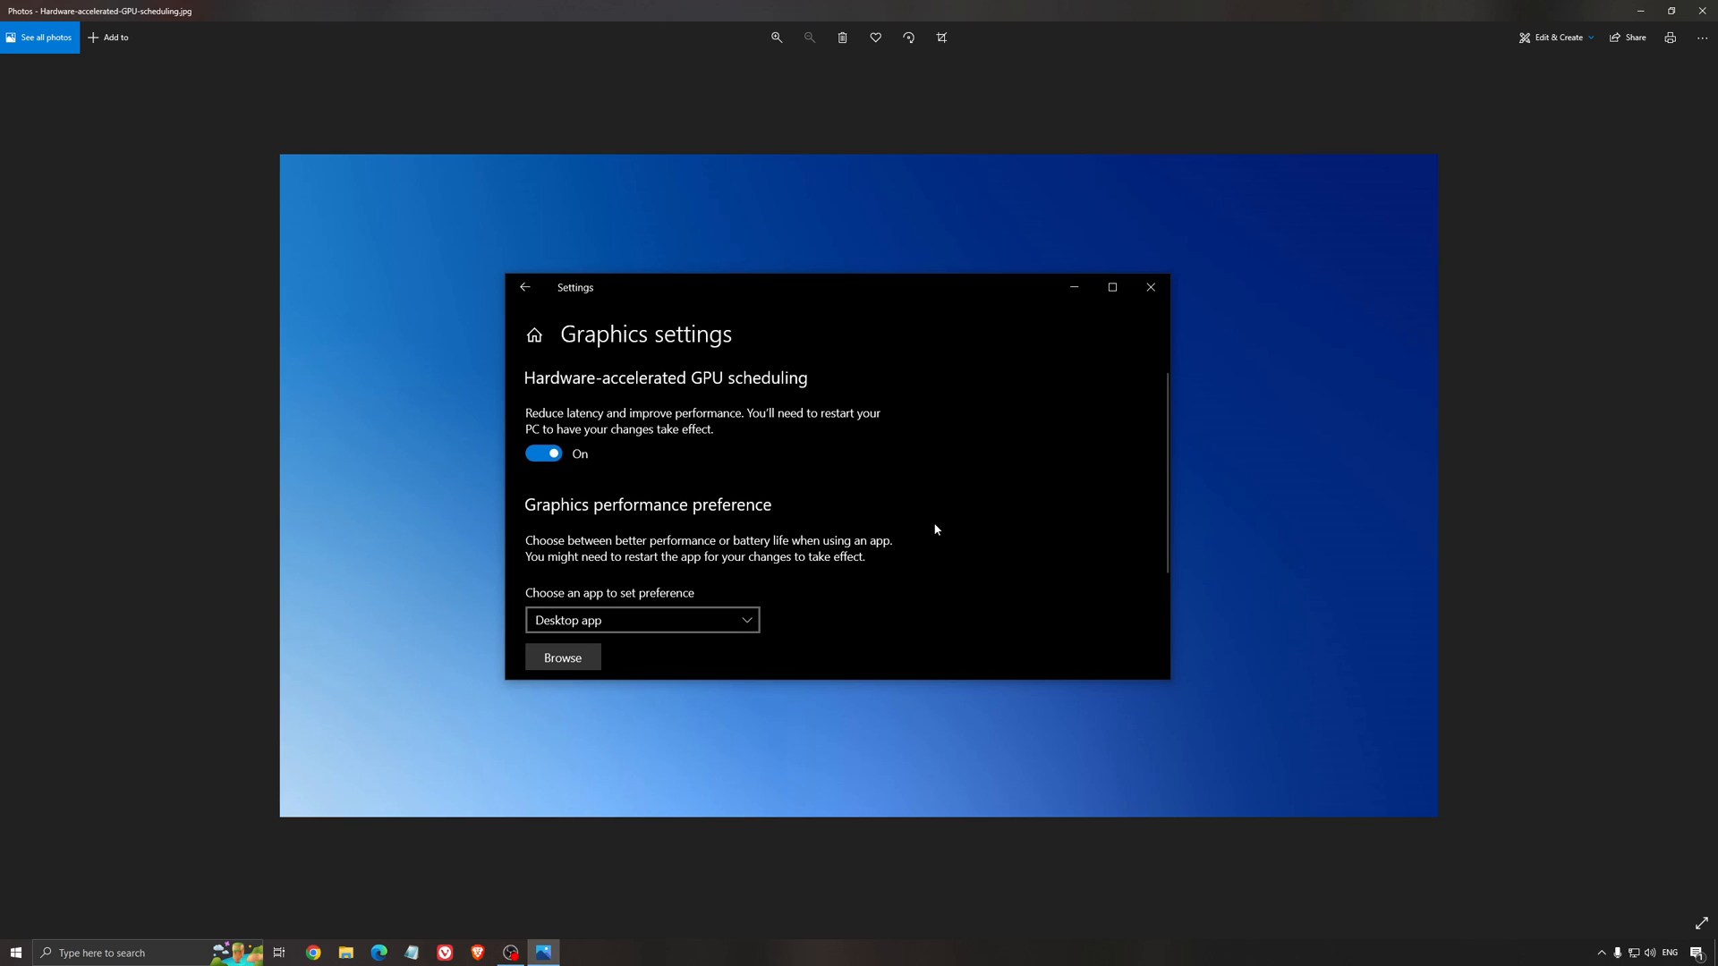
pyautogui.moveTo(930, 531)
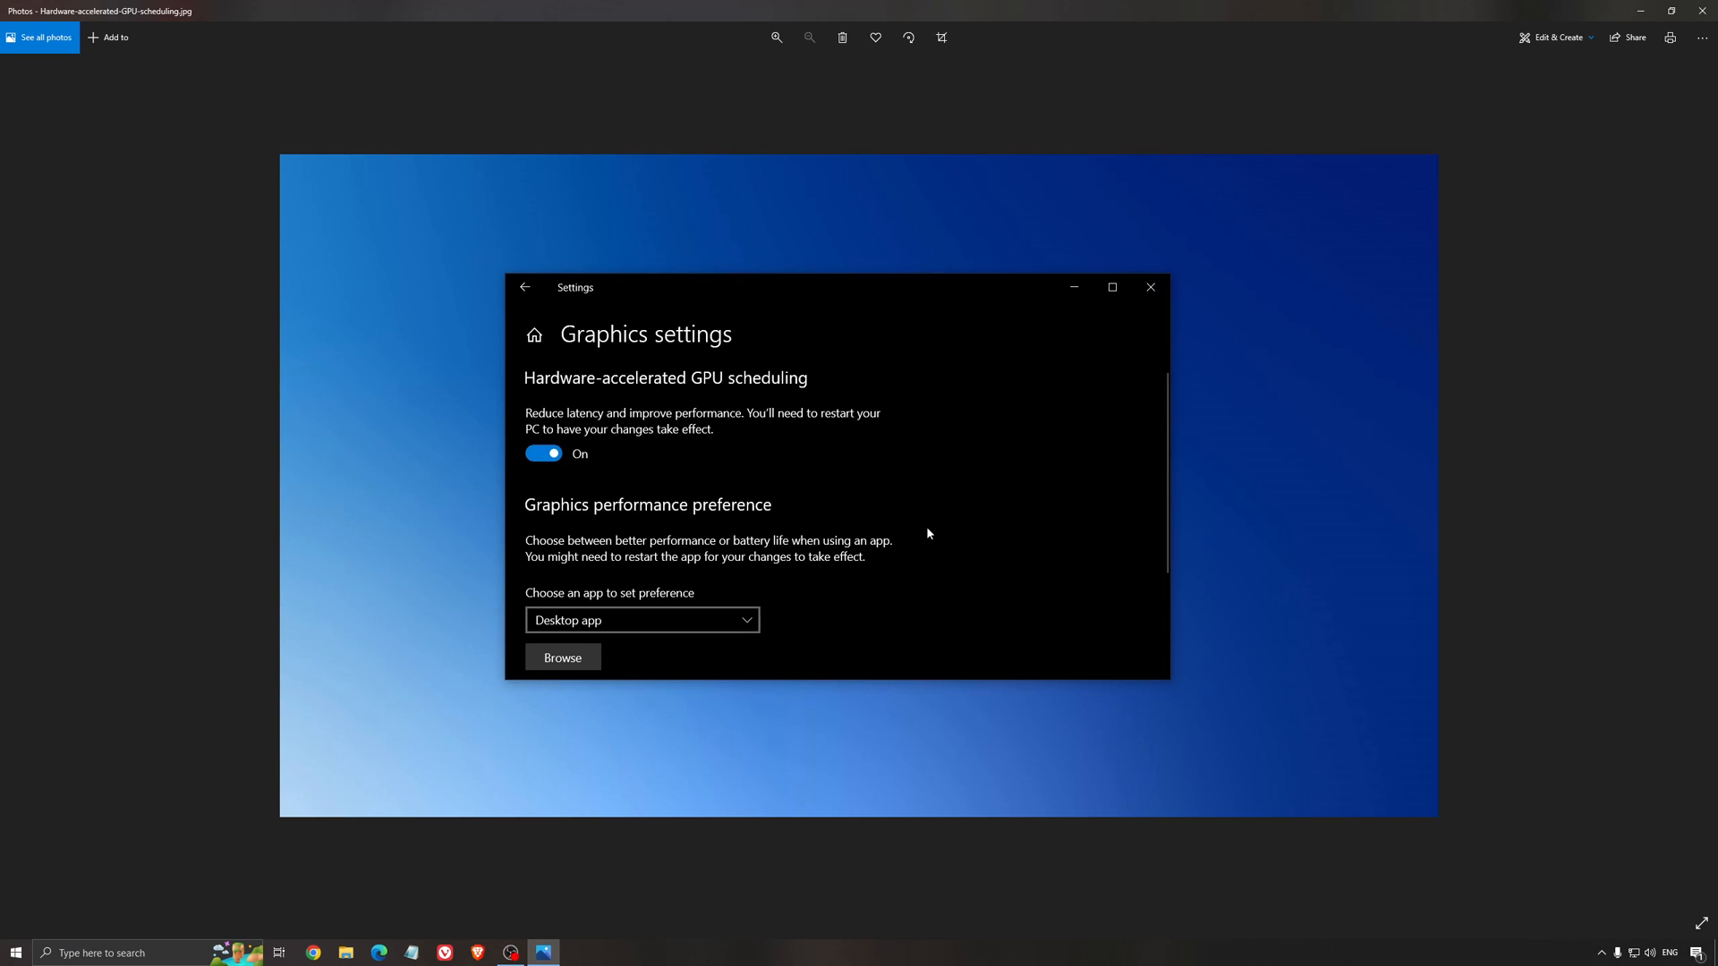
pyautogui.moveTo(924, 538)
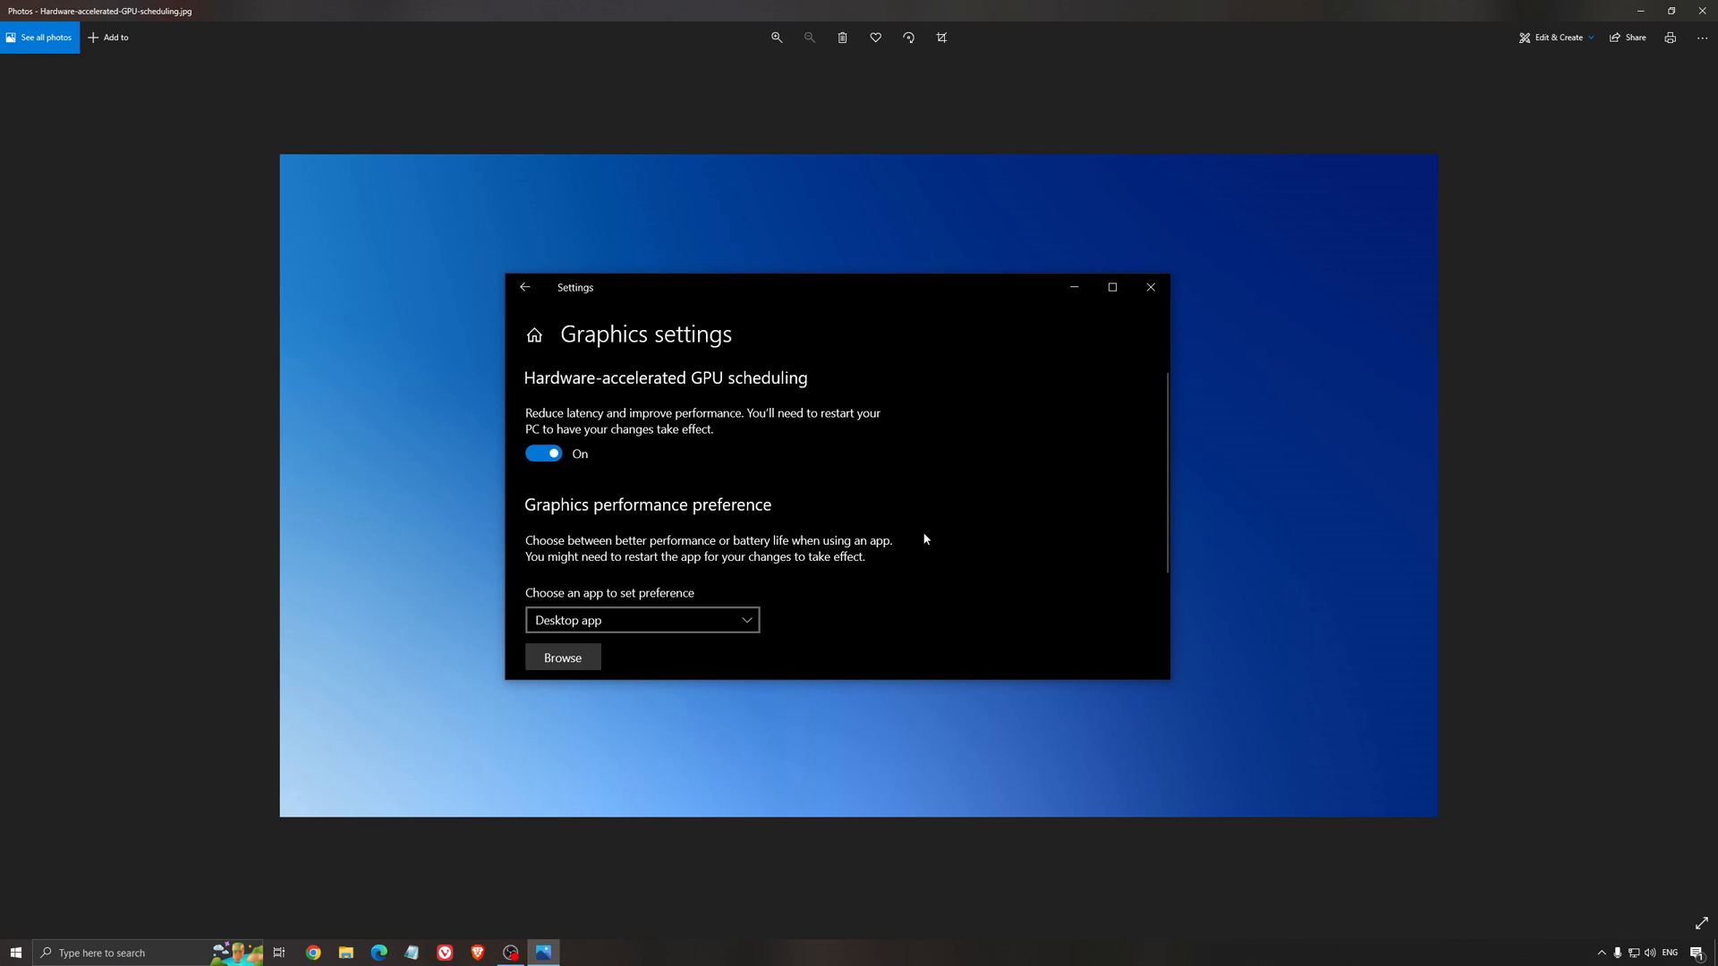
pyautogui.moveTo(754, 392)
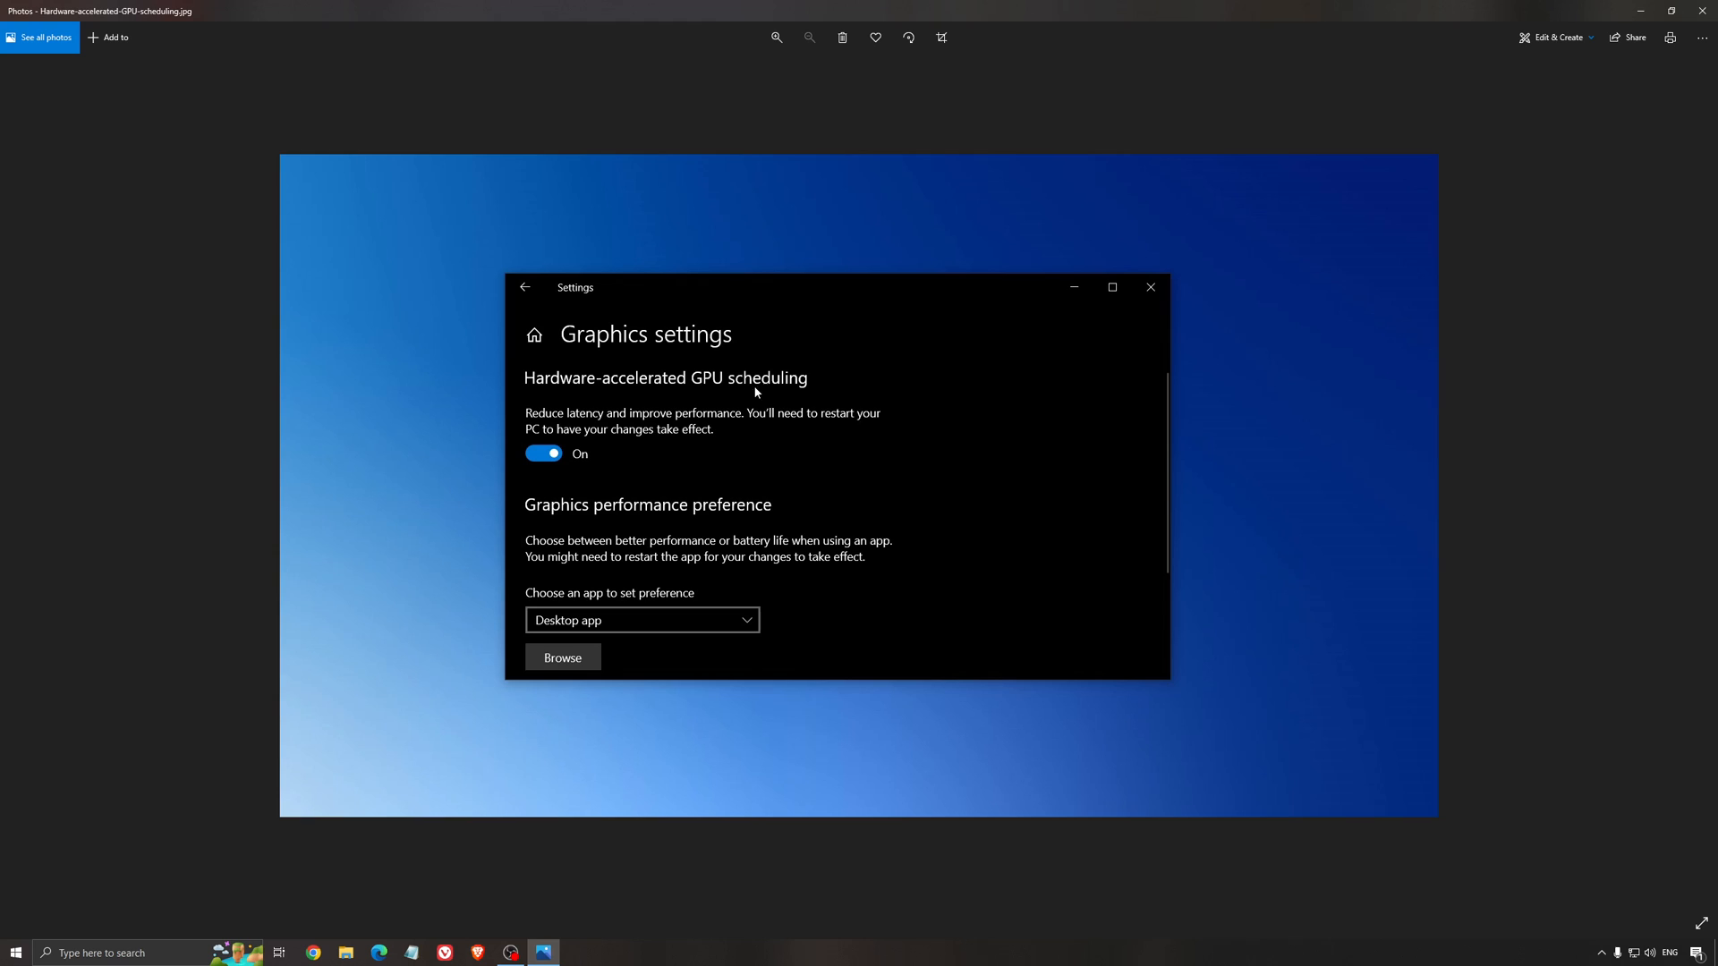
pyautogui.moveTo(653, 358)
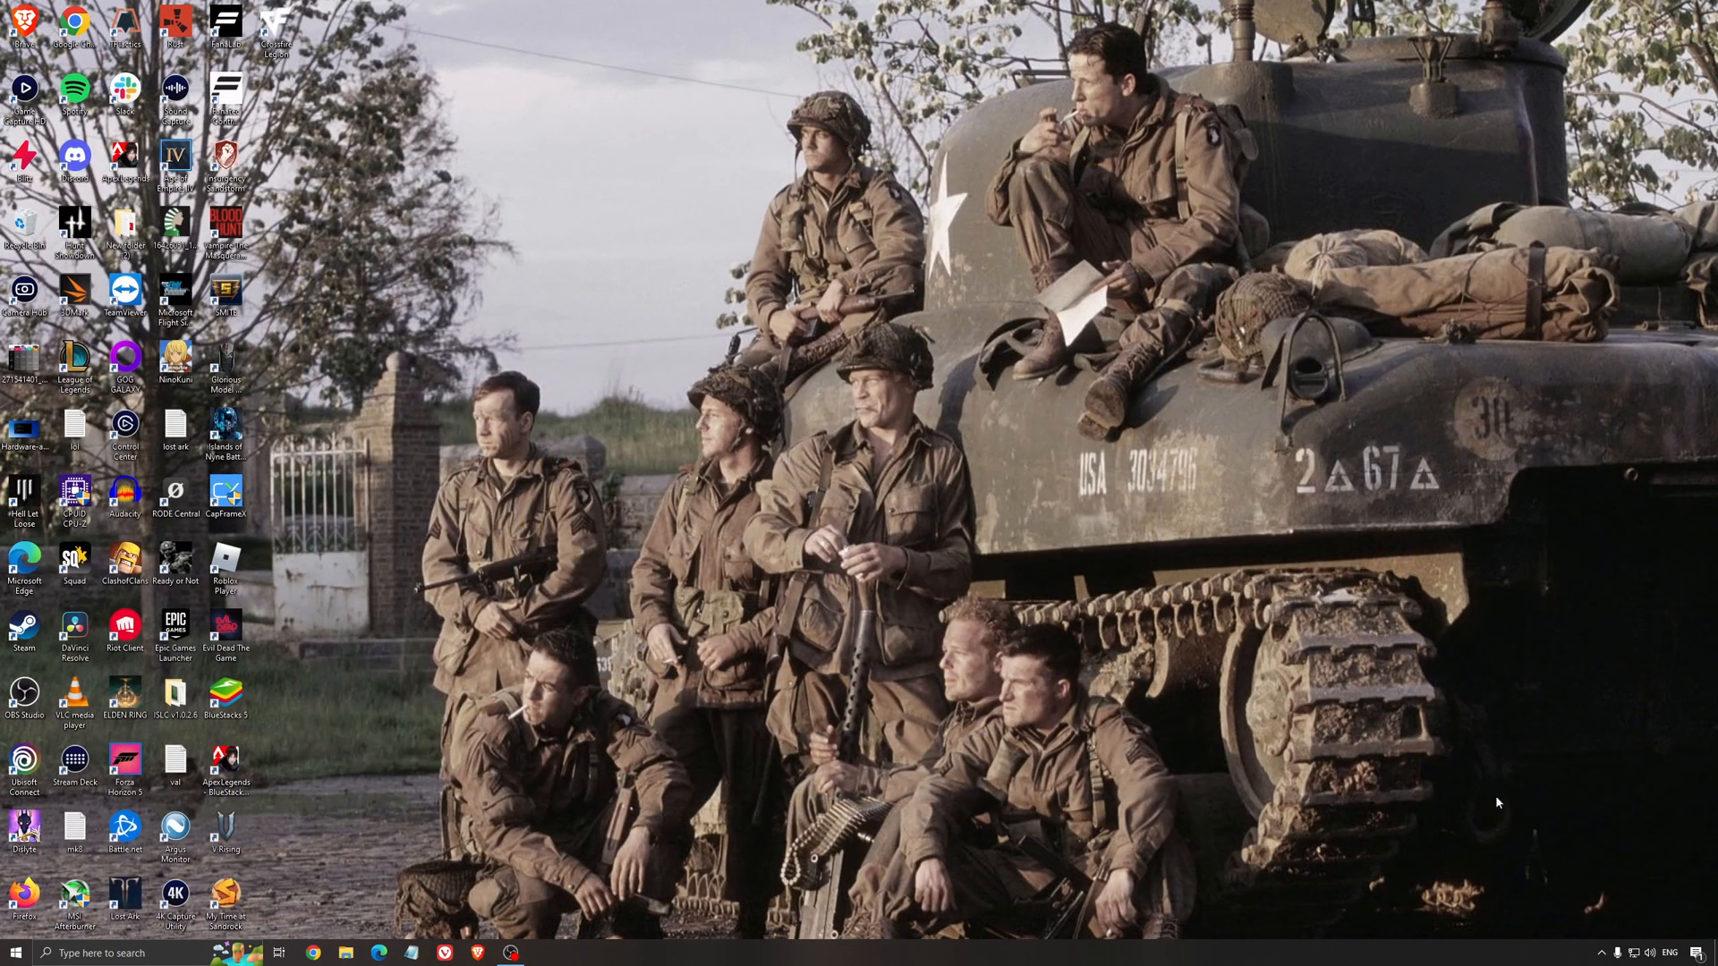
# Launch AMD Adrenalin and show the Home dashboard with driver 22.5.2 up to date
pyautogui.click(542, 952)
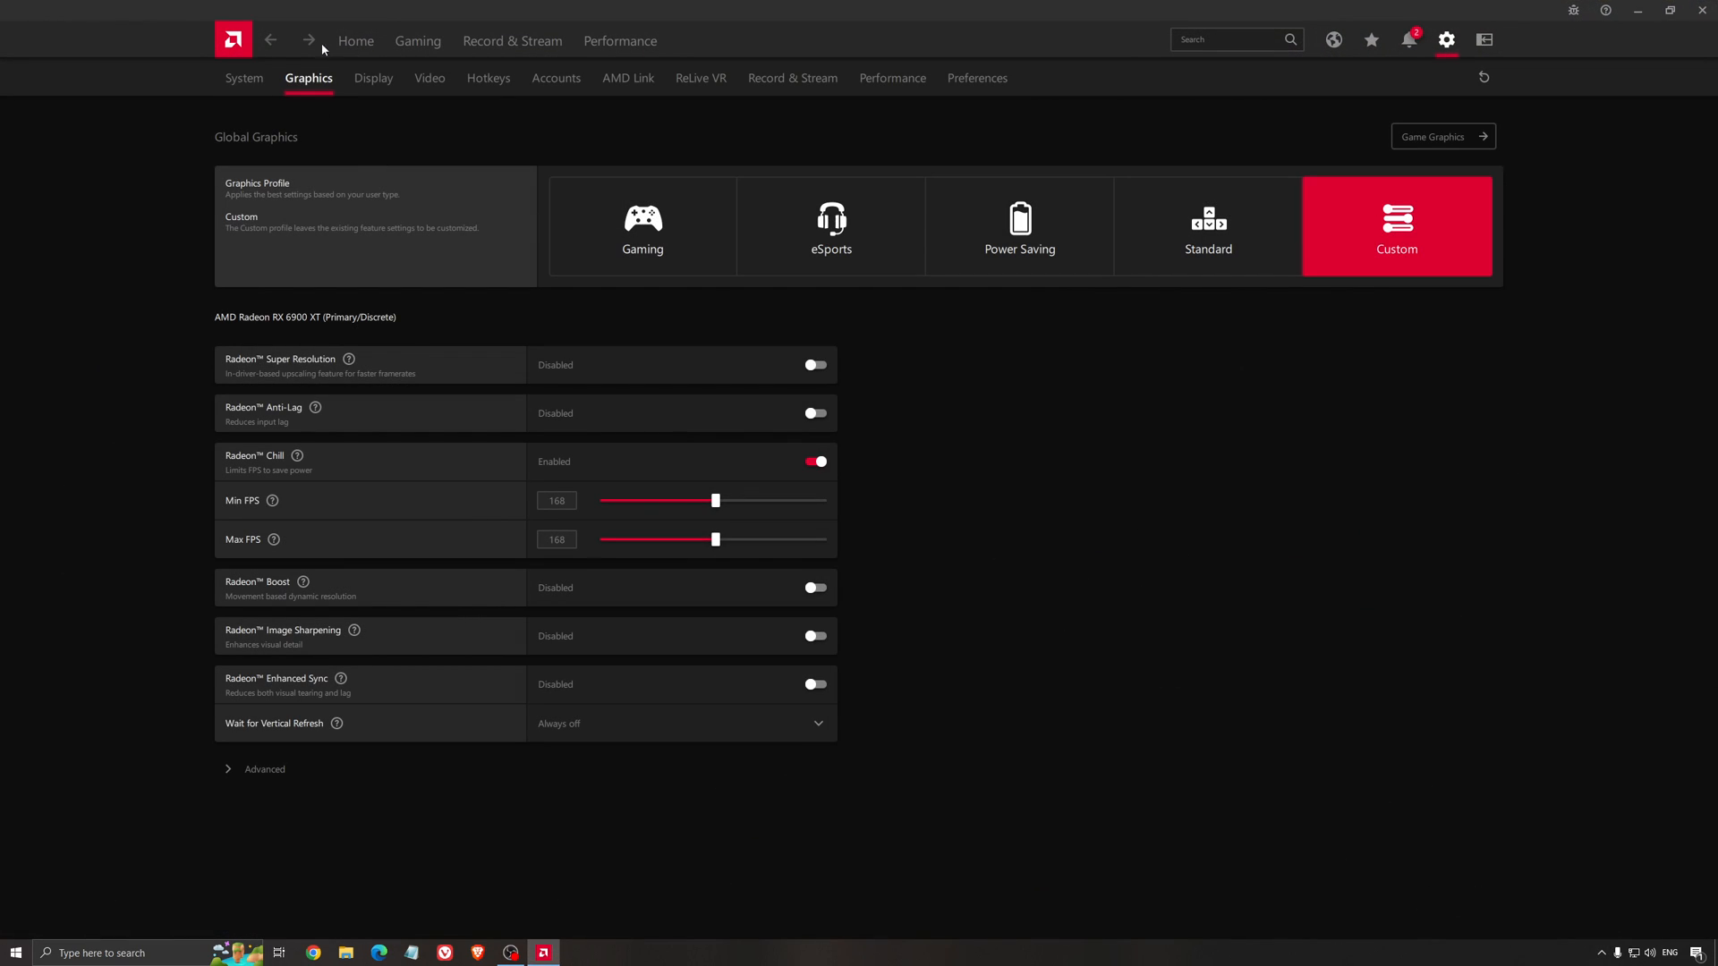
pyautogui.click(355, 42)
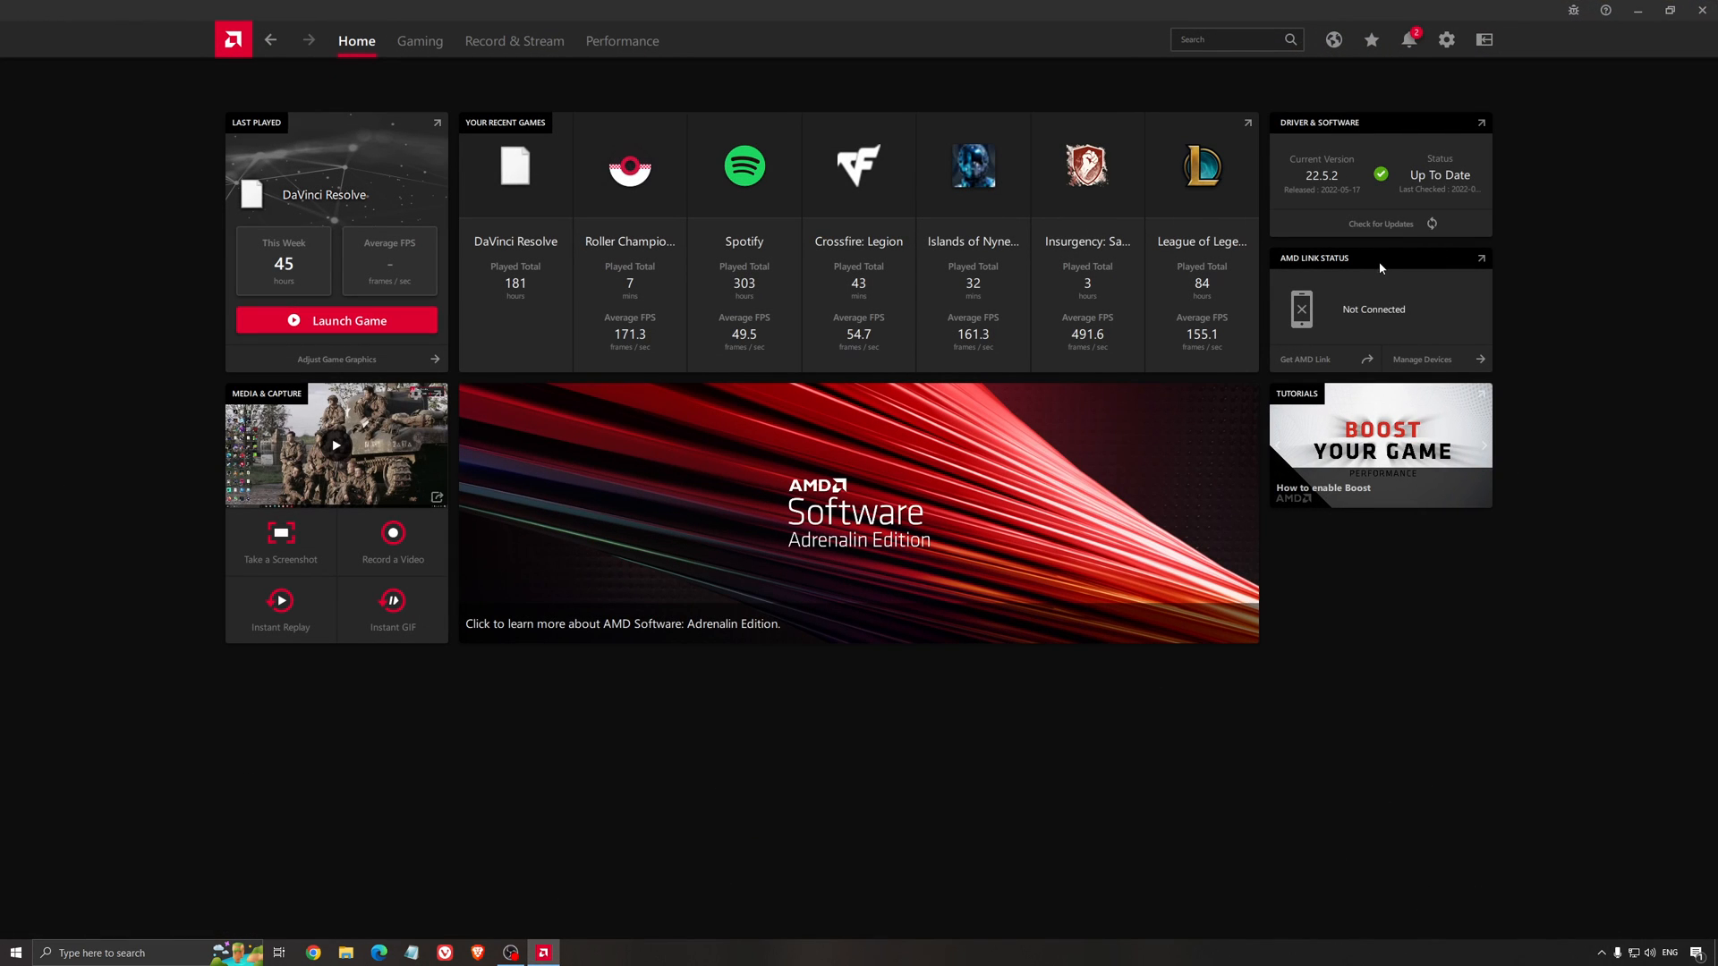
pyautogui.moveTo(1201, 242)
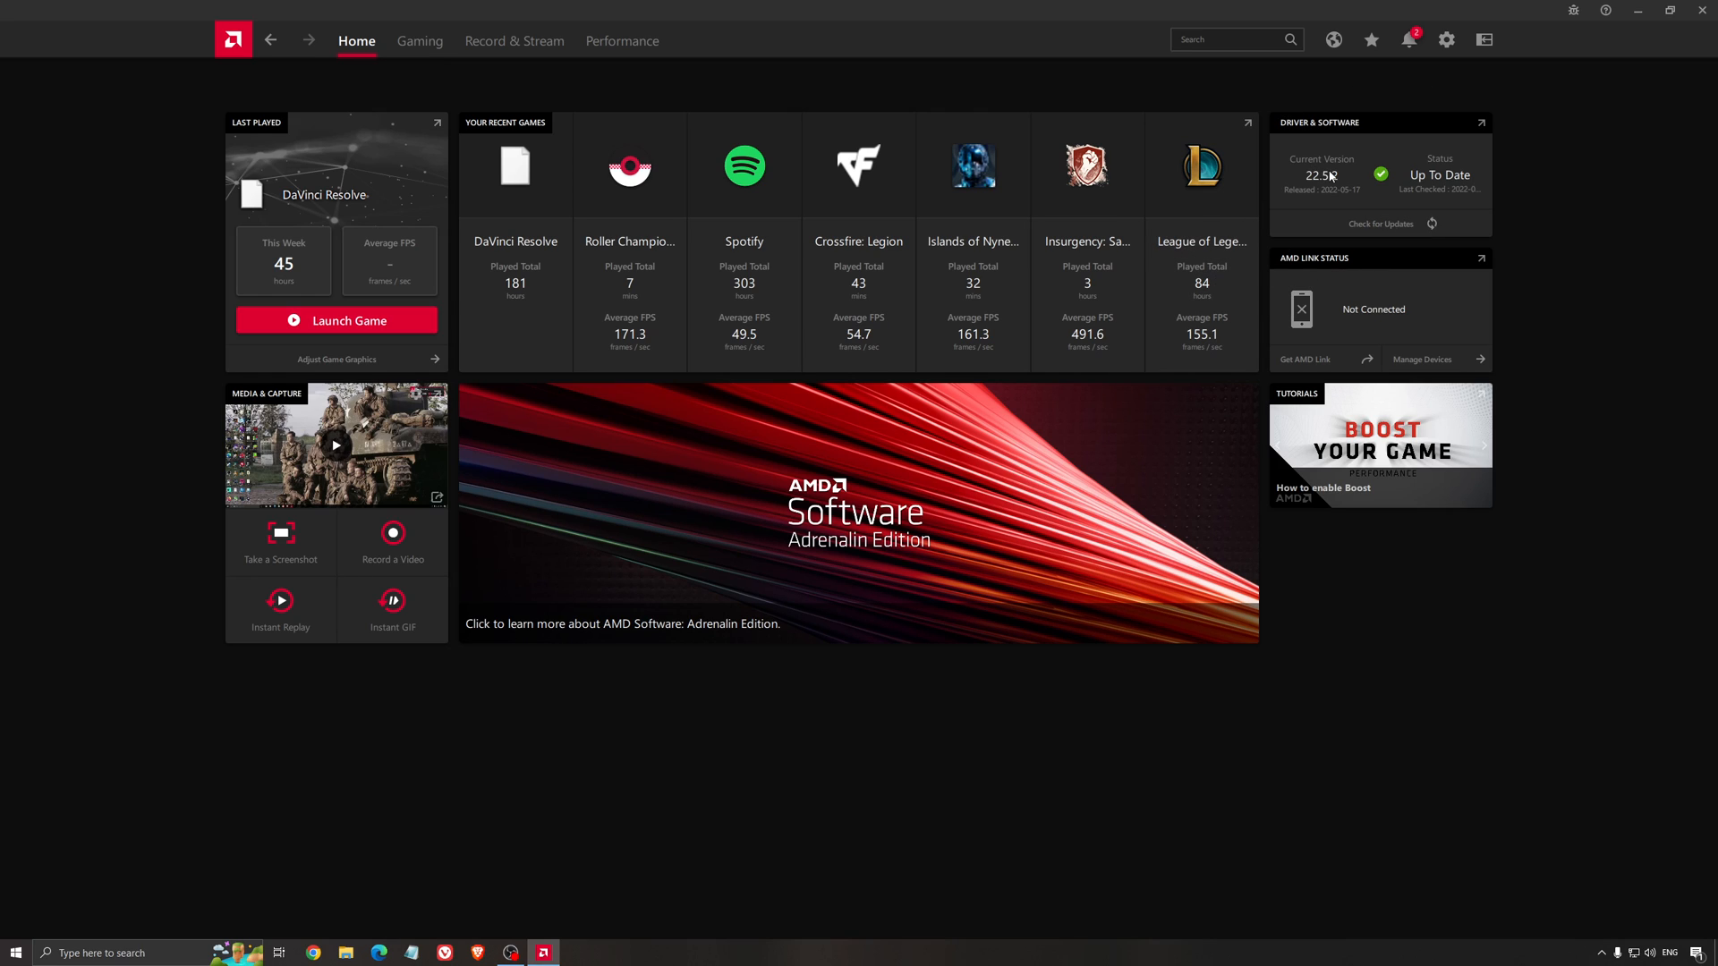
pyautogui.moveTo(1371, 260)
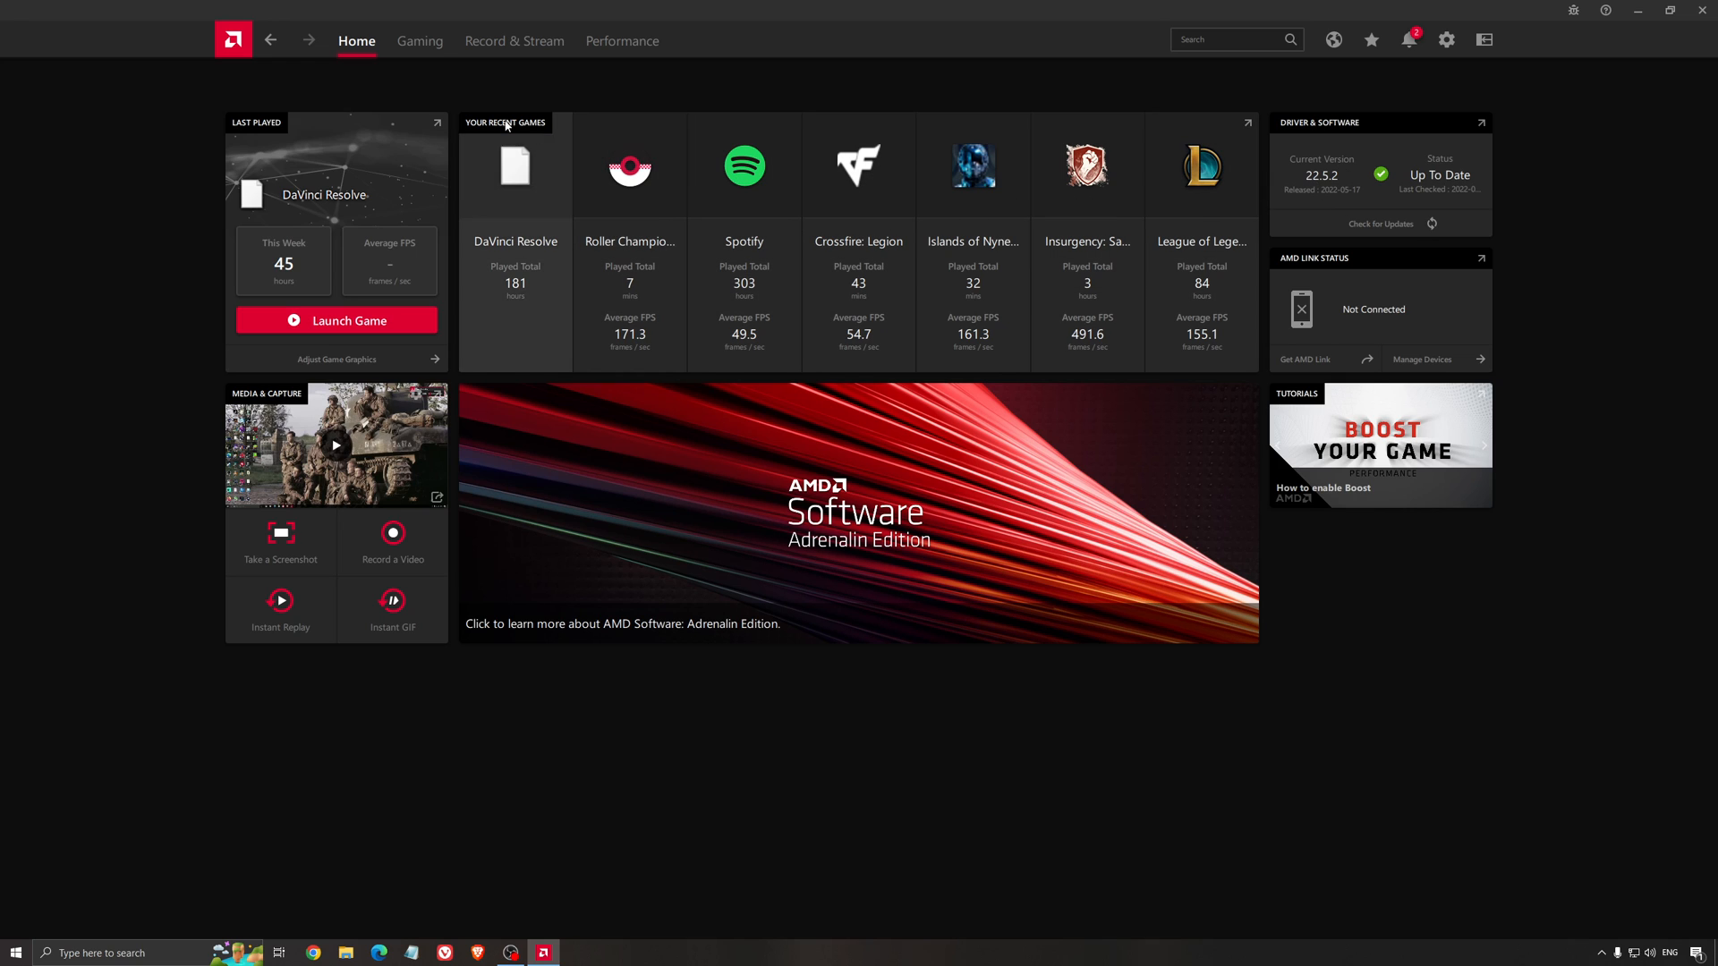
pyautogui.click(419, 41)
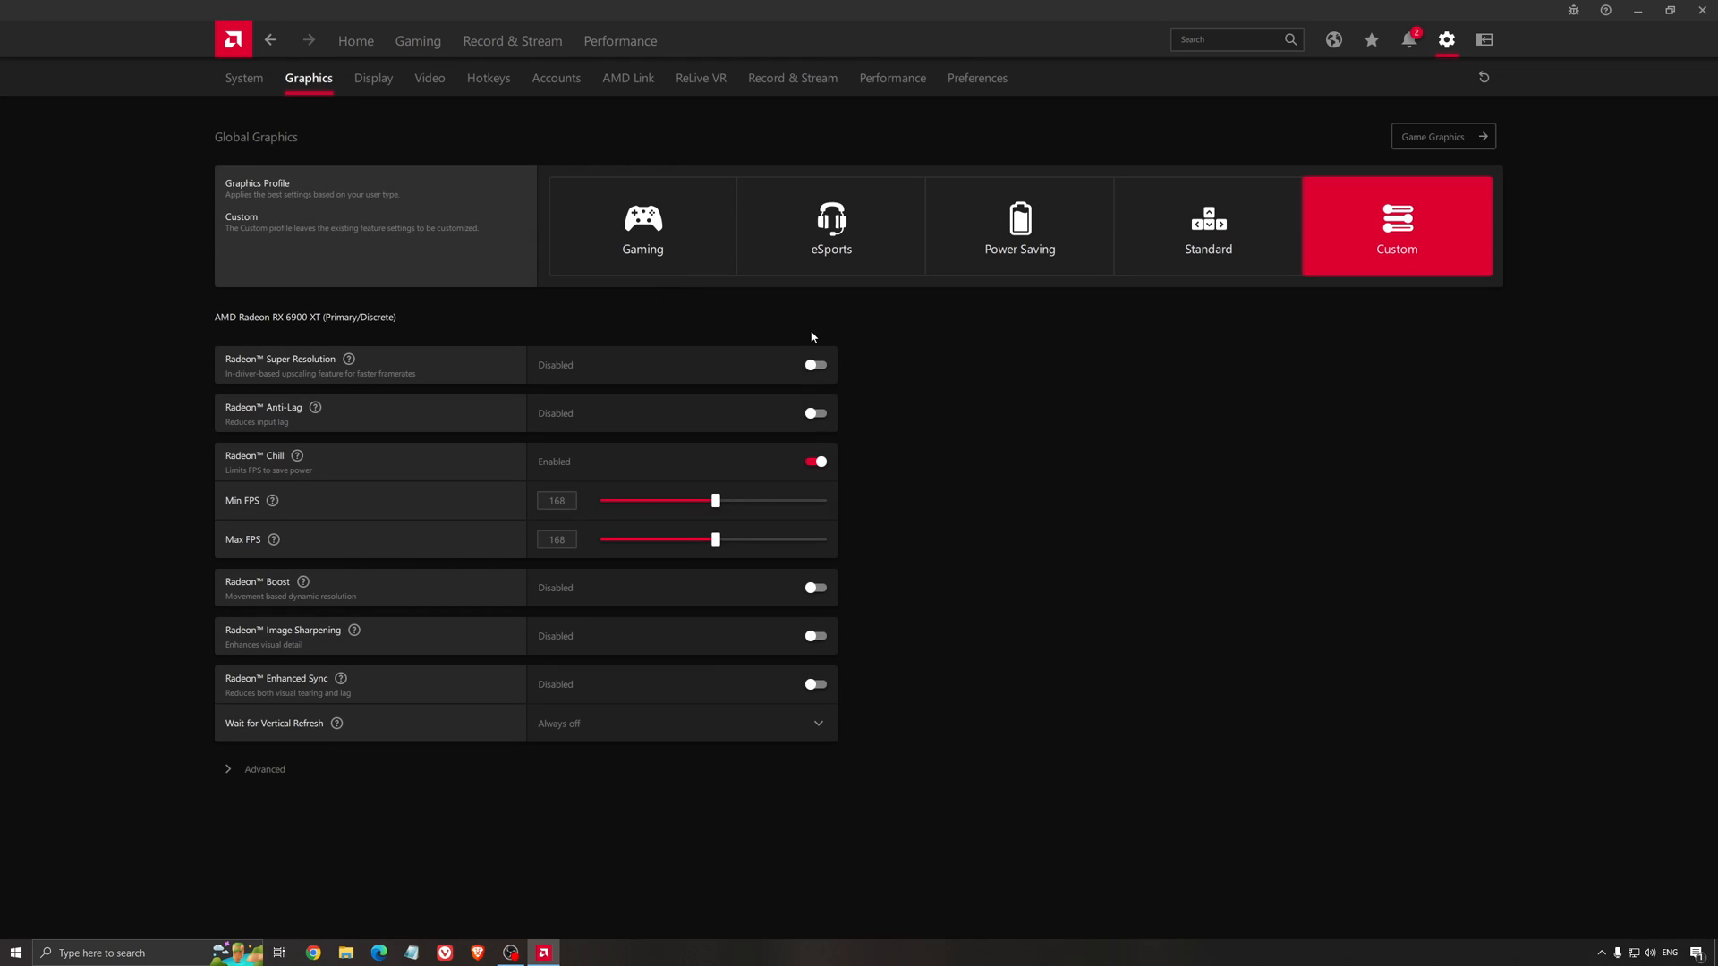
pyautogui.moveTo(639, 334)
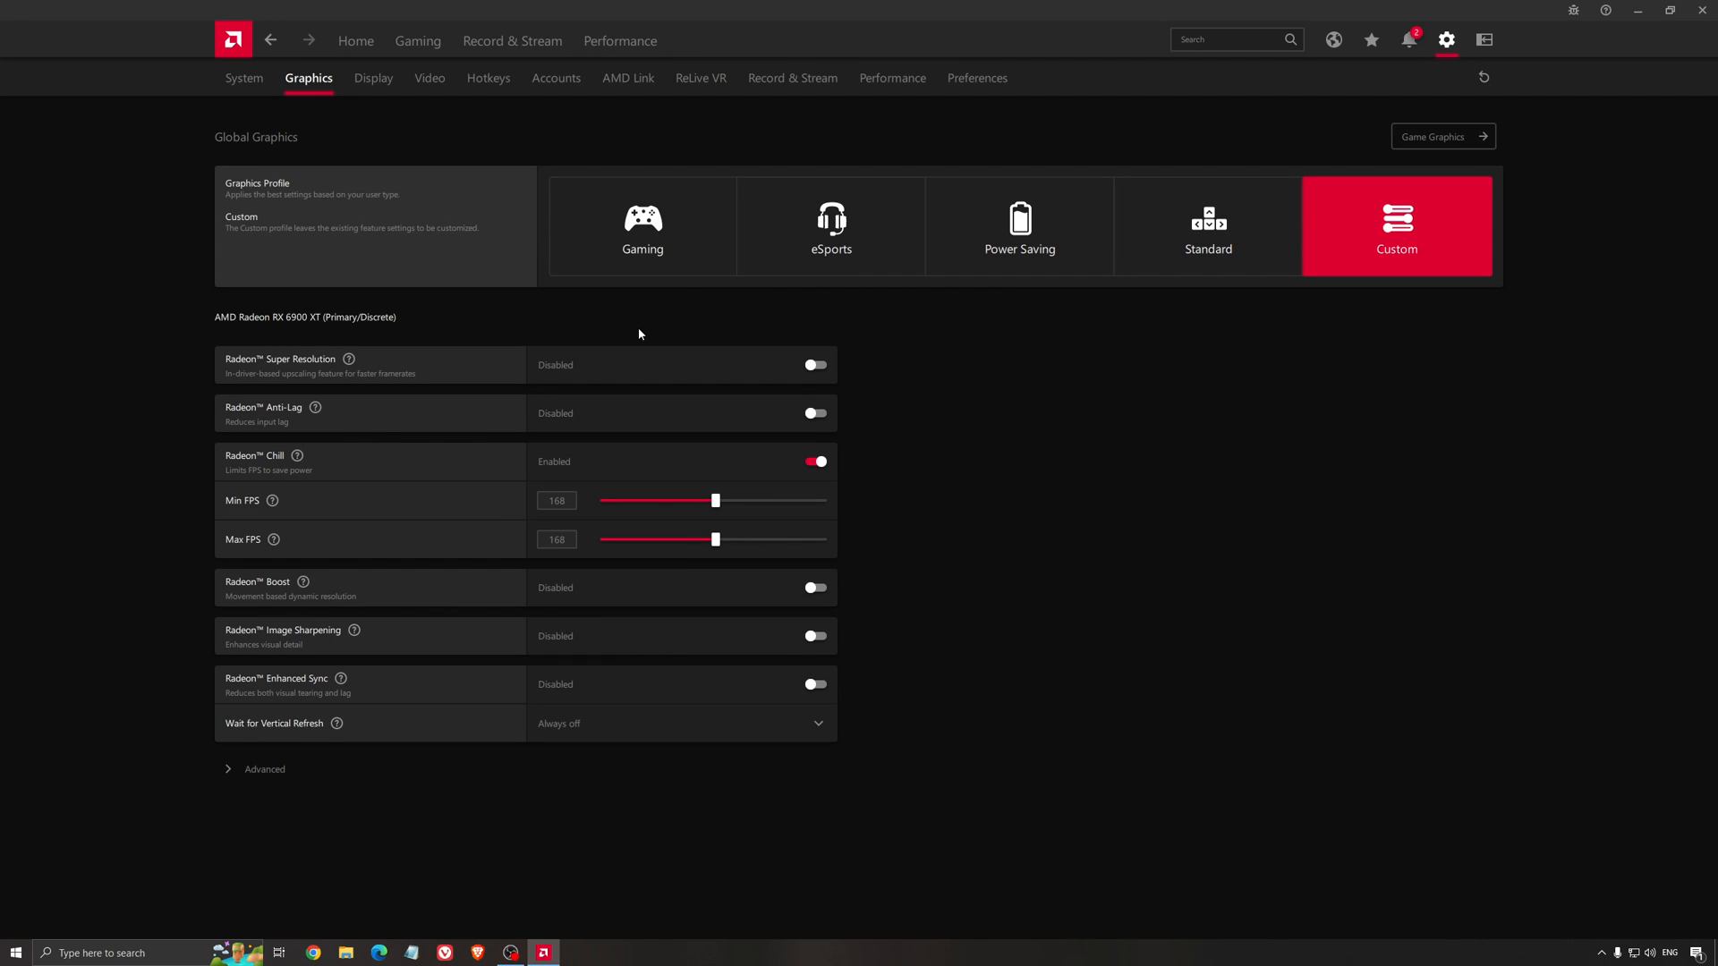
pyautogui.moveTo(276, 334)
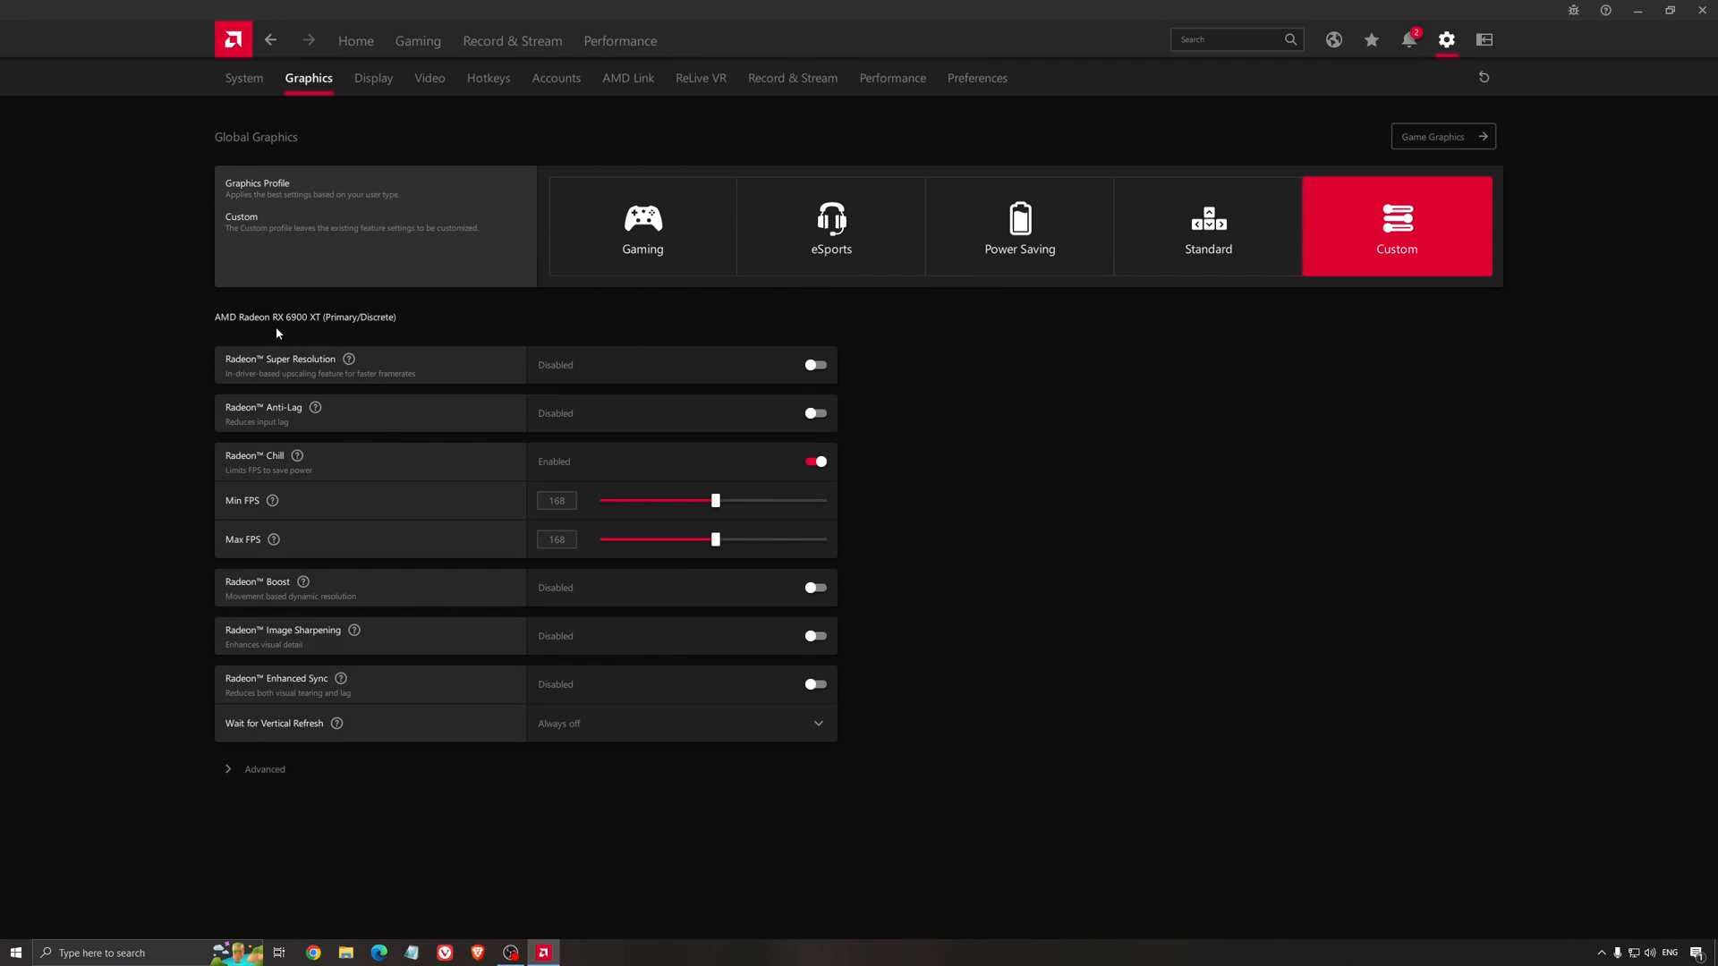
pyautogui.moveTo(282, 374)
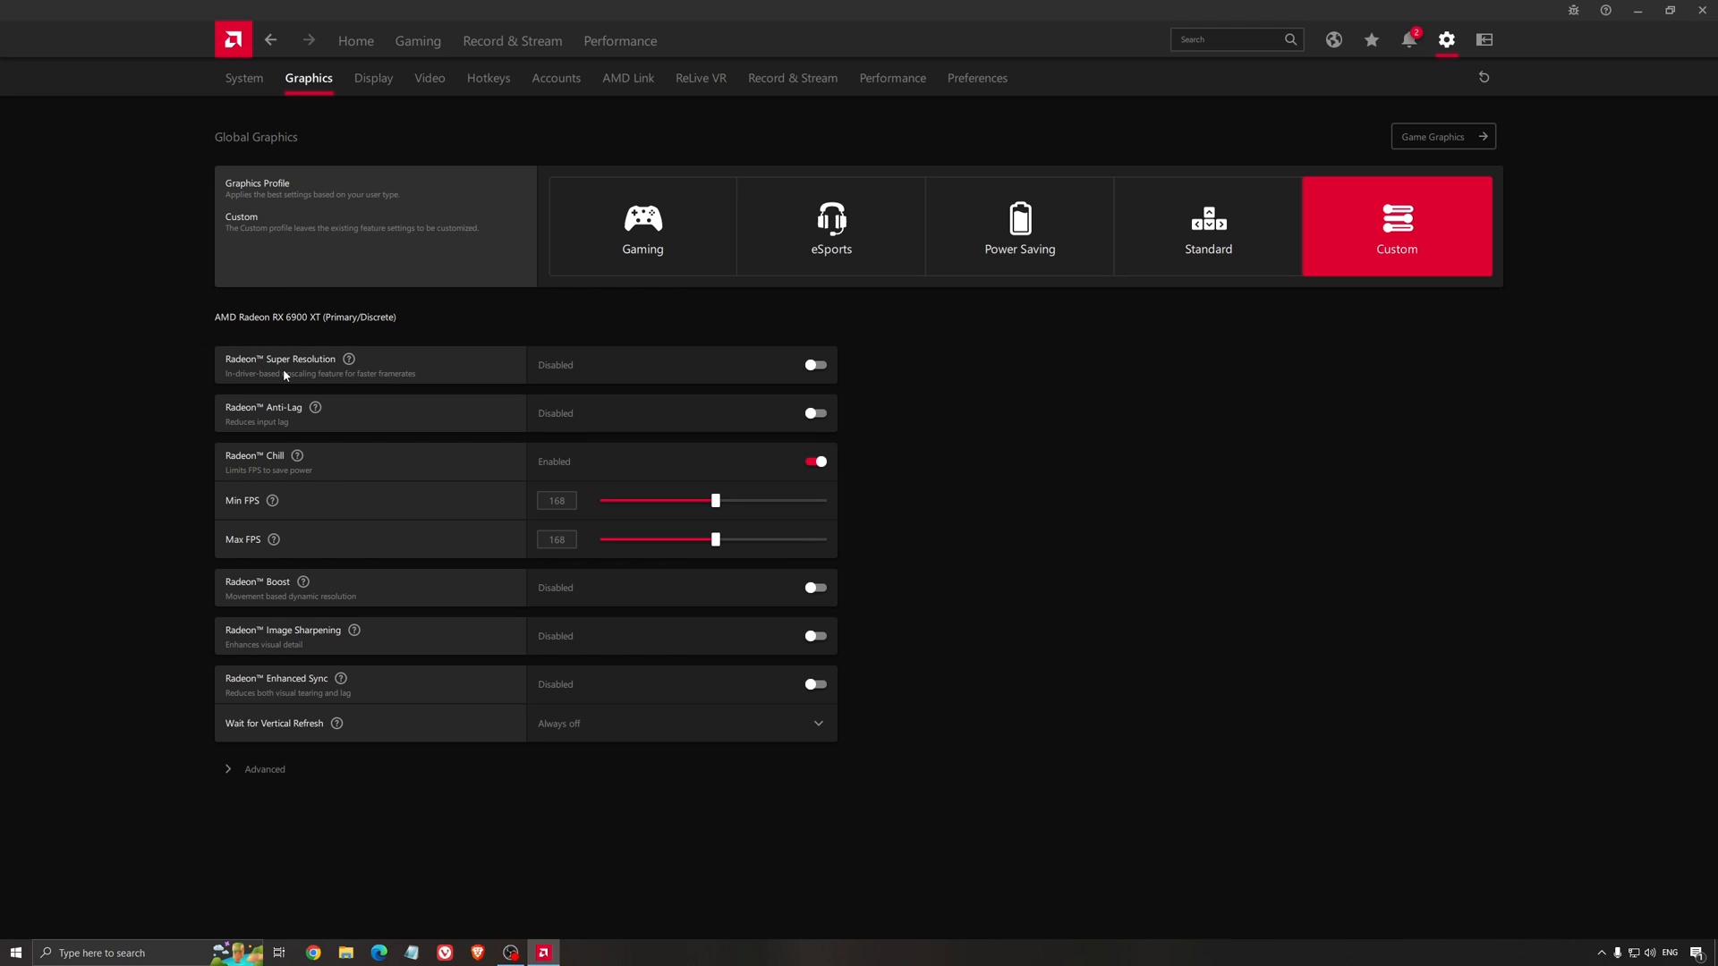
pyautogui.moveTo(464, 318)
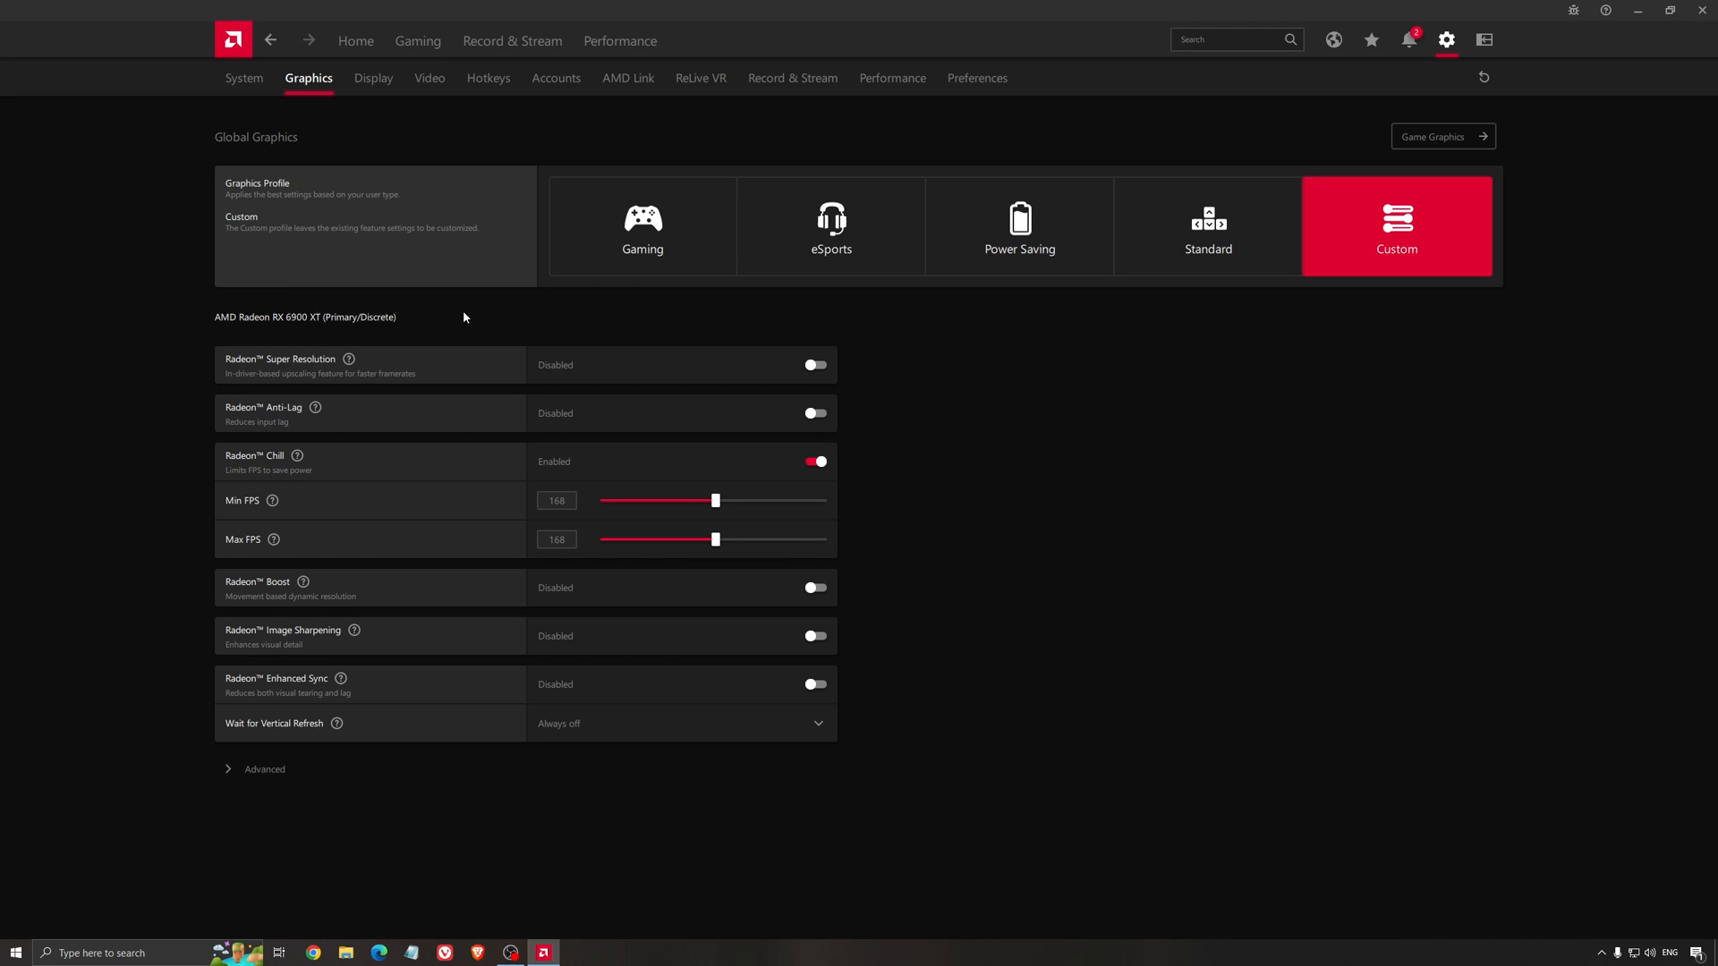
pyautogui.moveTo(479, 340)
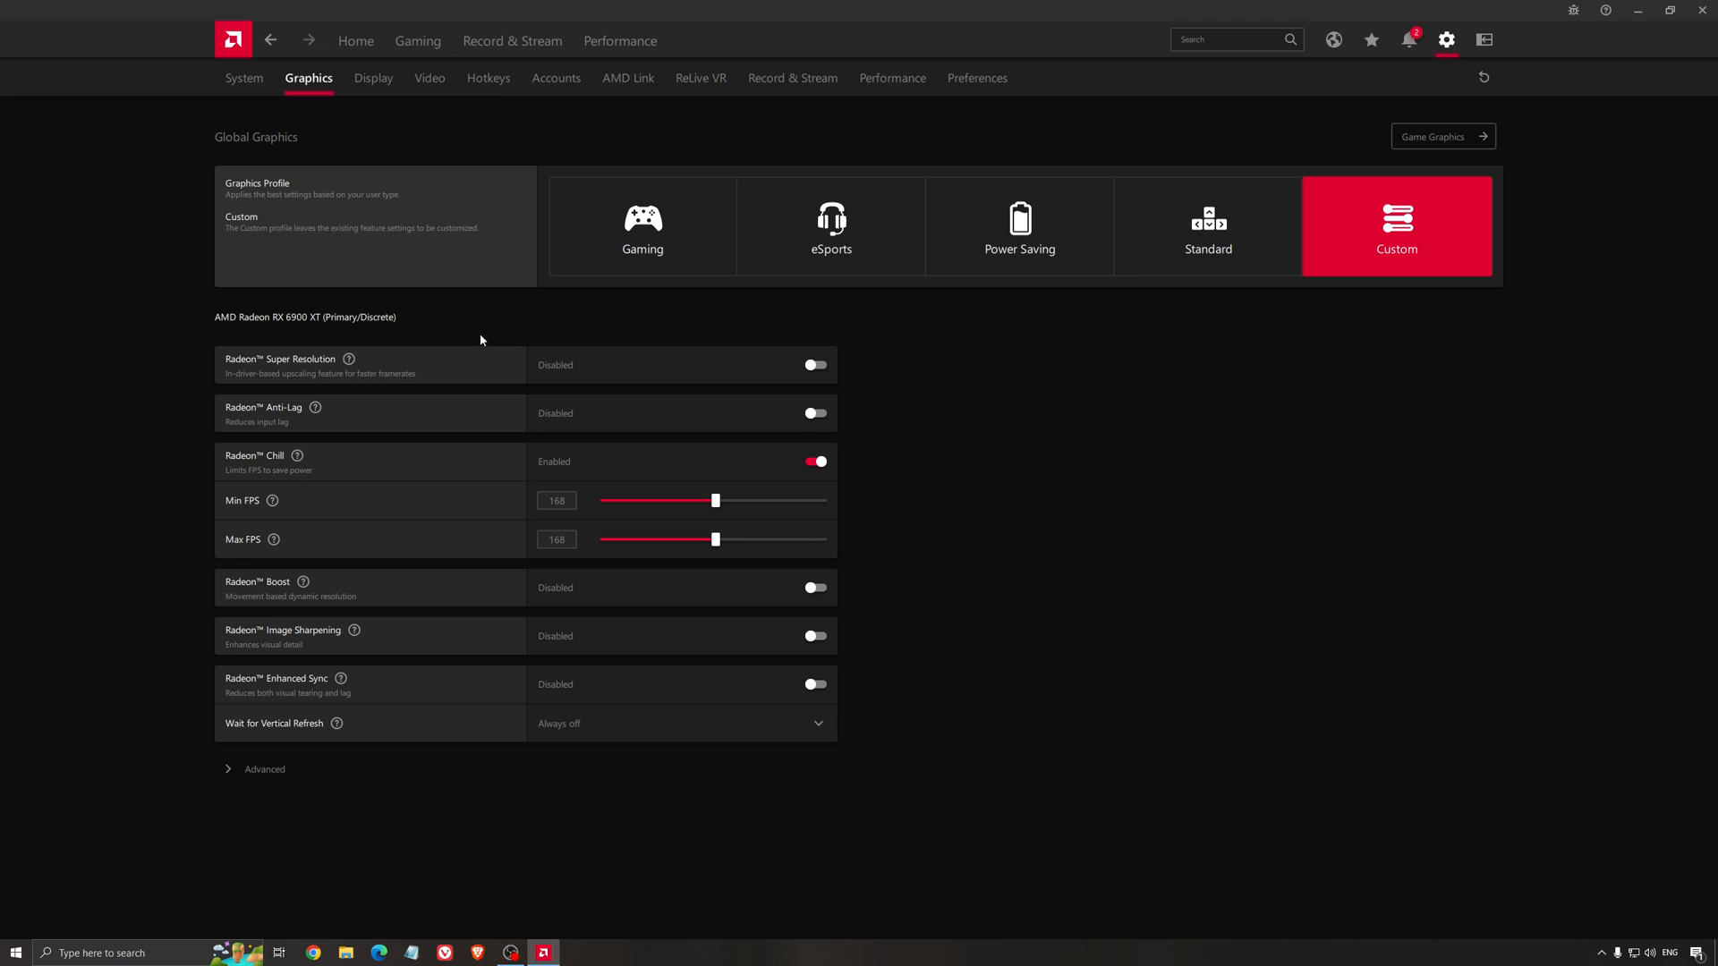
pyautogui.moveTo(461, 419)
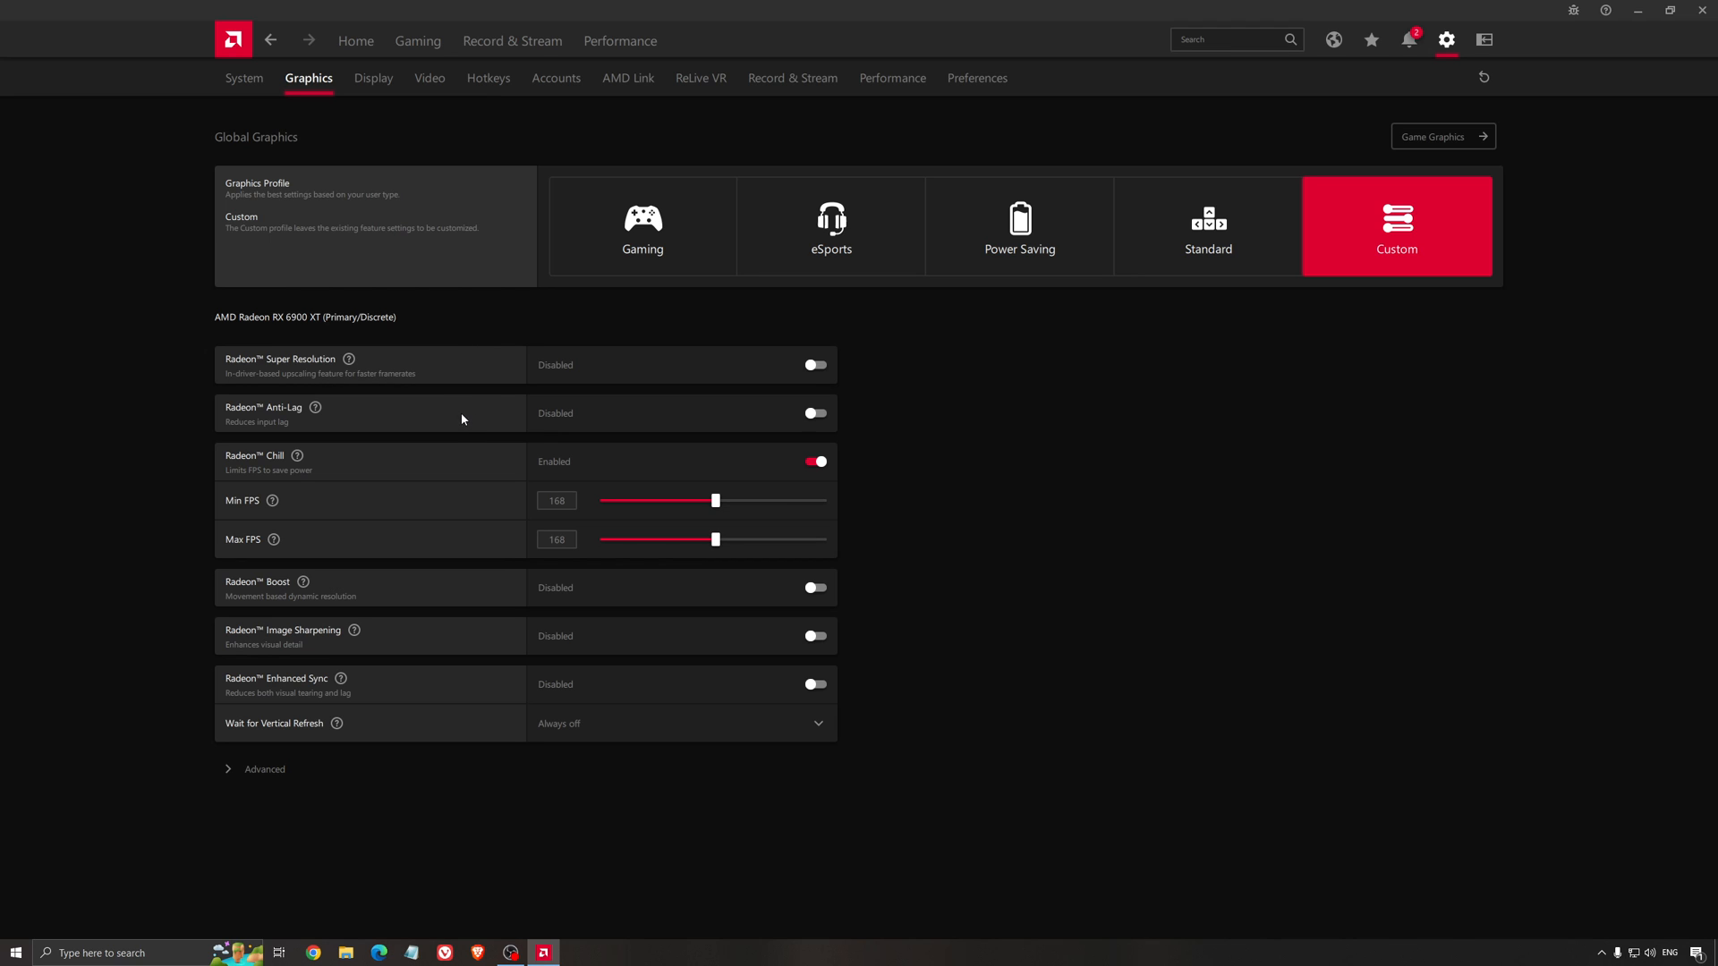
pyautogui.moveTo(485, 400)
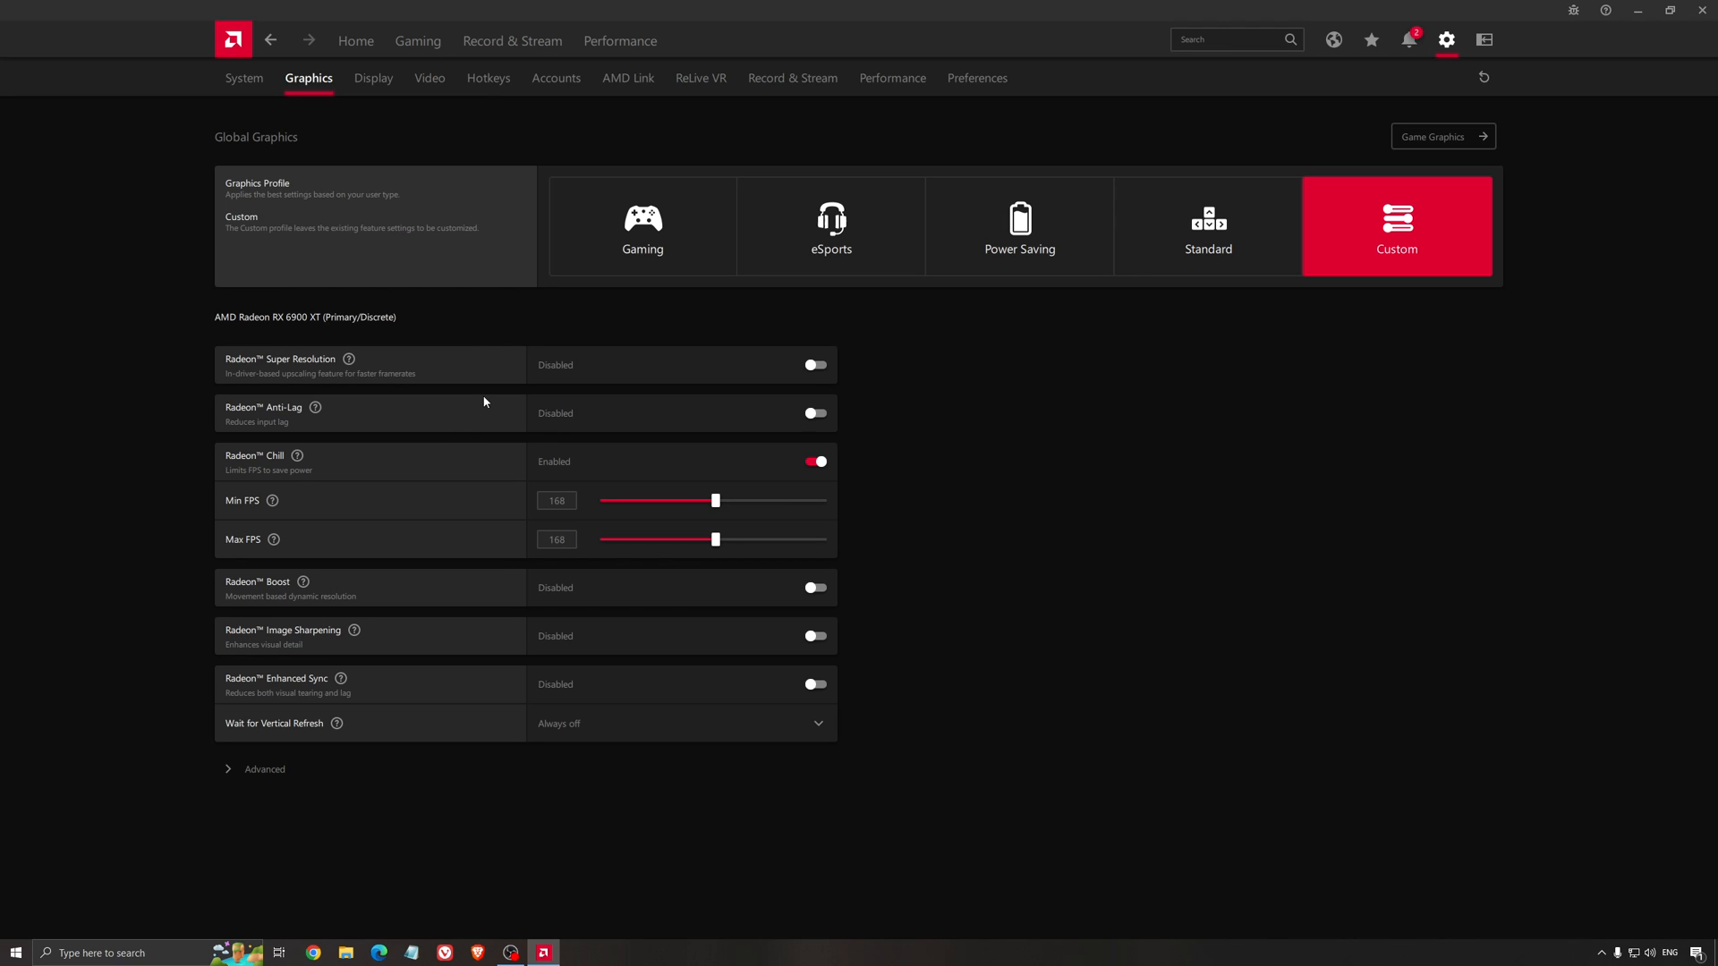
pyautogui.moveTo(386, 340)
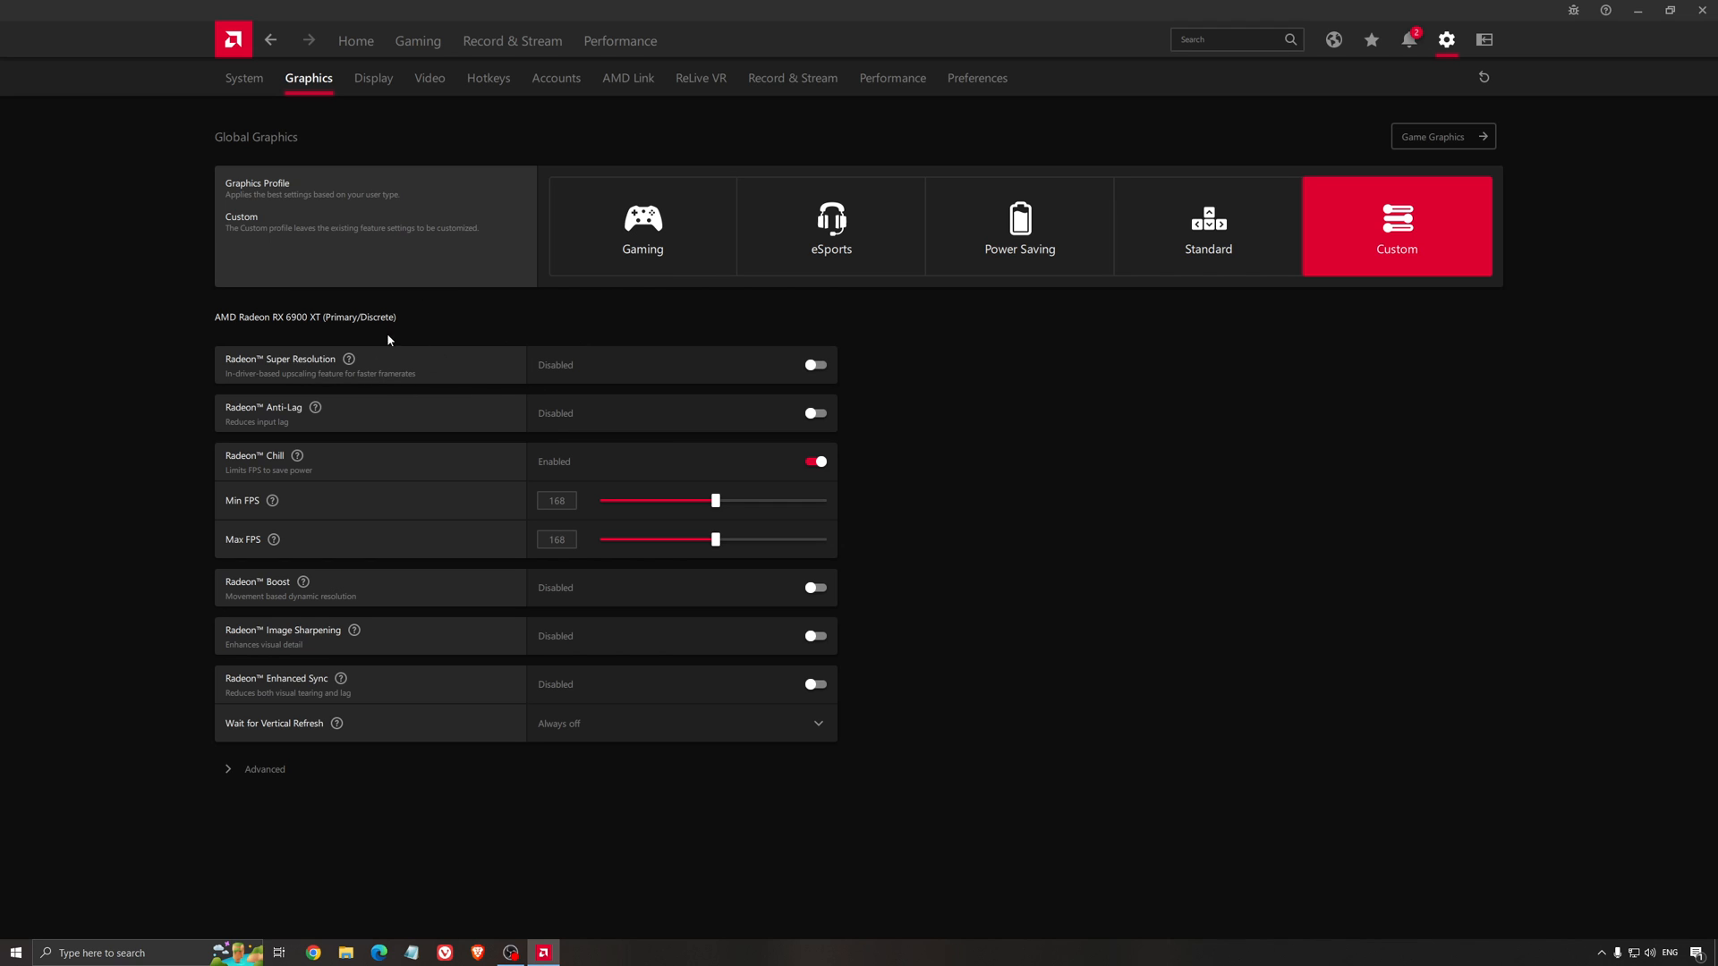
pyautogui.moveTo(707, 383)
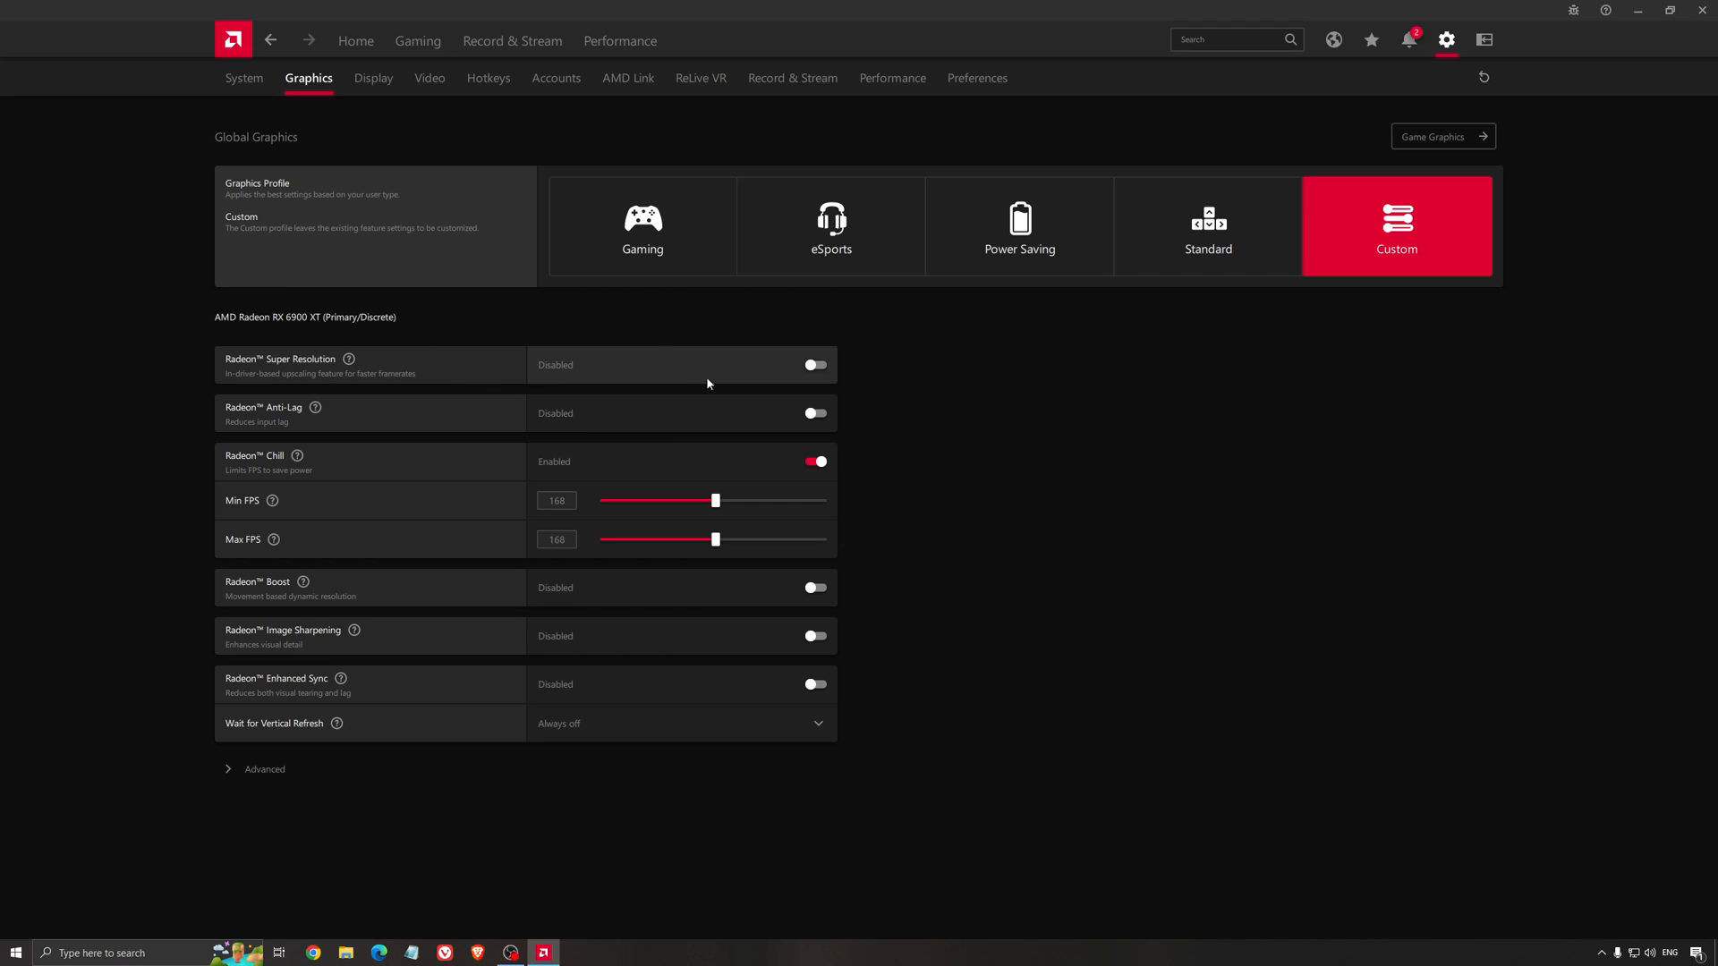
pyautogui.moveTo(797, 373)
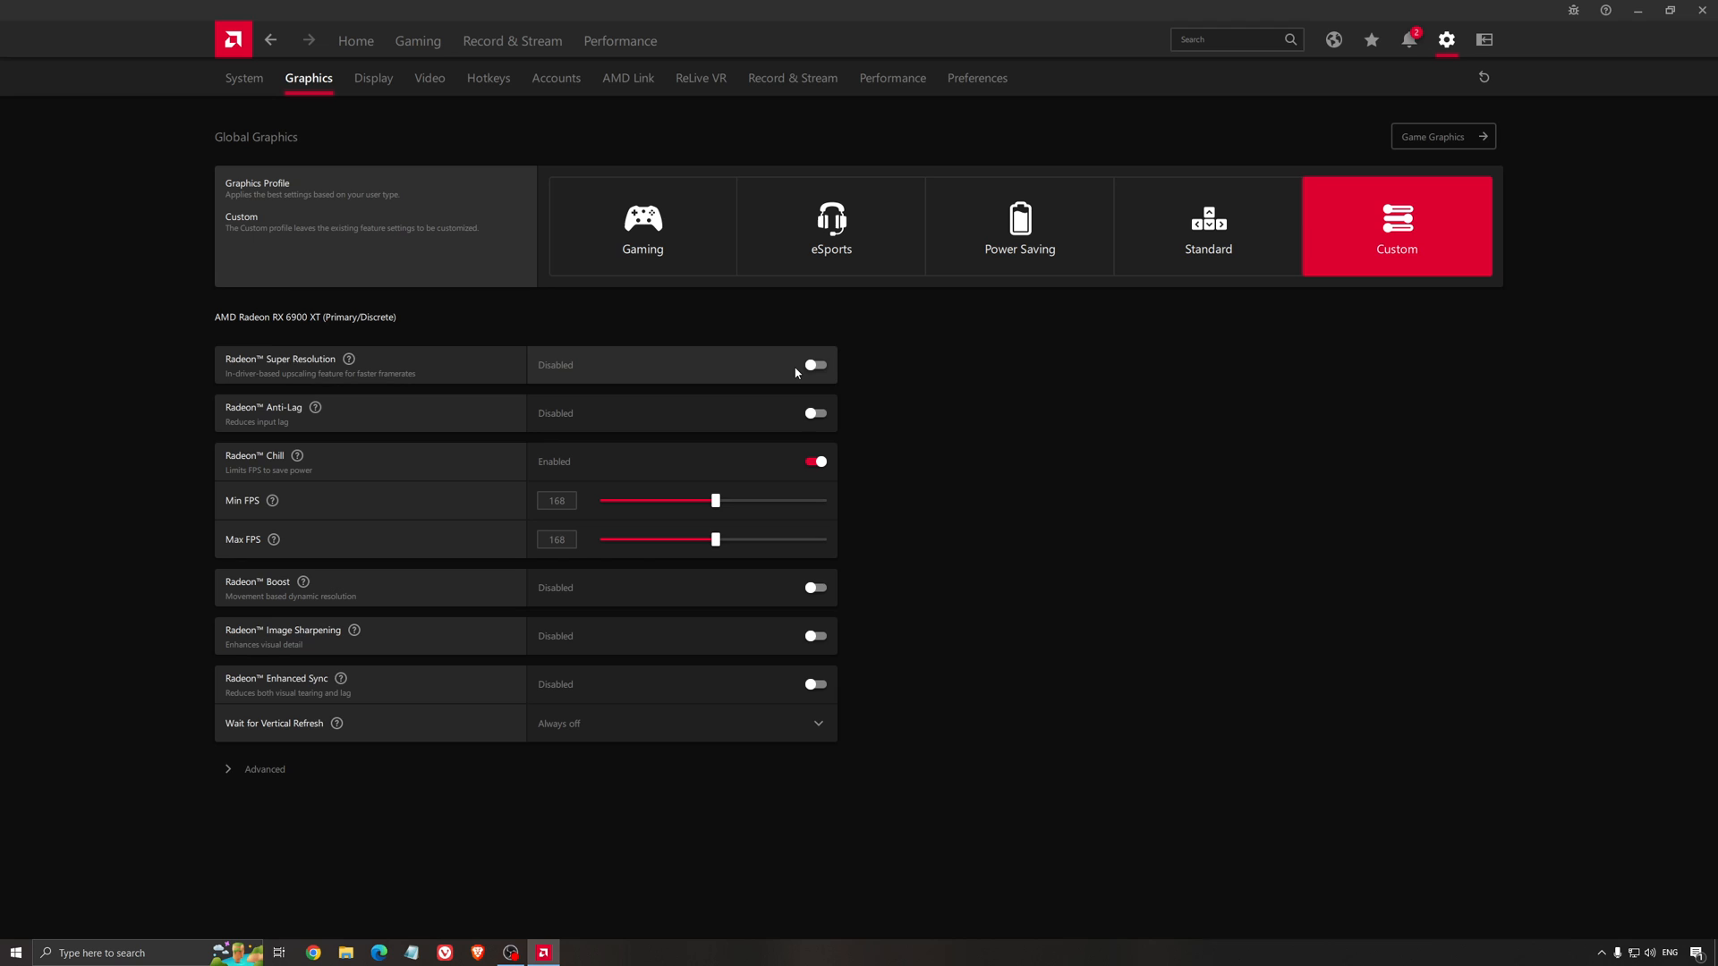
pyautogui.moveTo(782, 376)
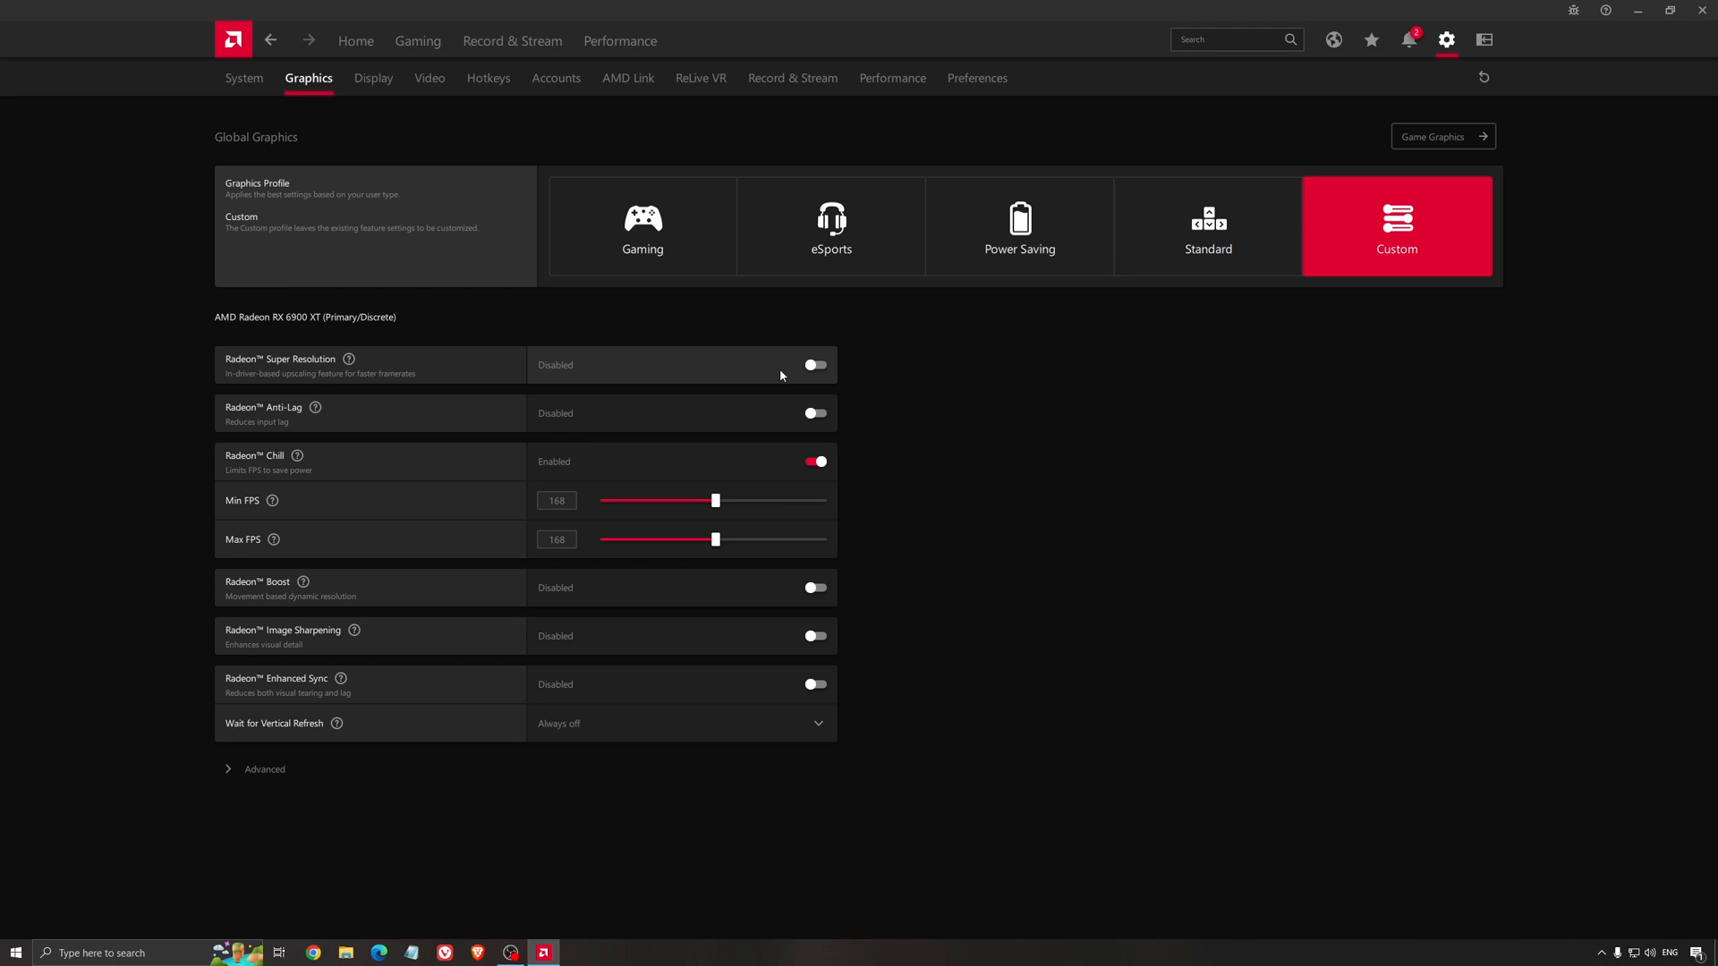
pyautogui.moveTo(339, 381)
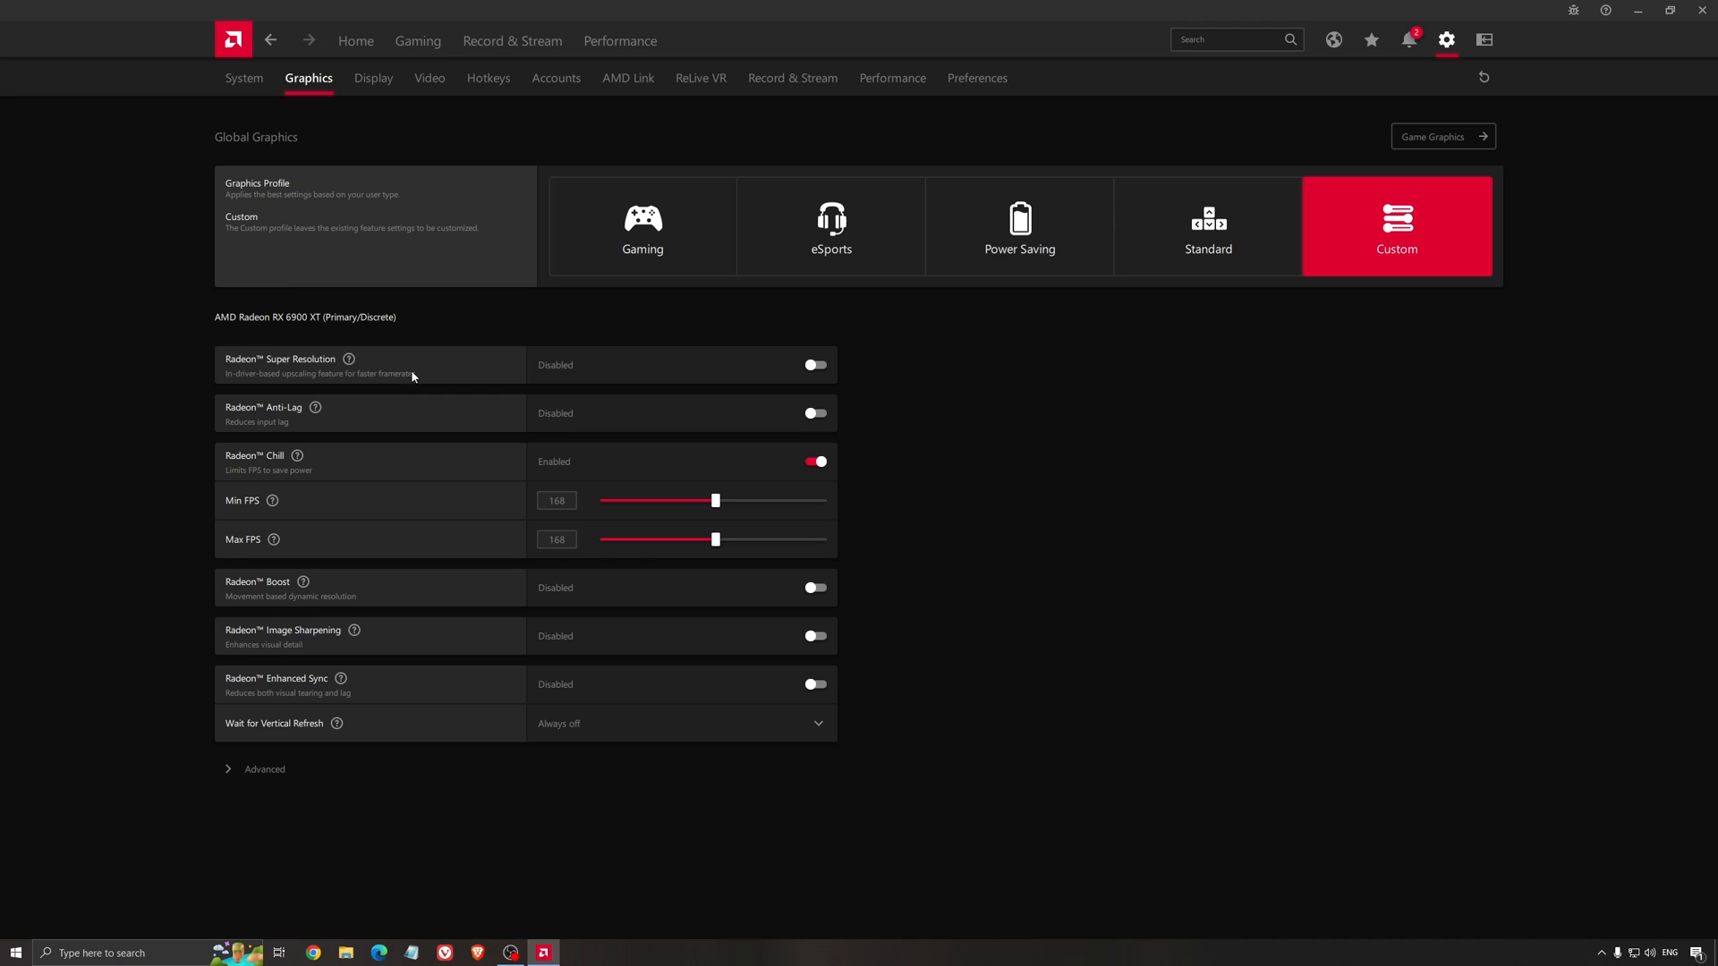
pyautogui.moveTo(415, 374)
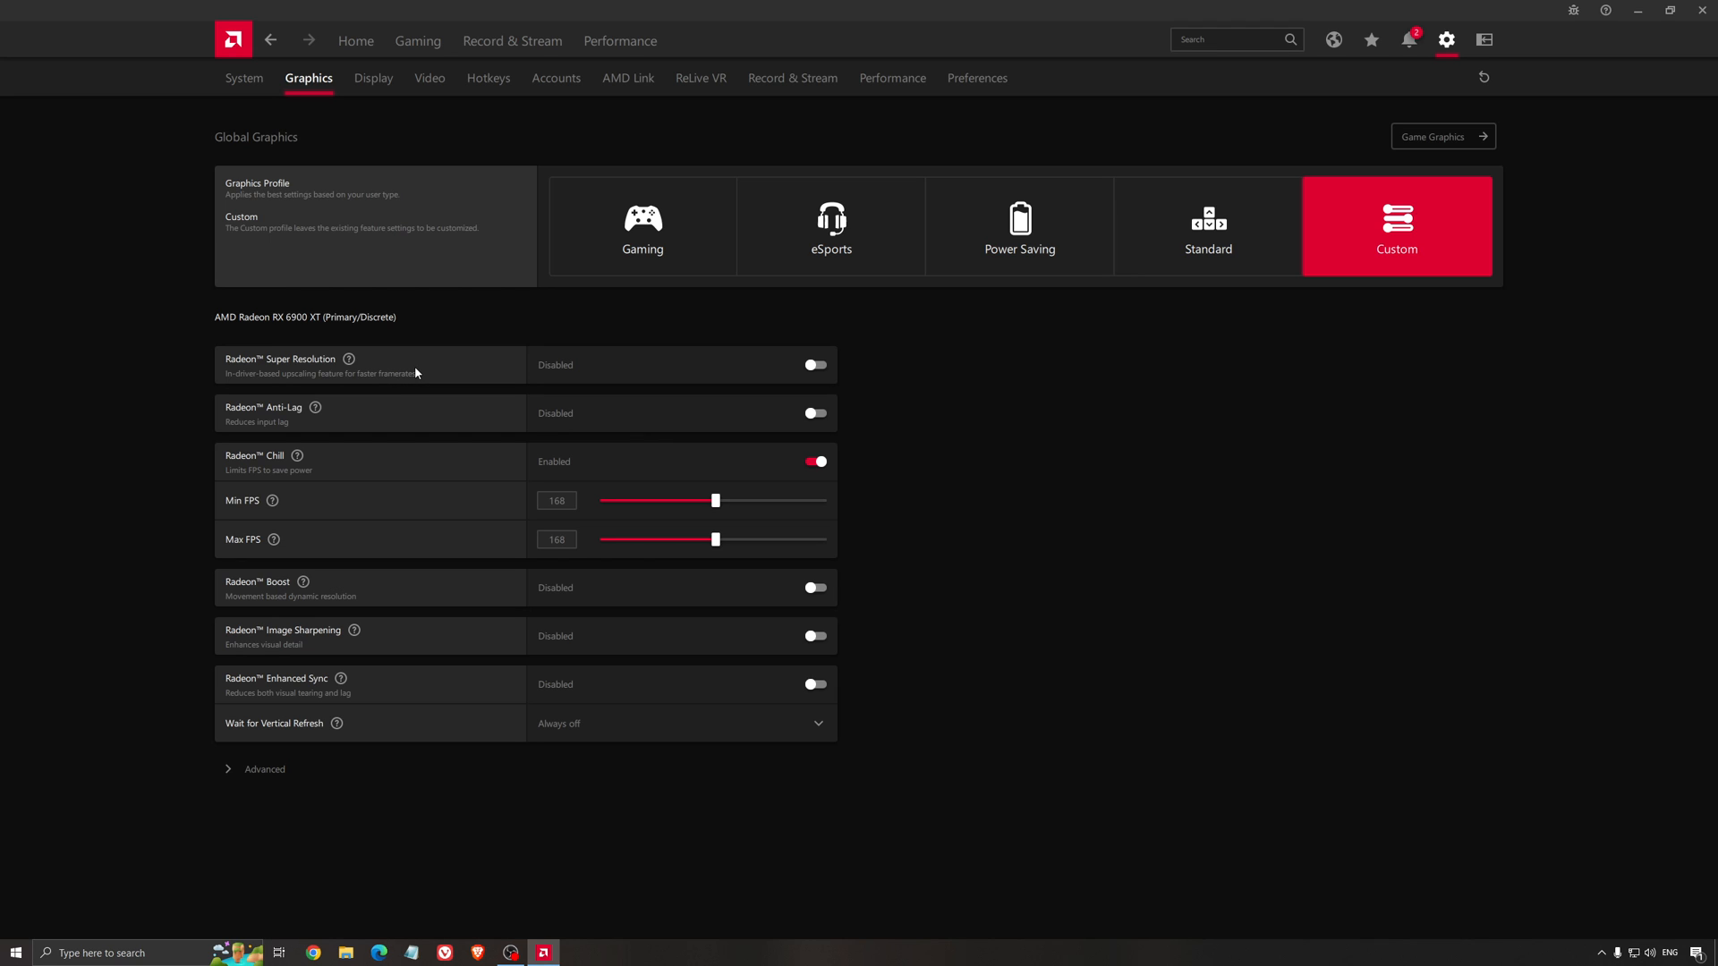
pyautogui.moveTo(499, 356)
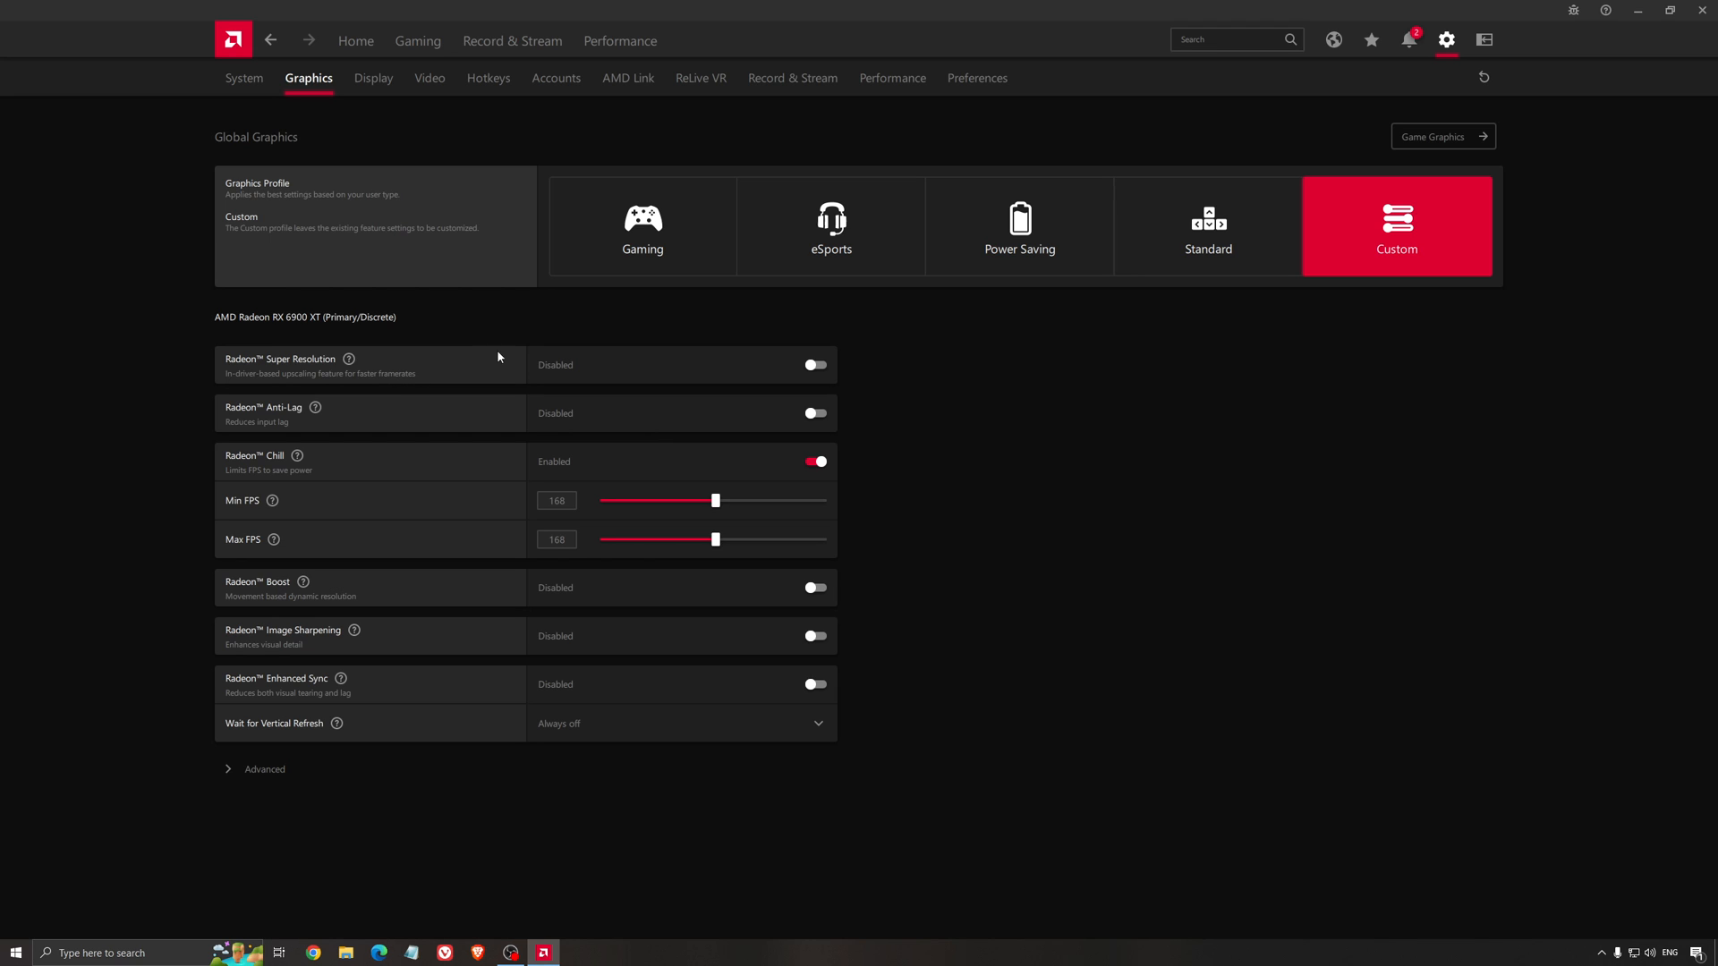
pyautogui.moveTo(966, 417)
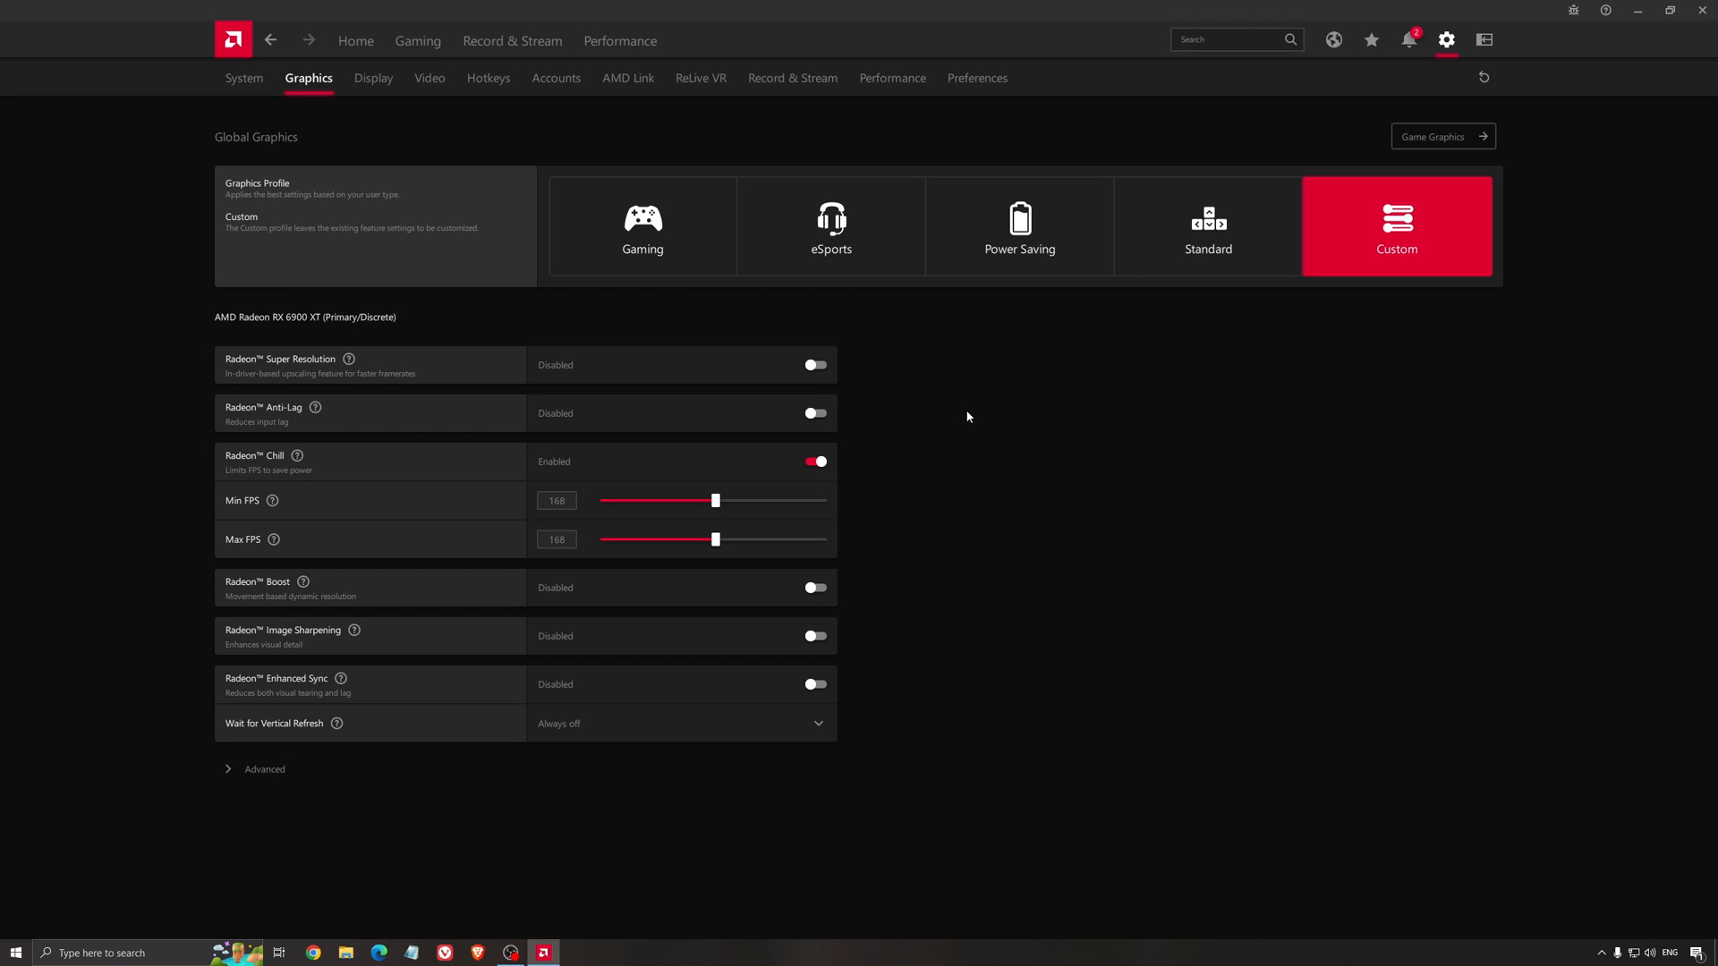
pyautogui.moveTo(954, 419)
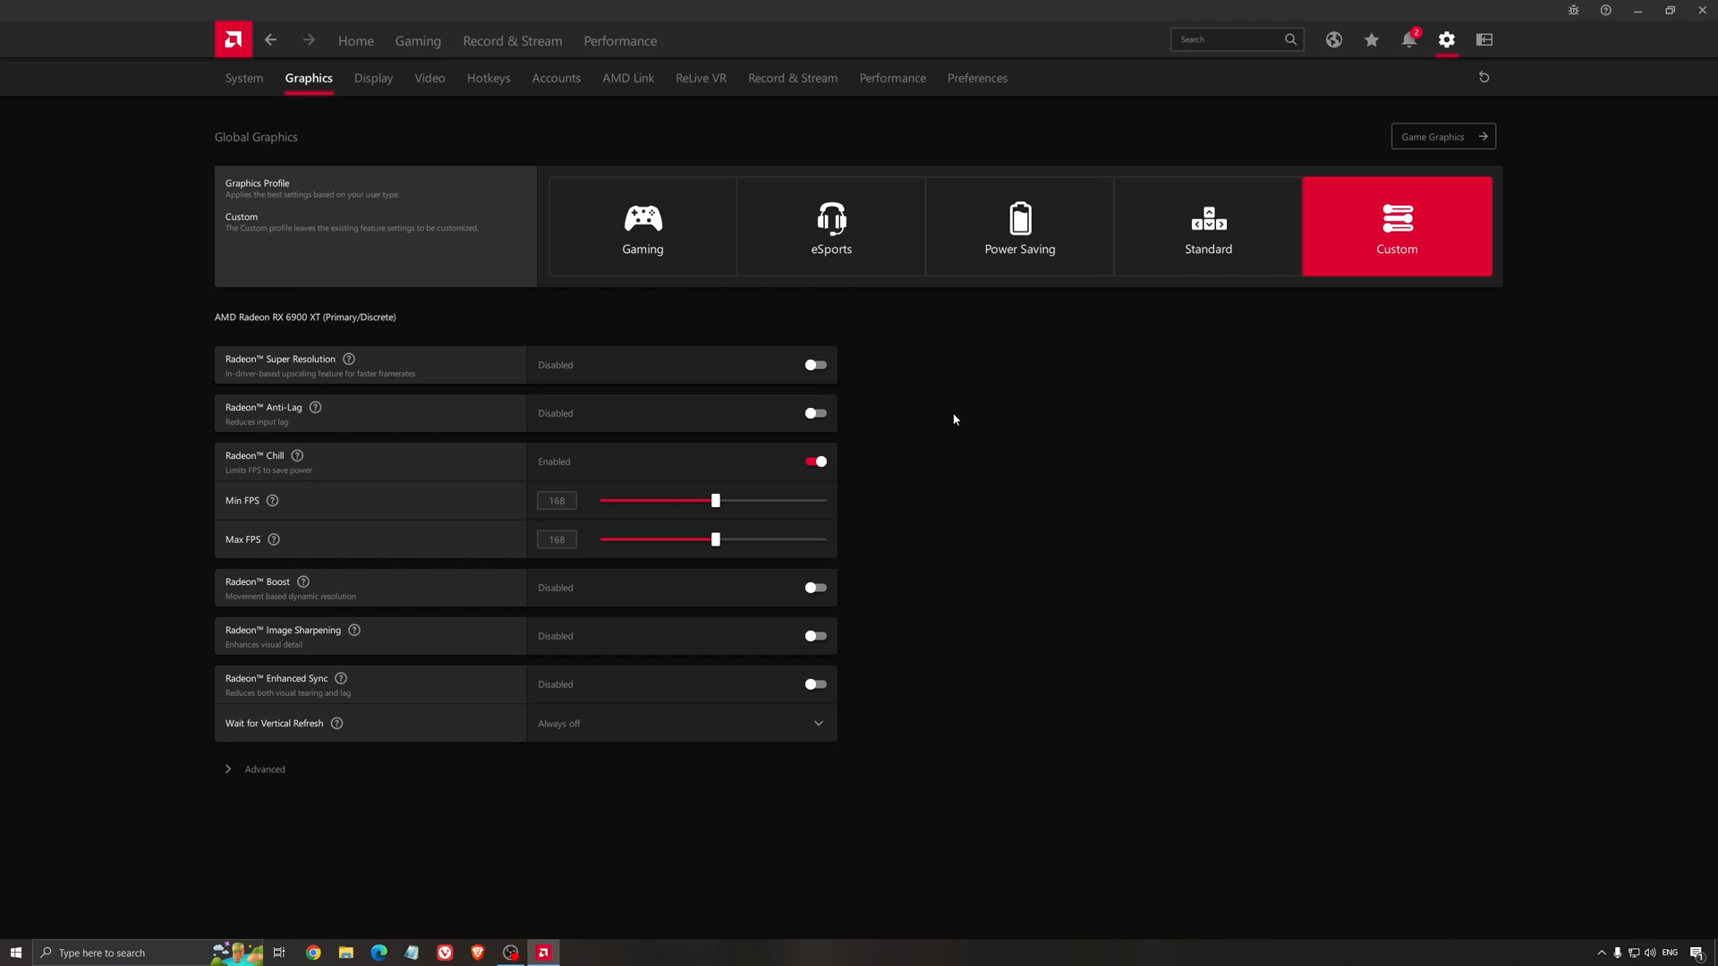
pyautogui.moveTo(943, 424)
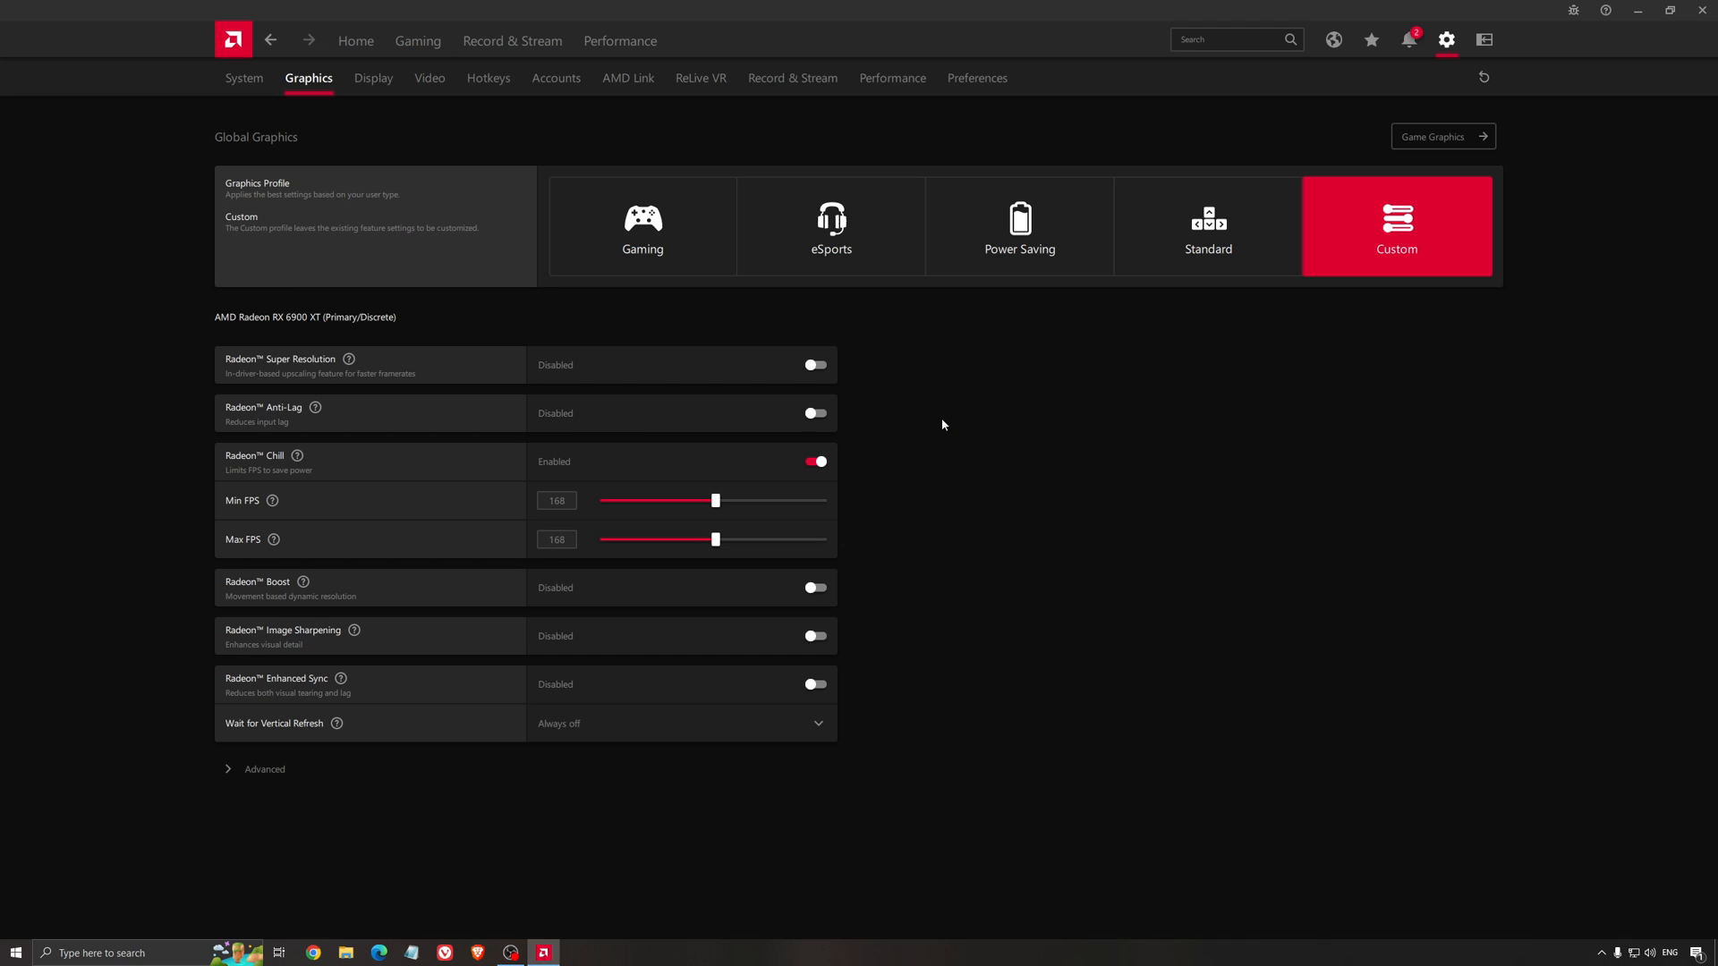
pyautogui.moveTo(957, 442)
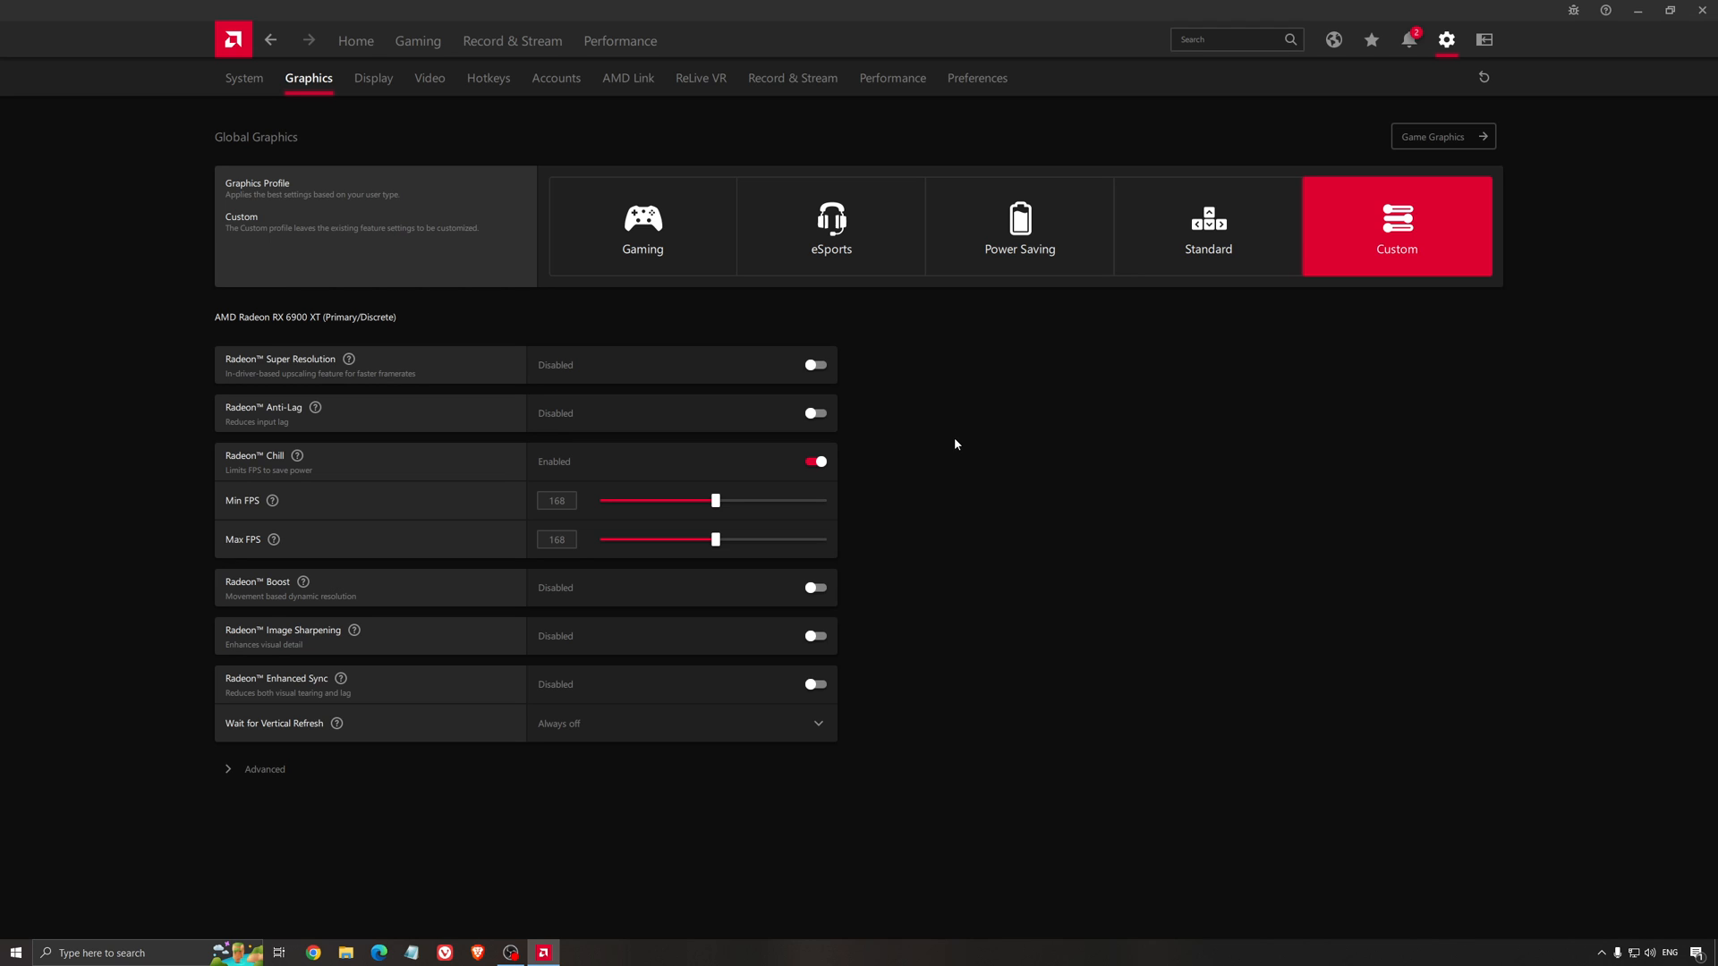
pyautogui.moveTo(939, 437)
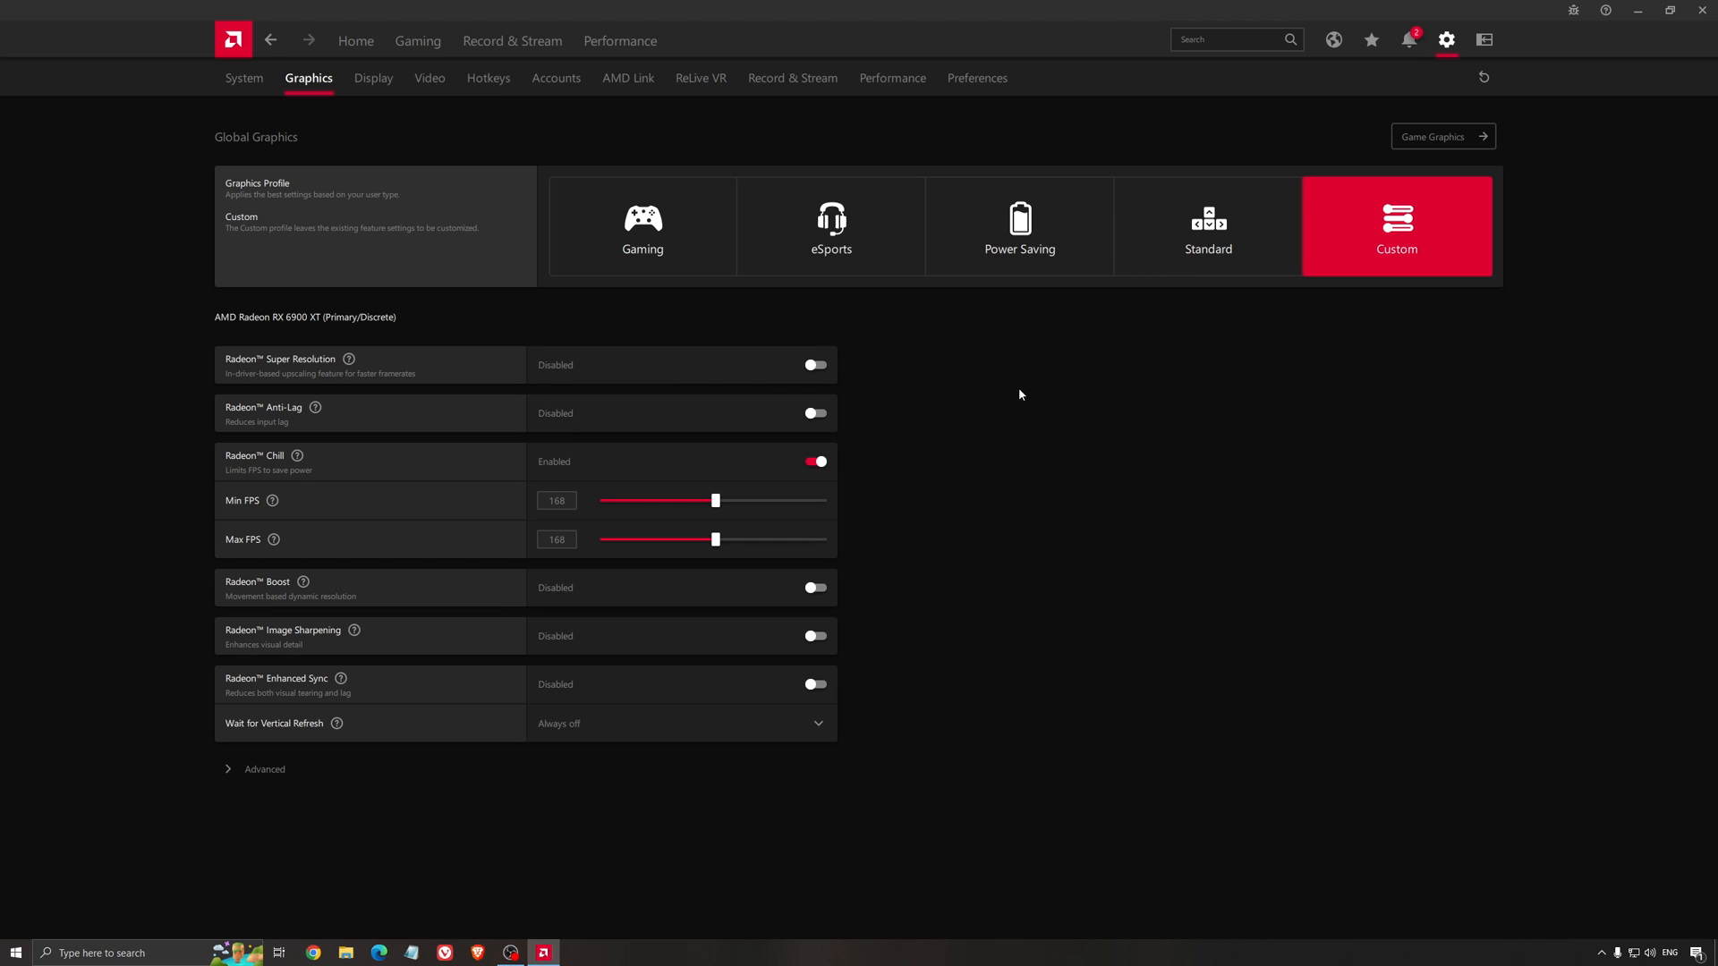
pyautogui.moveTo(1539, 177)
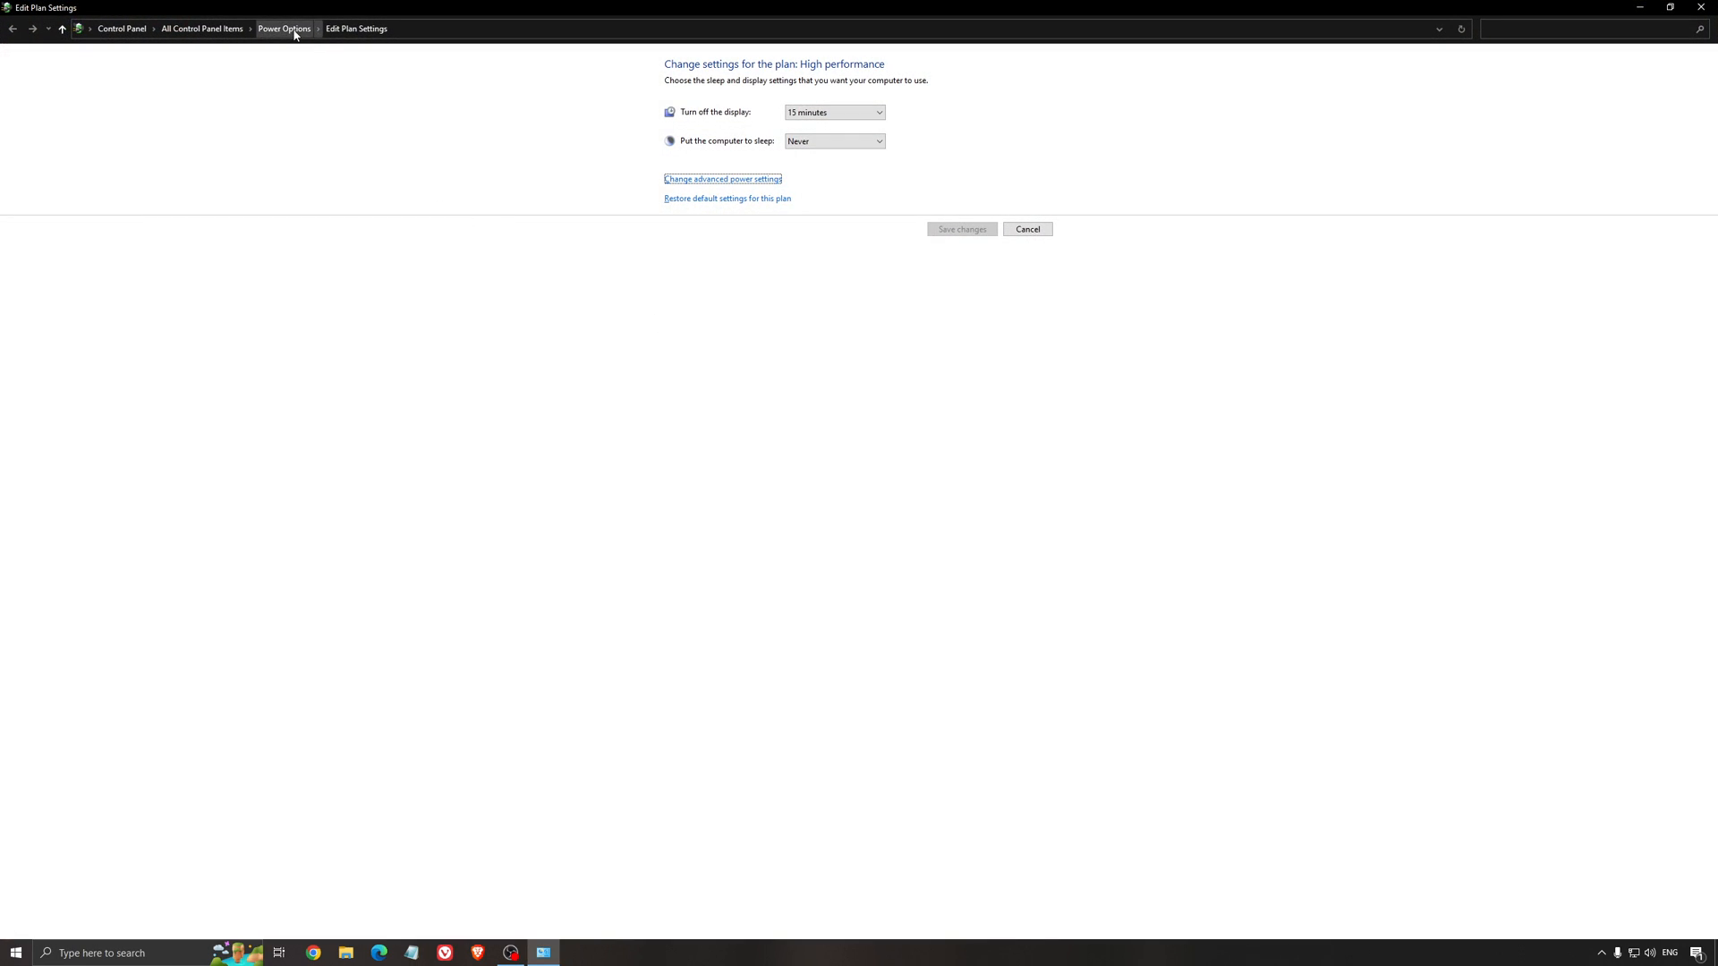
# Bring up the High performance power plan settings in Control Panel
pyautogui.click(285, 28)
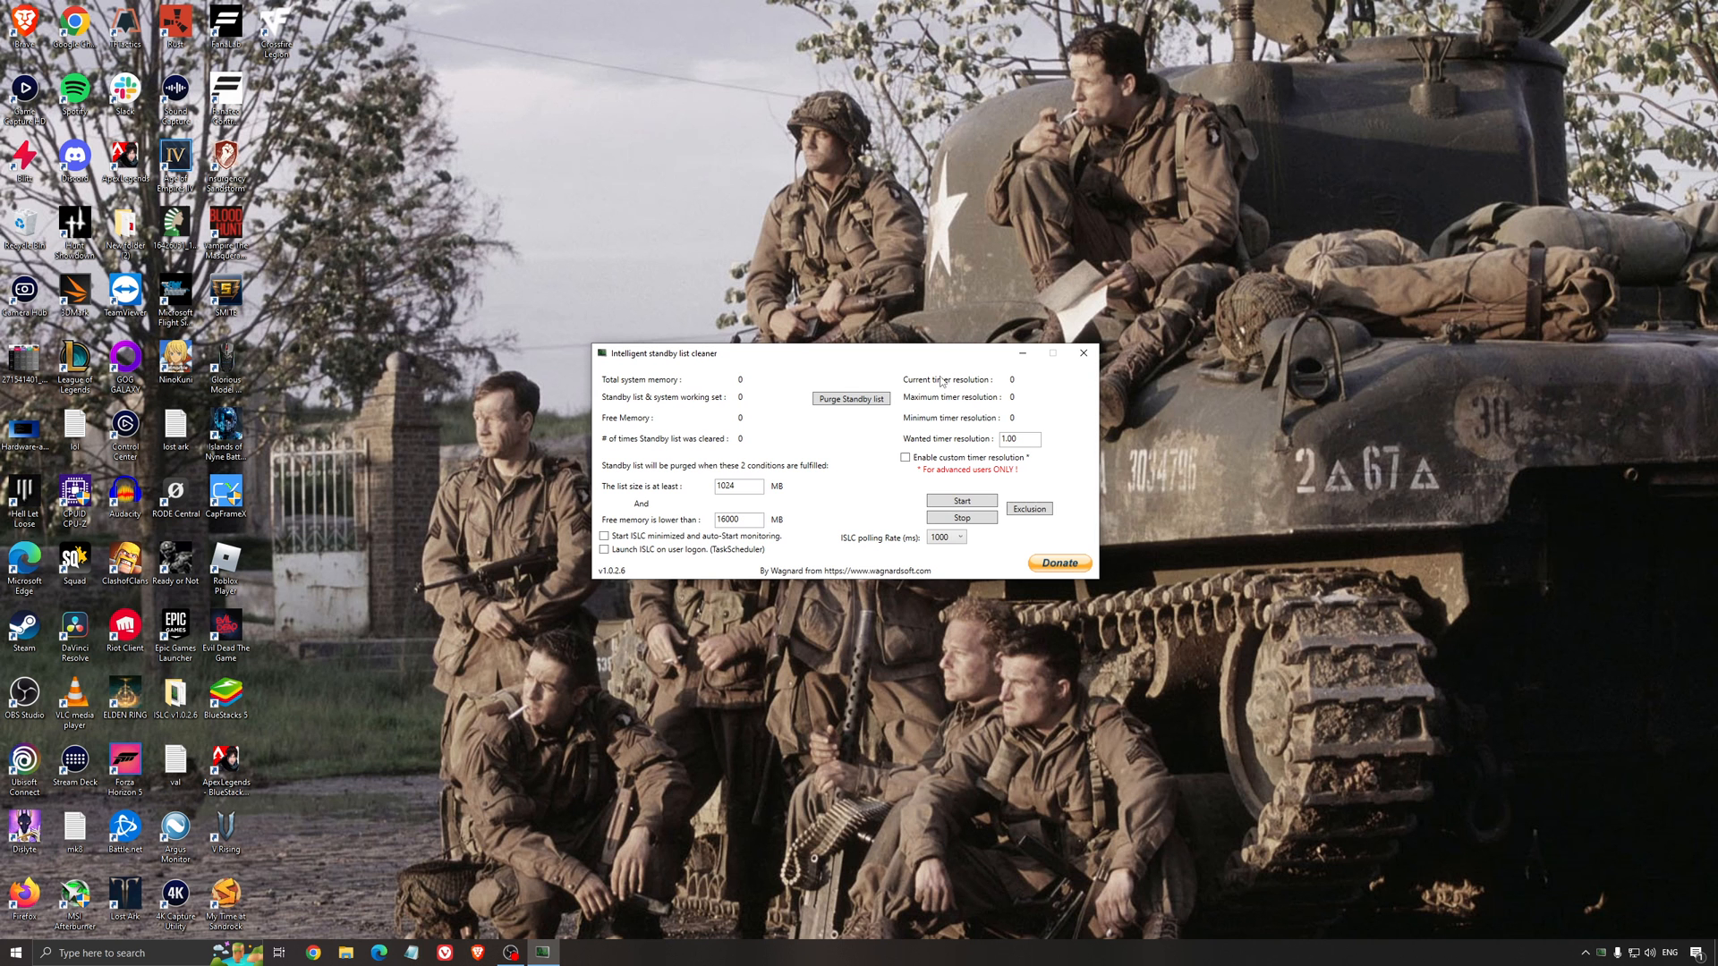
pyautogui.moveTo(650, 376)
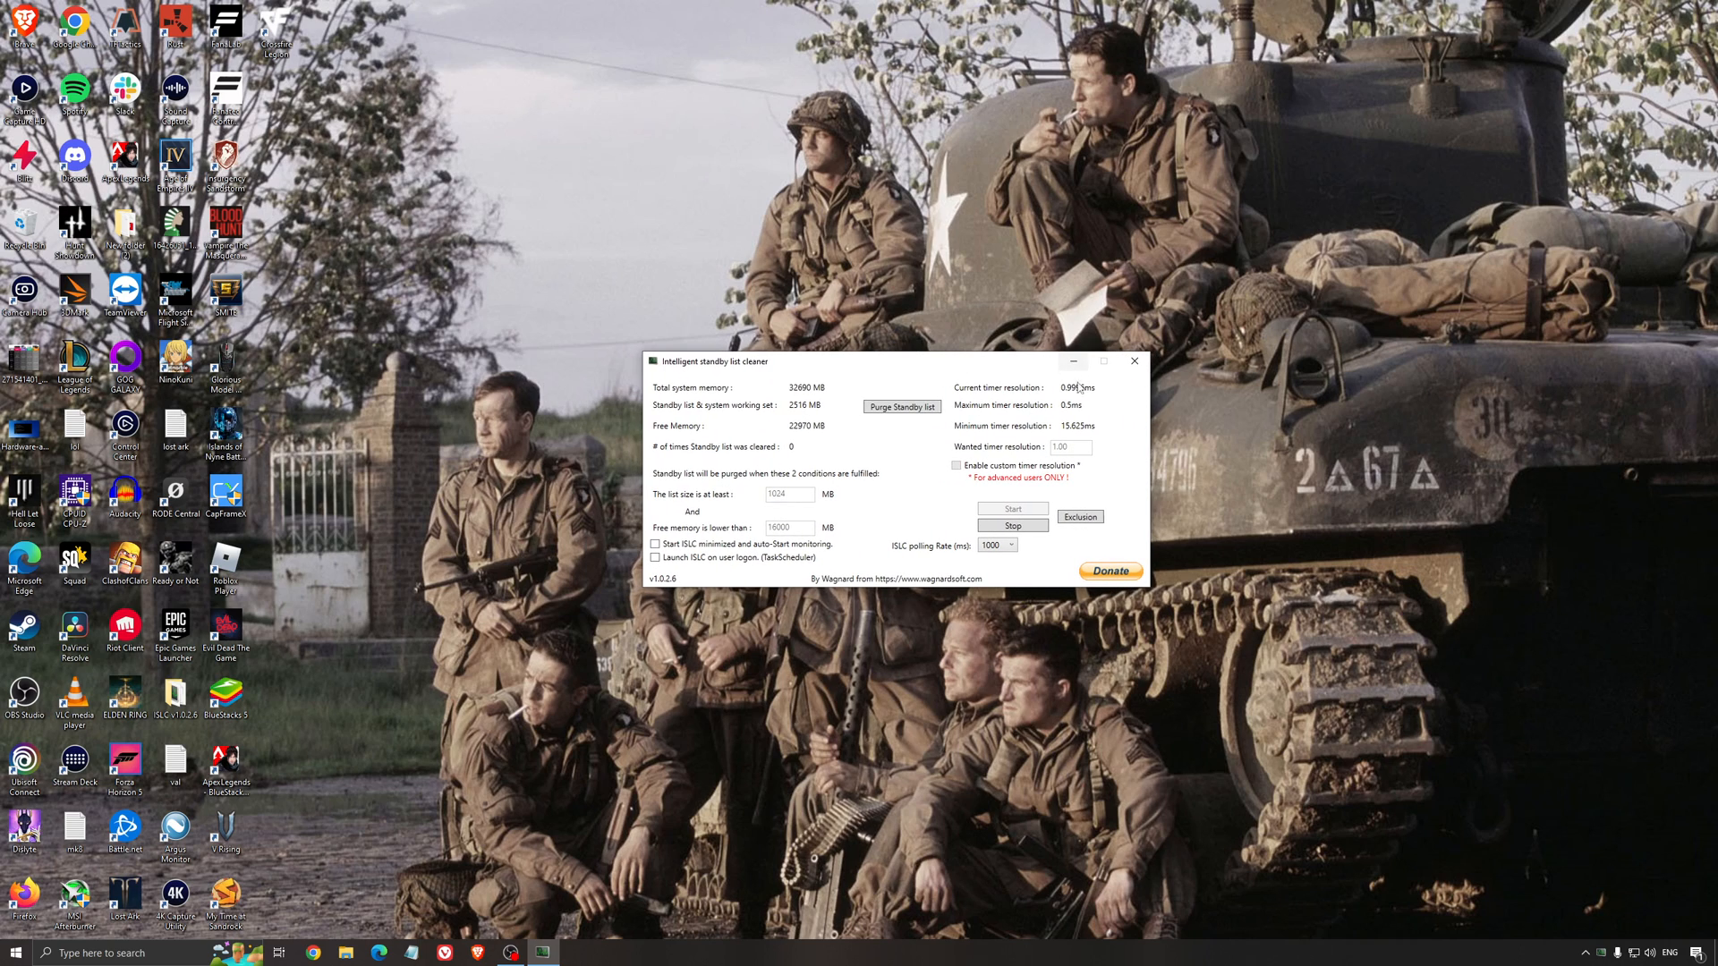
# Move the running ISLC window off the desktop after monitoring has started
pyautogui.click(1134, 361)
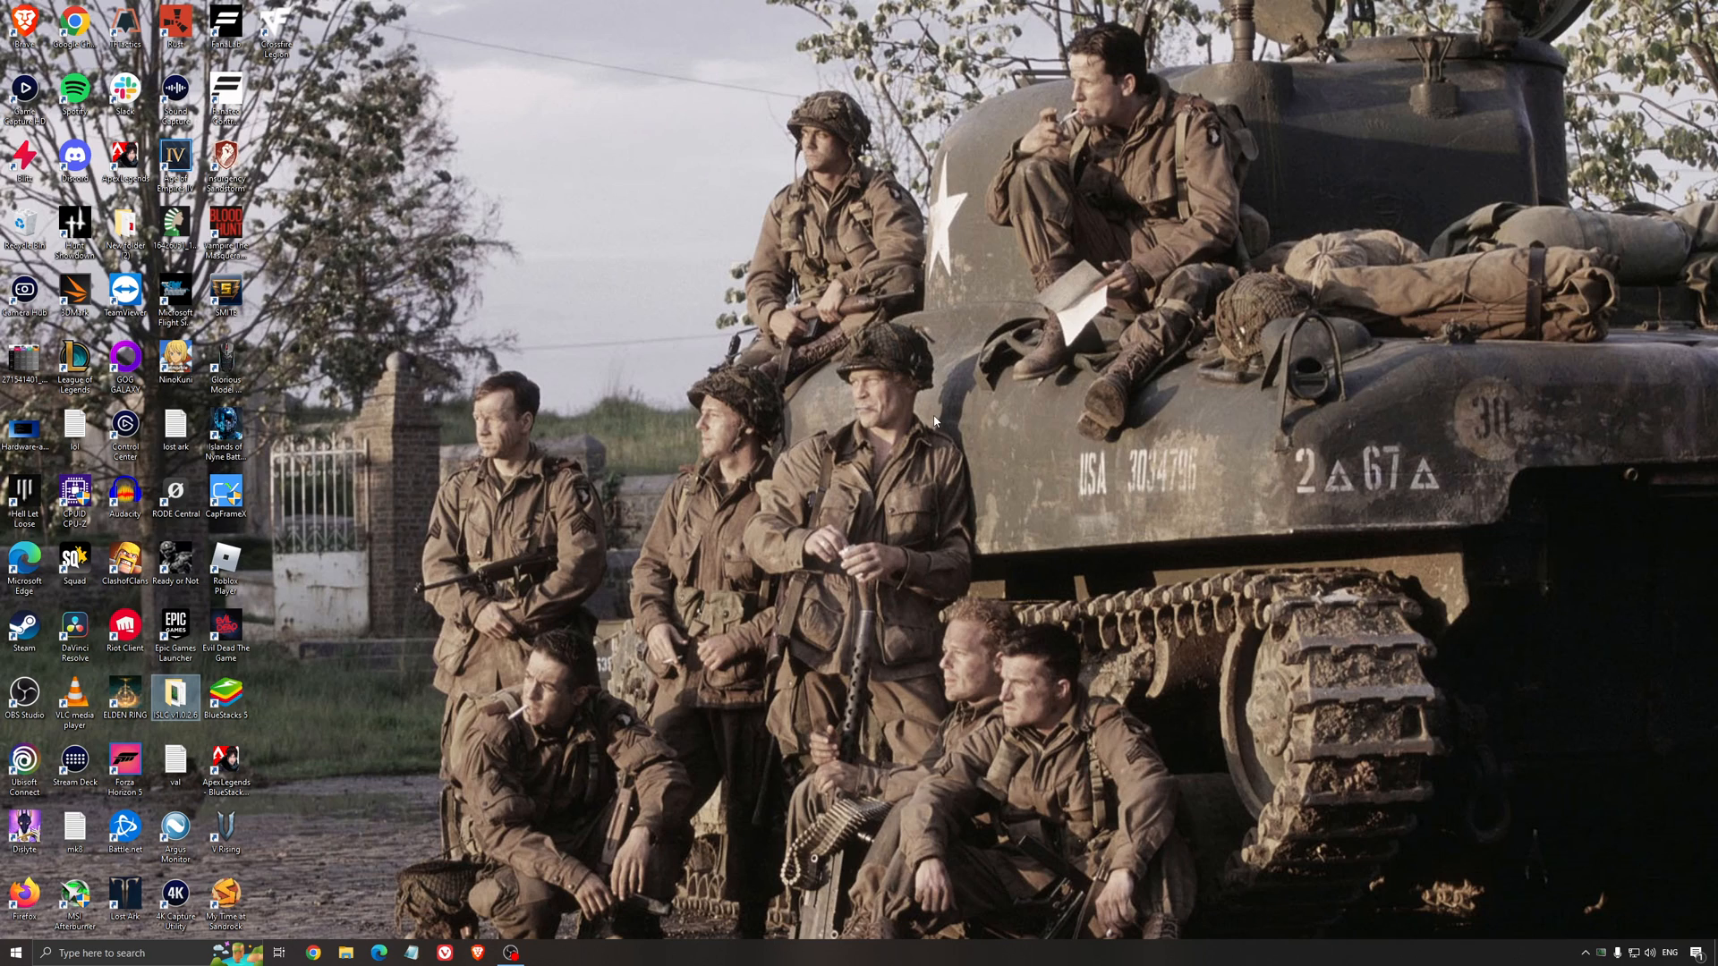
pyautogui.moveTo(985, 647)
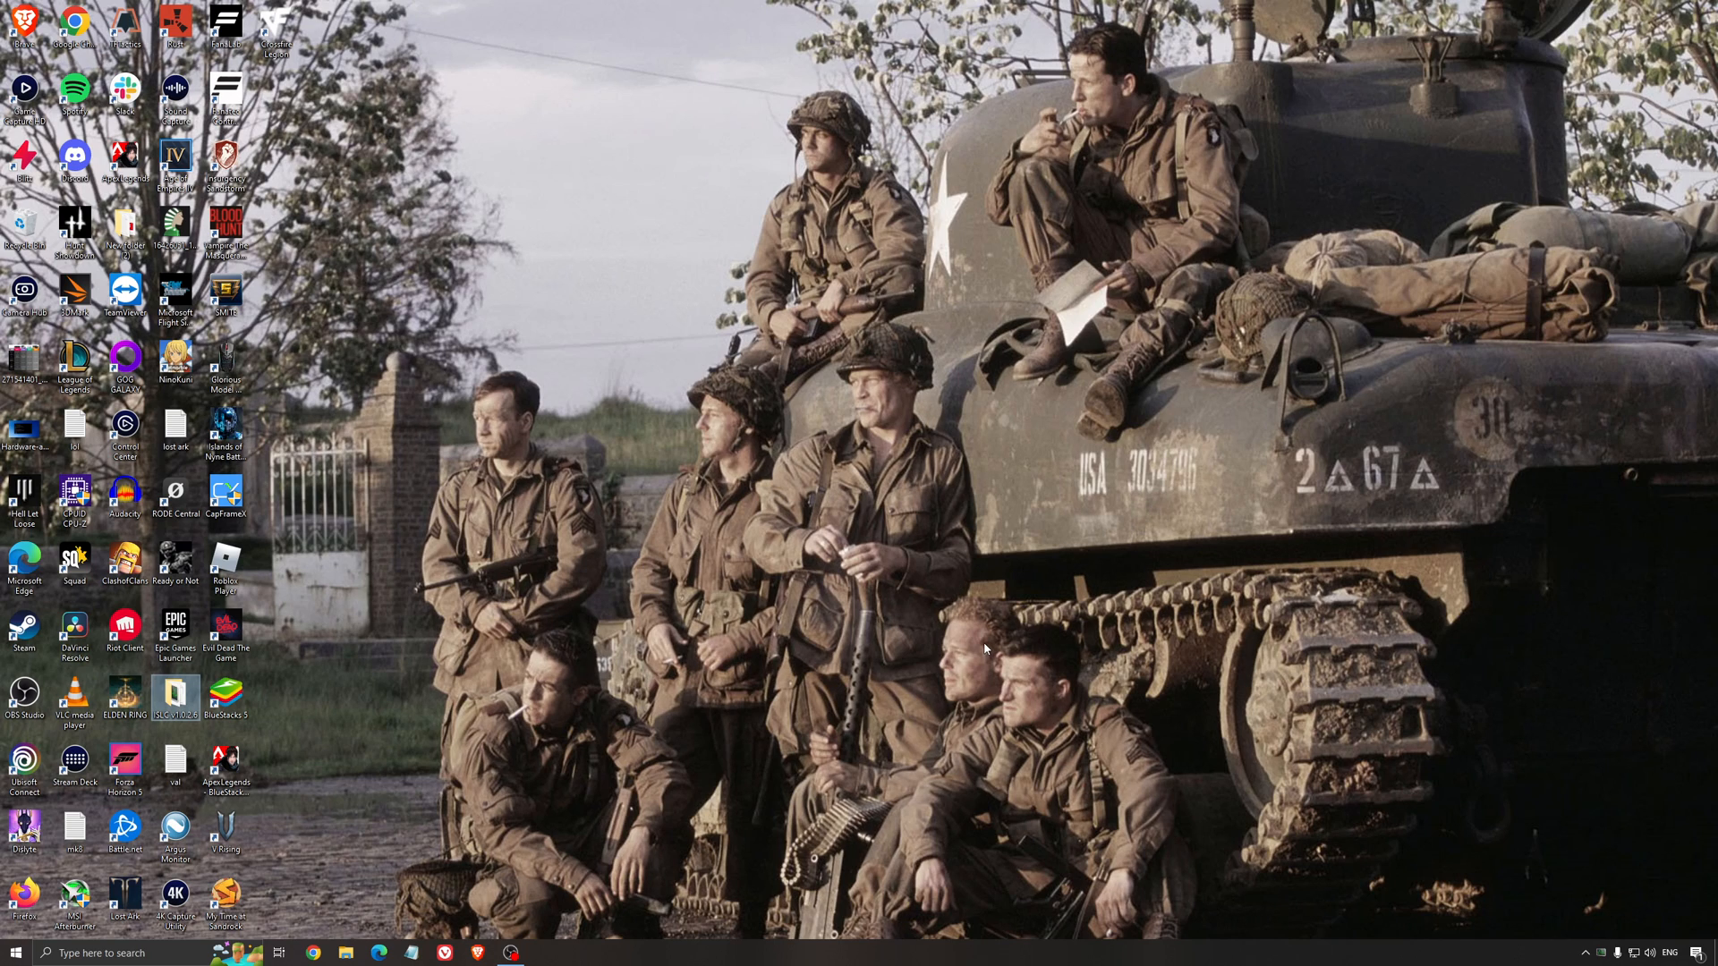
pyautogui.moveTo(875, 660)
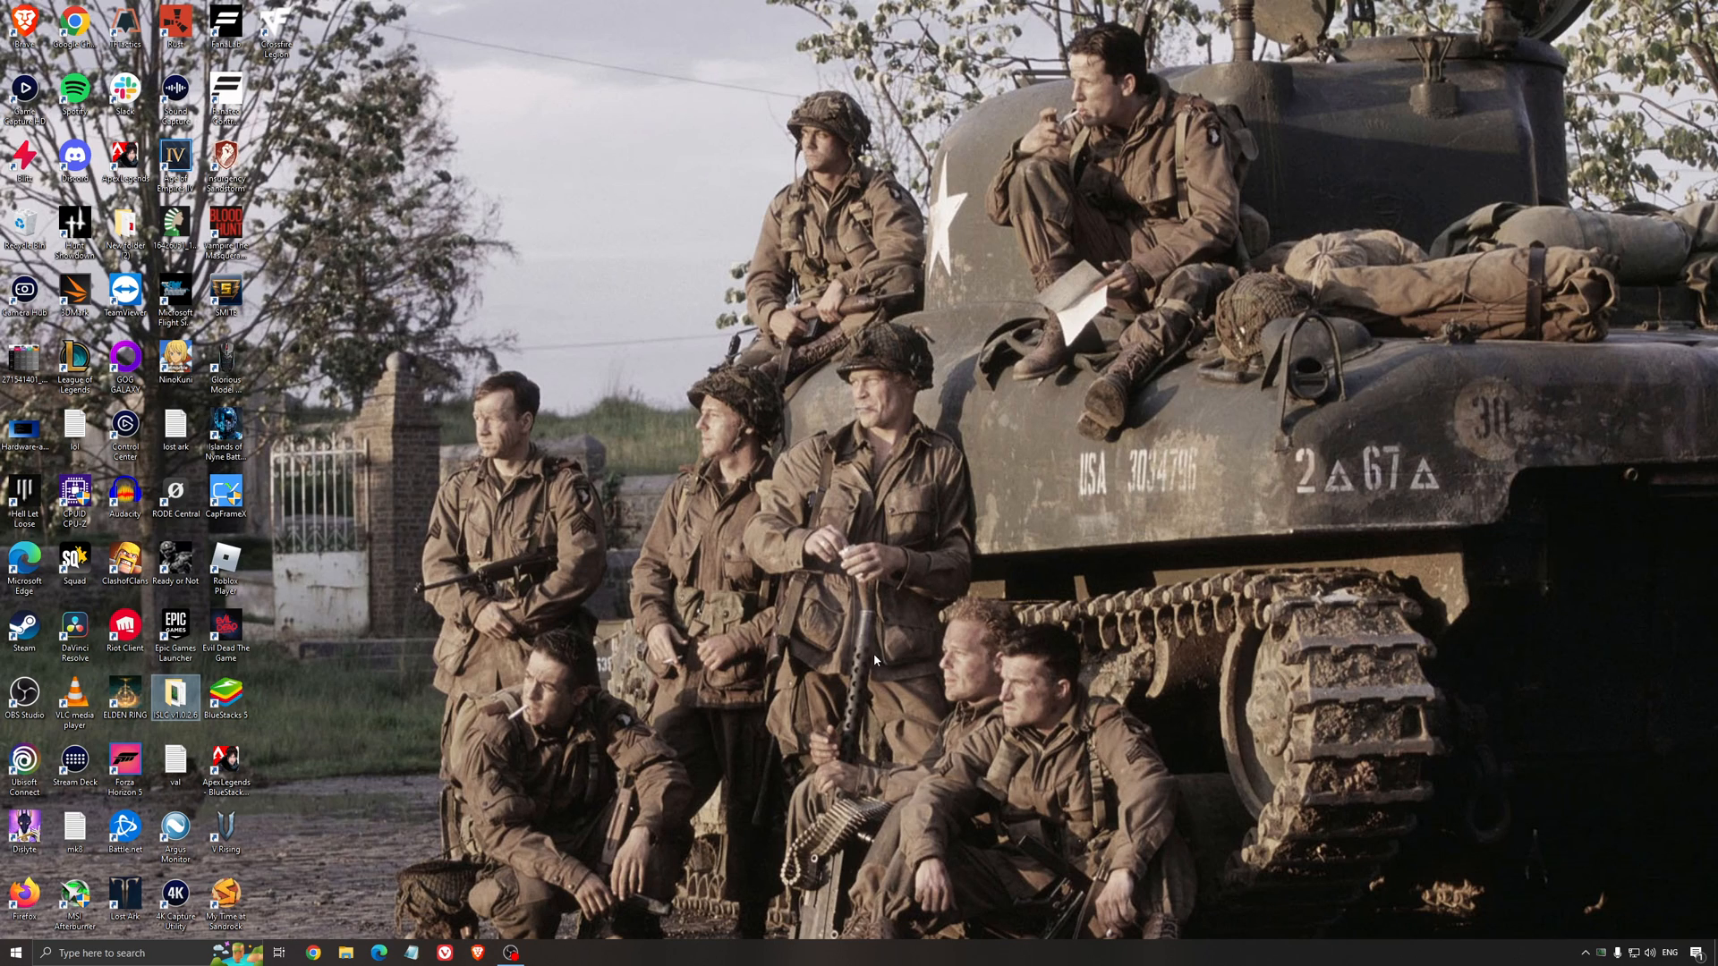
pyautogui.moveTo(872, 540)
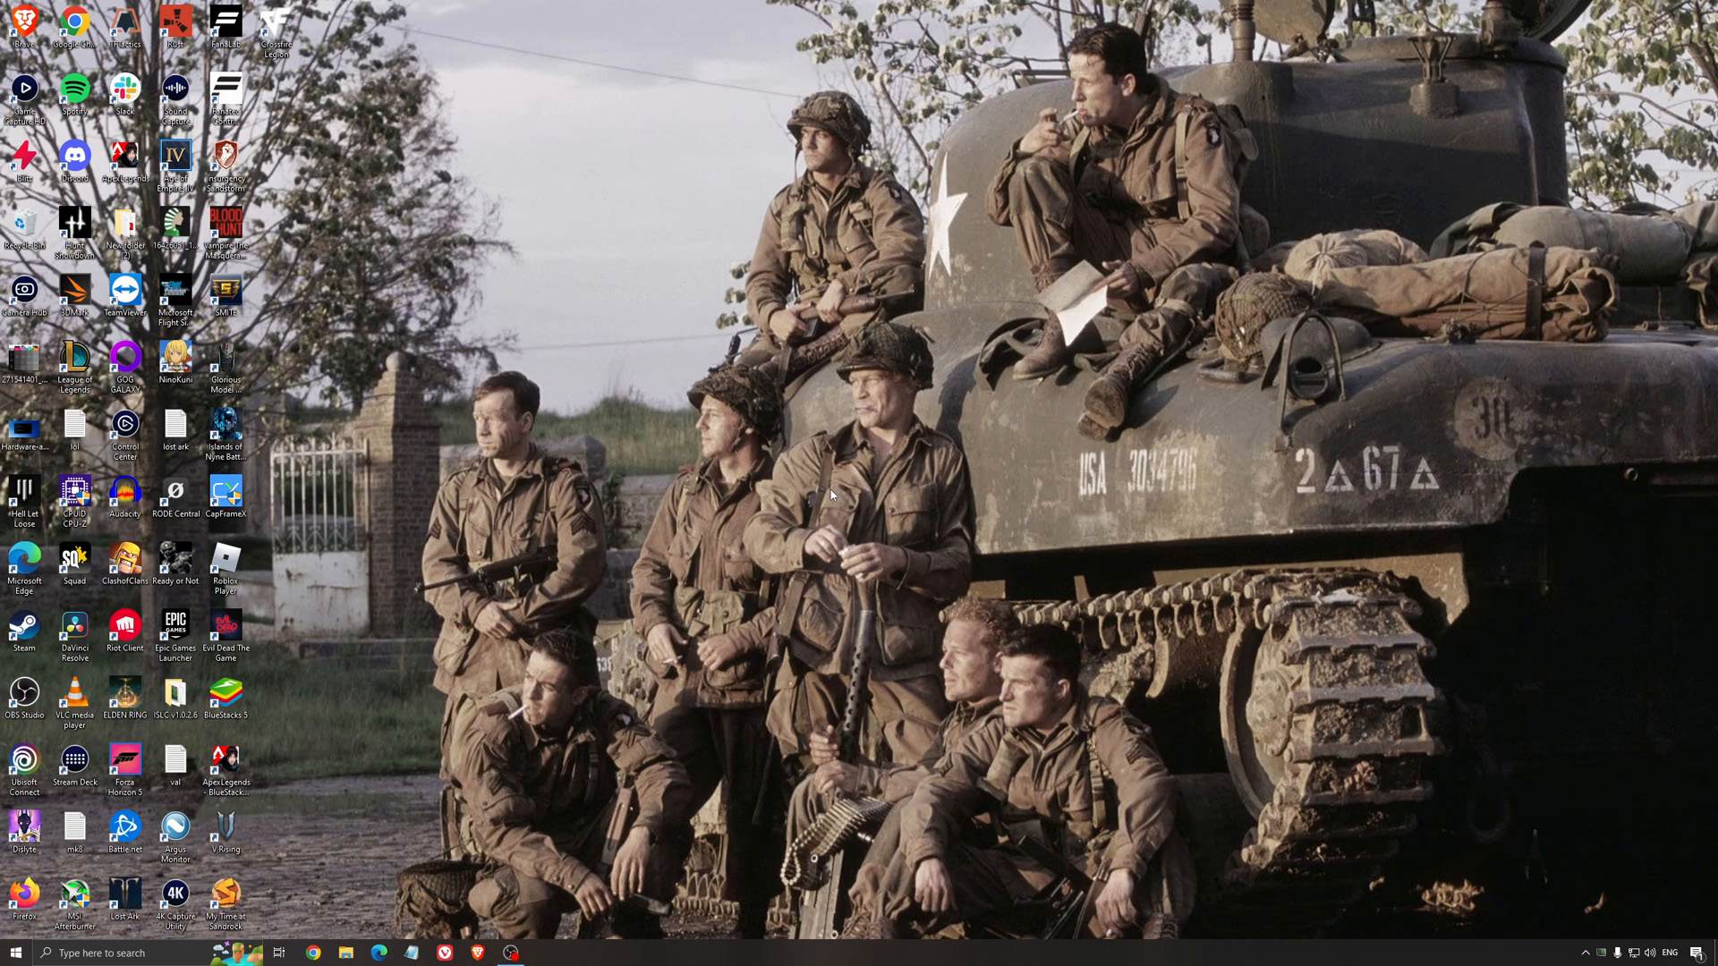
pyautogui.moveTo(832, 492)
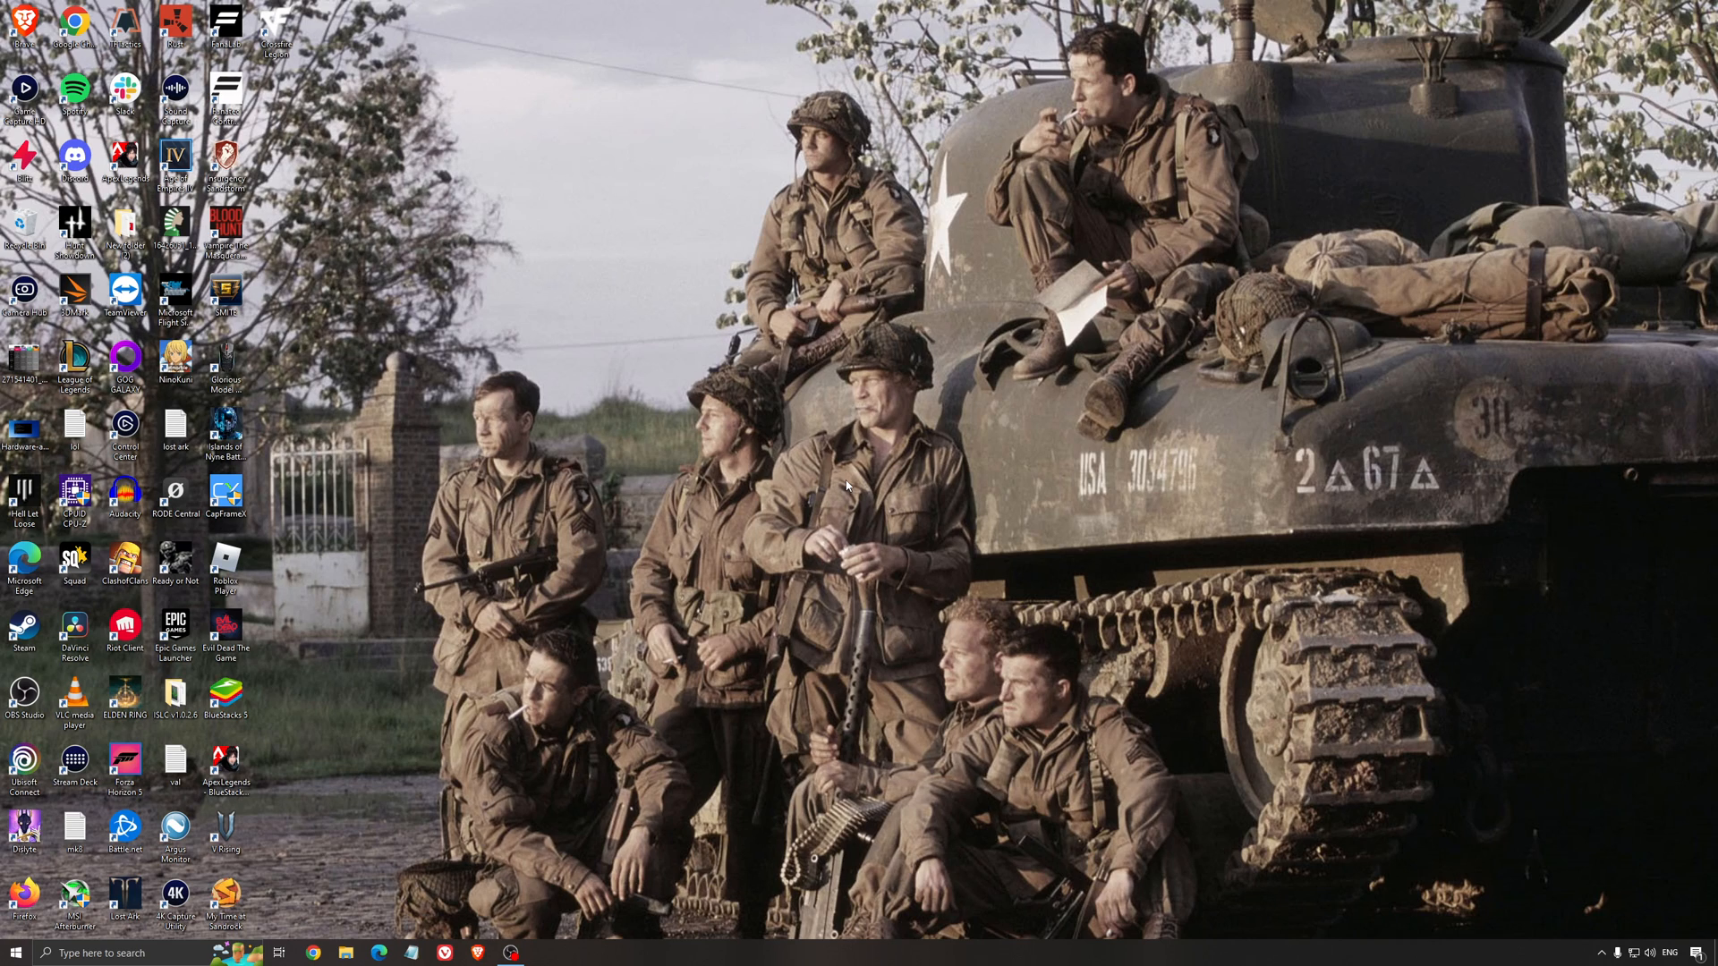
pyautogui.moveTo(848, 485)
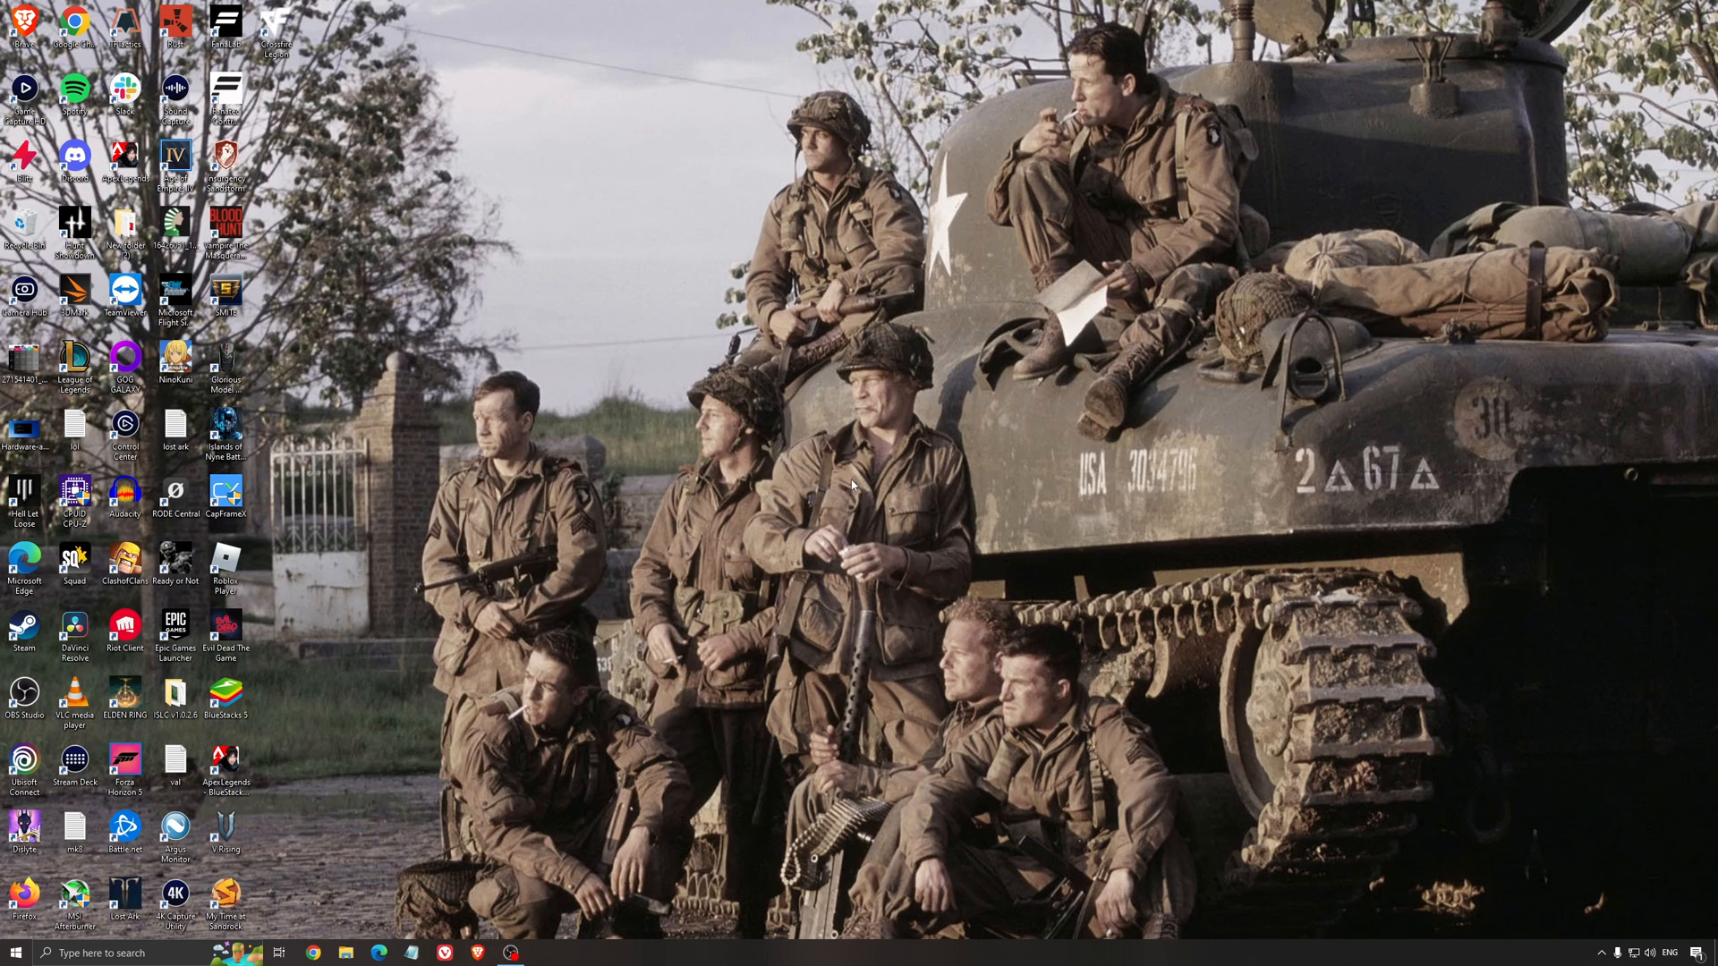
pyautogui.moveTo(854, 485)
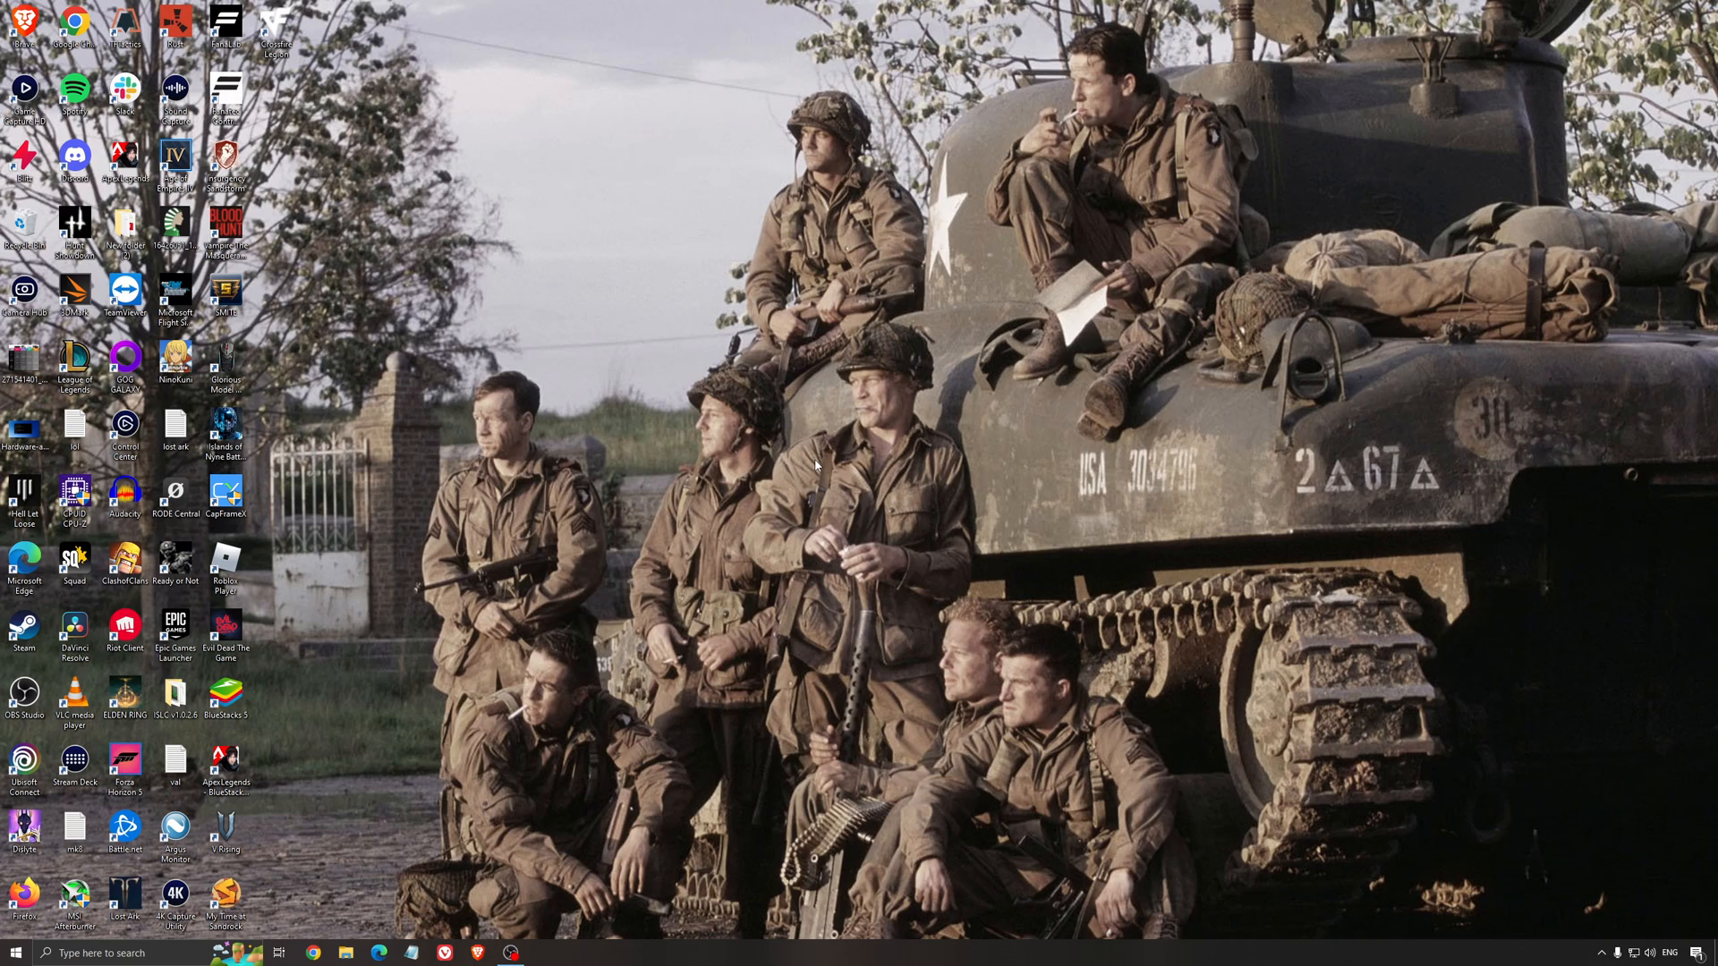
pyautogui.moveTo(792, 434)
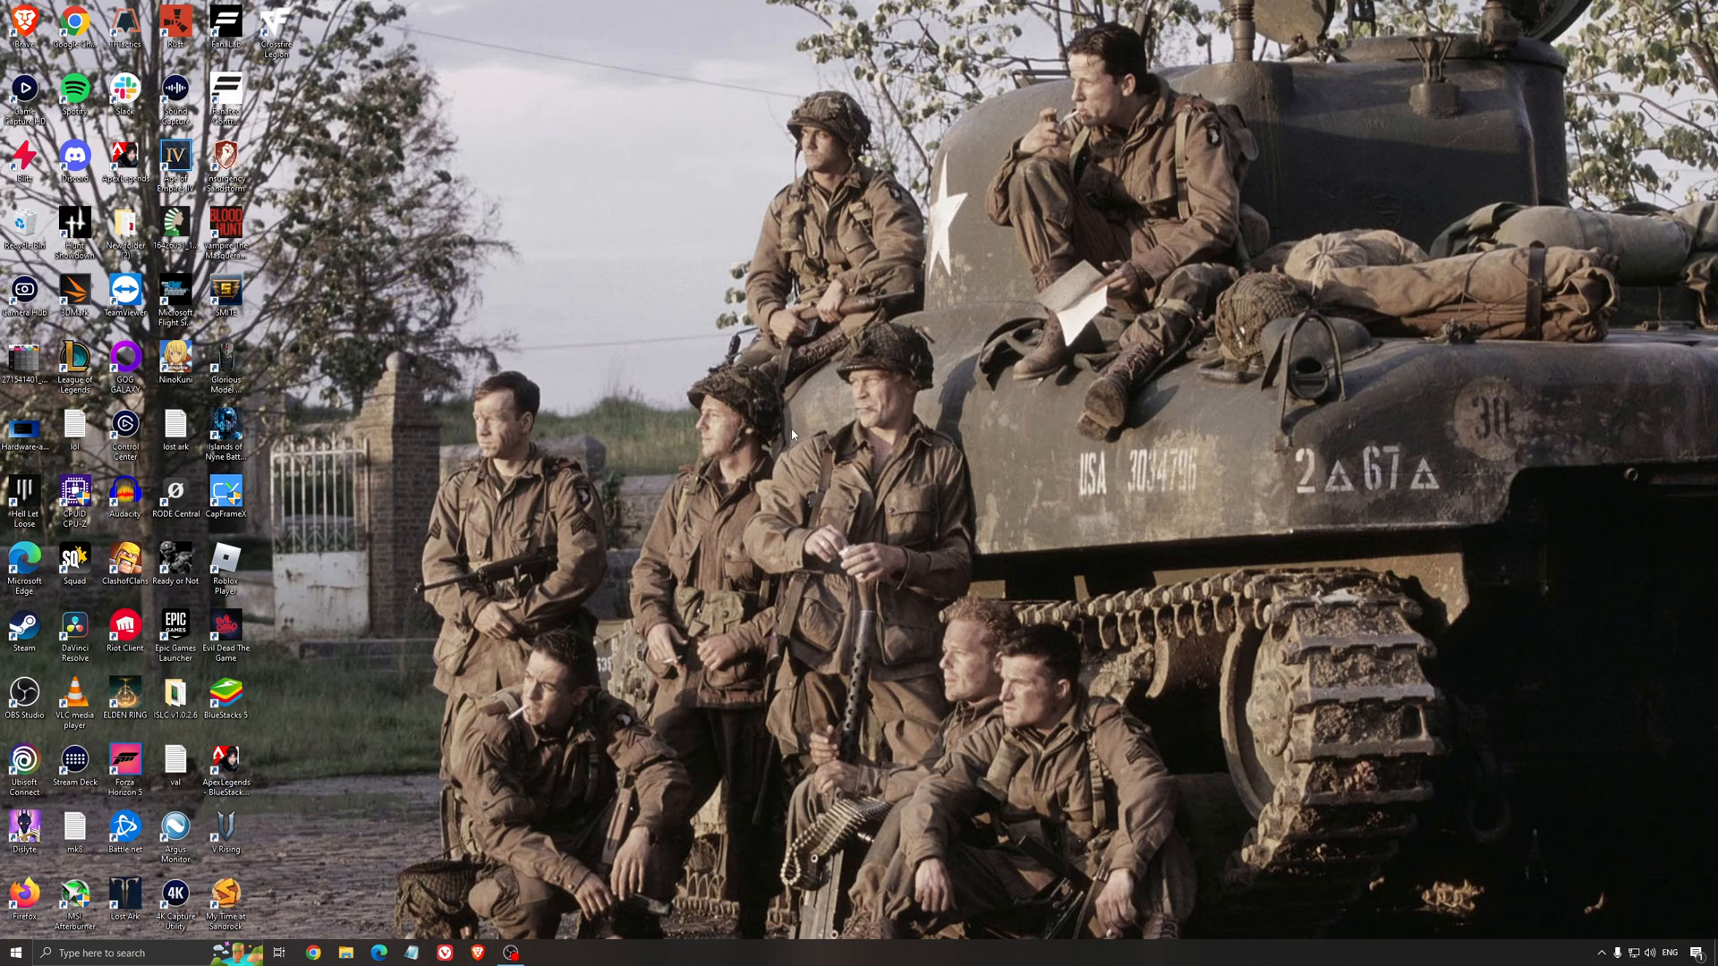
pyautogui.moveTo(843, 467)
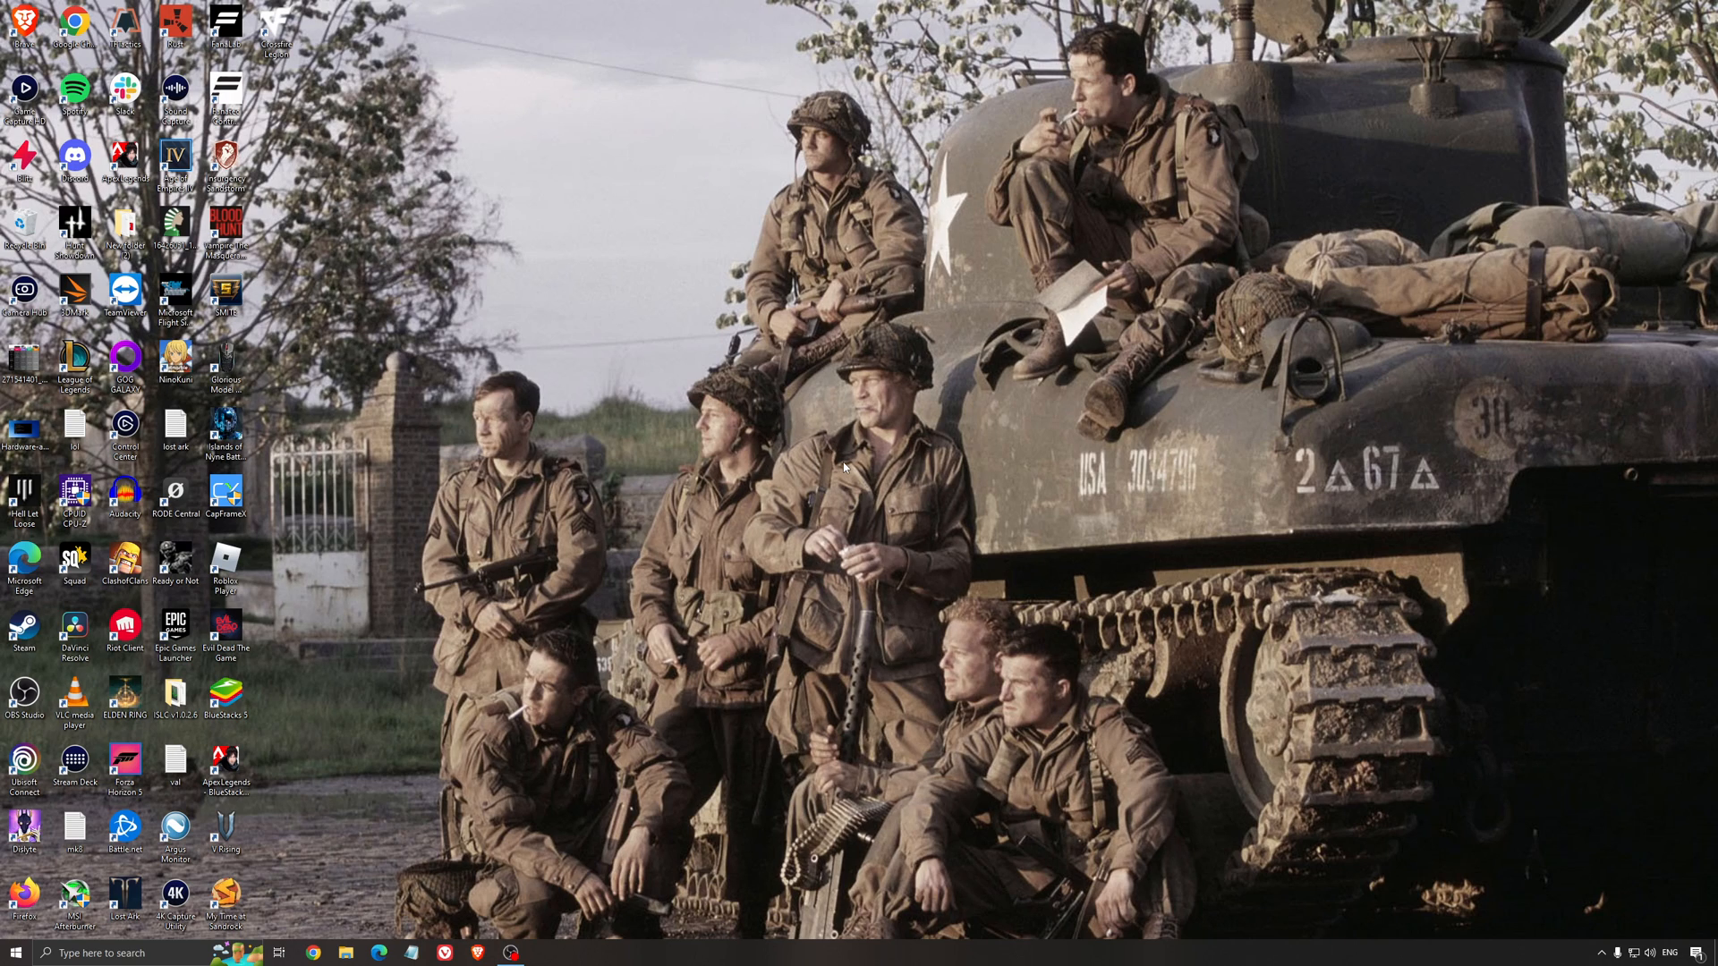
pyautogui.moveTo(897, 482)
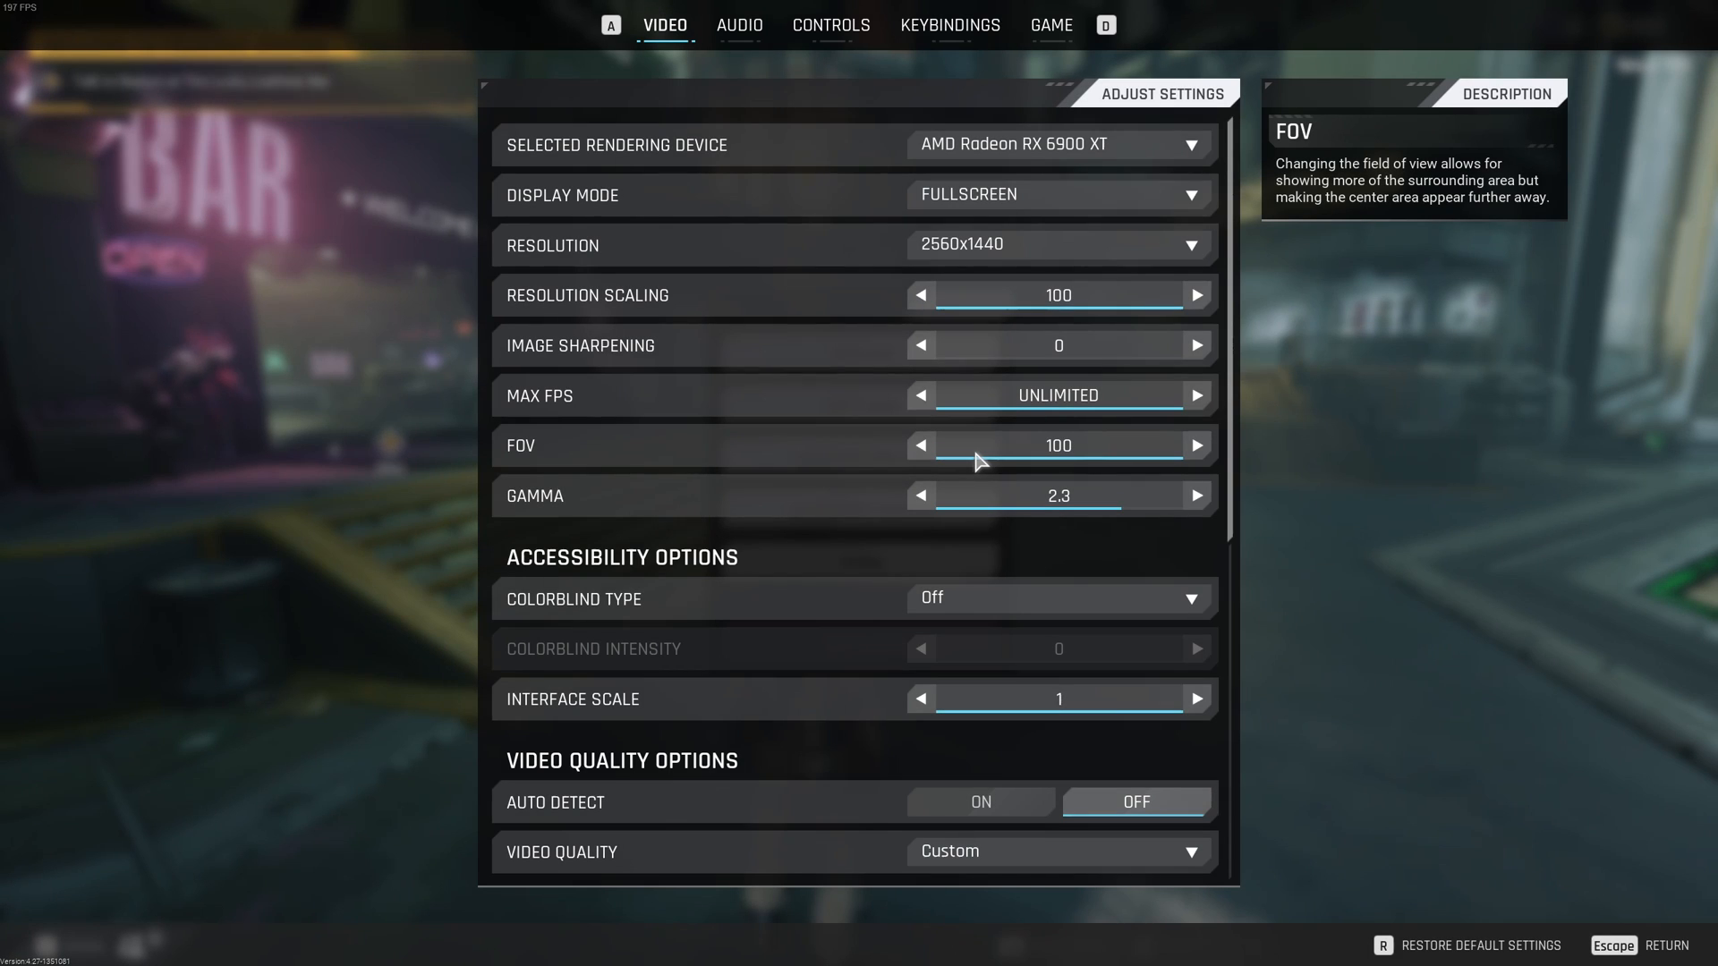
pyautogui.moveTo(633, 154)
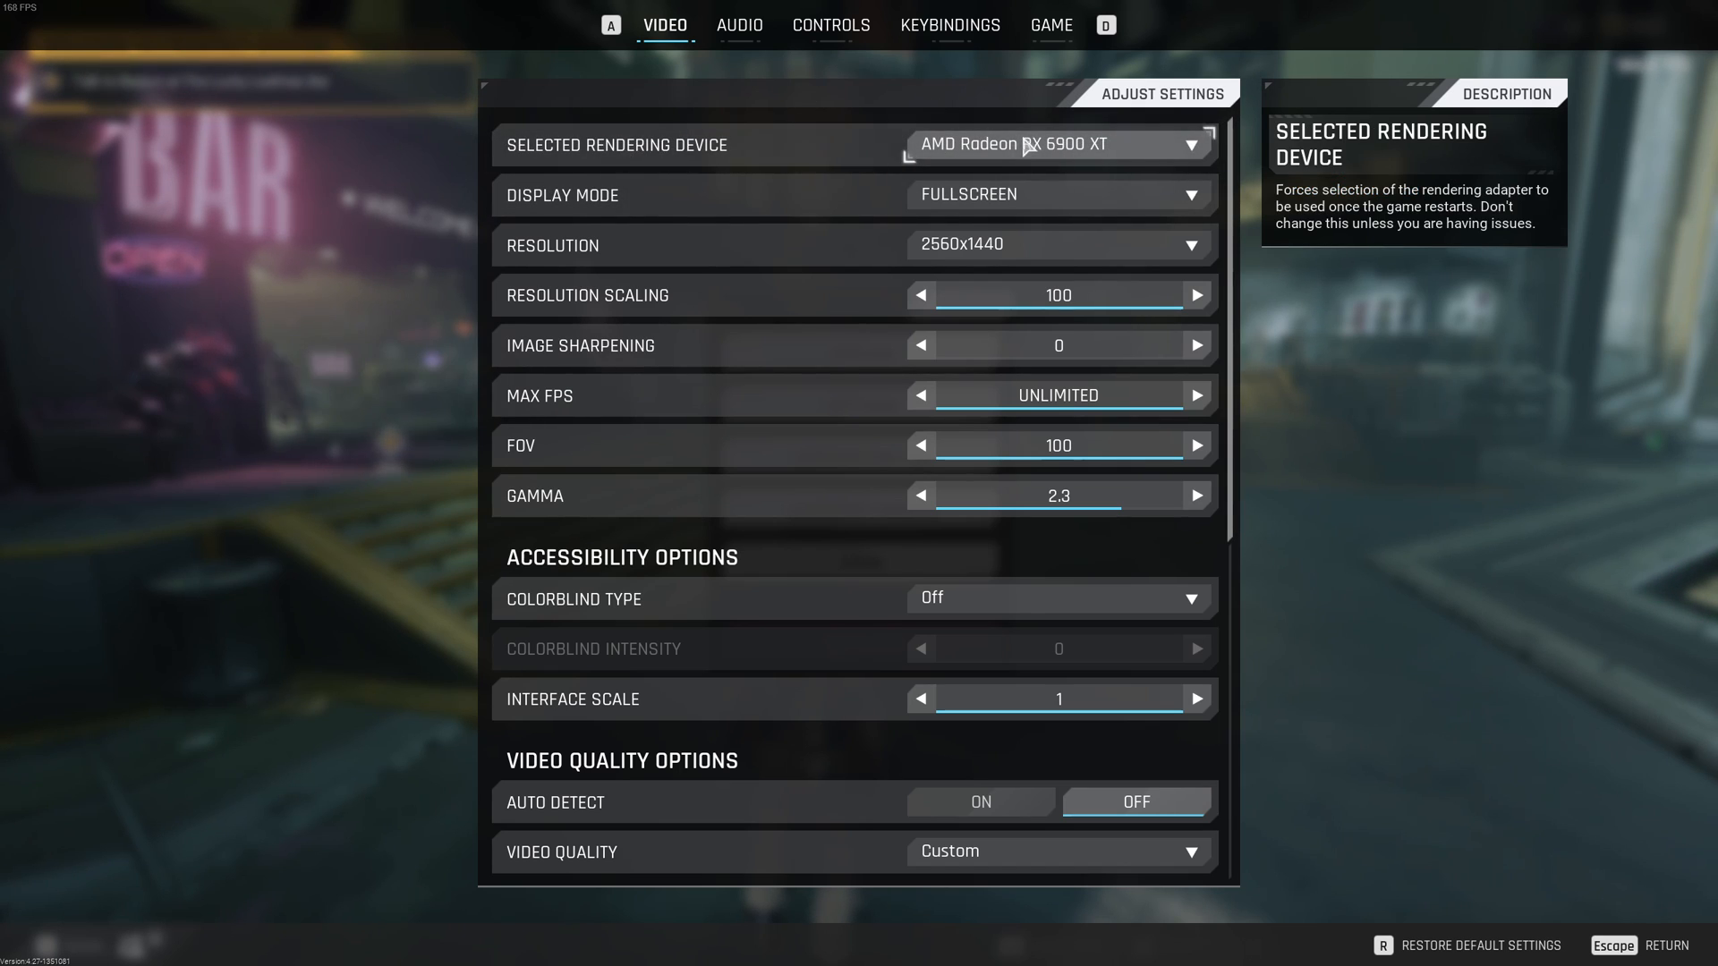
# Keep AMD Radeon RX 6900 XT as the selected rendering device
pyautogui.click(1057, 143)
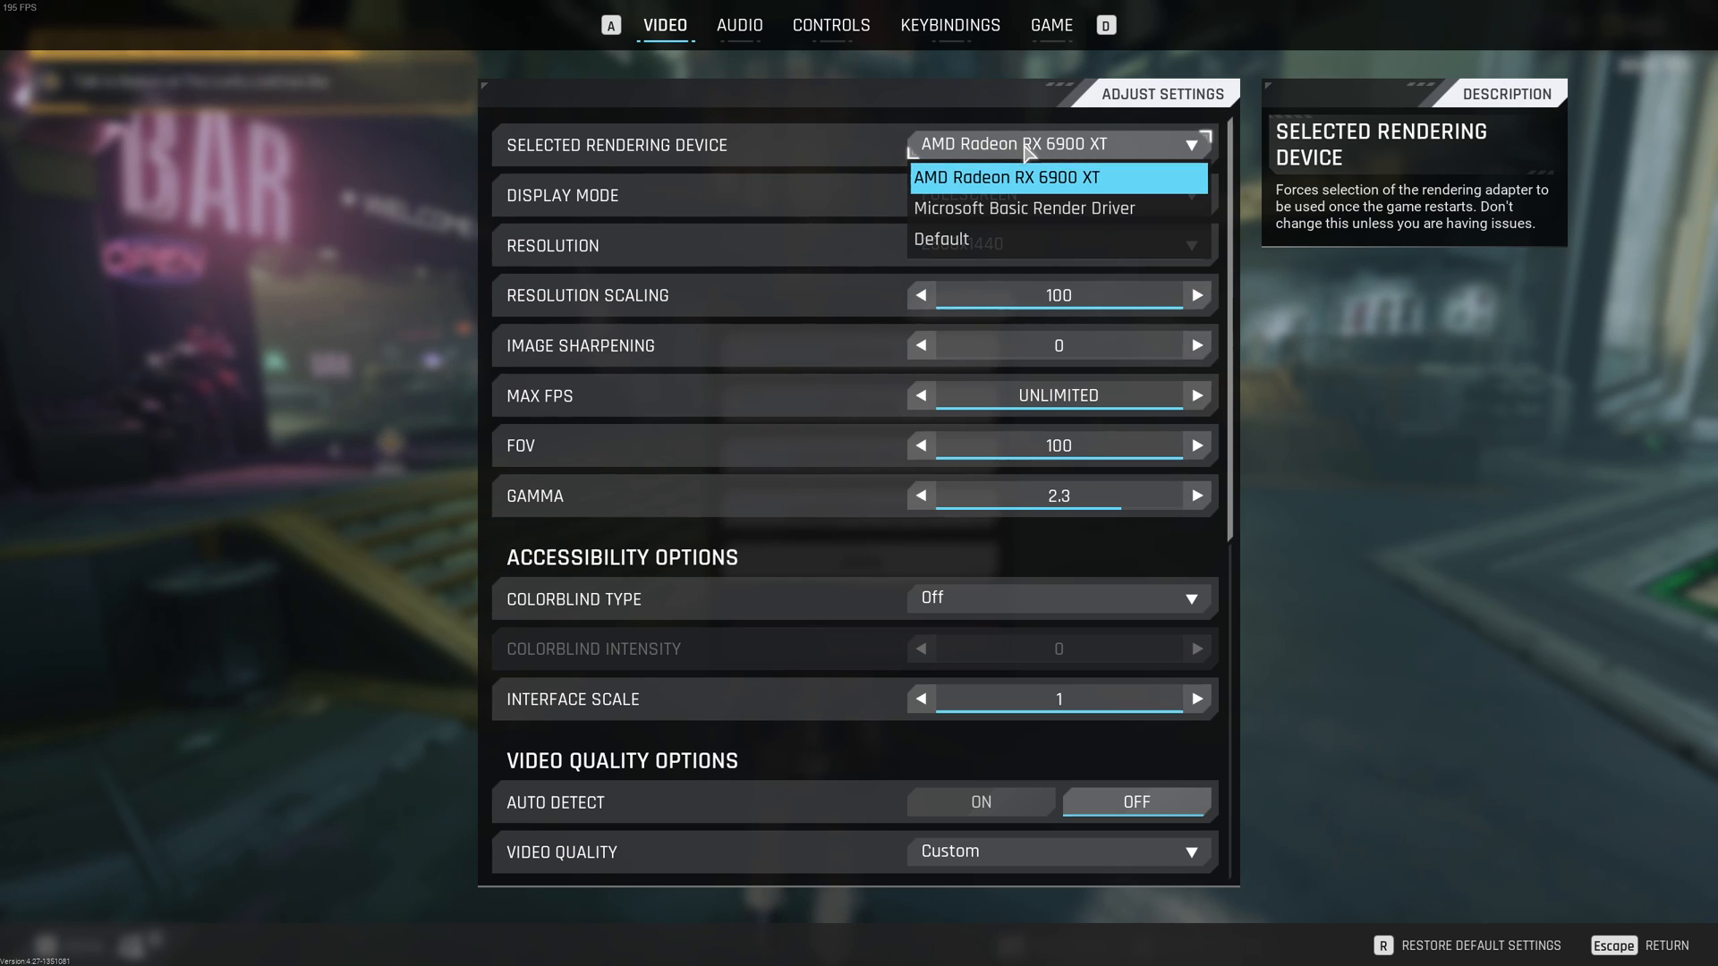
pyautogui.click(1055, 177)
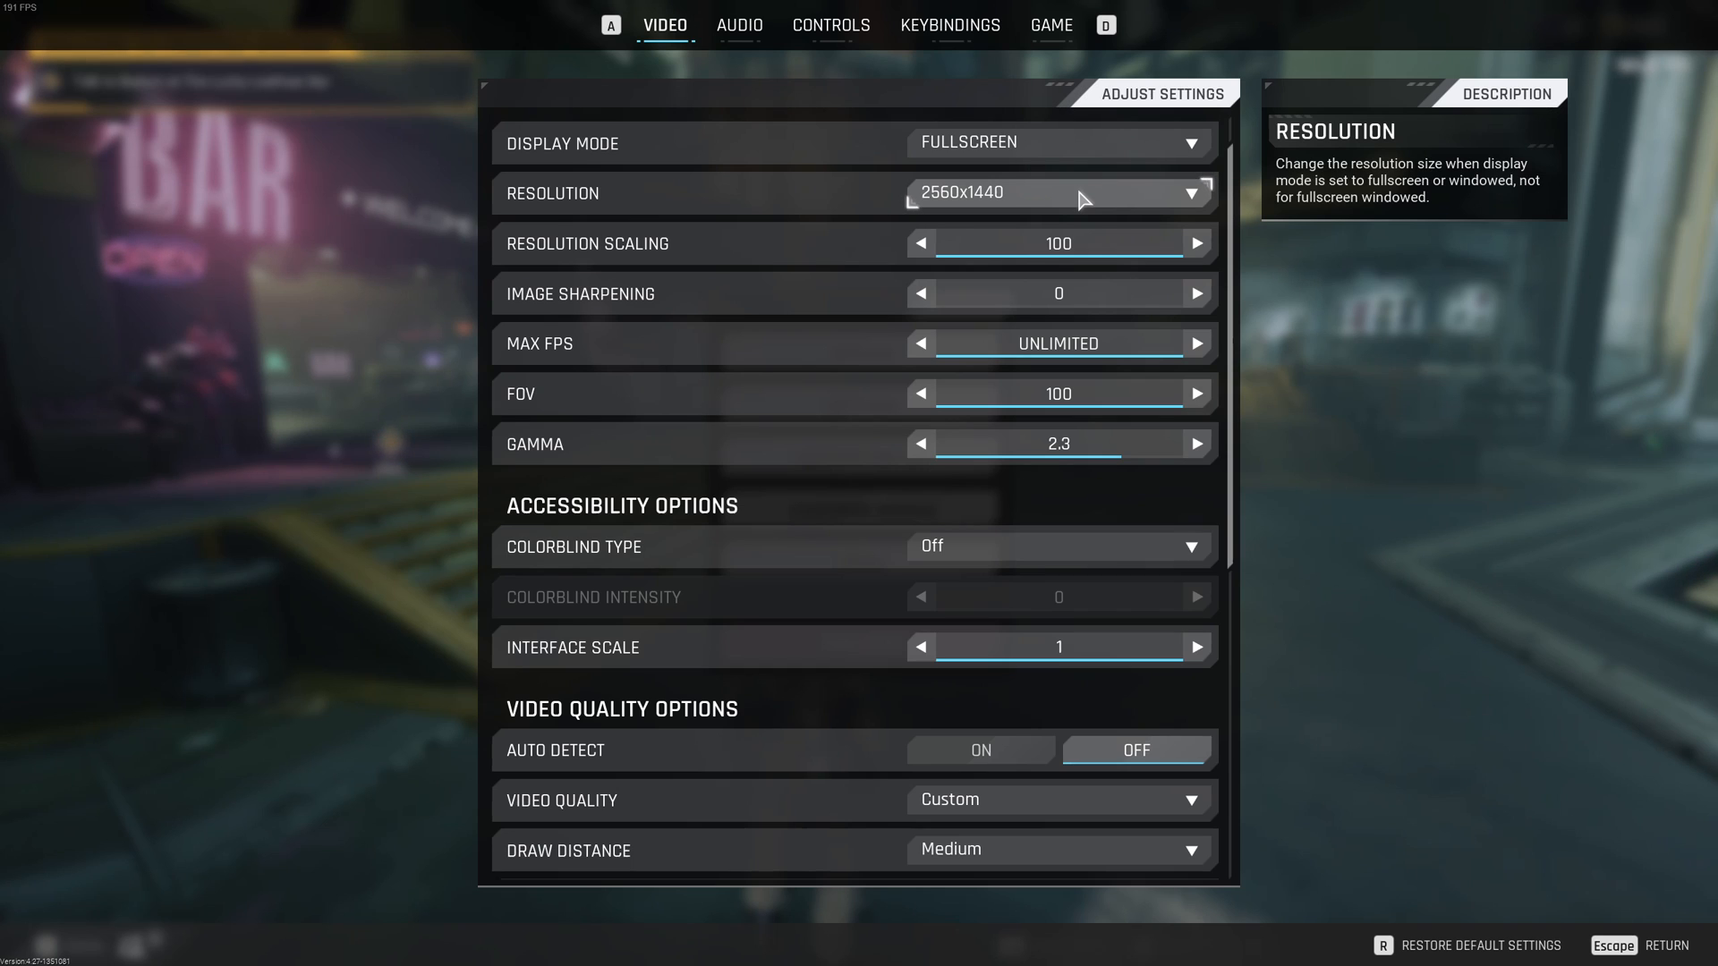
# Keep the resolution at 2560x1440 fullscreen and continue down the video list
pyautogui.click(1058, 193)
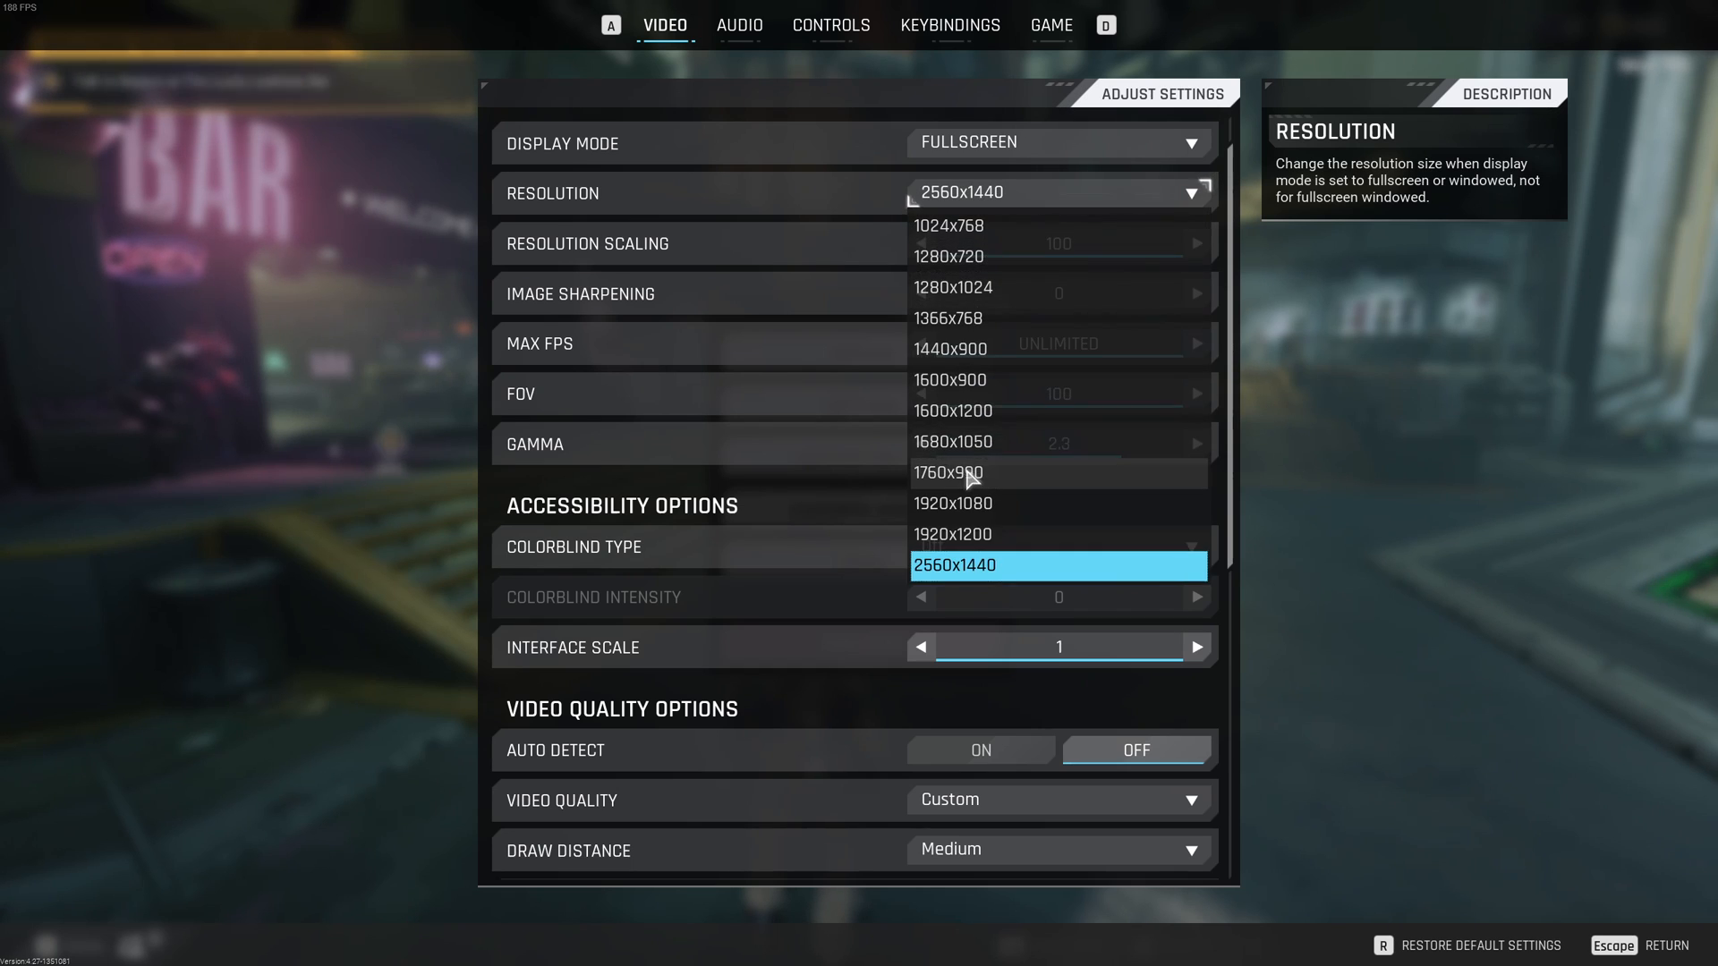
pyautogui.click(1057, 565)
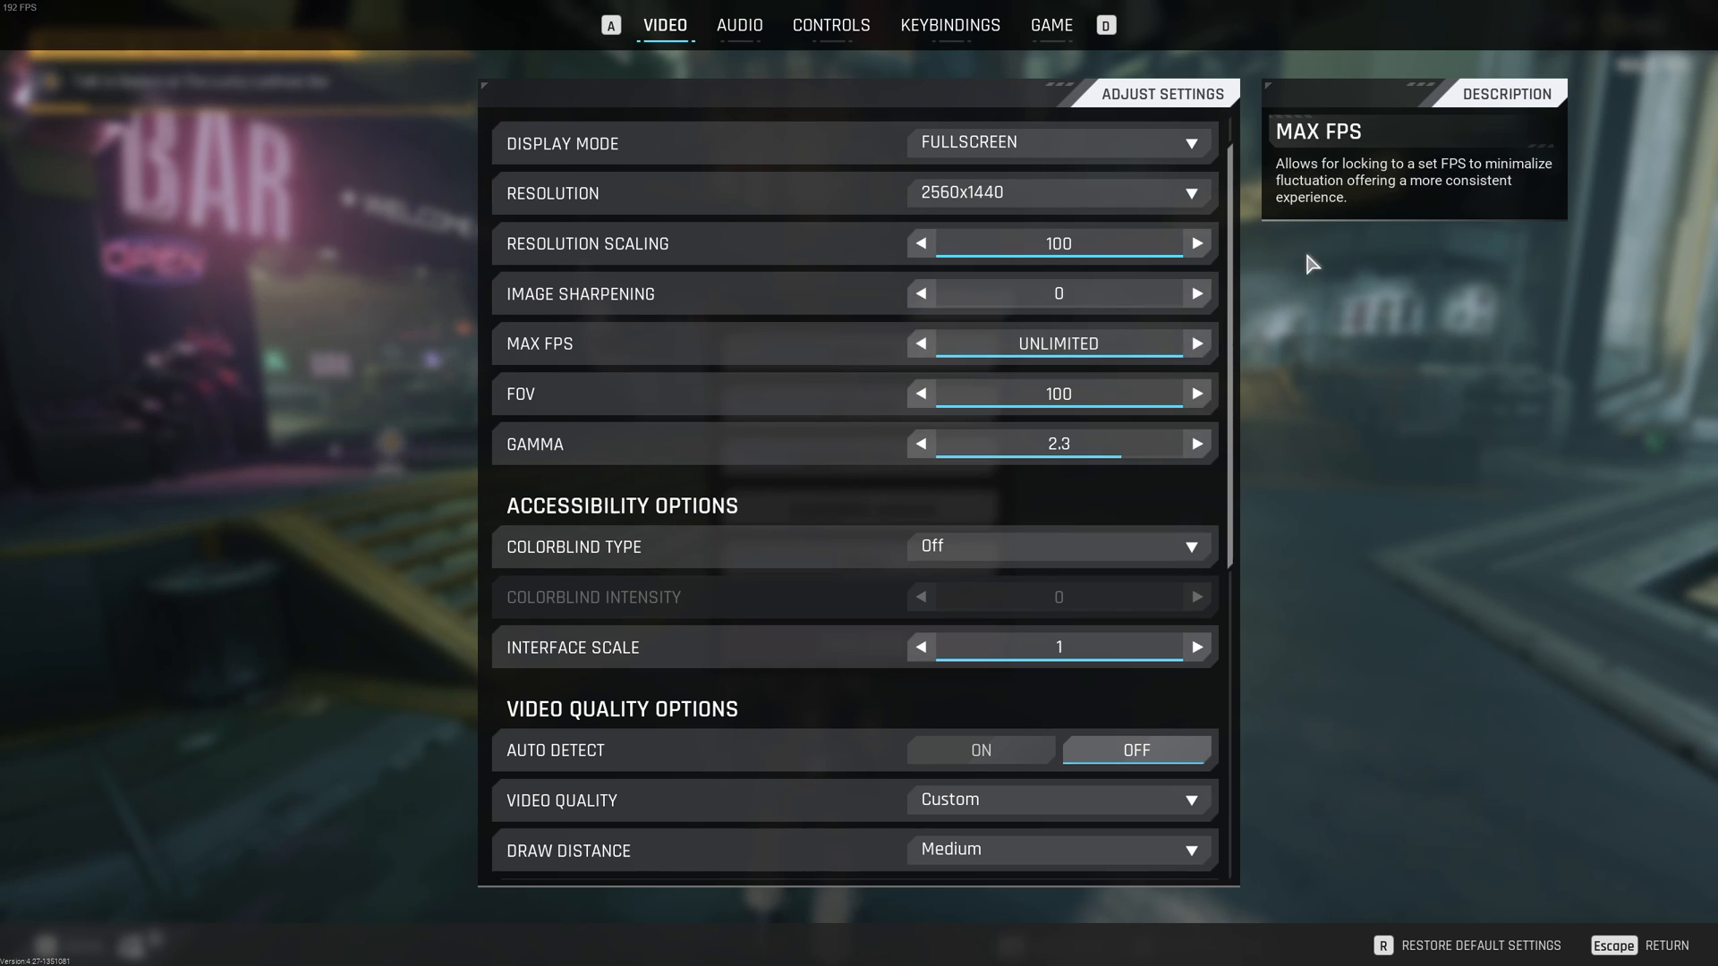
pyautogui.moveTo(1161, 242)
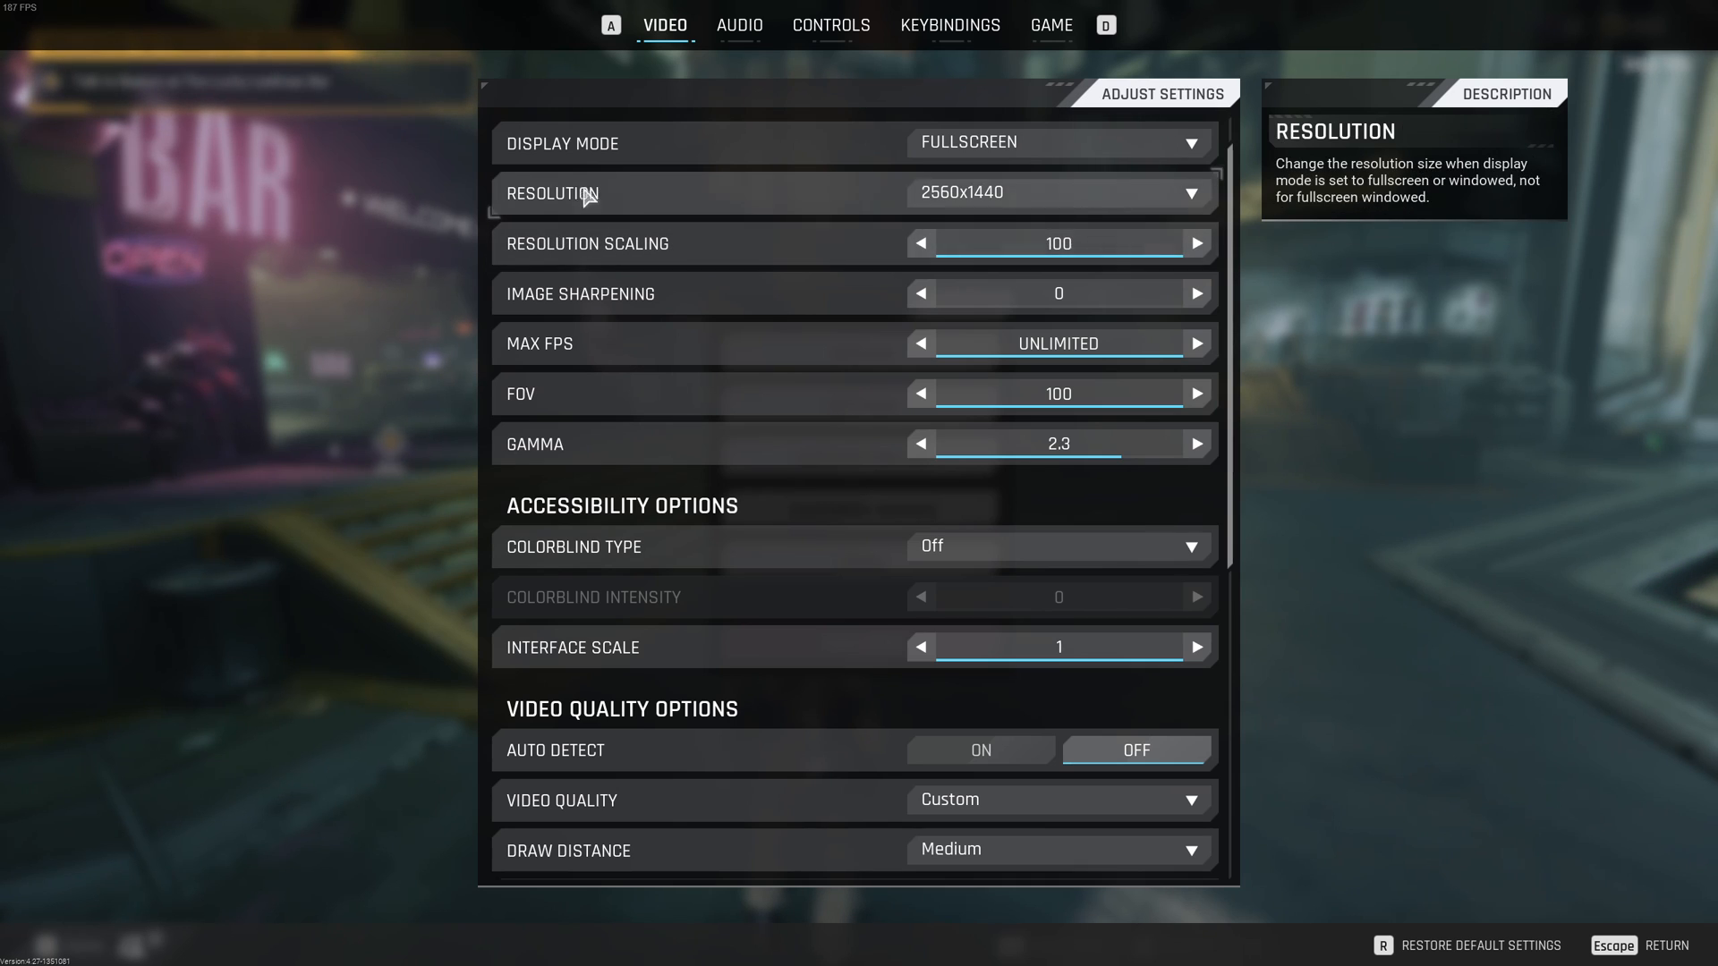
pyautogui.scroll(-3)
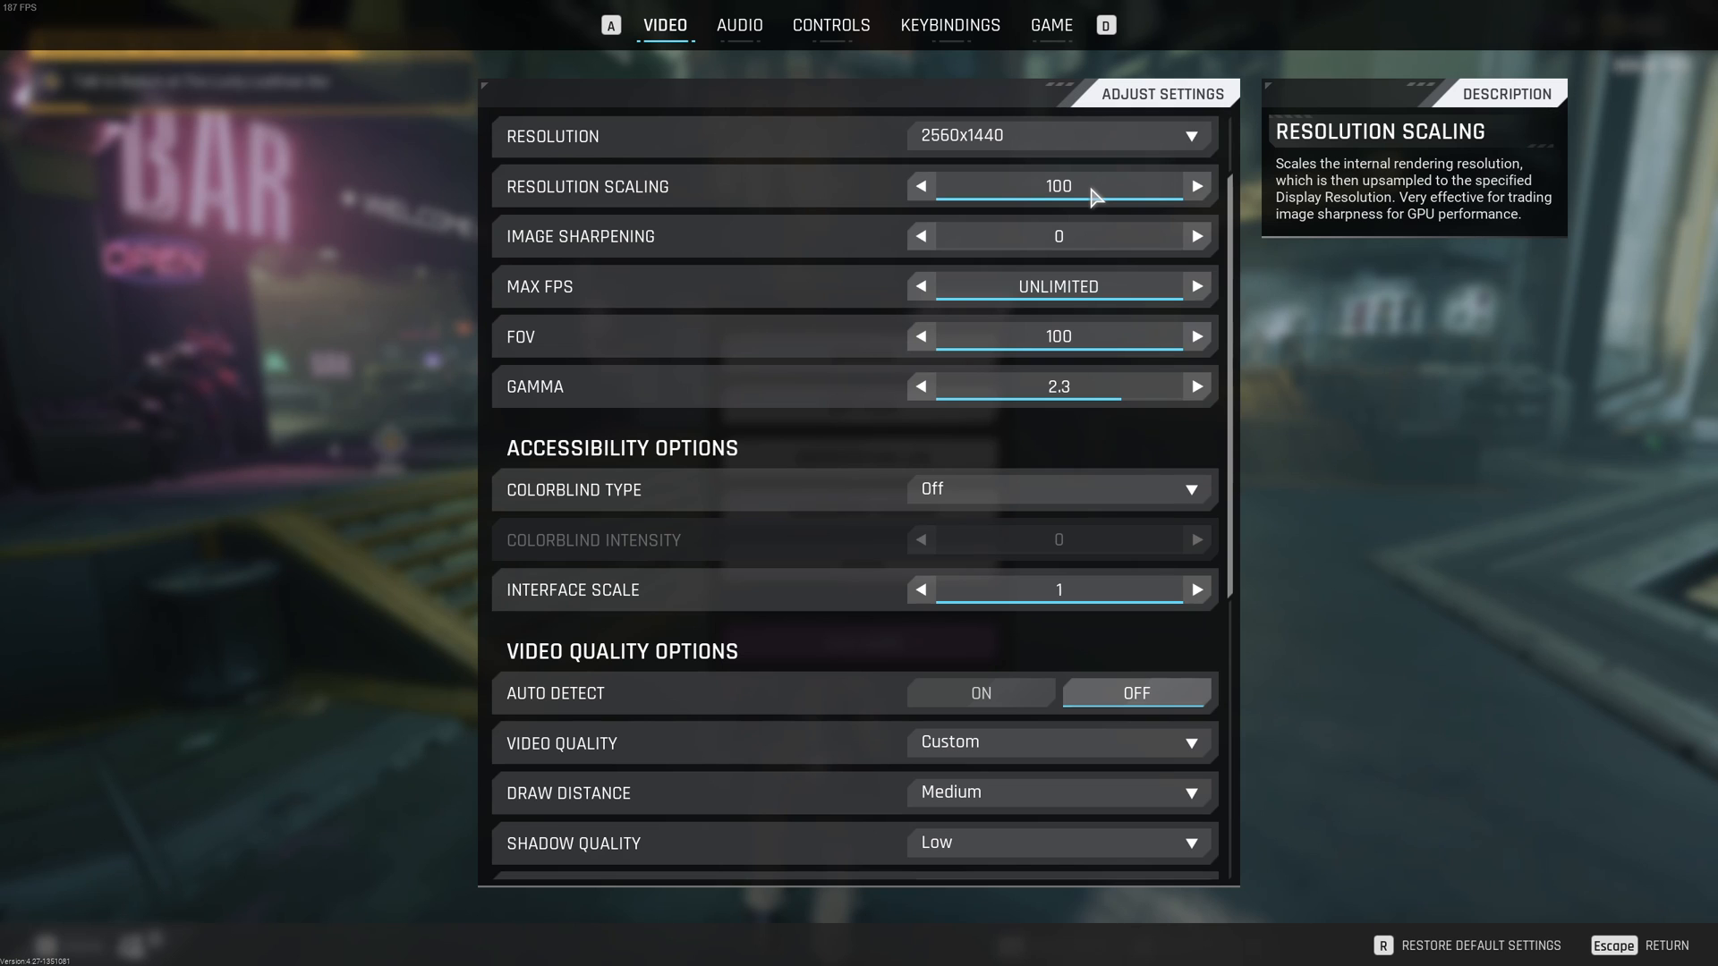
pyautogui.moveTo(649, 228)
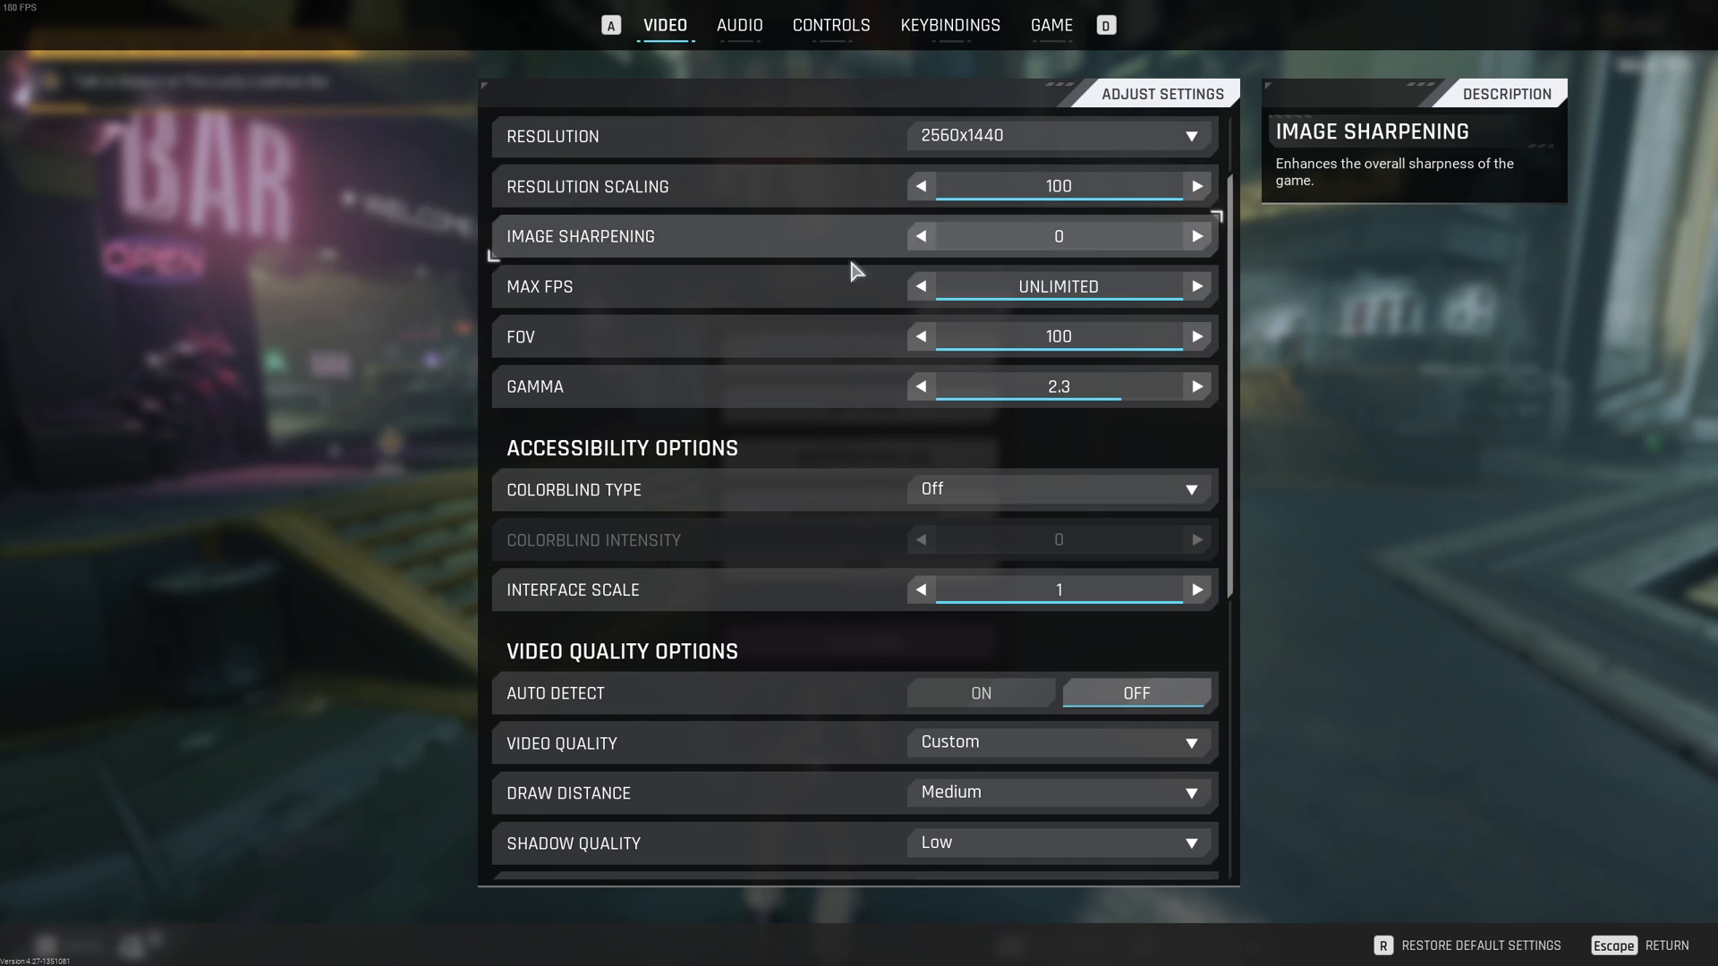
pyautogui.scroll(-3)
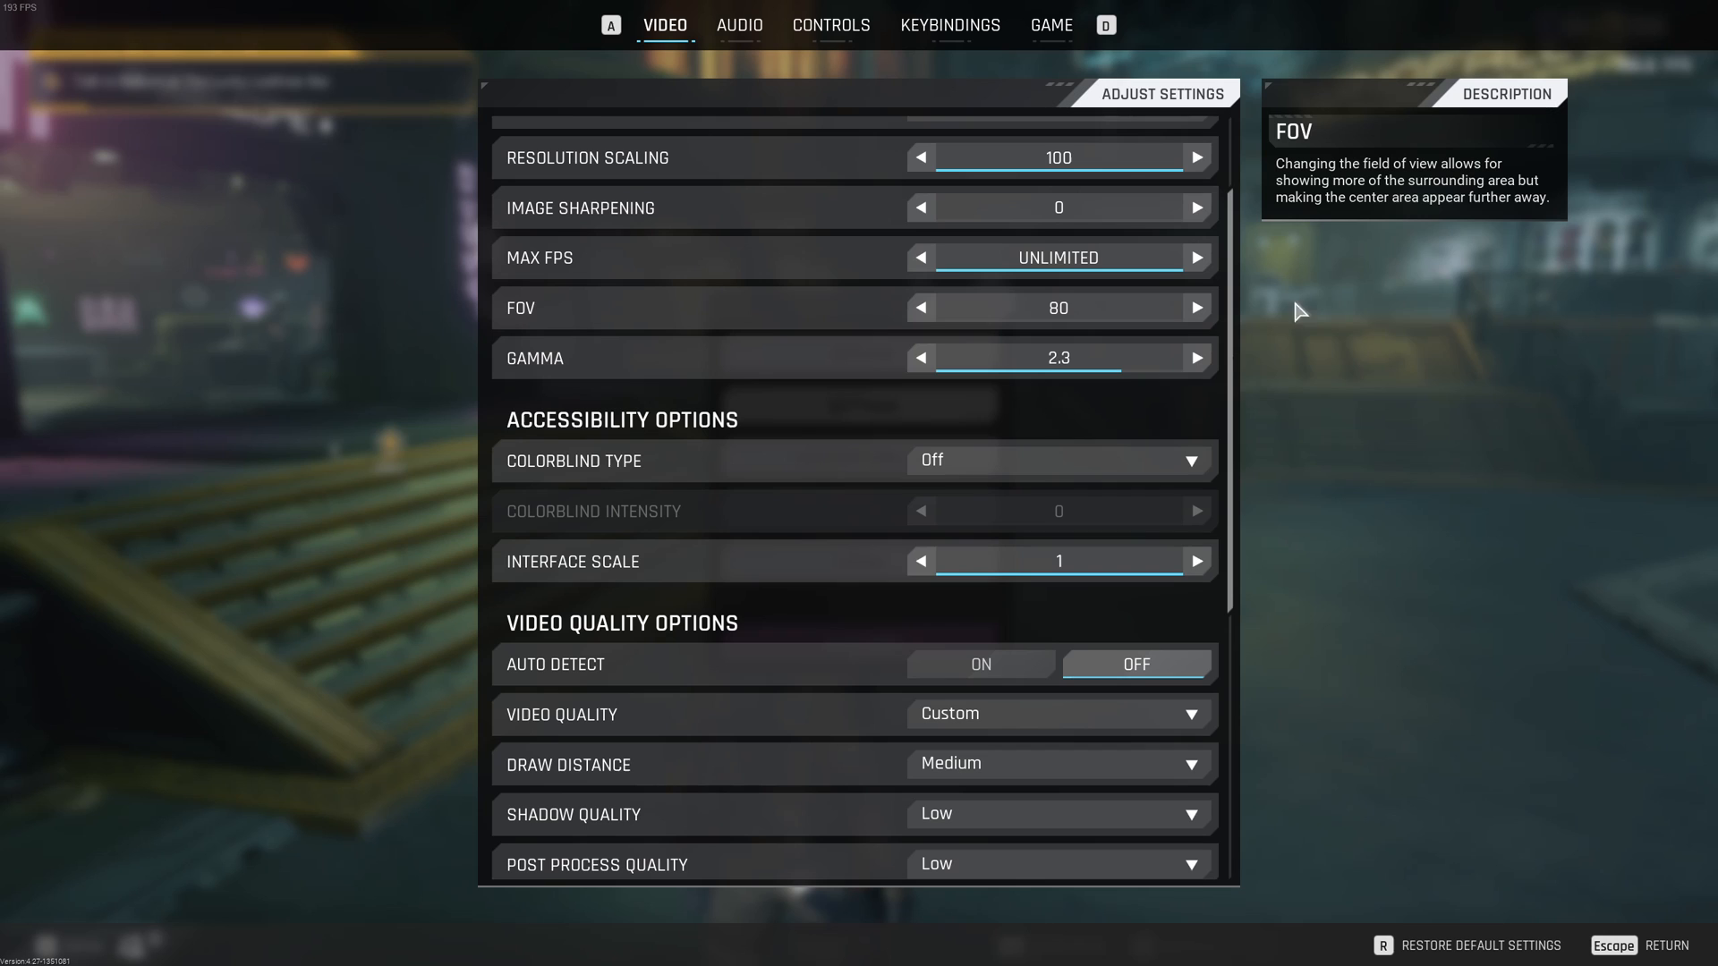
pyautogui.moveTo(1511, 297)
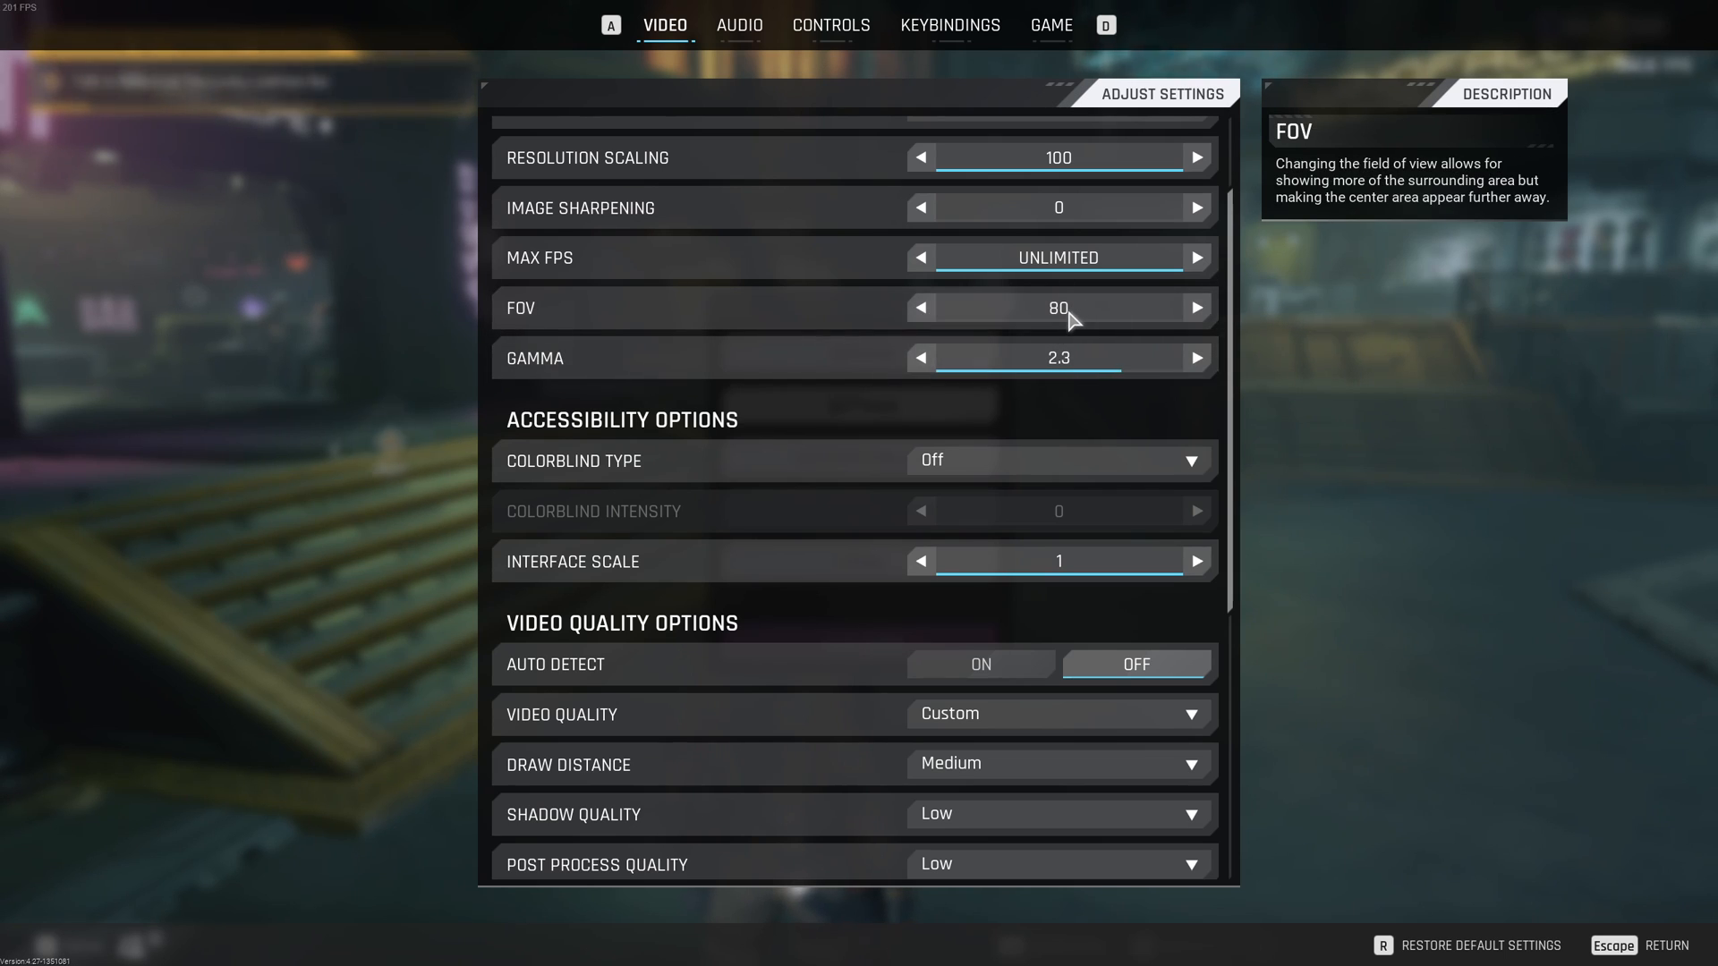
pyautogui.moveTo(1031, 316)
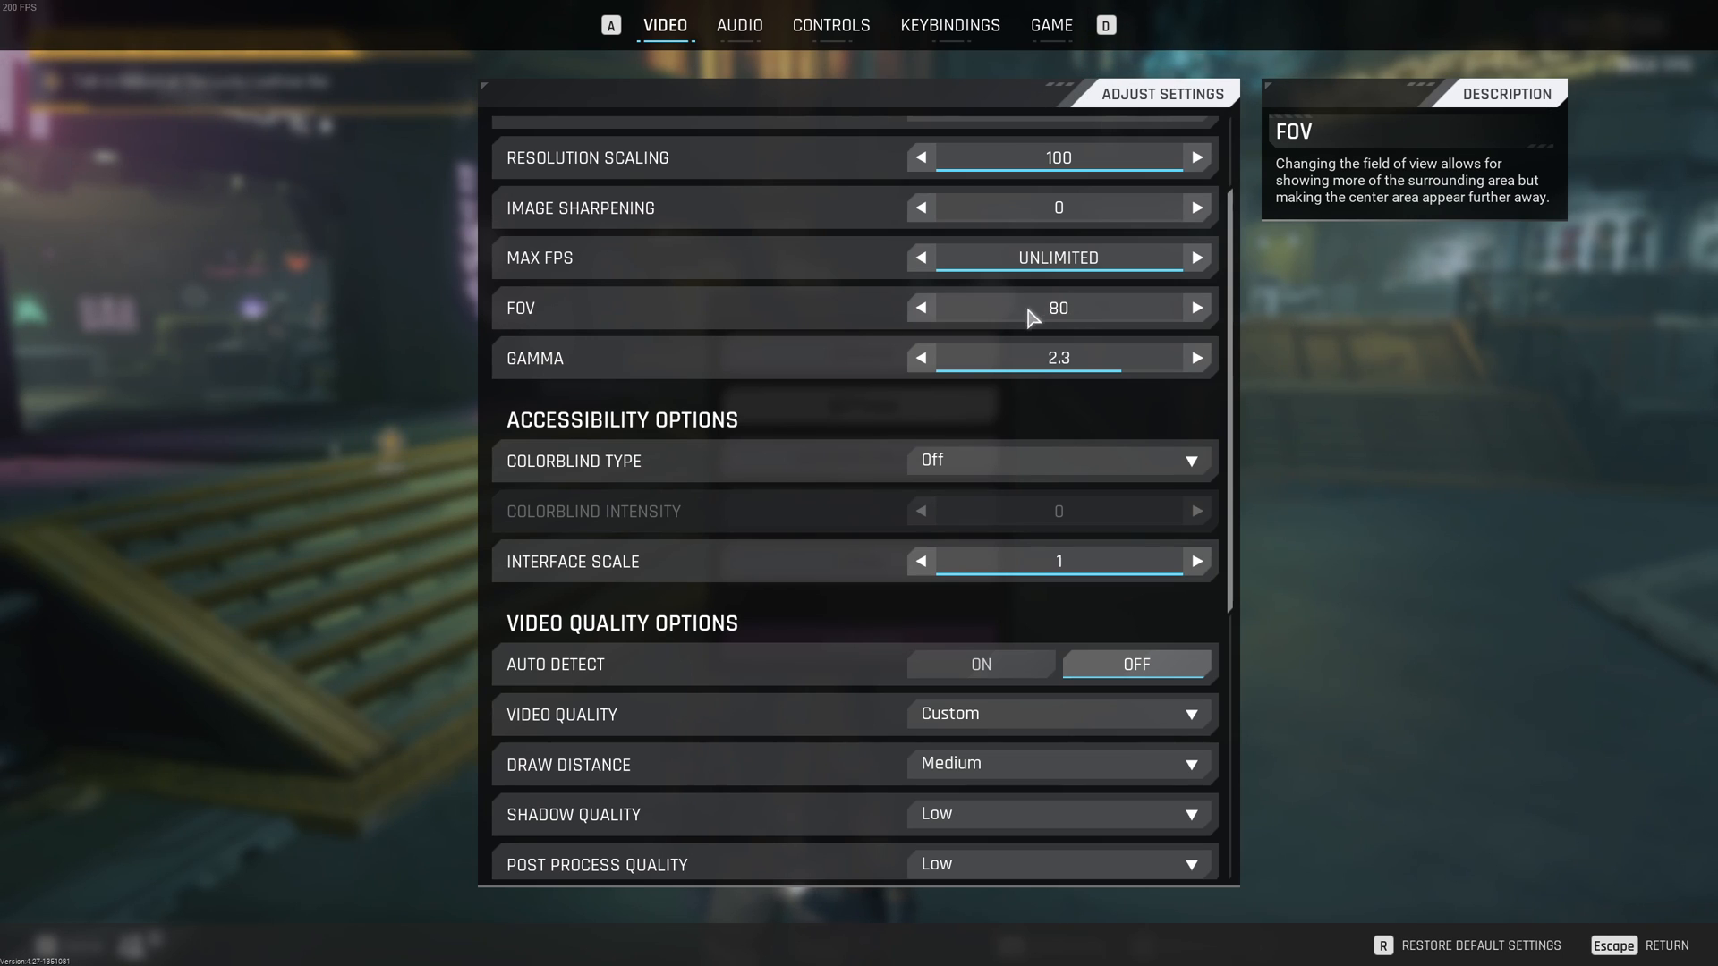
# Restore FOV to 100 and continue down to gamma, texture quality and motion blur
pyautogui.click(1196, 308)
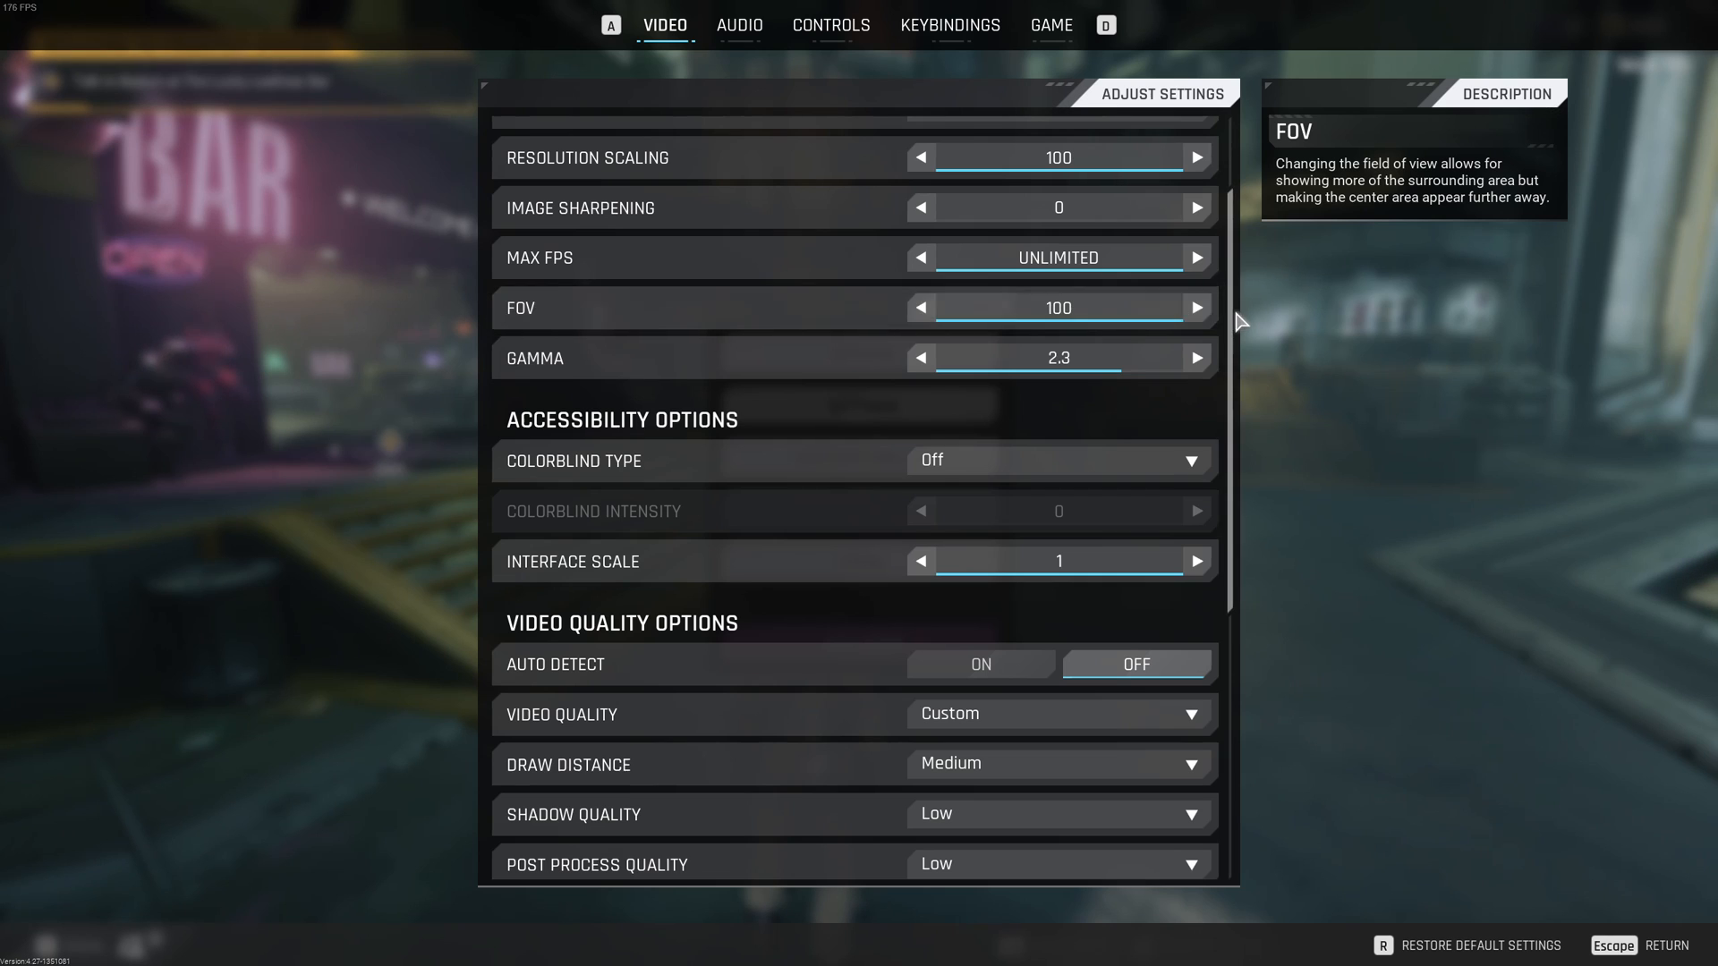
pyautogui.scroll(-3)
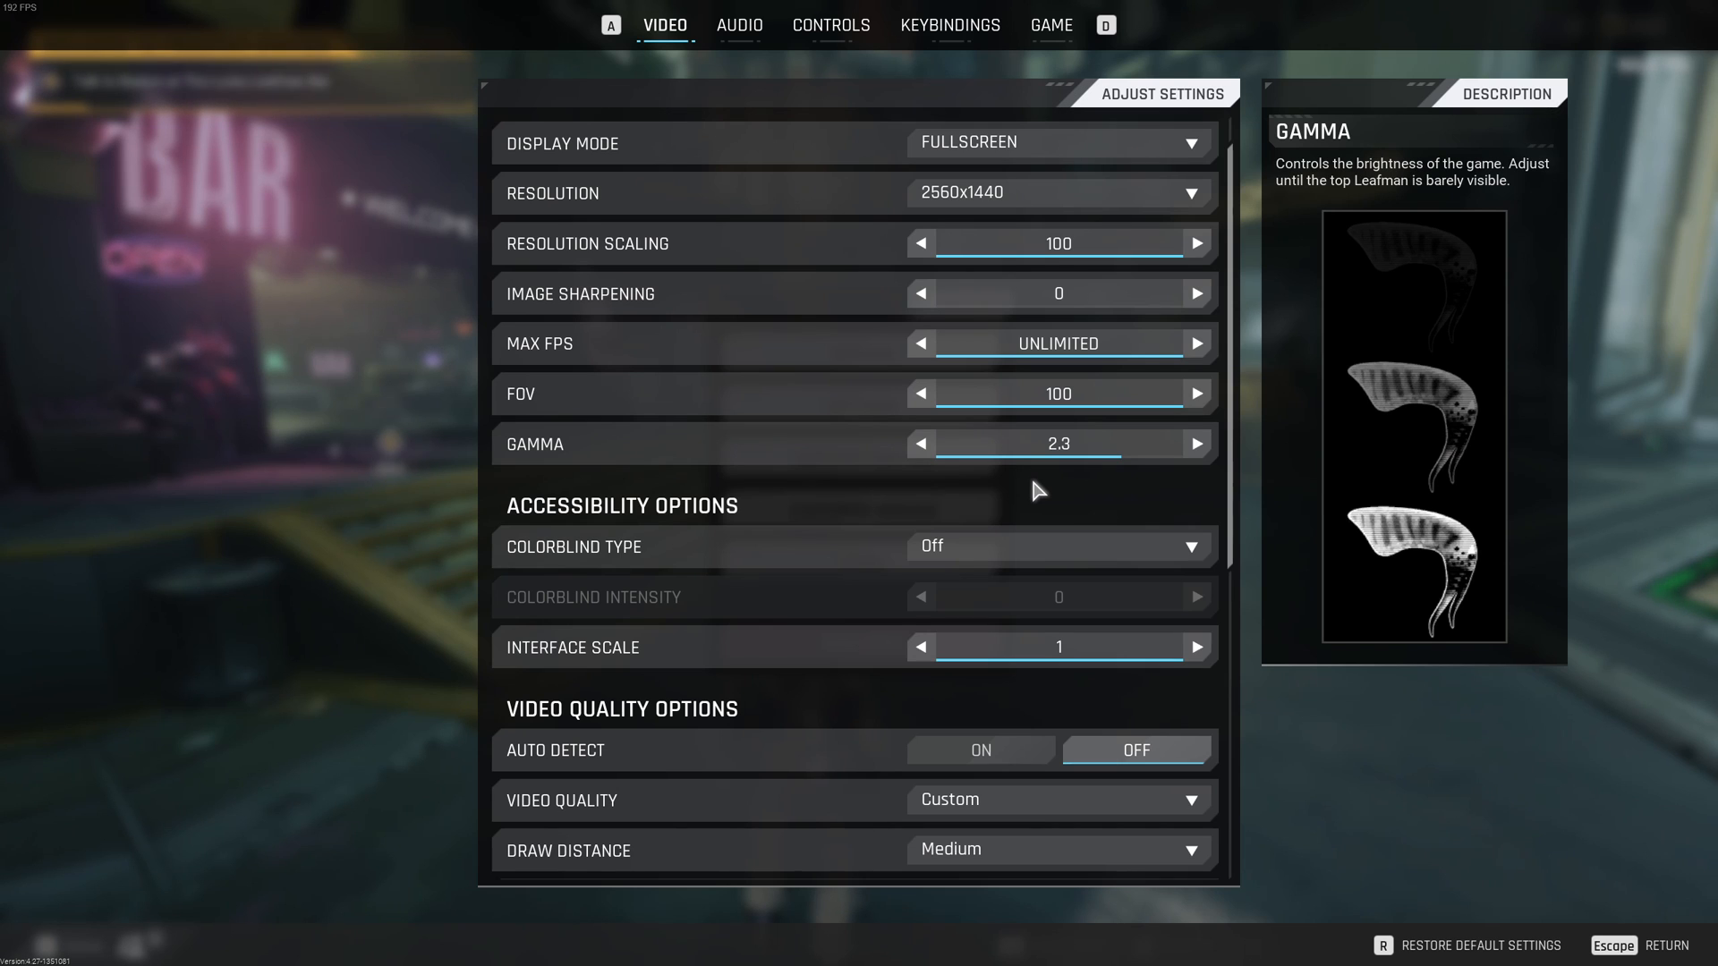
pyautogui.scroll(-3)
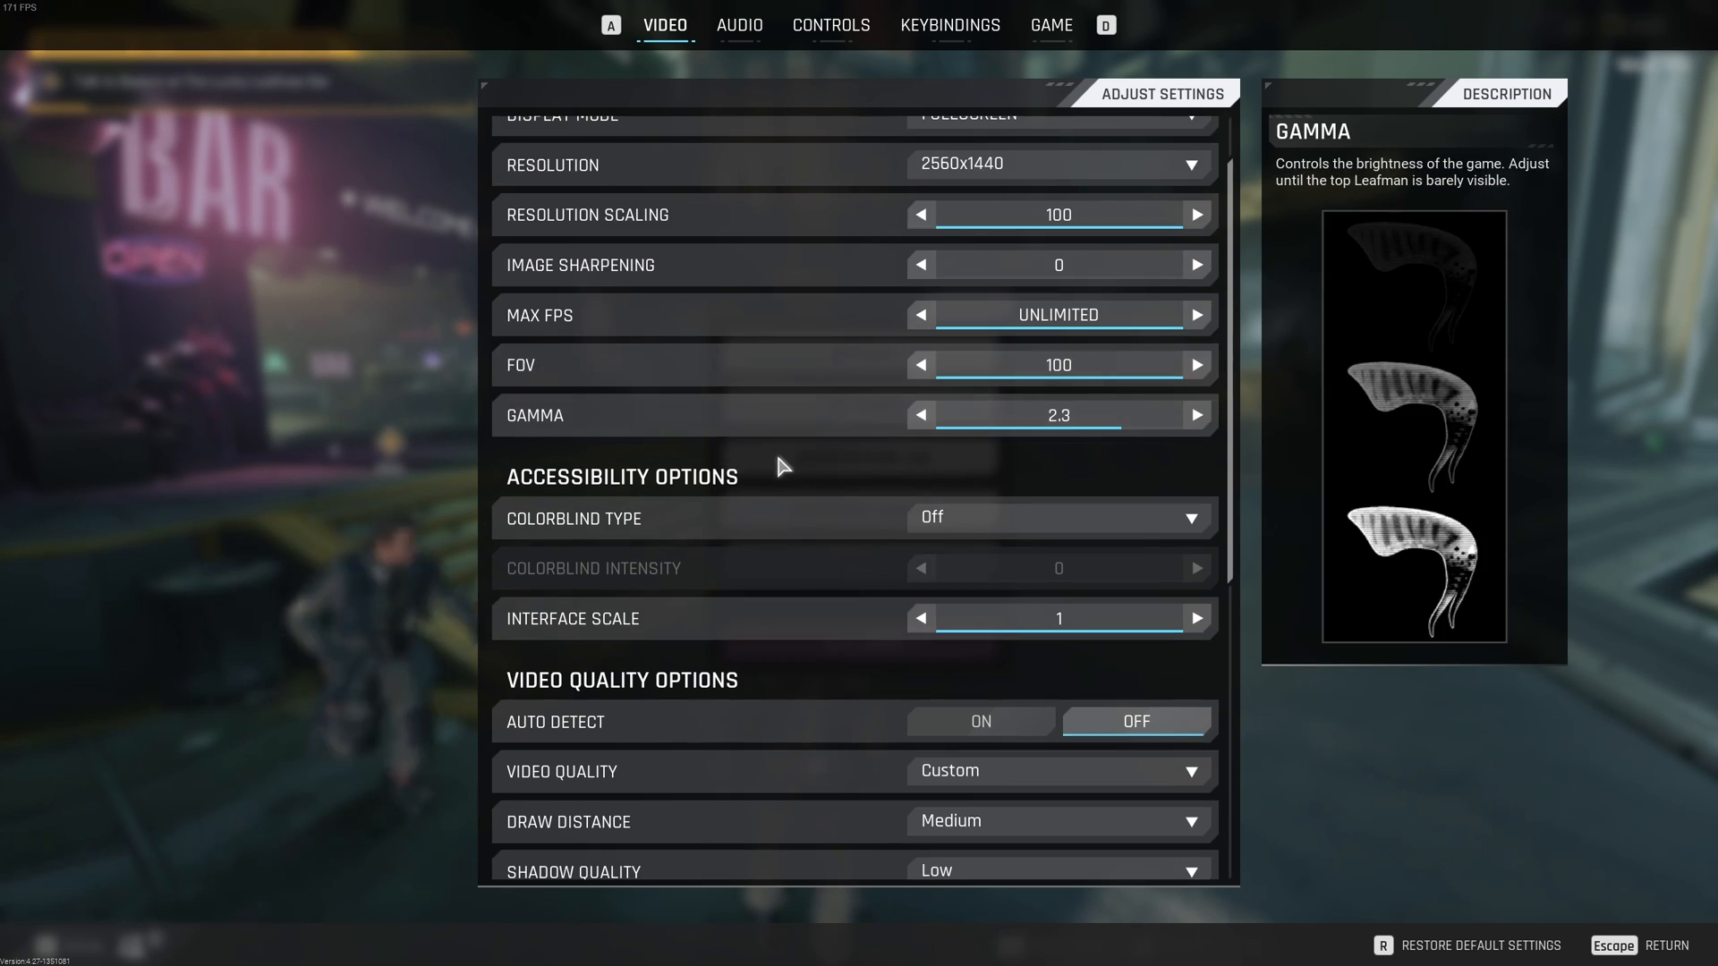
pyautogui.scroll(-3)
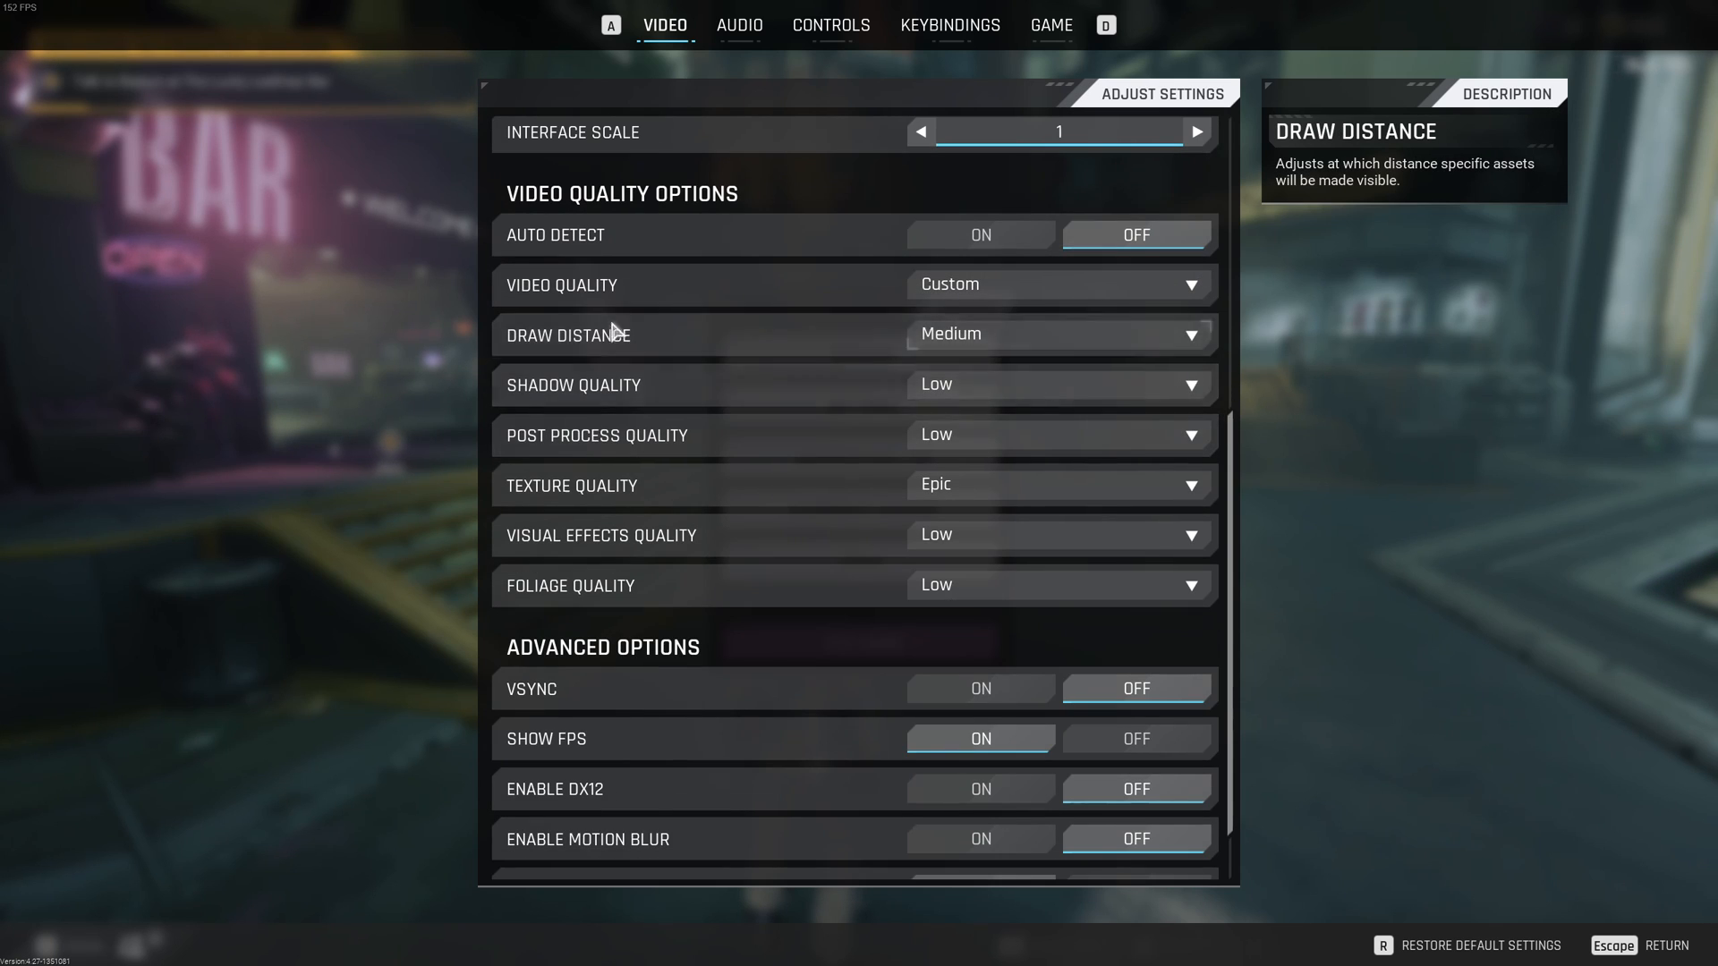
# Keep Draw Distance at Medium in the custom Video Quality Options
pyautogui.click(1057, 334)
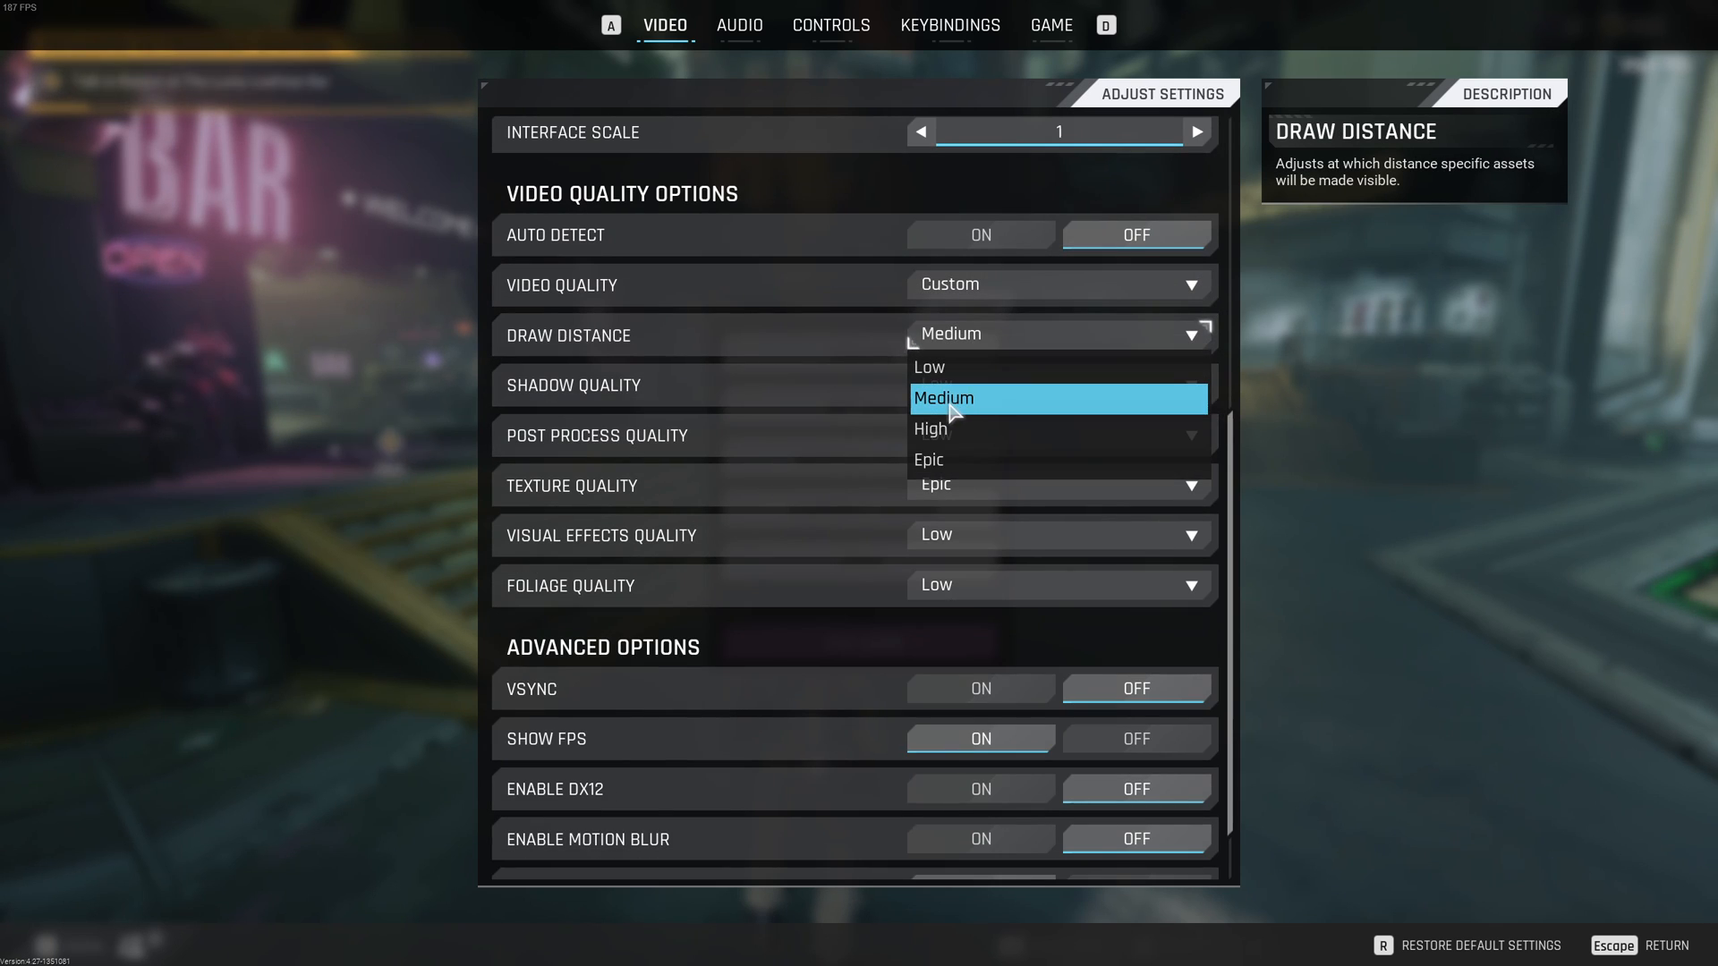
pyautogui.moveTo(1004, 451)
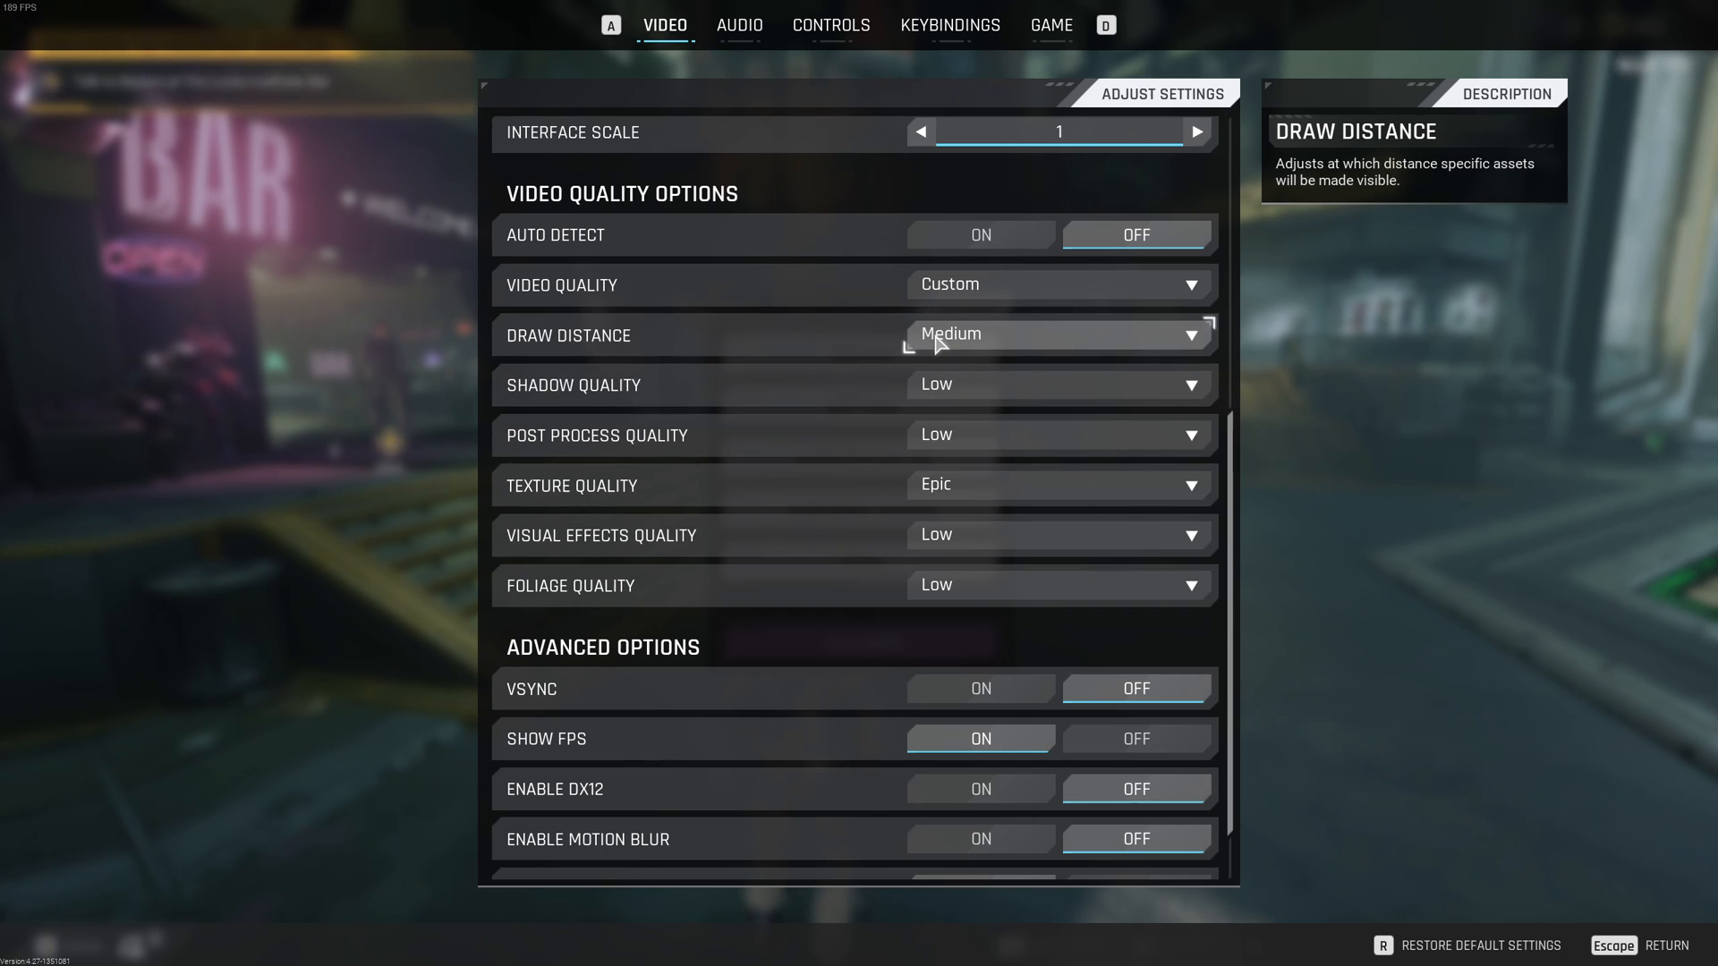
pyautogui.click(1055, 385)
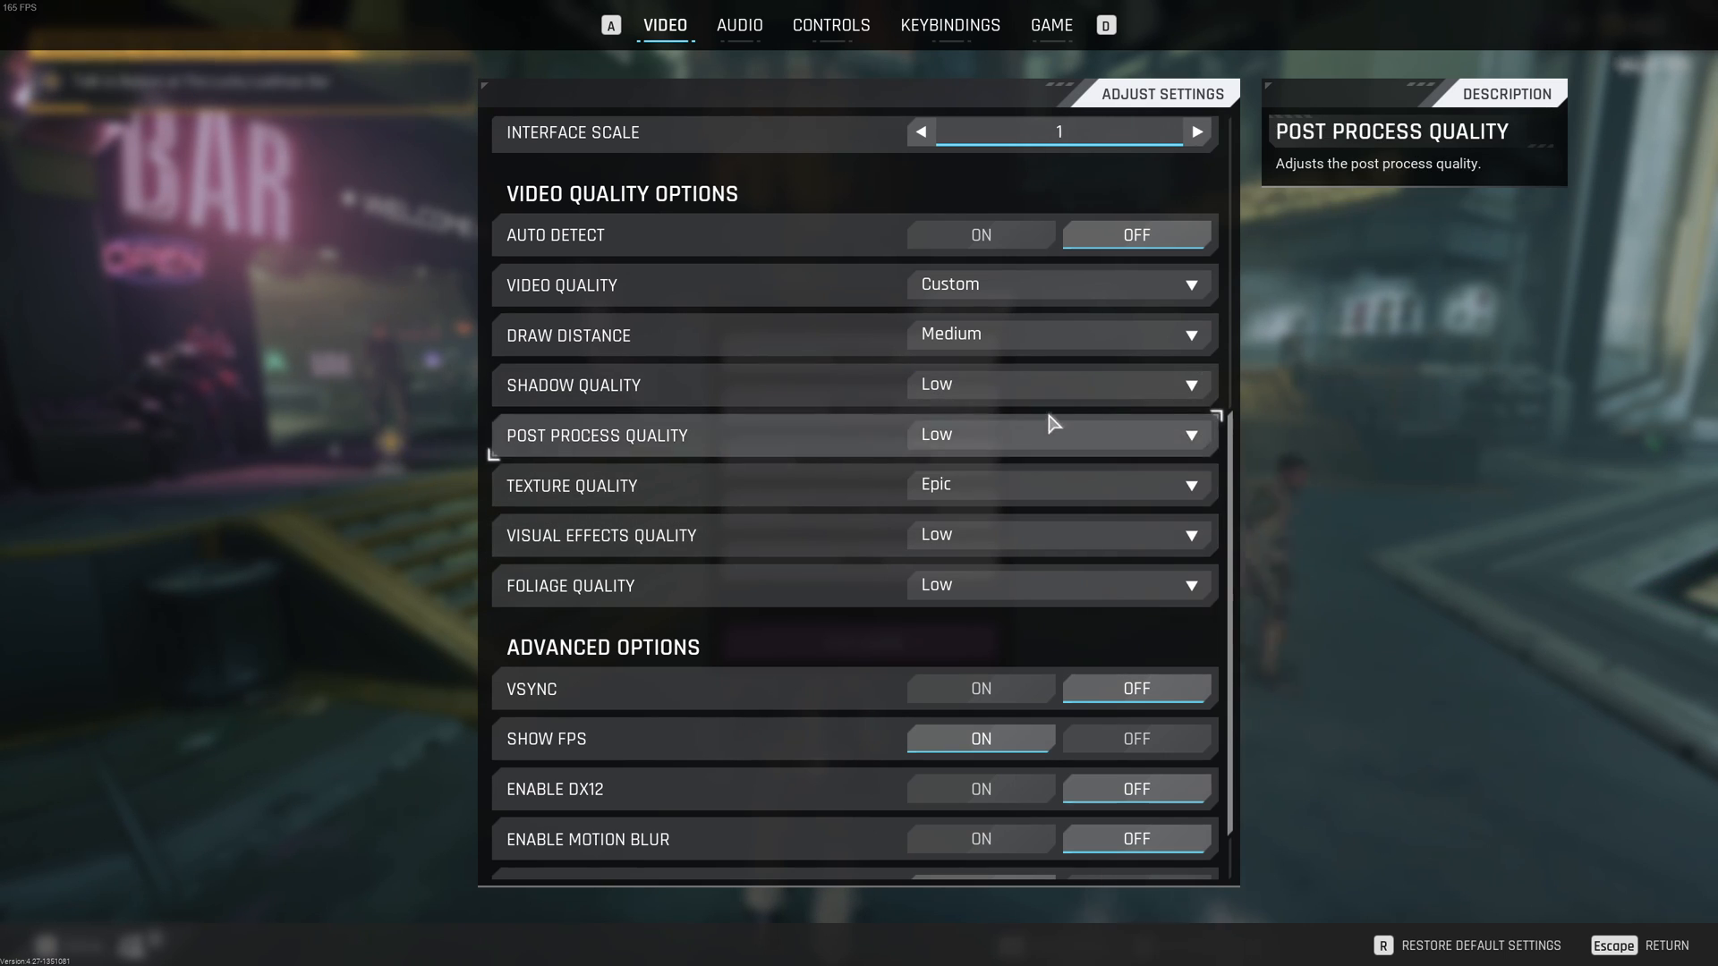
pyautogui.moveTo(575, 385)
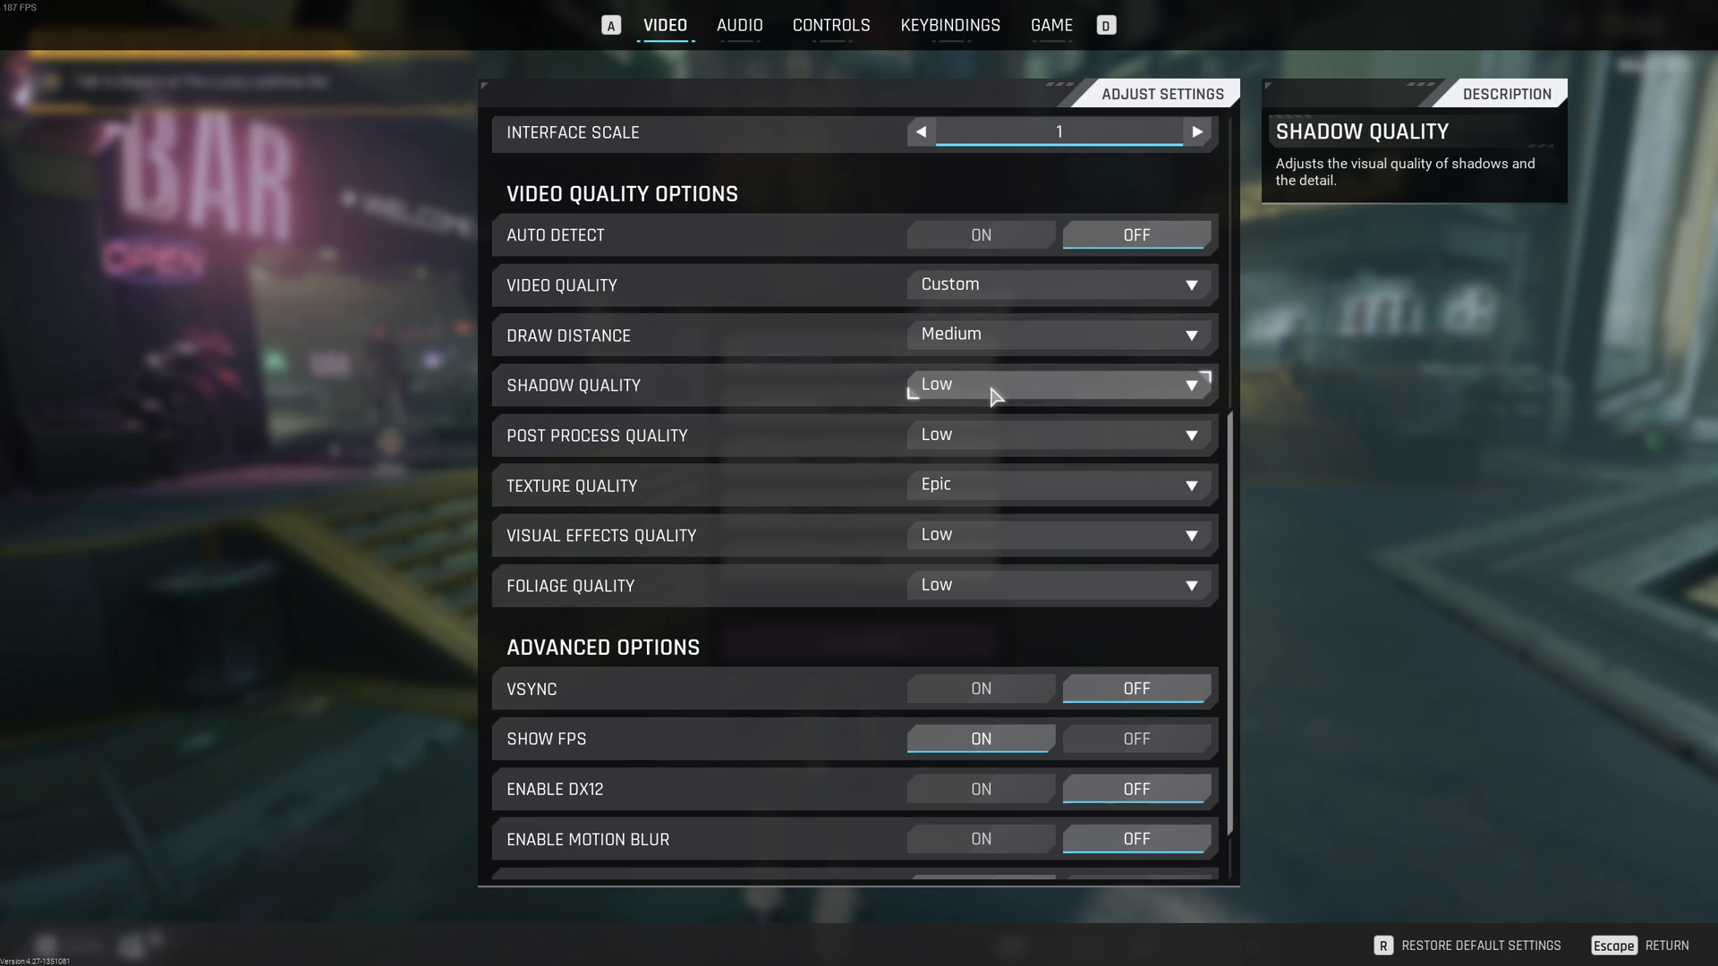
pyautogui.moveTo(569, 485)
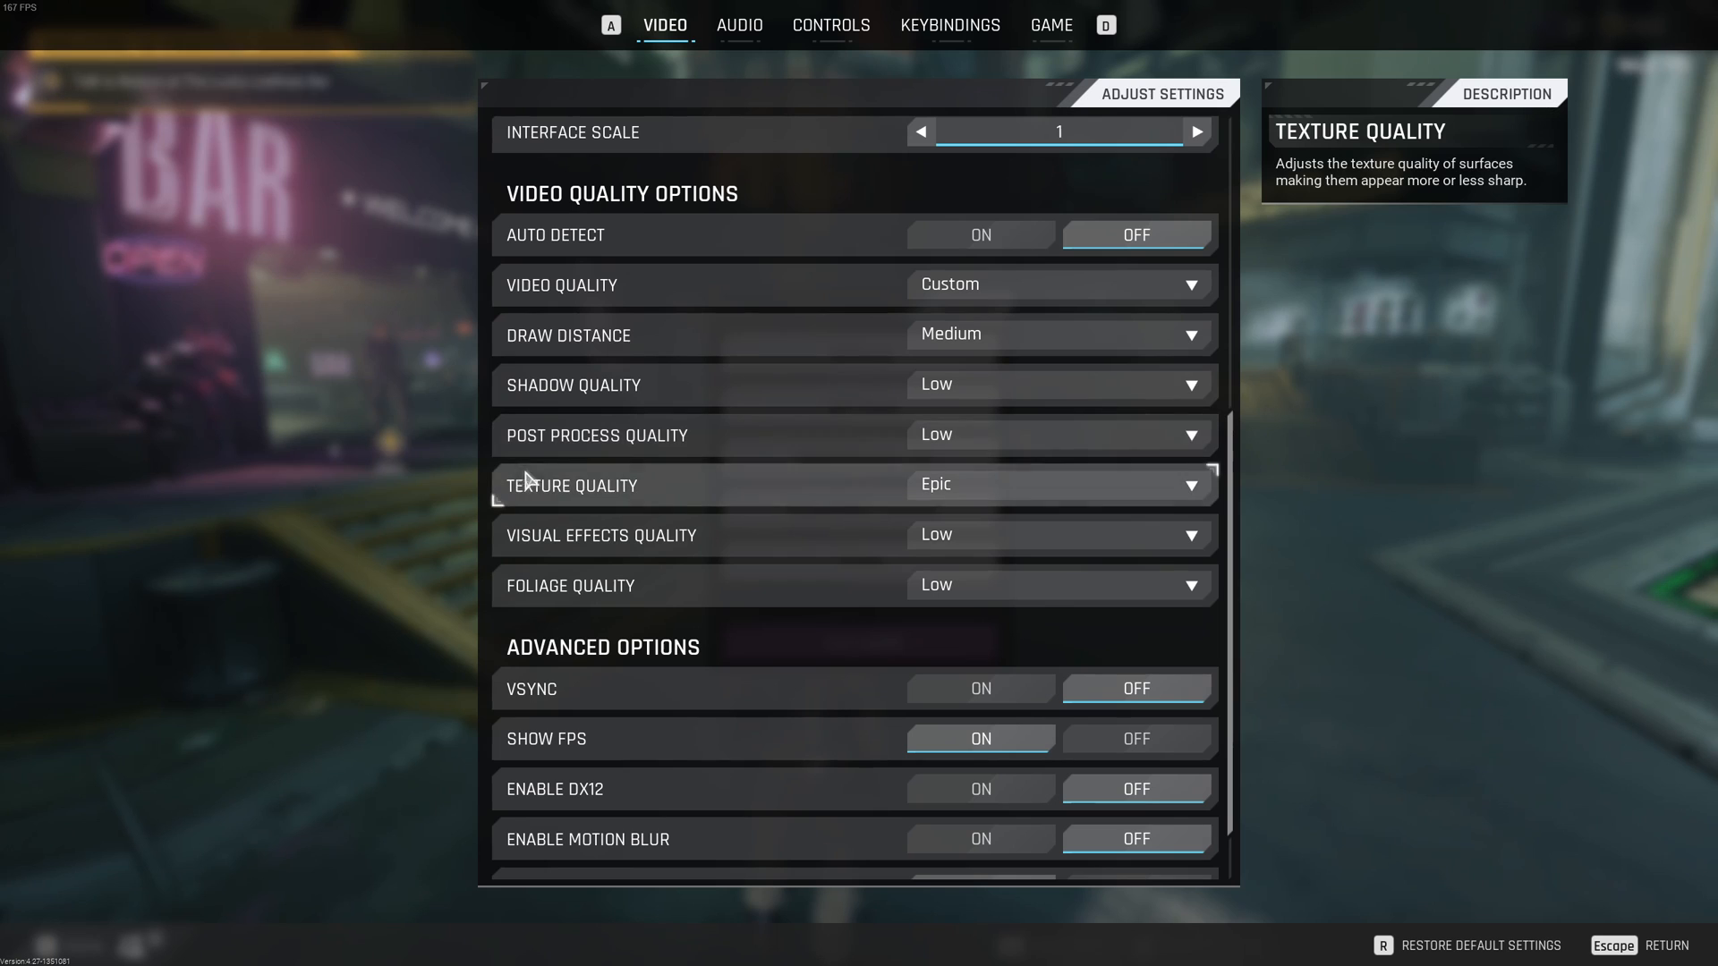
# Review post process quality, then show the Texture Quality choices from Low to Epic
pyautogui.click(1058, 433)
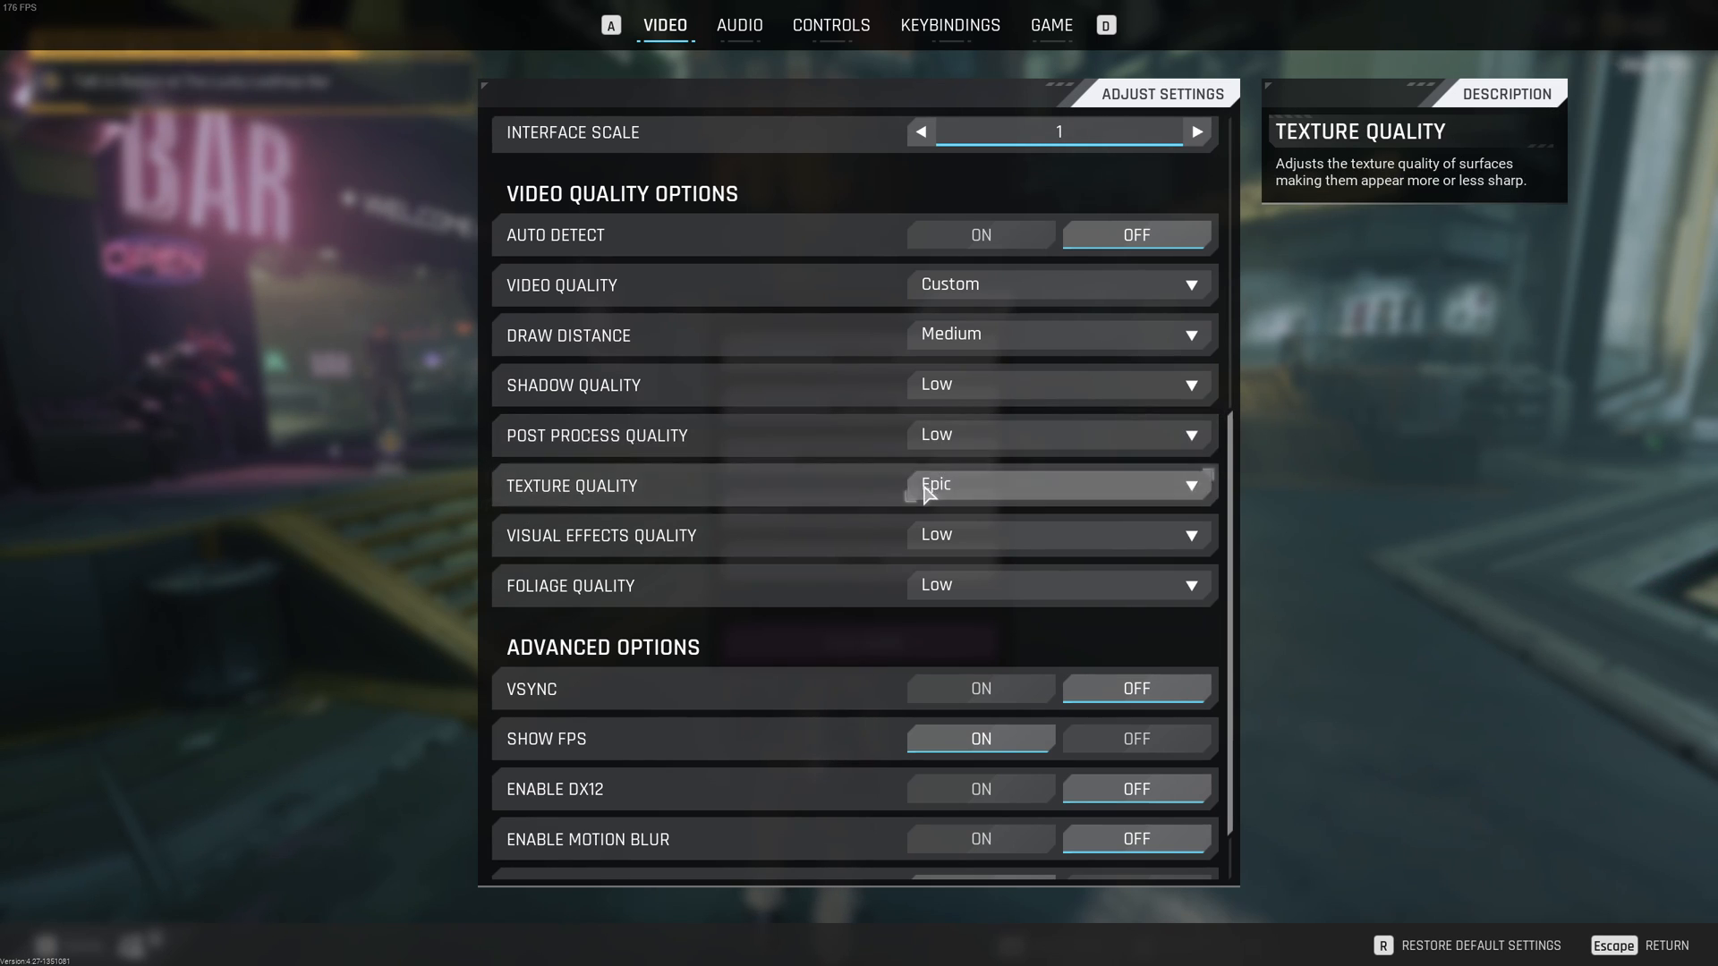
pyautogui.click(1057, 484)
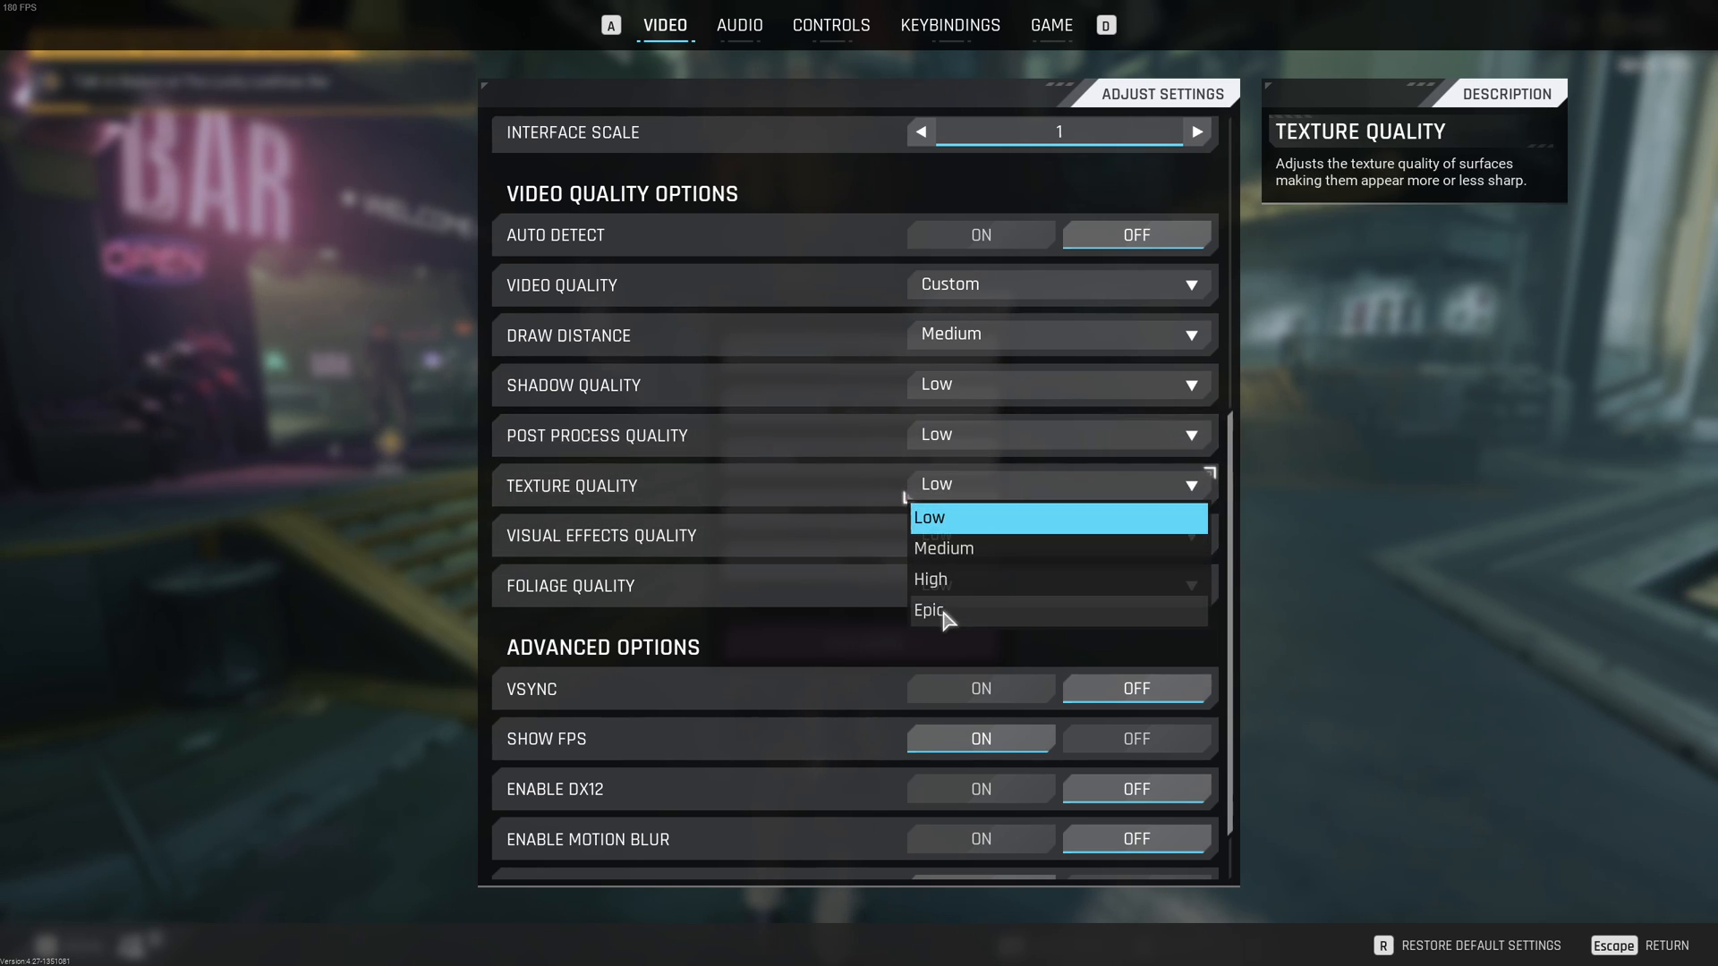
# Review the Visual Effects Quality choices, aiming to move from Low to Medium
pyautogui.click(928, 608)
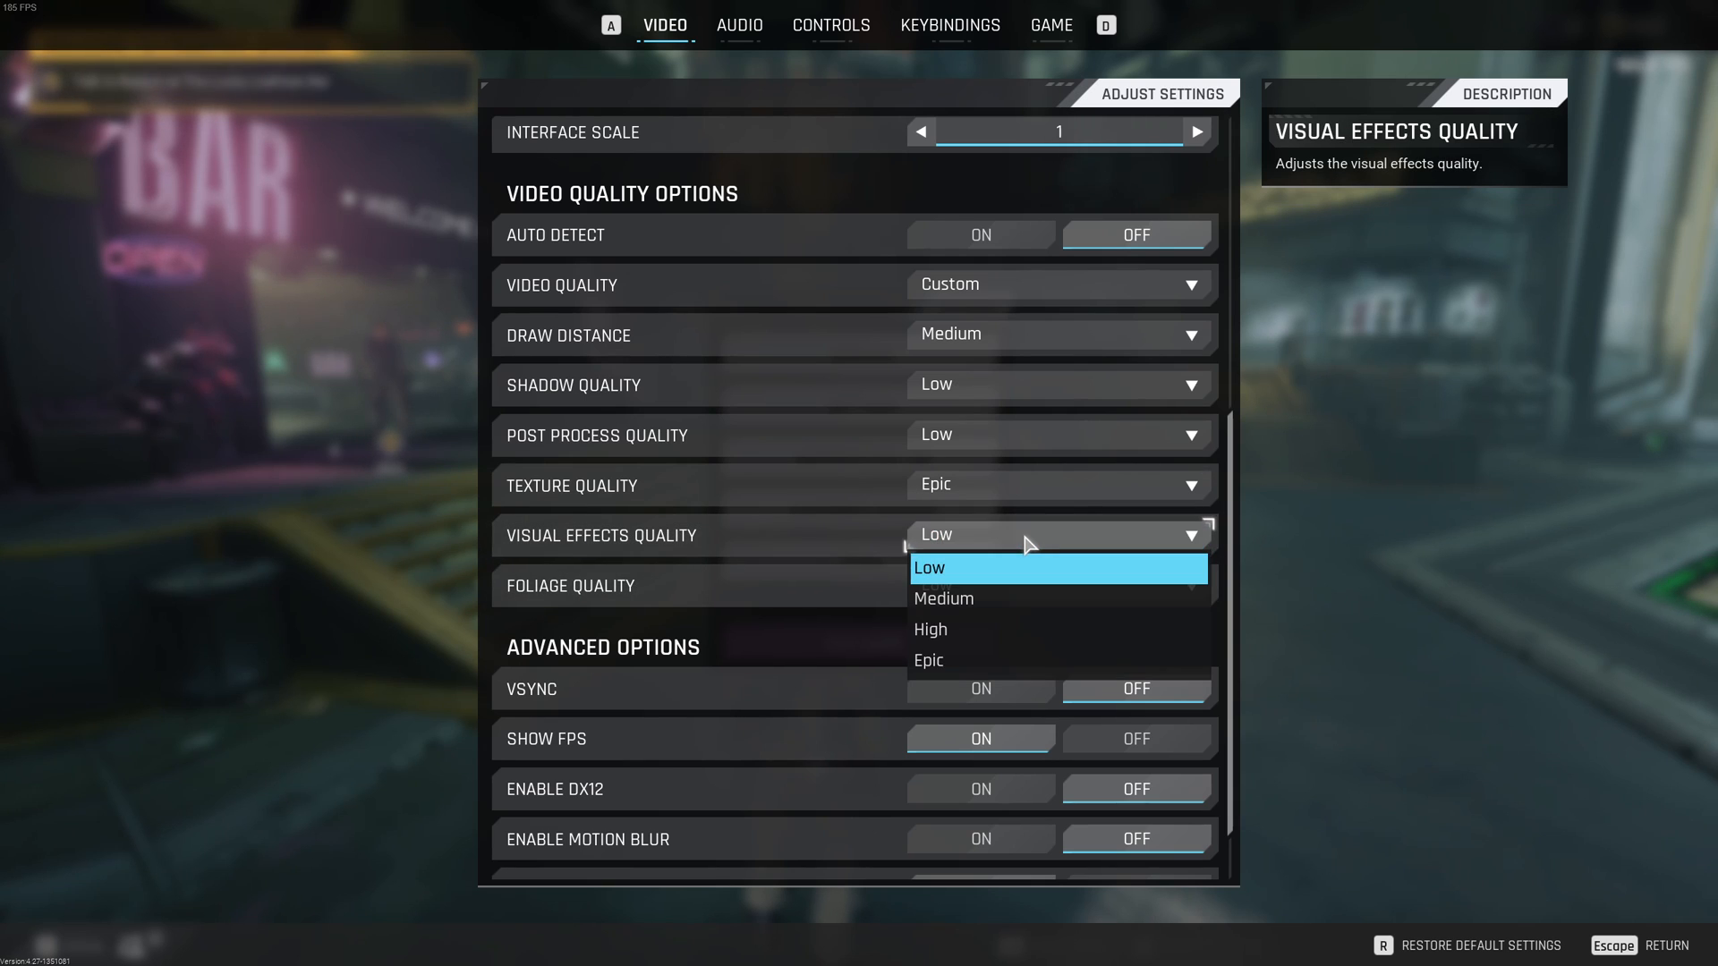
pyautogui.click(928, 567)
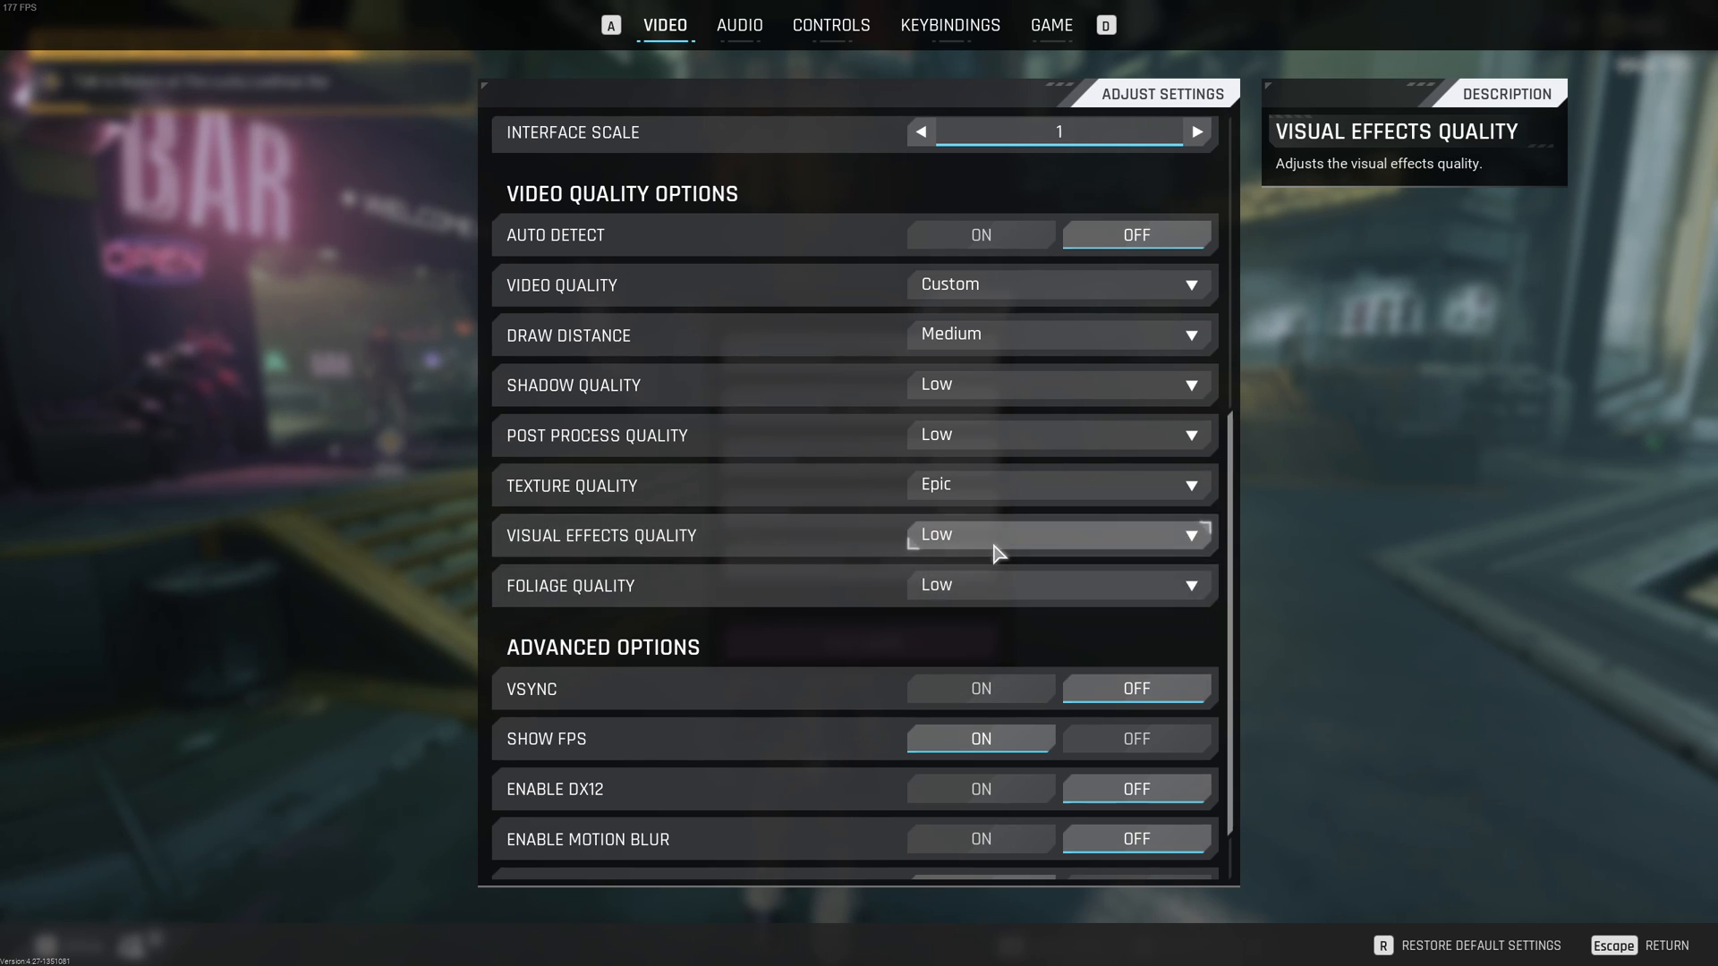
pyautogui.click(1057, 535)
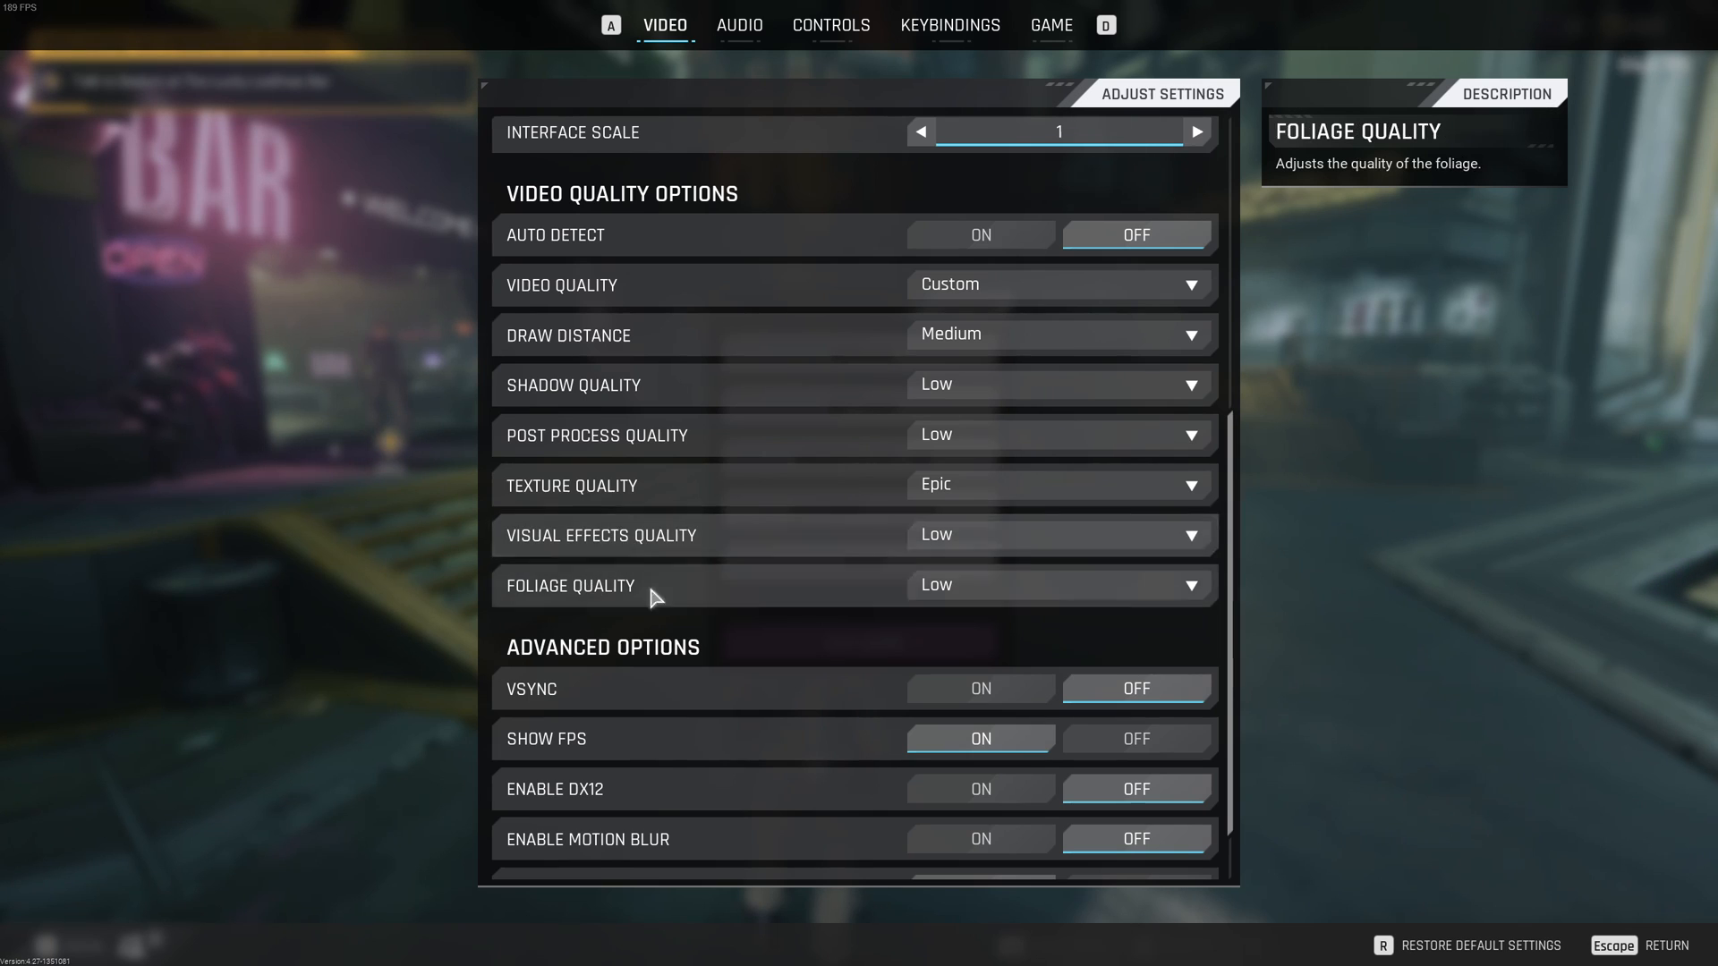
pyautogui.moveTo(1008, 555)
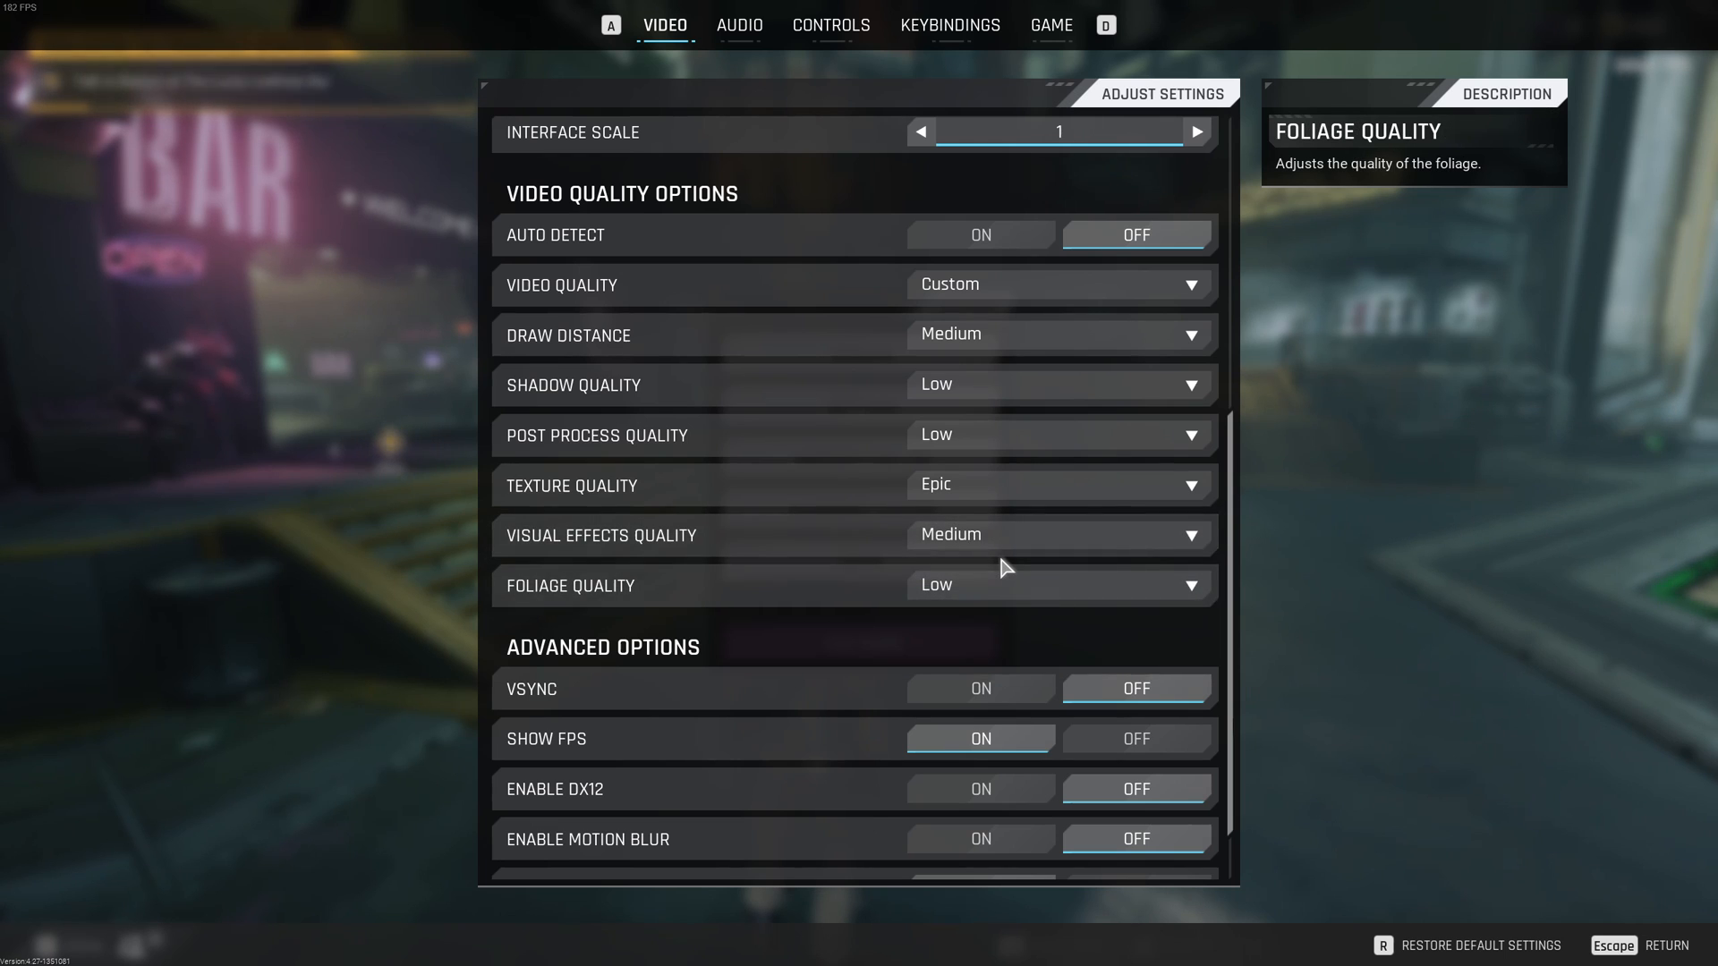
pyautogui.moveTo(975, 537)
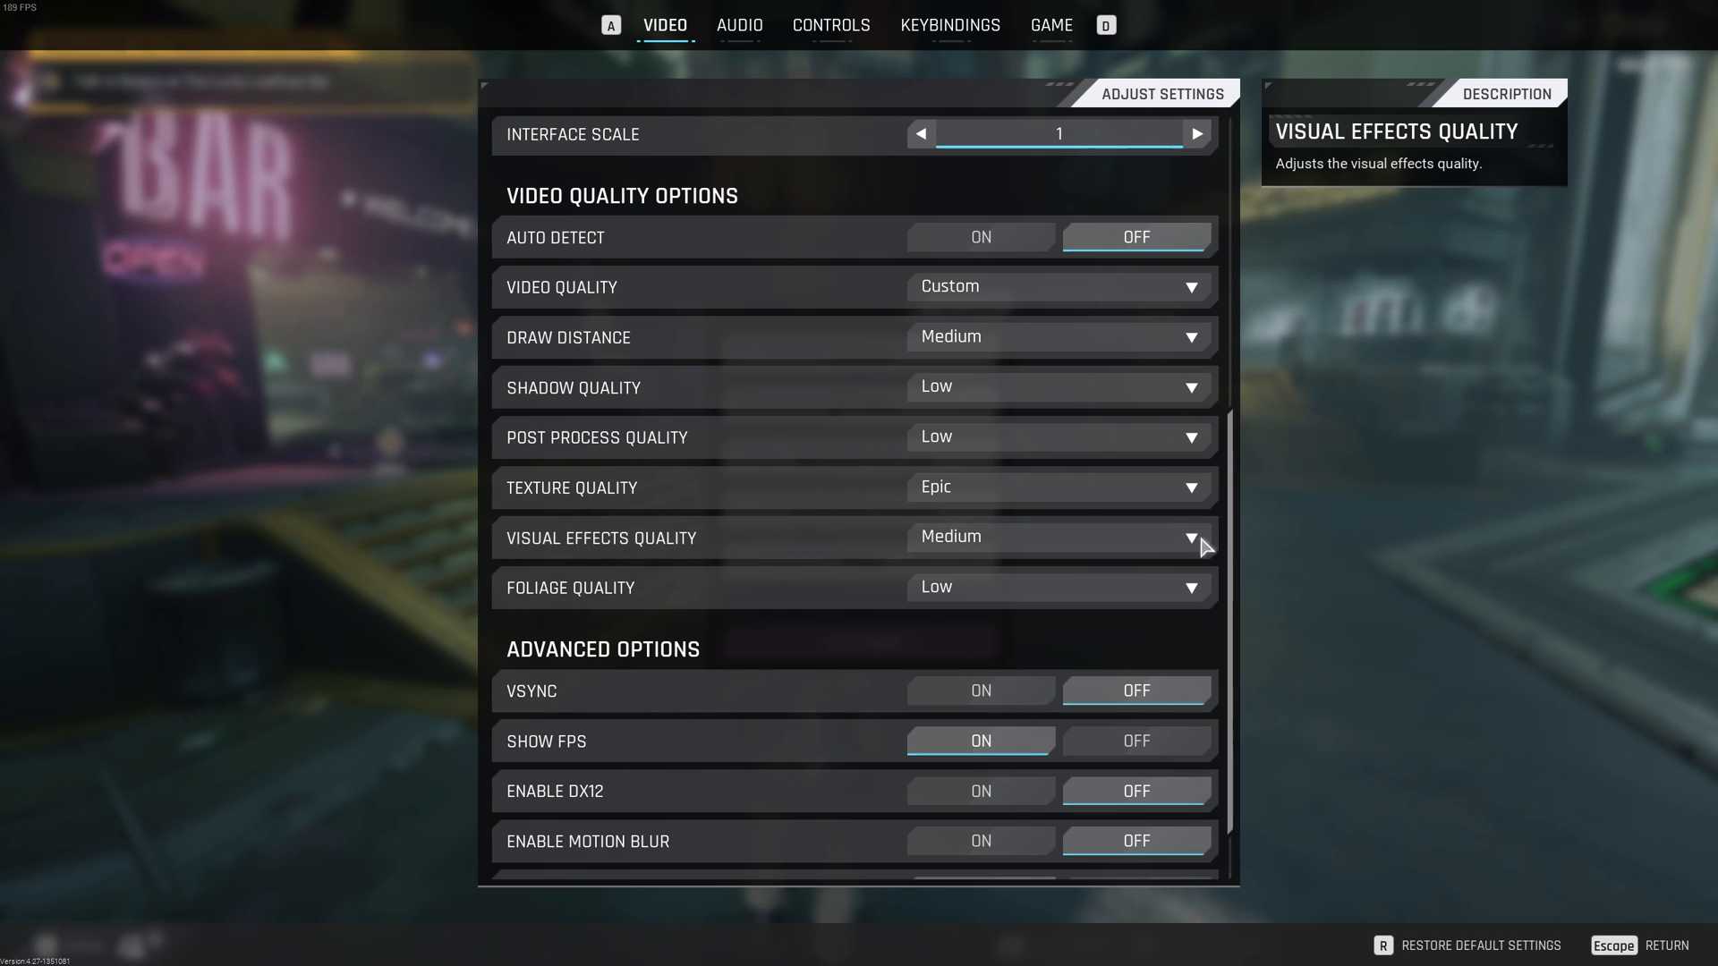
pyautogui.moveTo(563, 560)
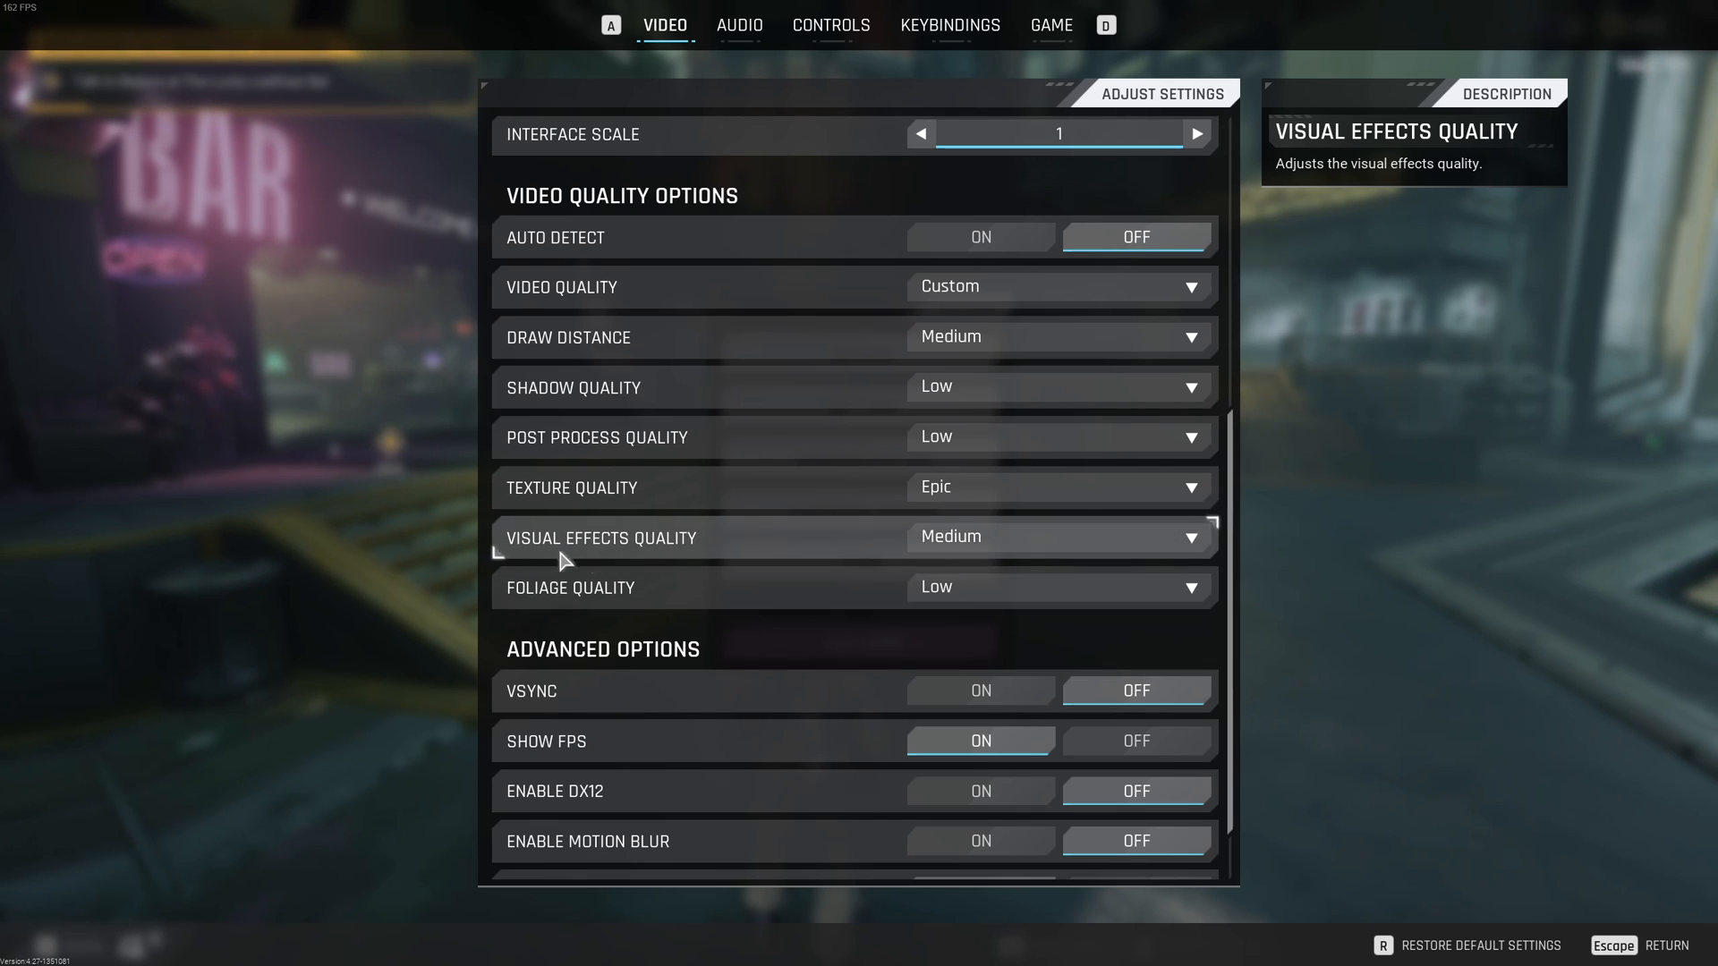
# Set Foliage Quality to Medium after scrolling it into view
pyautogui.scroll(-3)
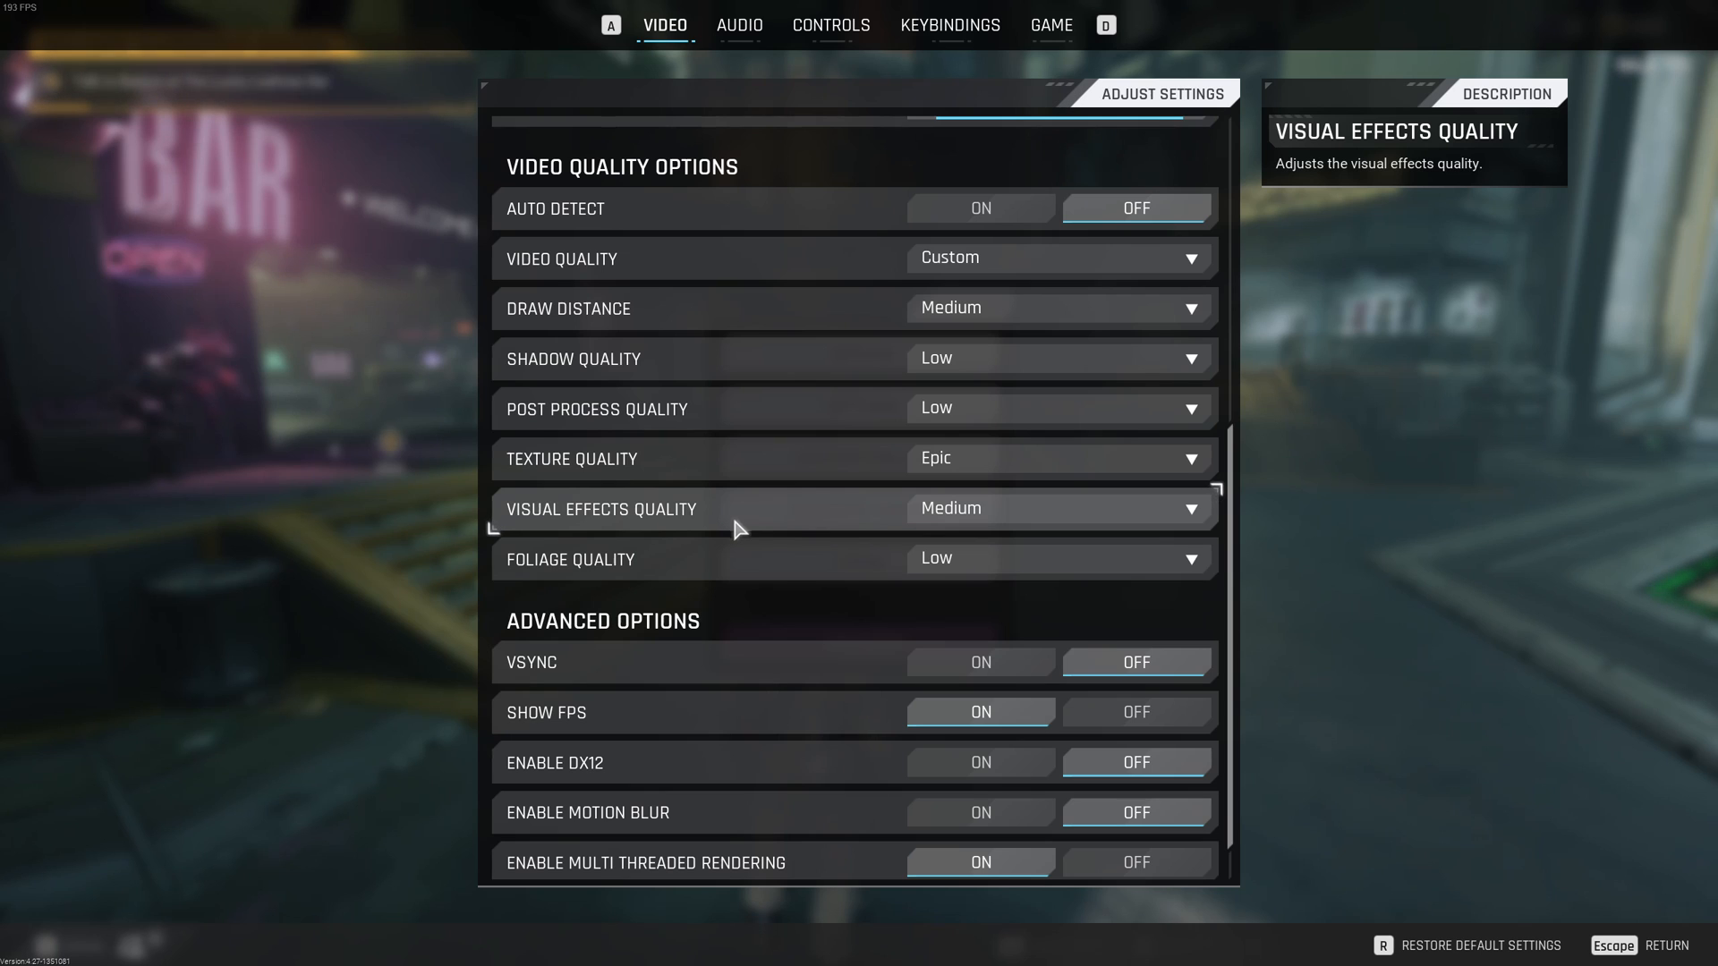
pyautogui.moveTo(807, 573)
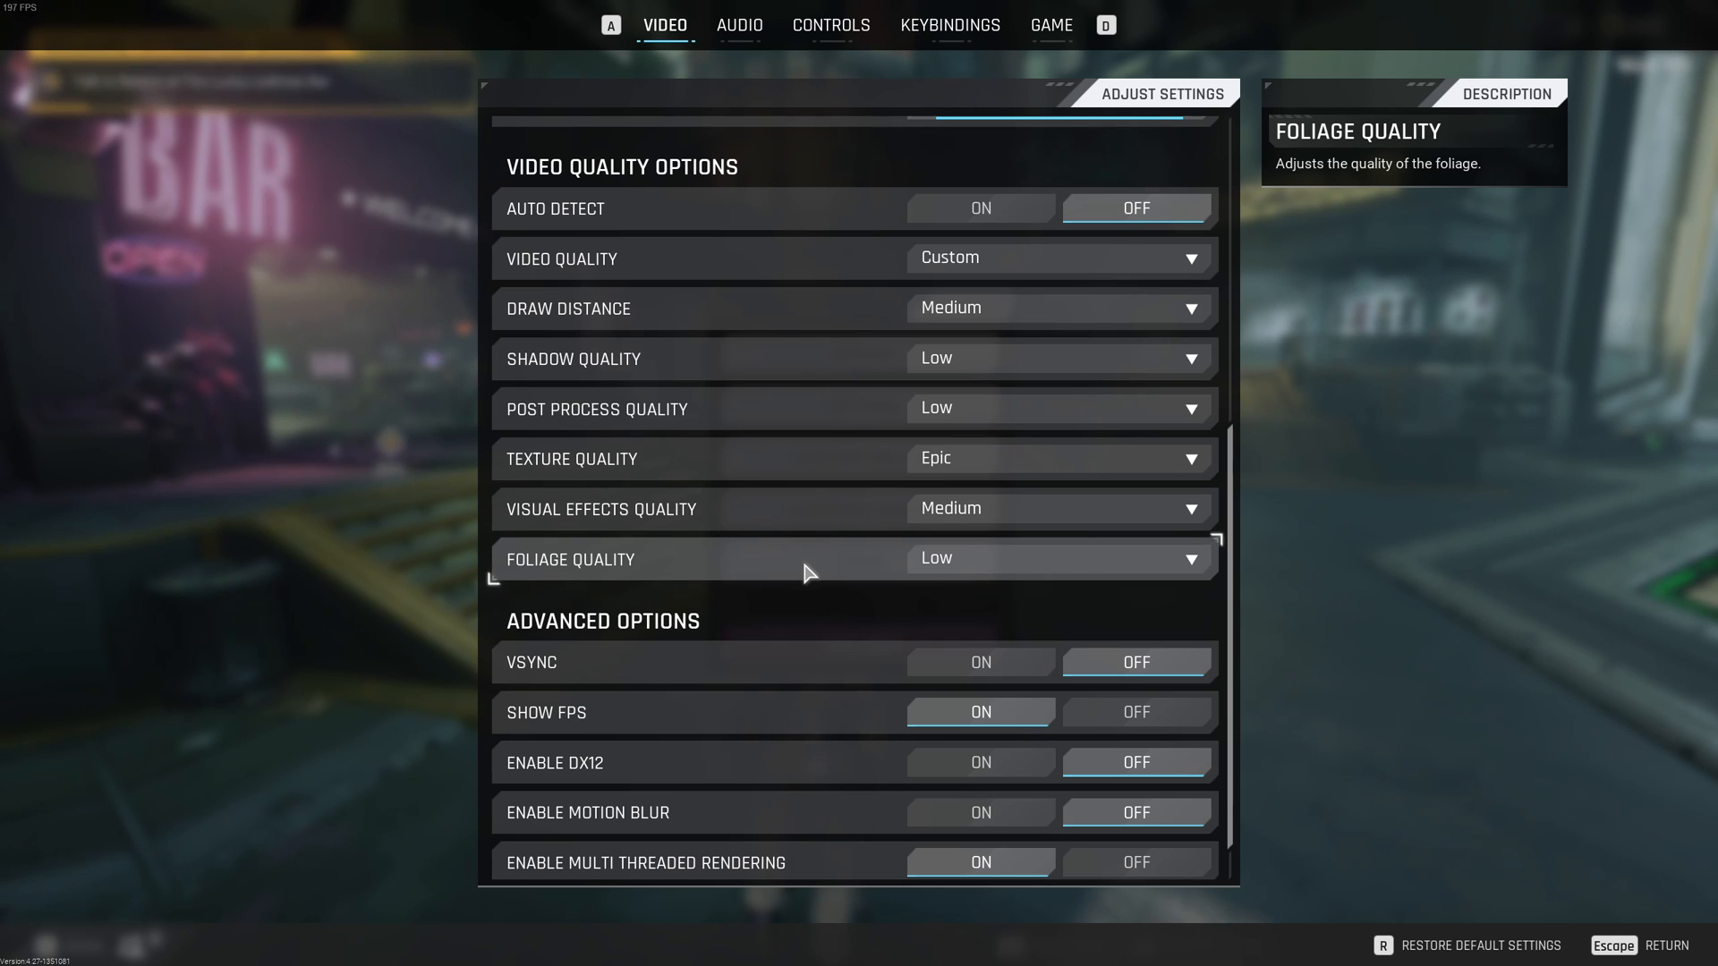
pyautogui.click(1186, 509)
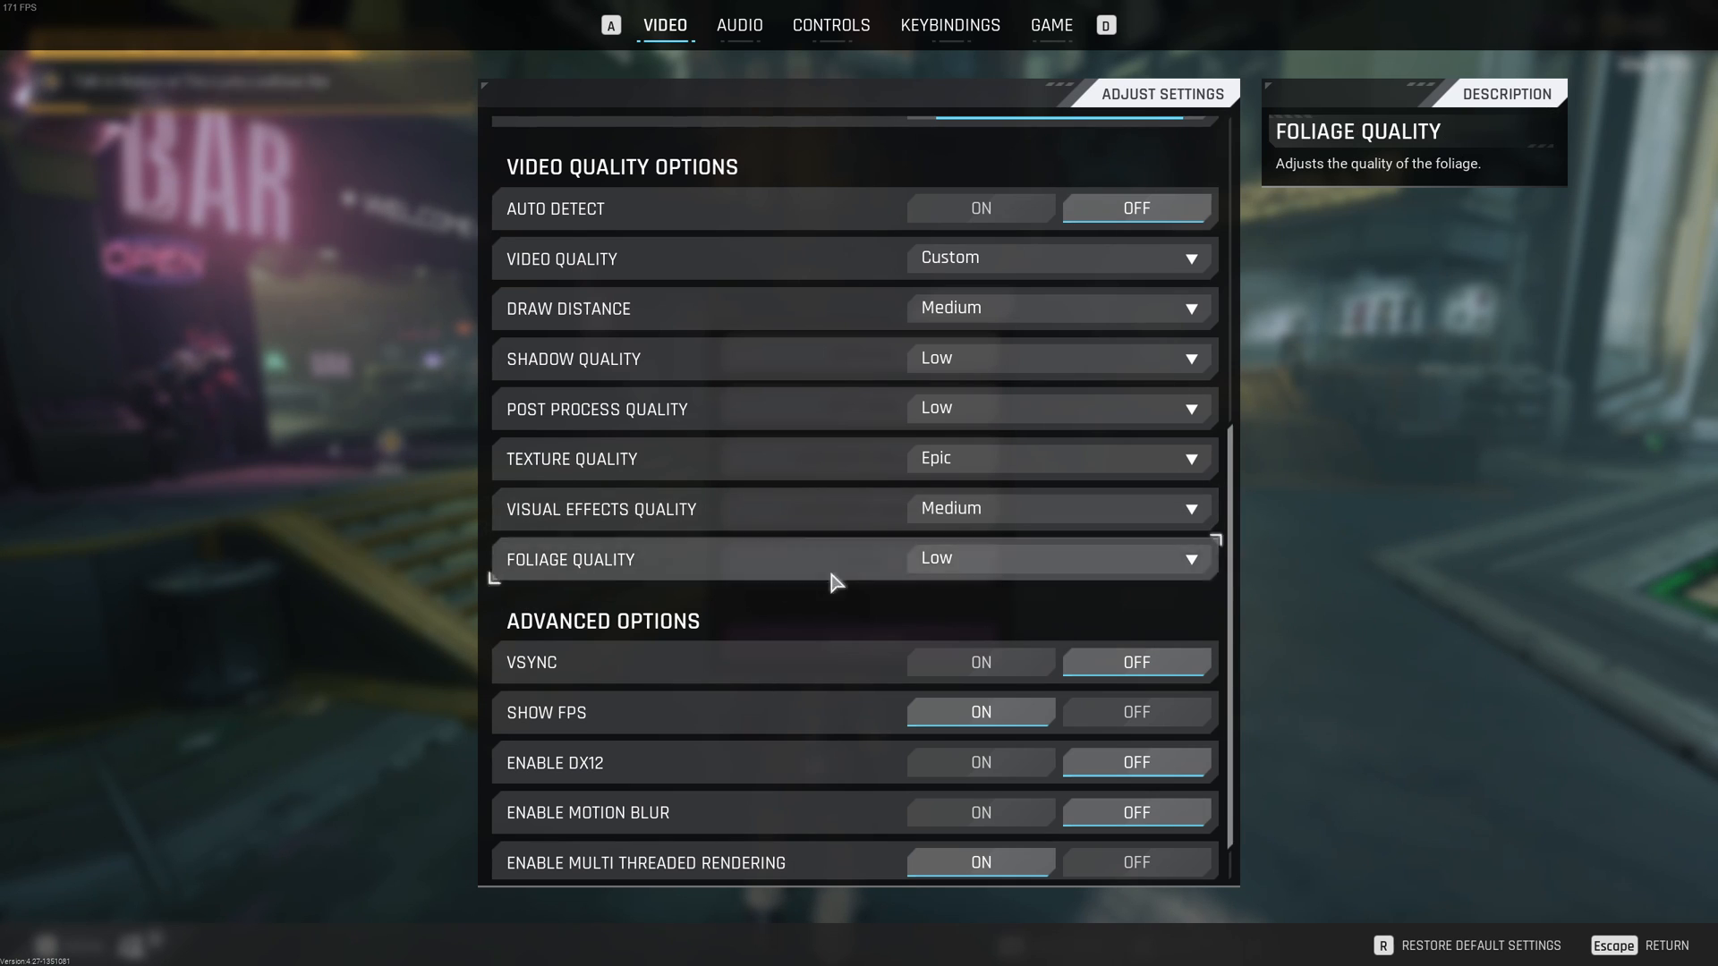
pyautogui.click(1194, 559)
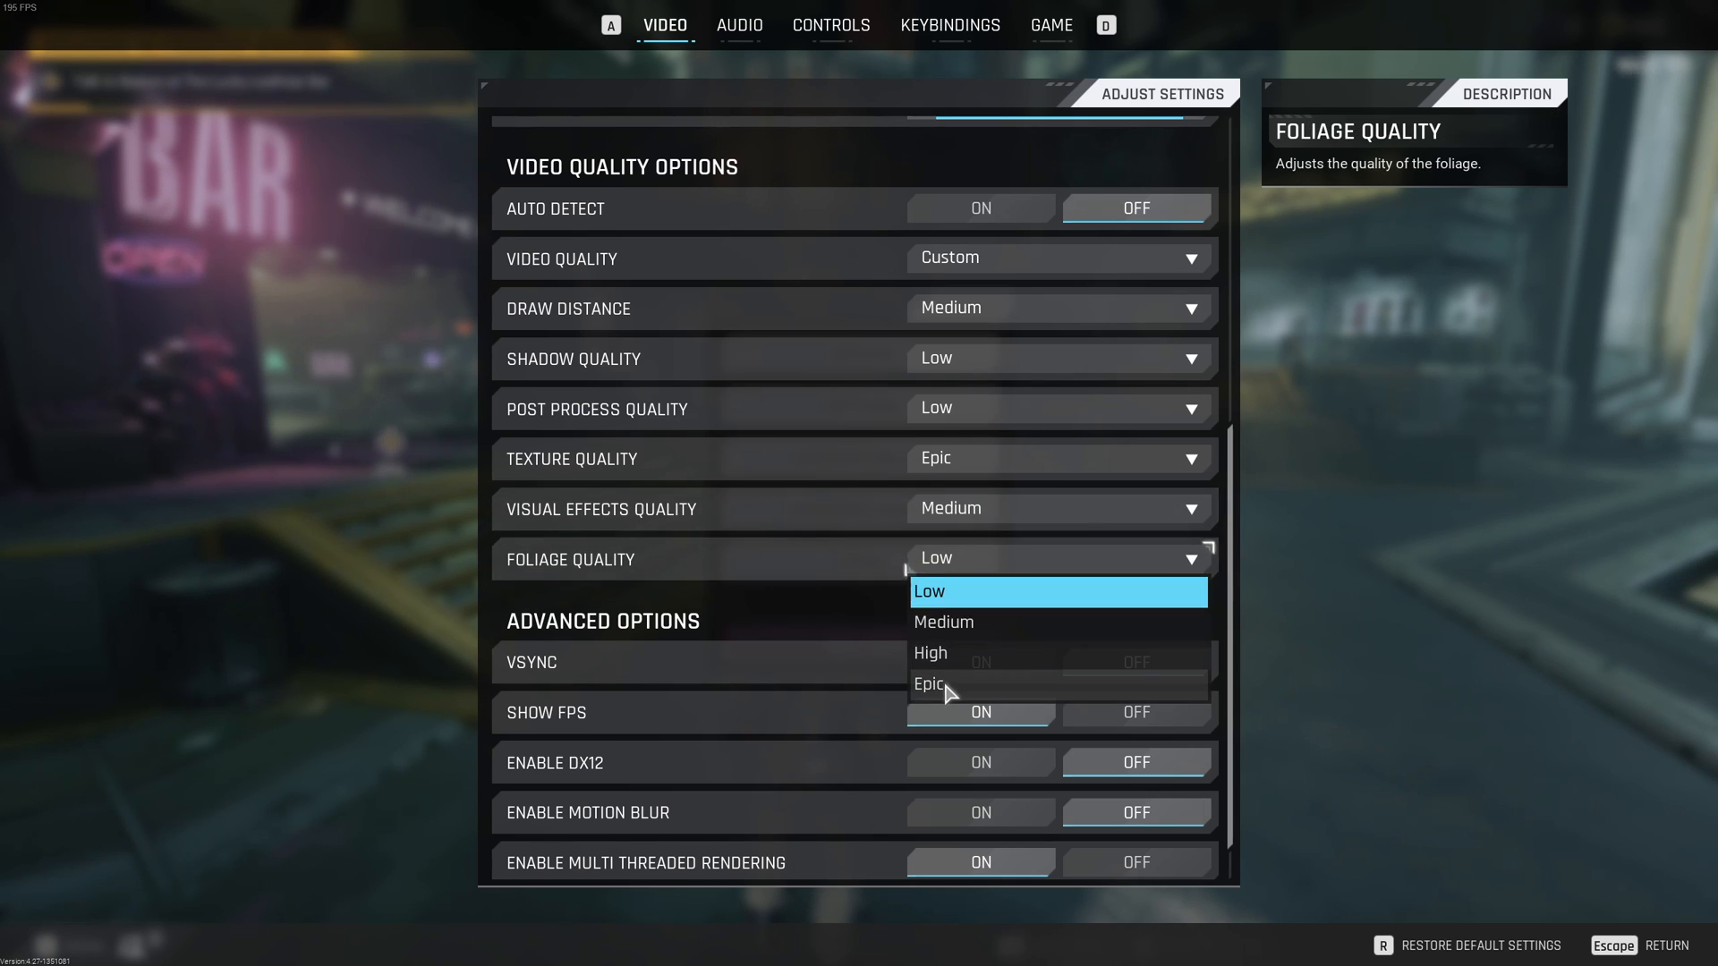
pyautogui.moveTo(764, 573)
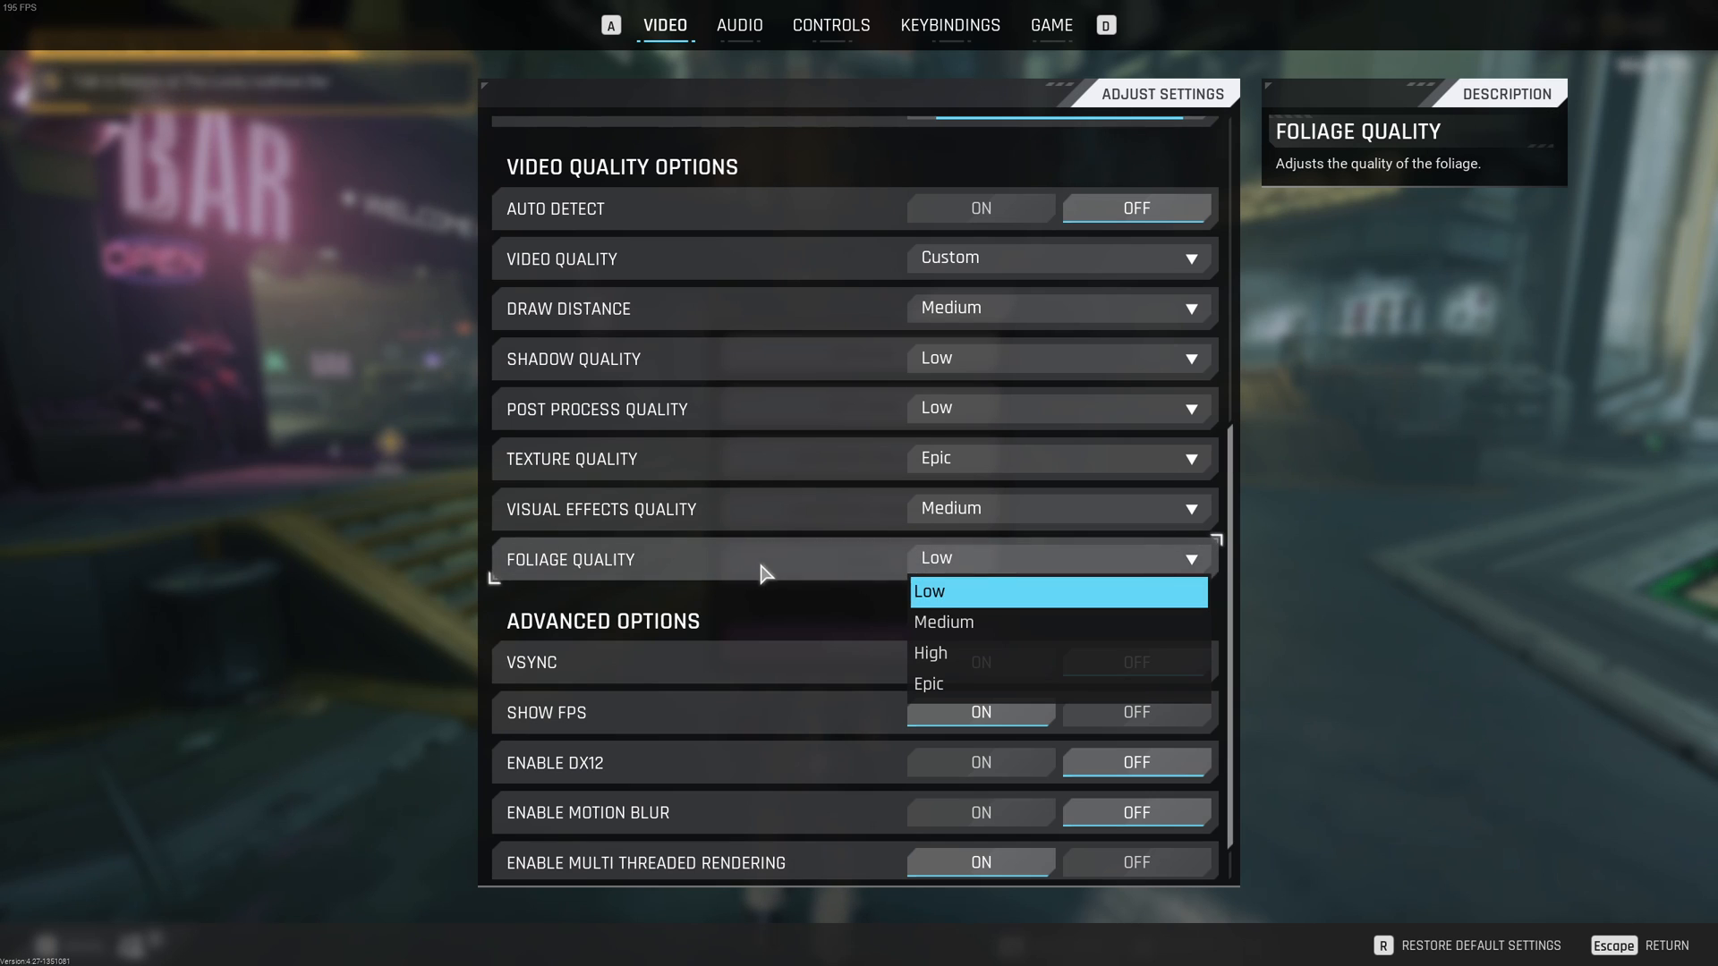
pyautogui.click(928, 592)
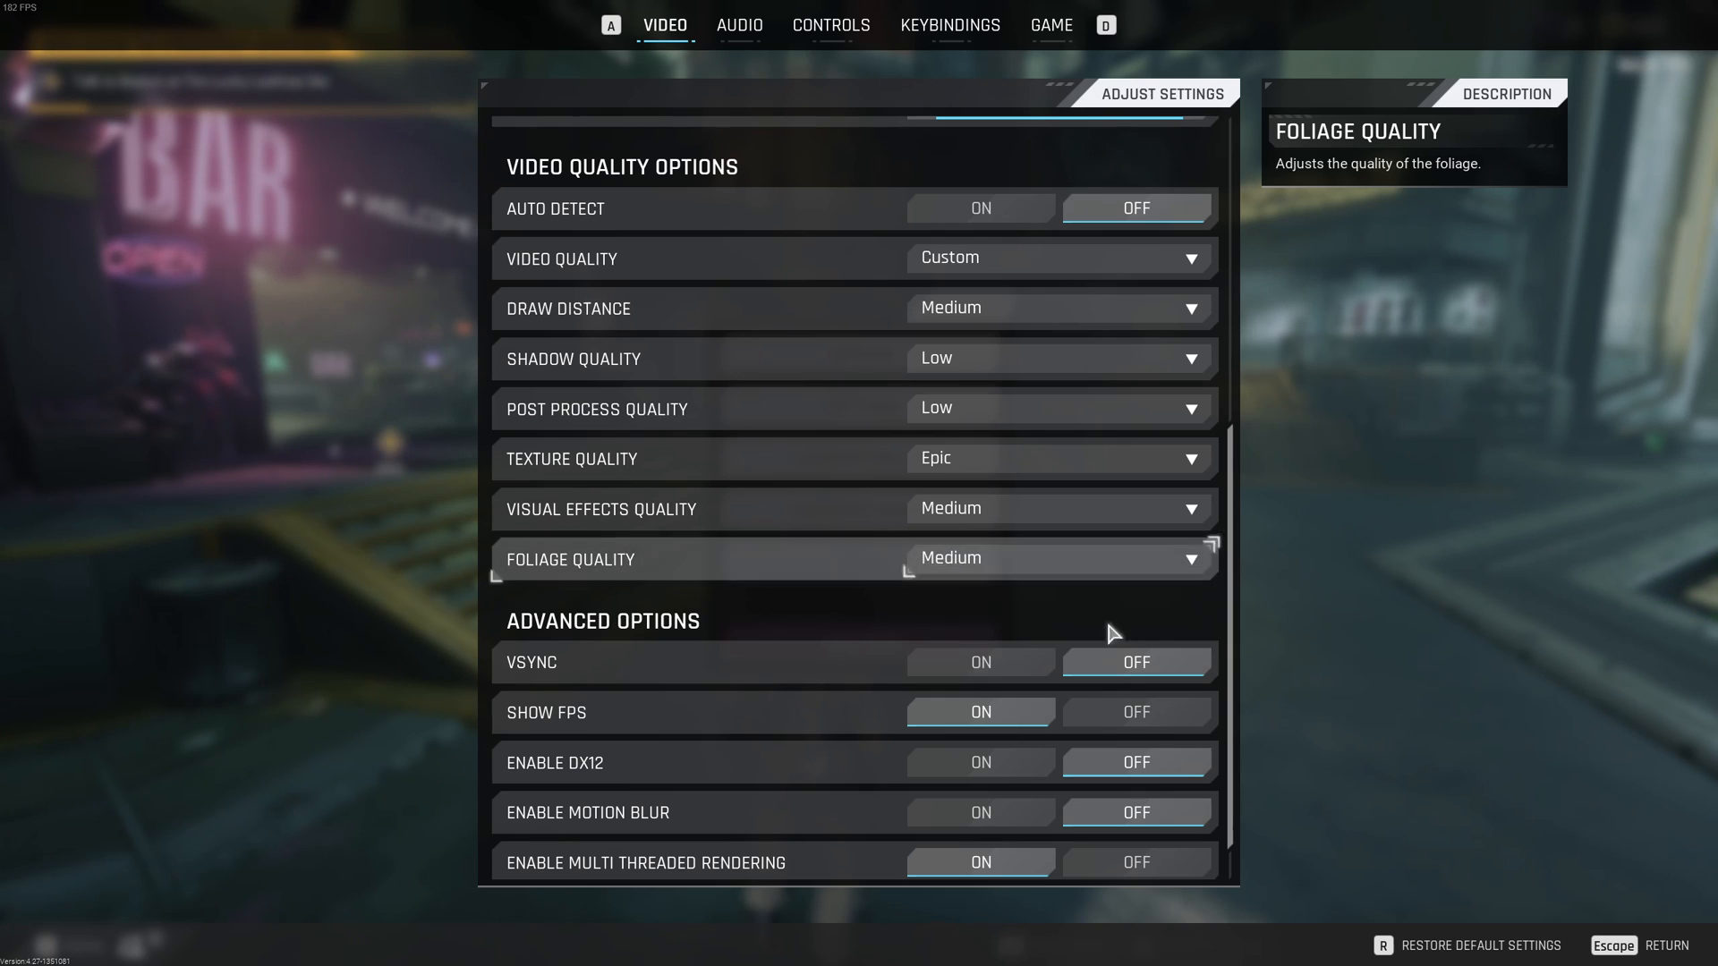
pyautogui.moveTo(1397, 612)
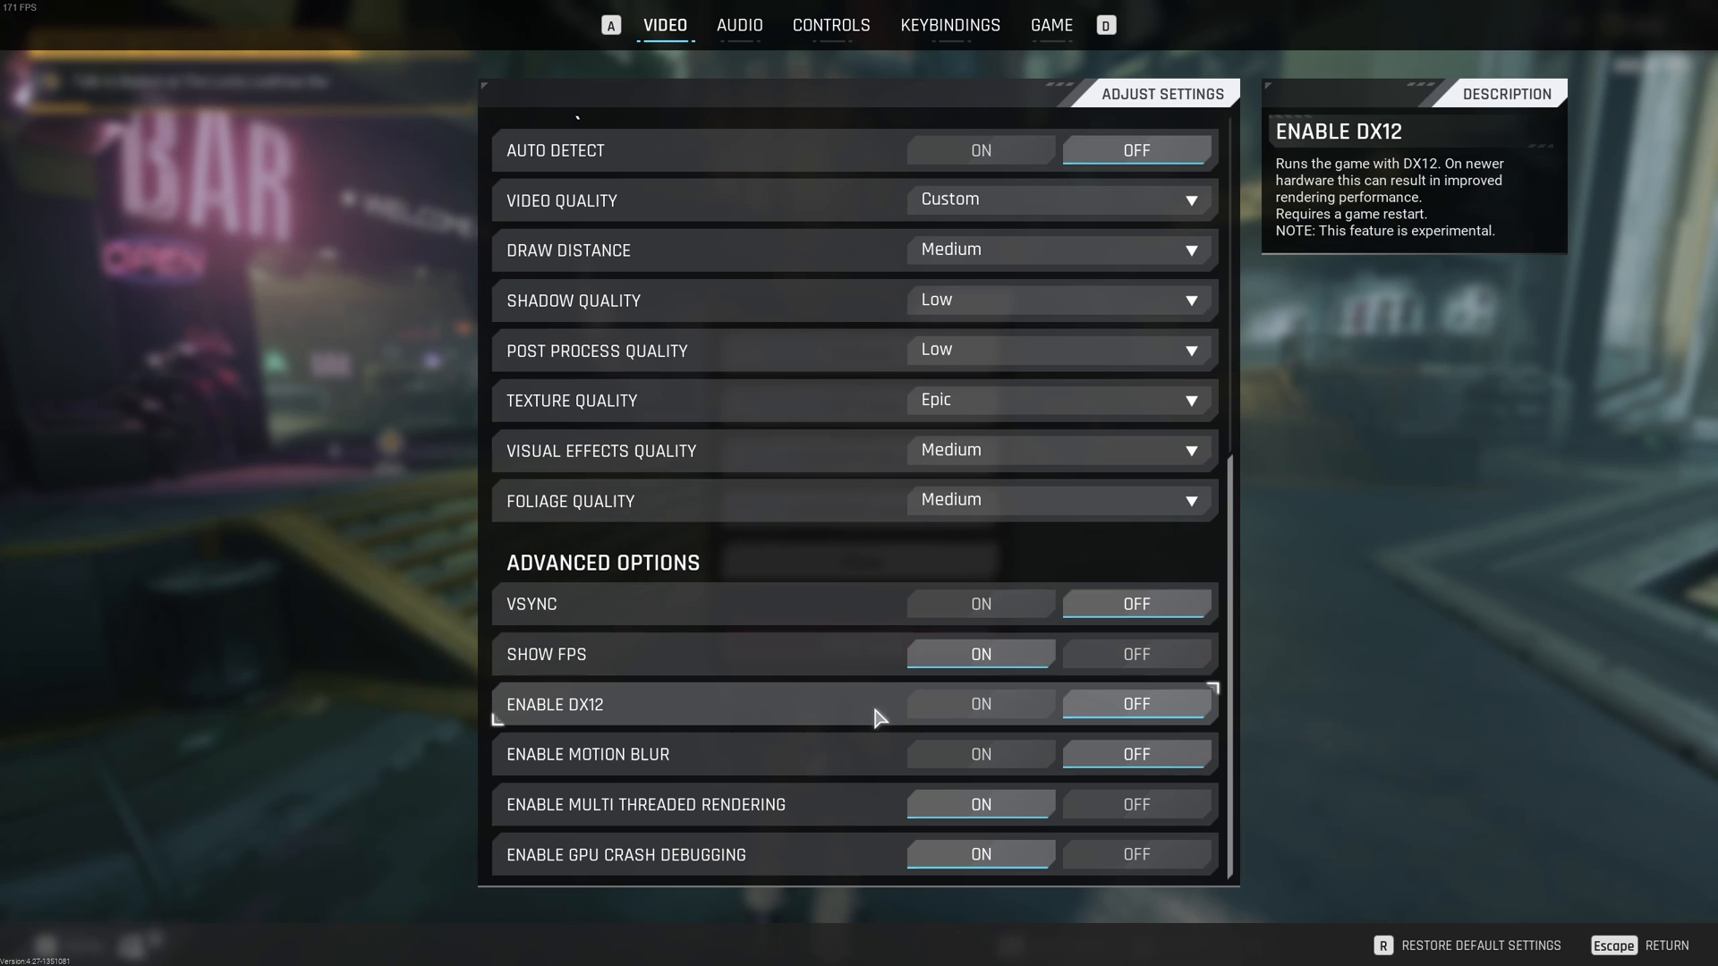
pyautogui.moveTo(1136, 603)
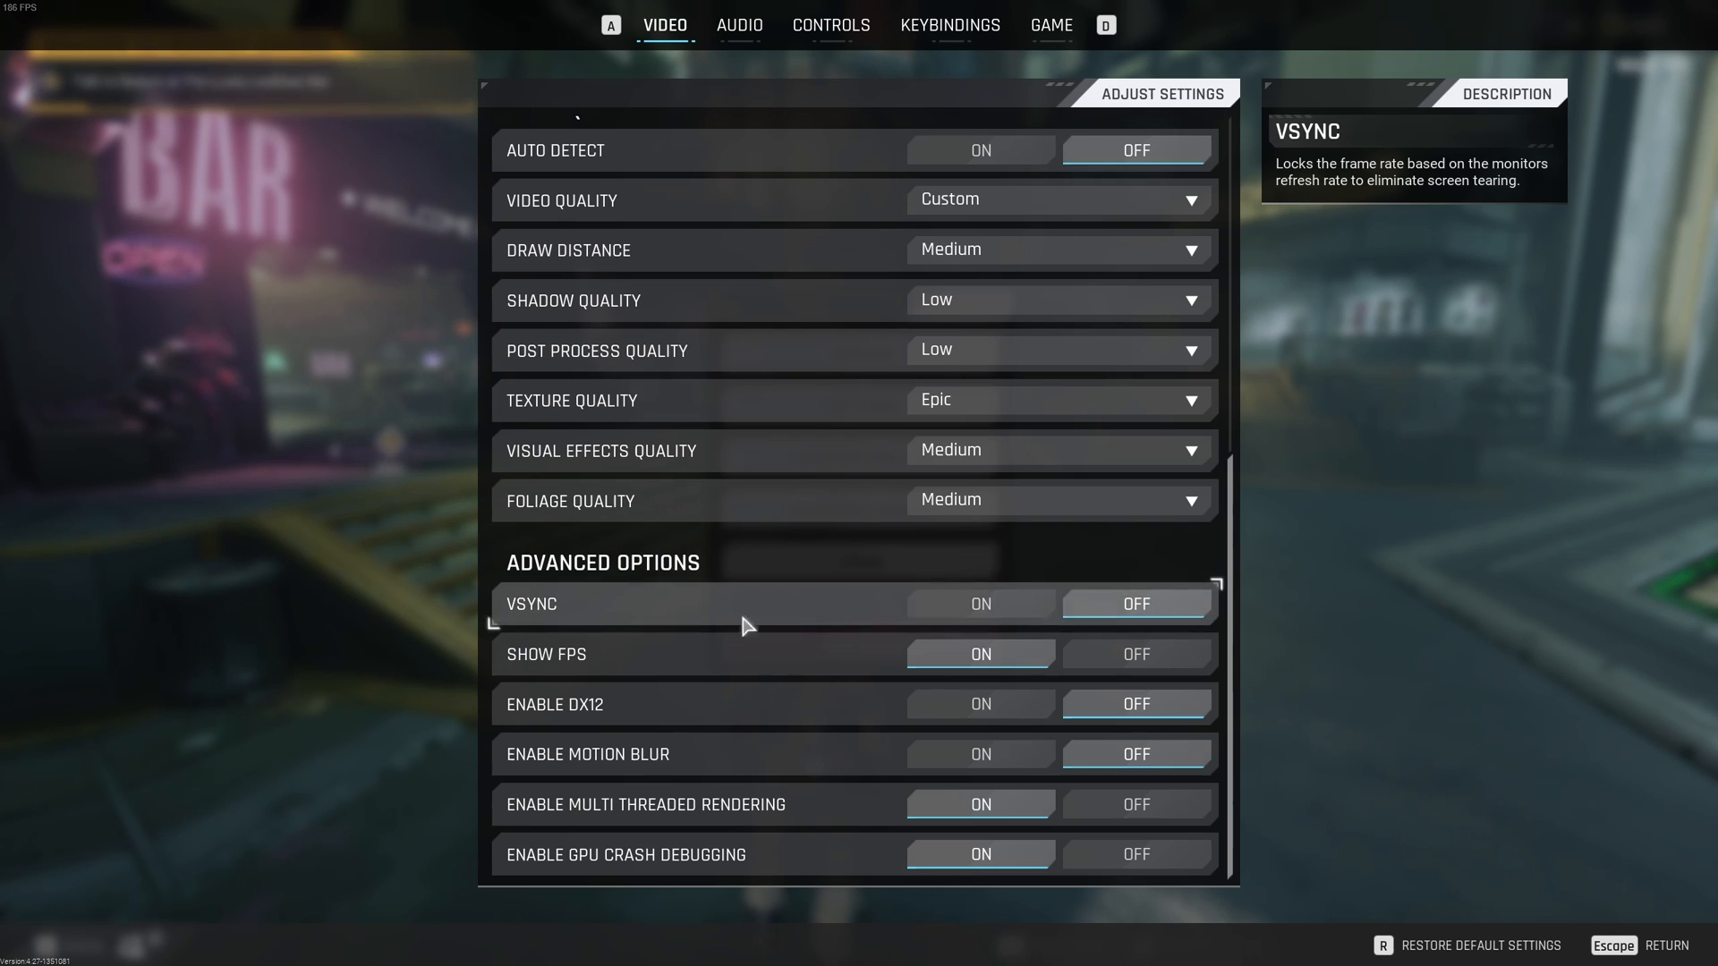
pyautogui.moveTo(1090, 660)
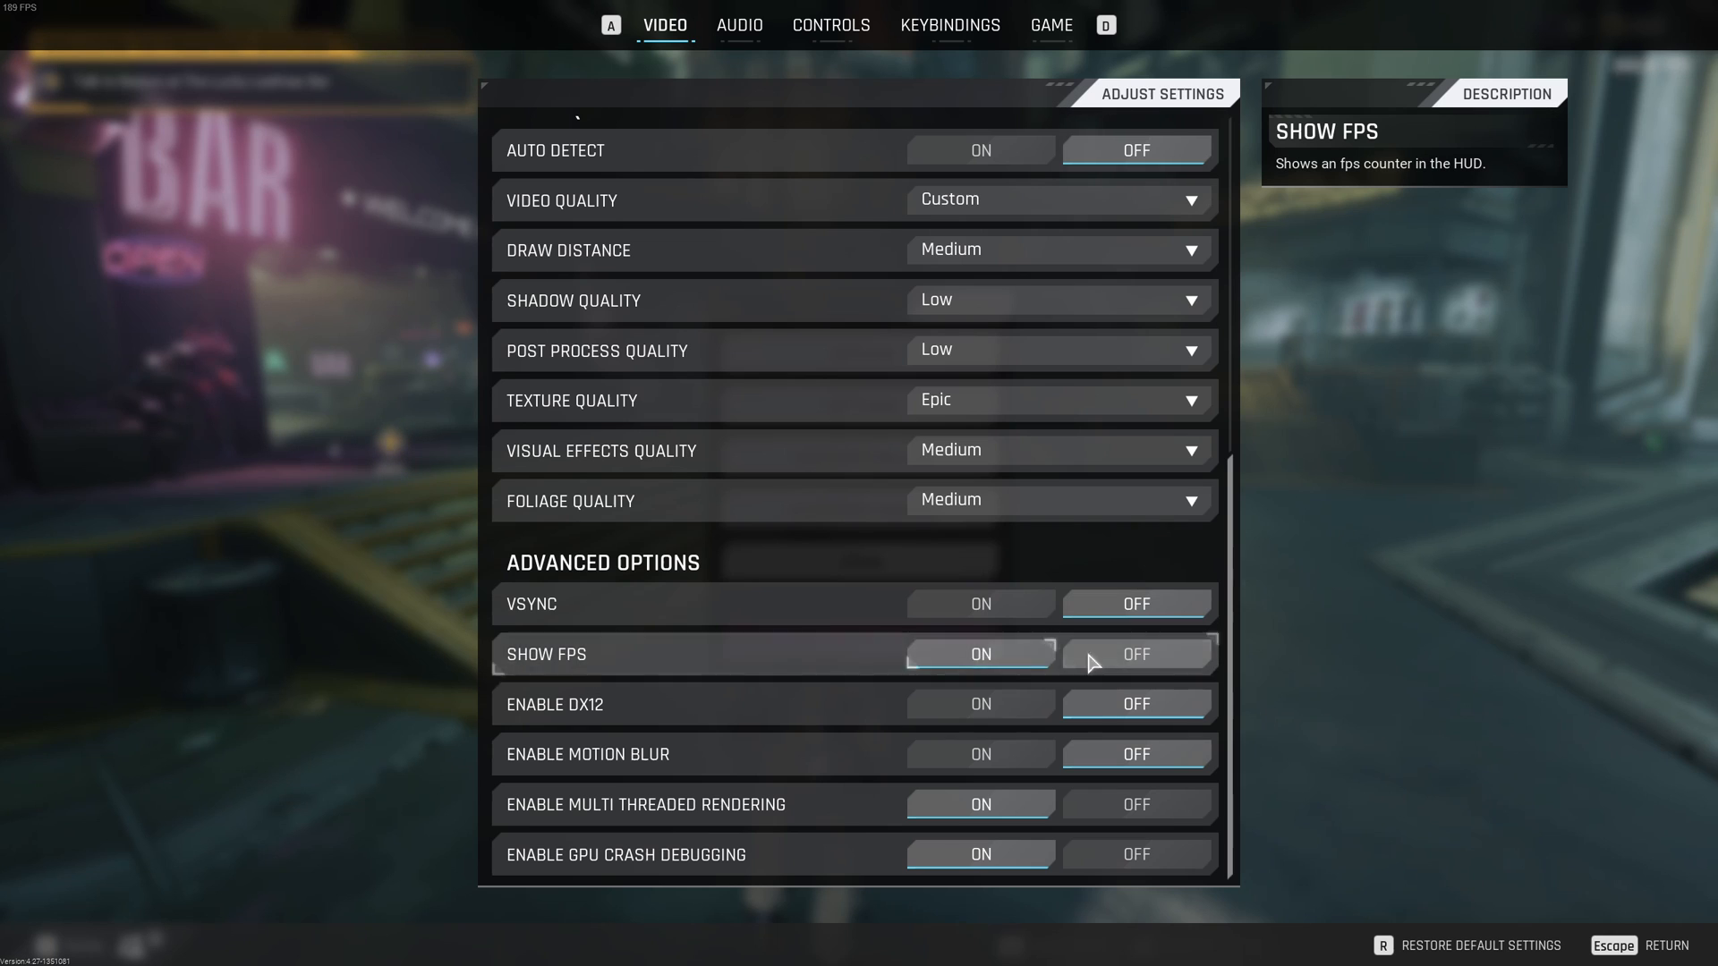
pyautogui.click(979, 654)
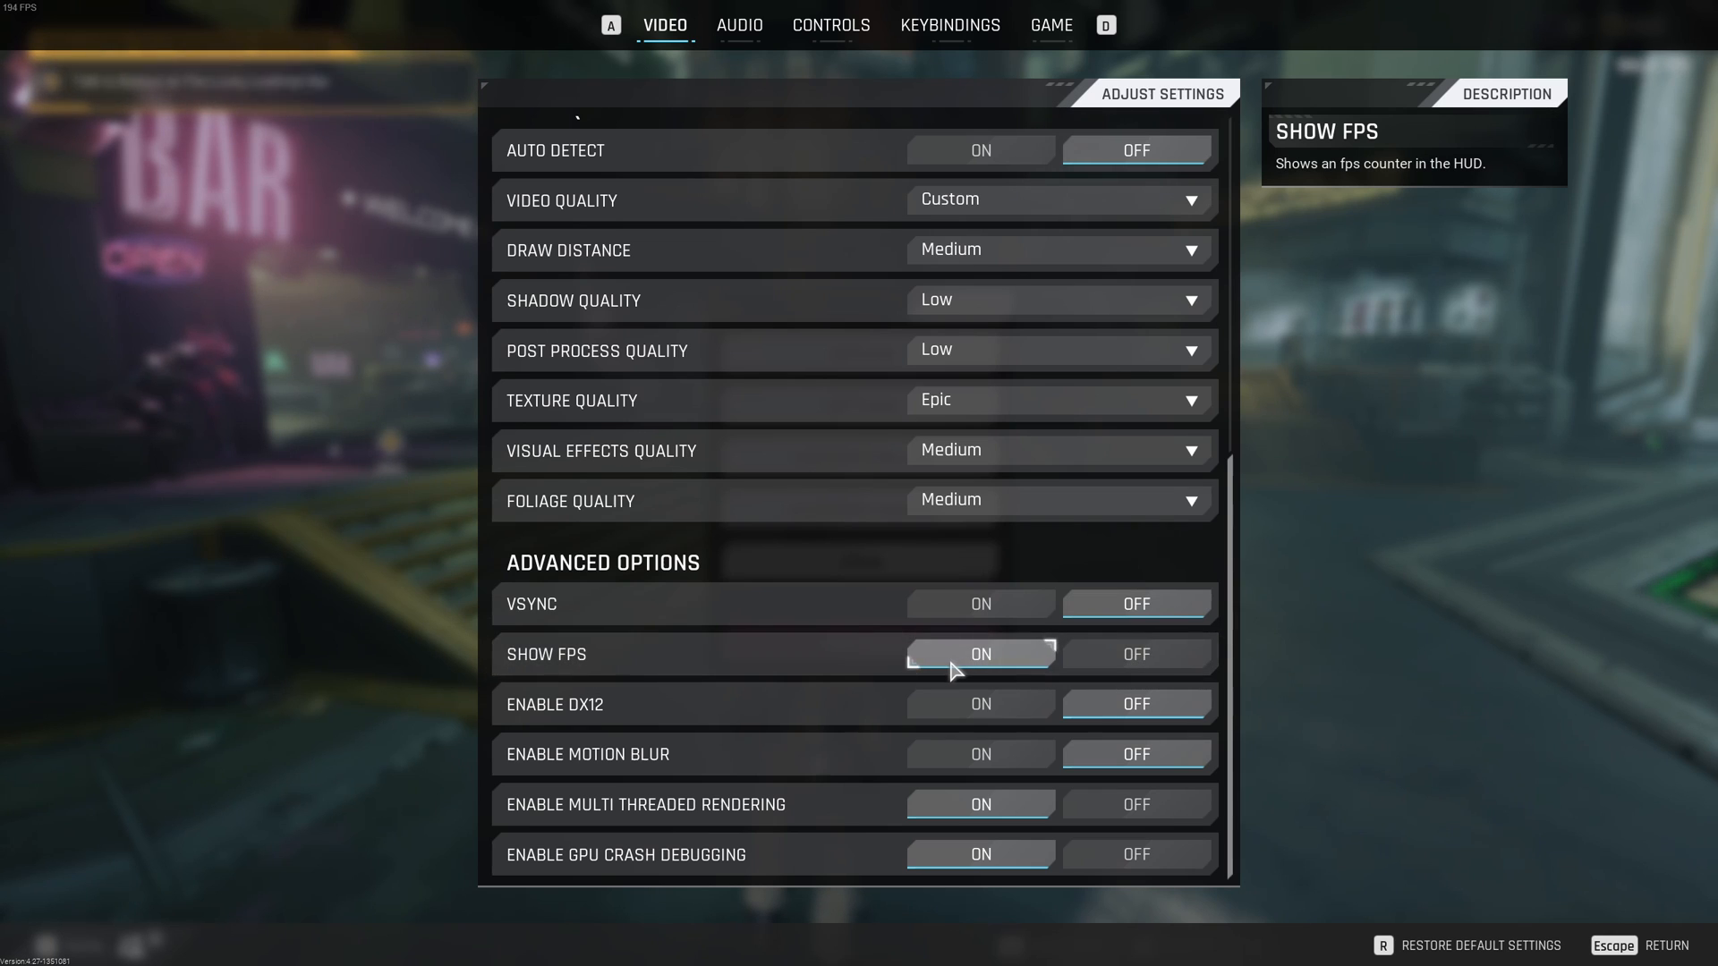
pyautogui.click(978, 655)
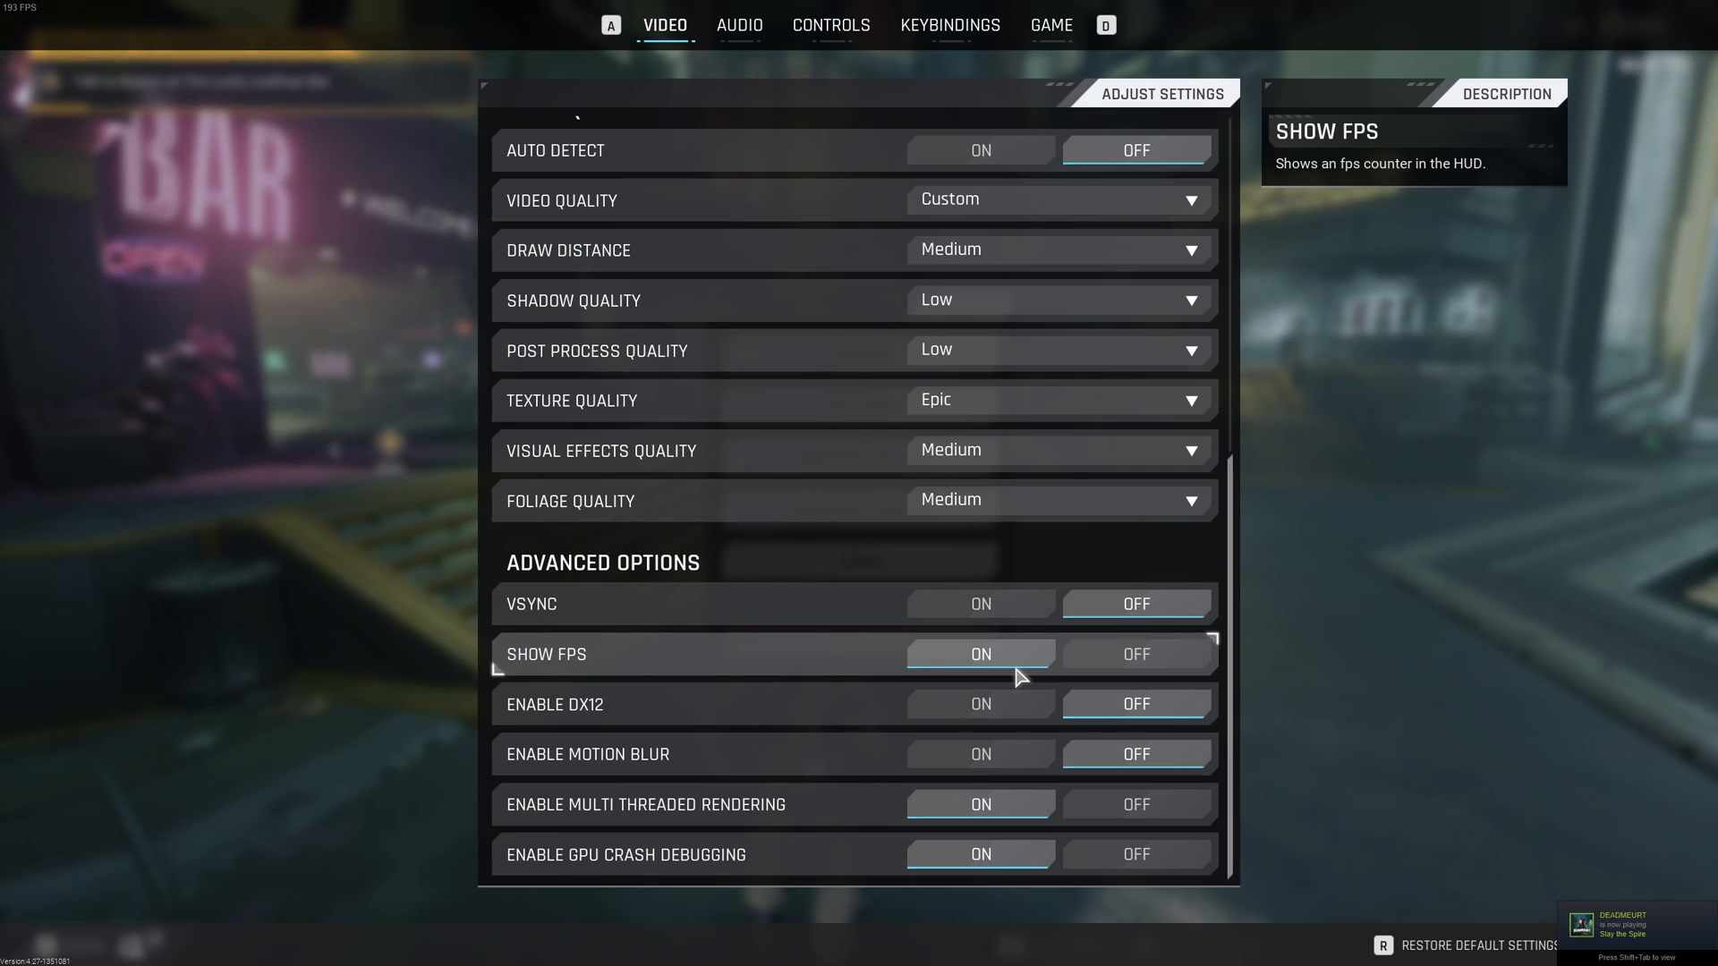
pyautogui.moveTo(778, 655)
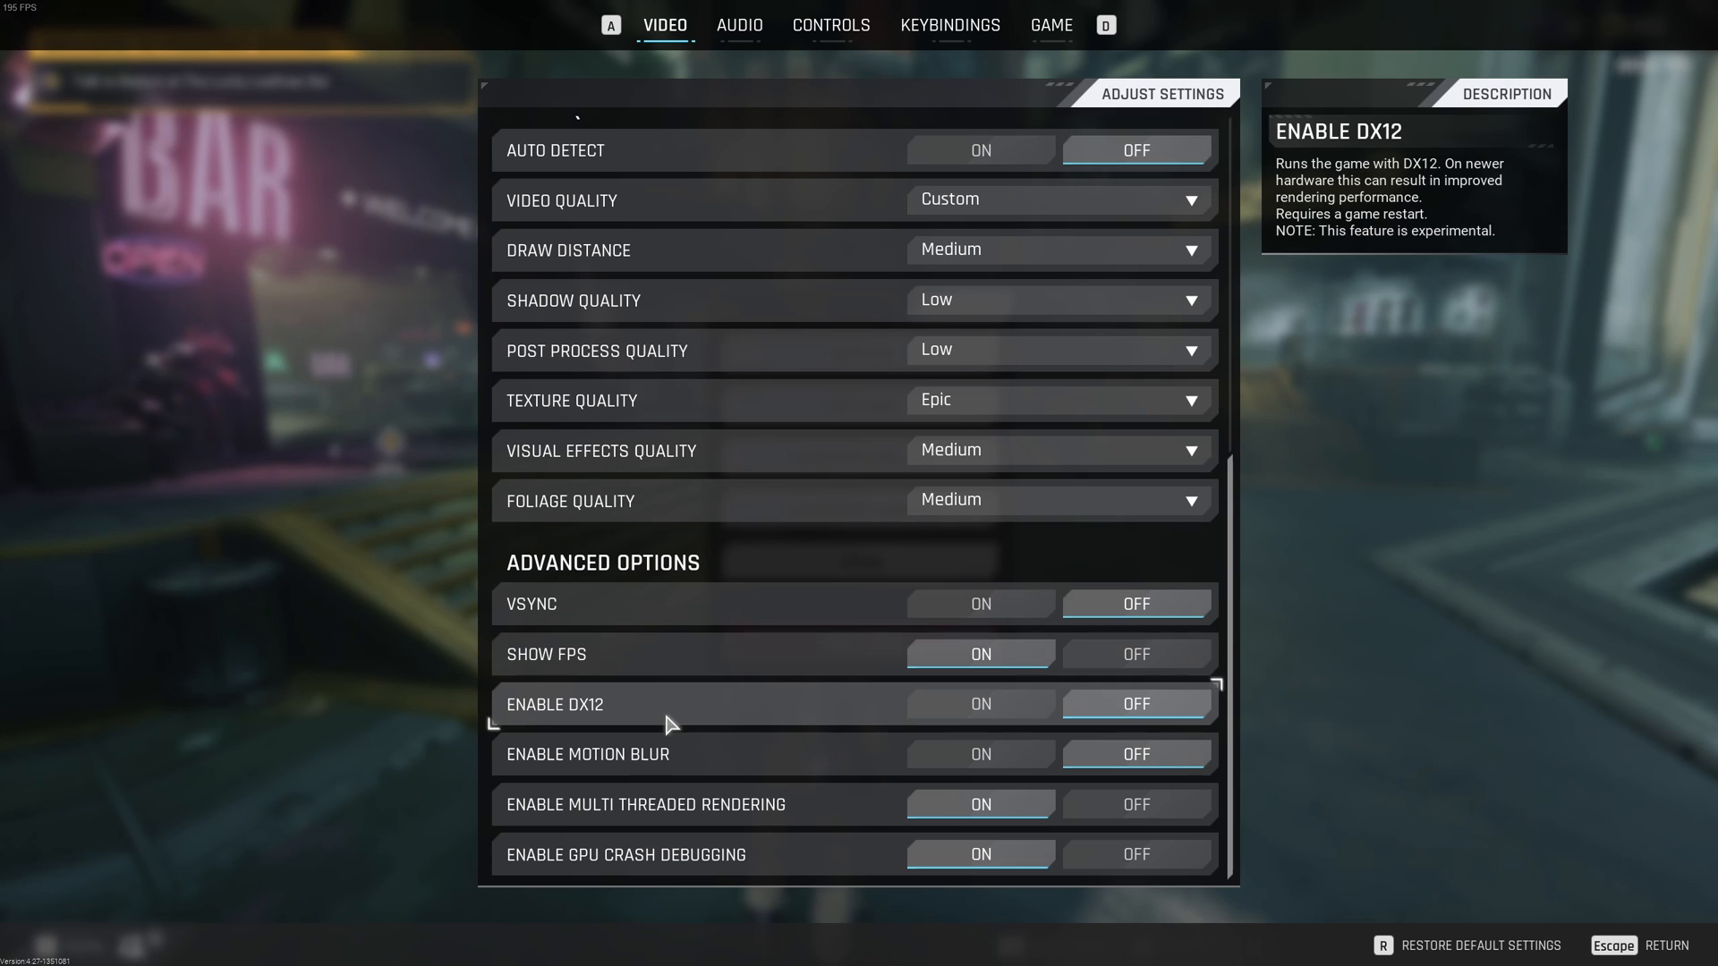
pyautogui.moveTo(641, 718)
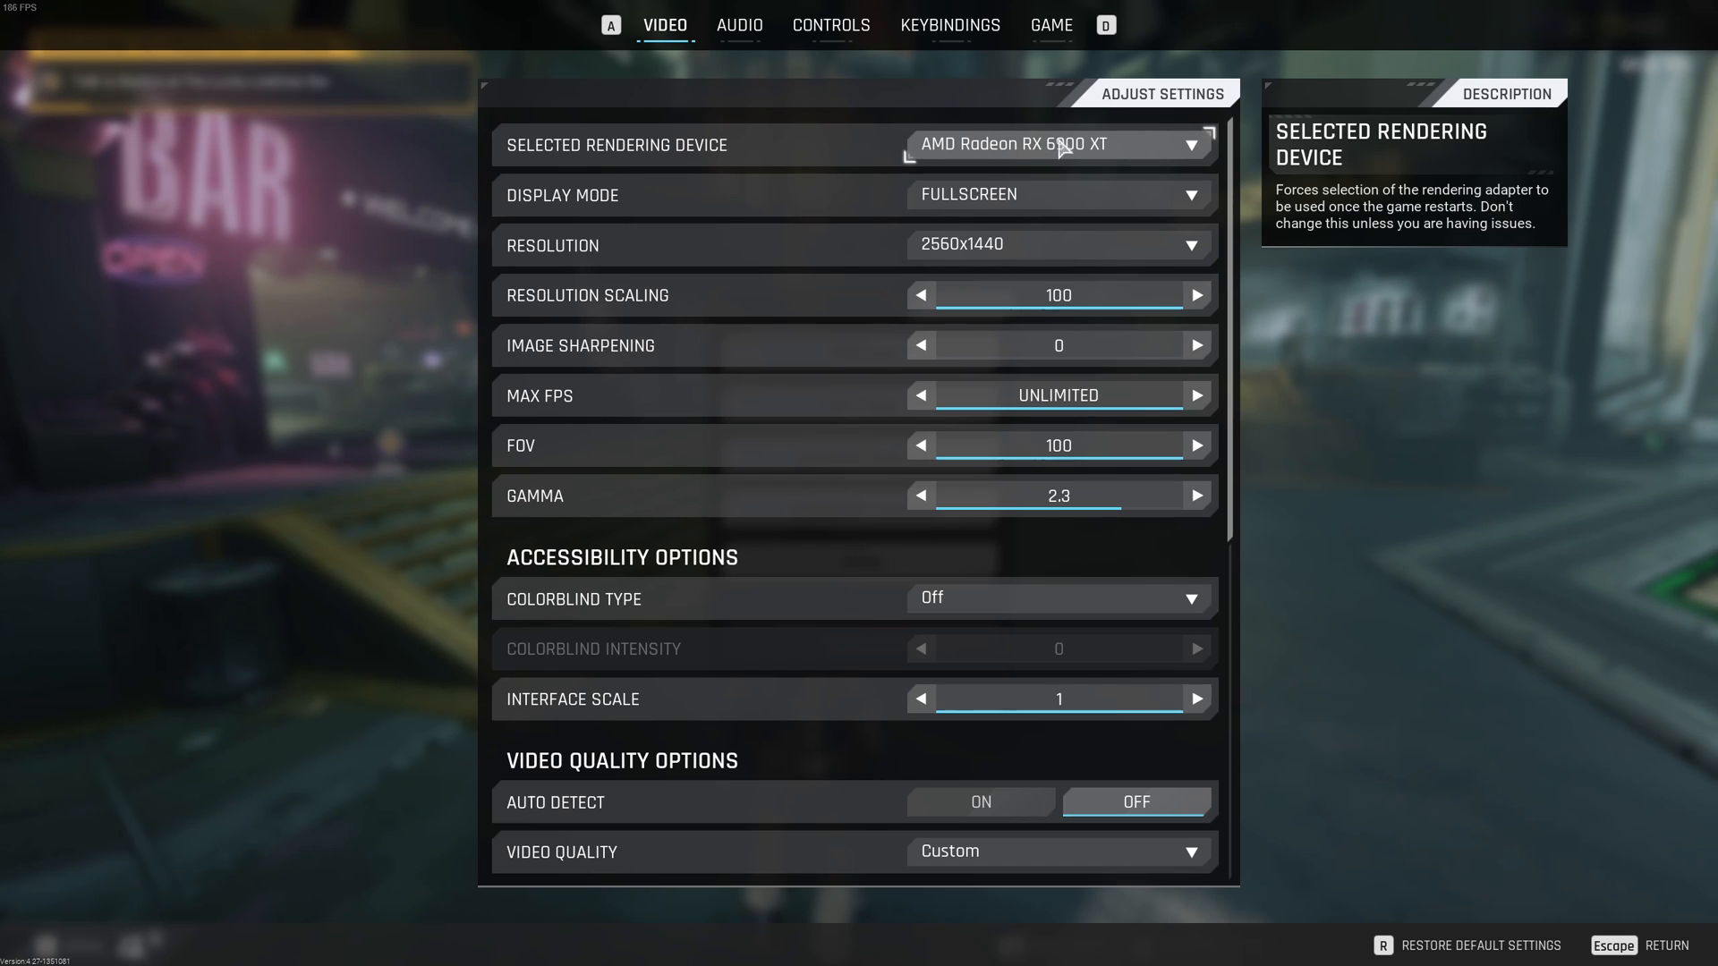
pyautogui.scroll(-3)
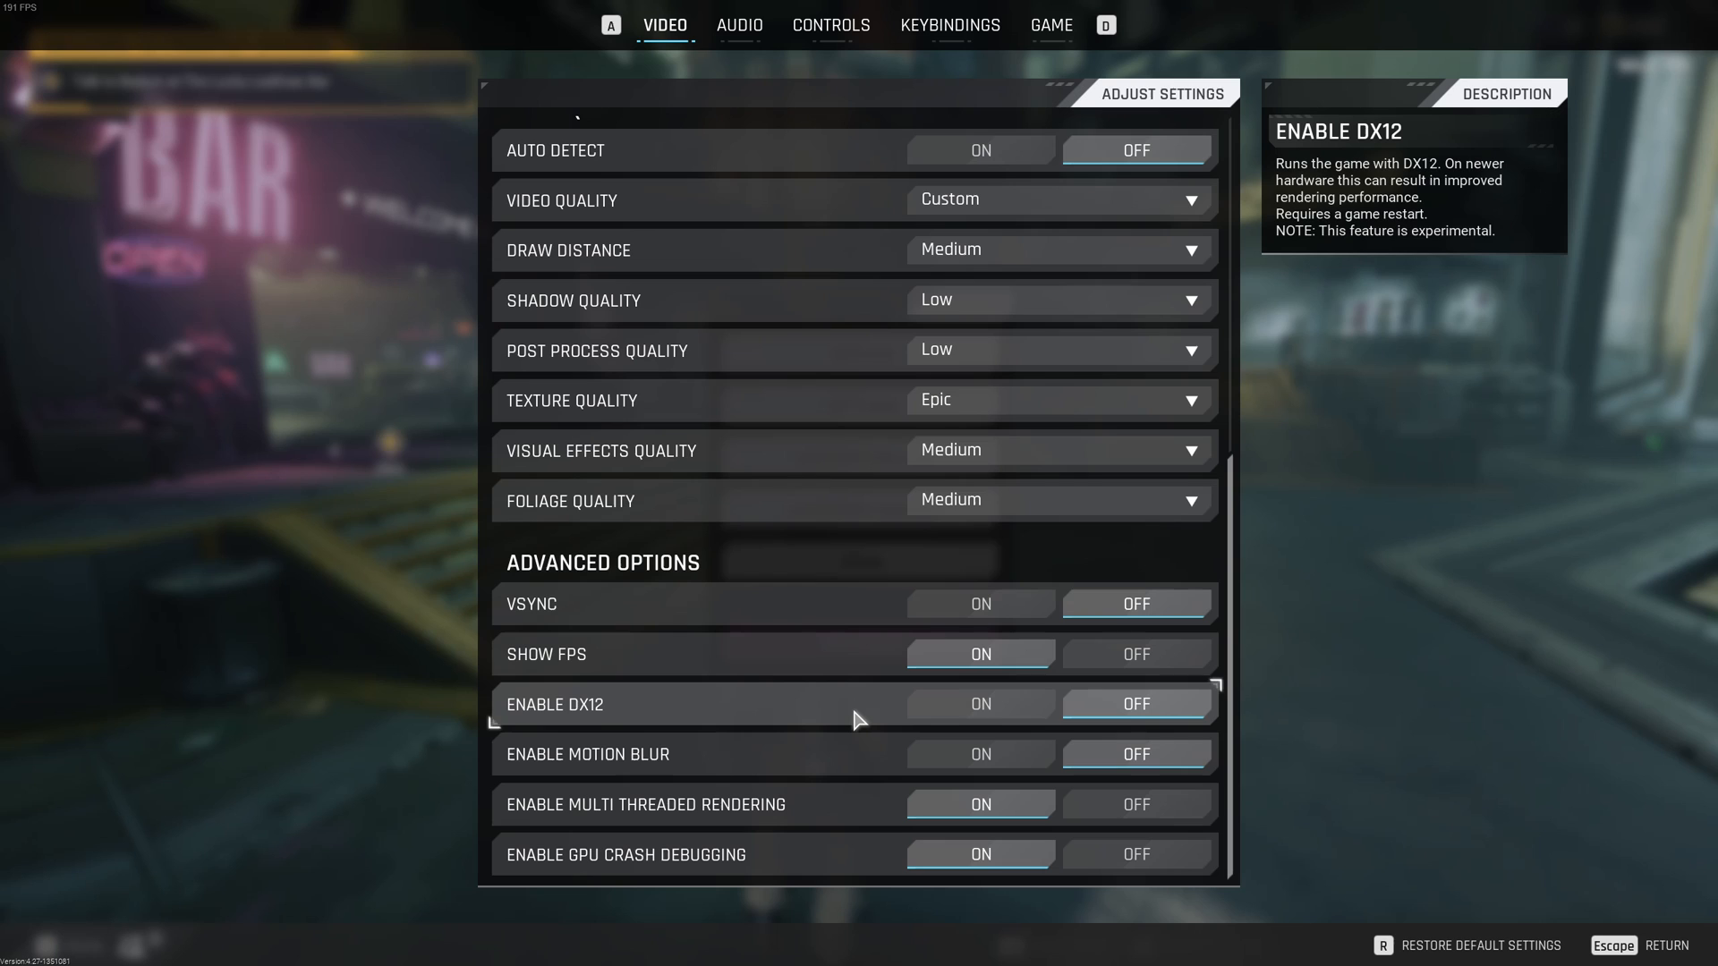
pyautogui.moveTo(800, 708)
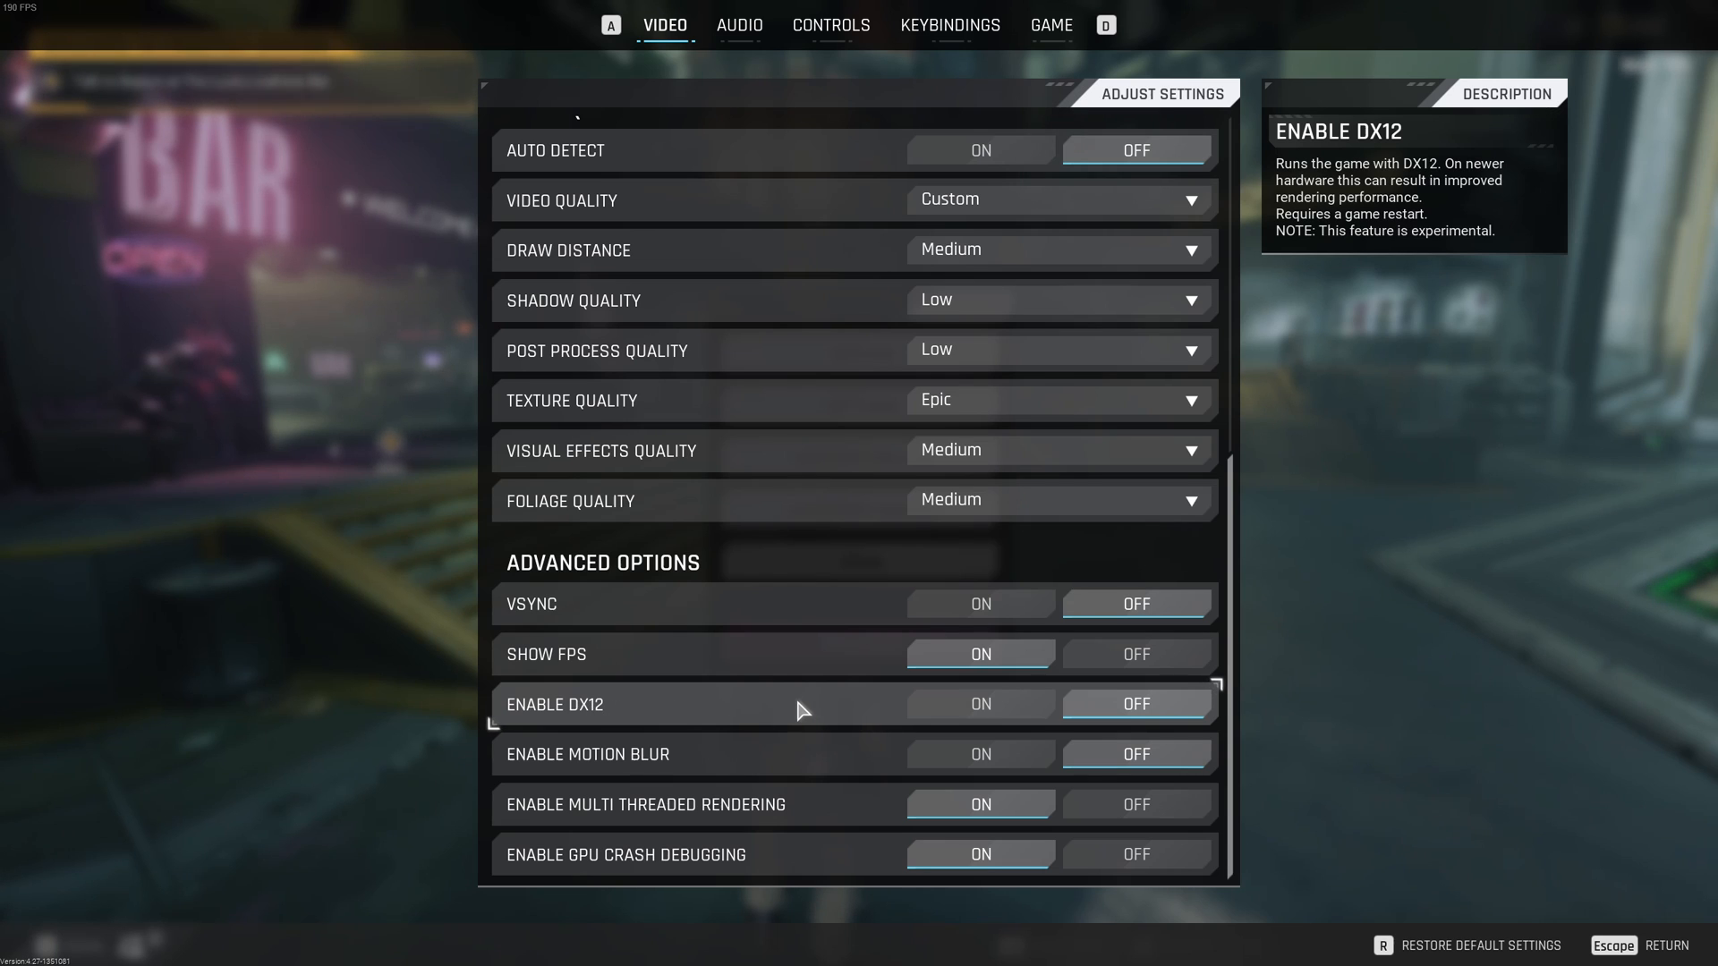
pyautogui.moveTo(619, 655)
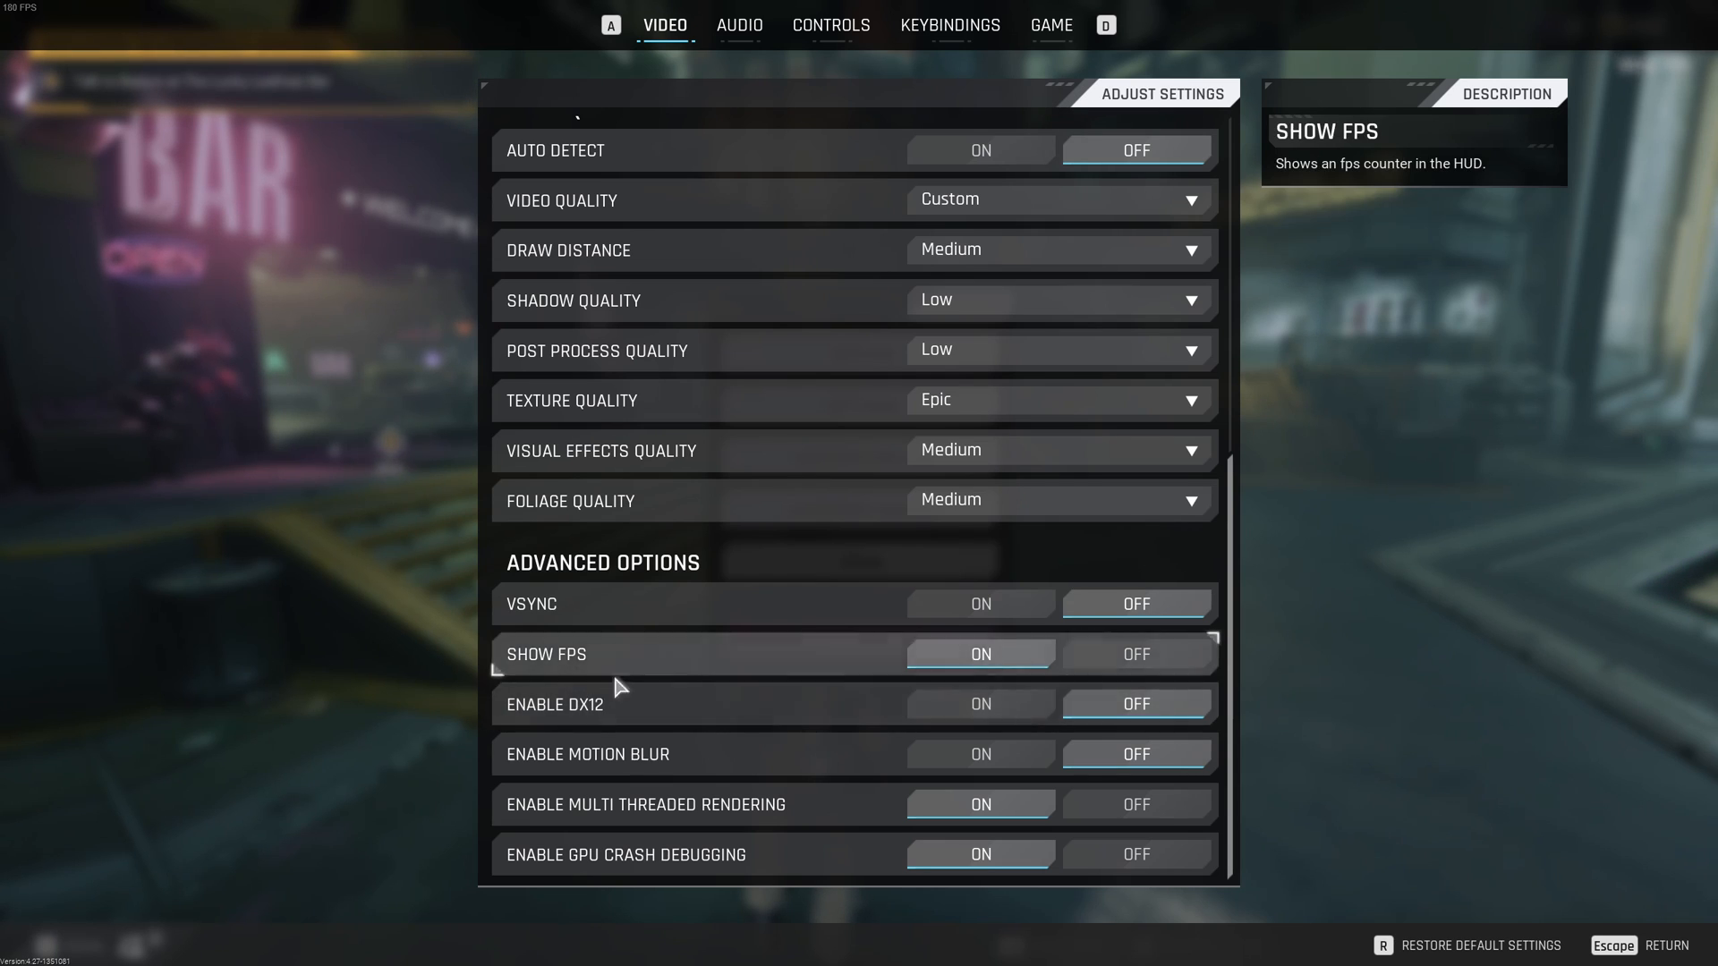
pyautogui.moveTo(544, 773)
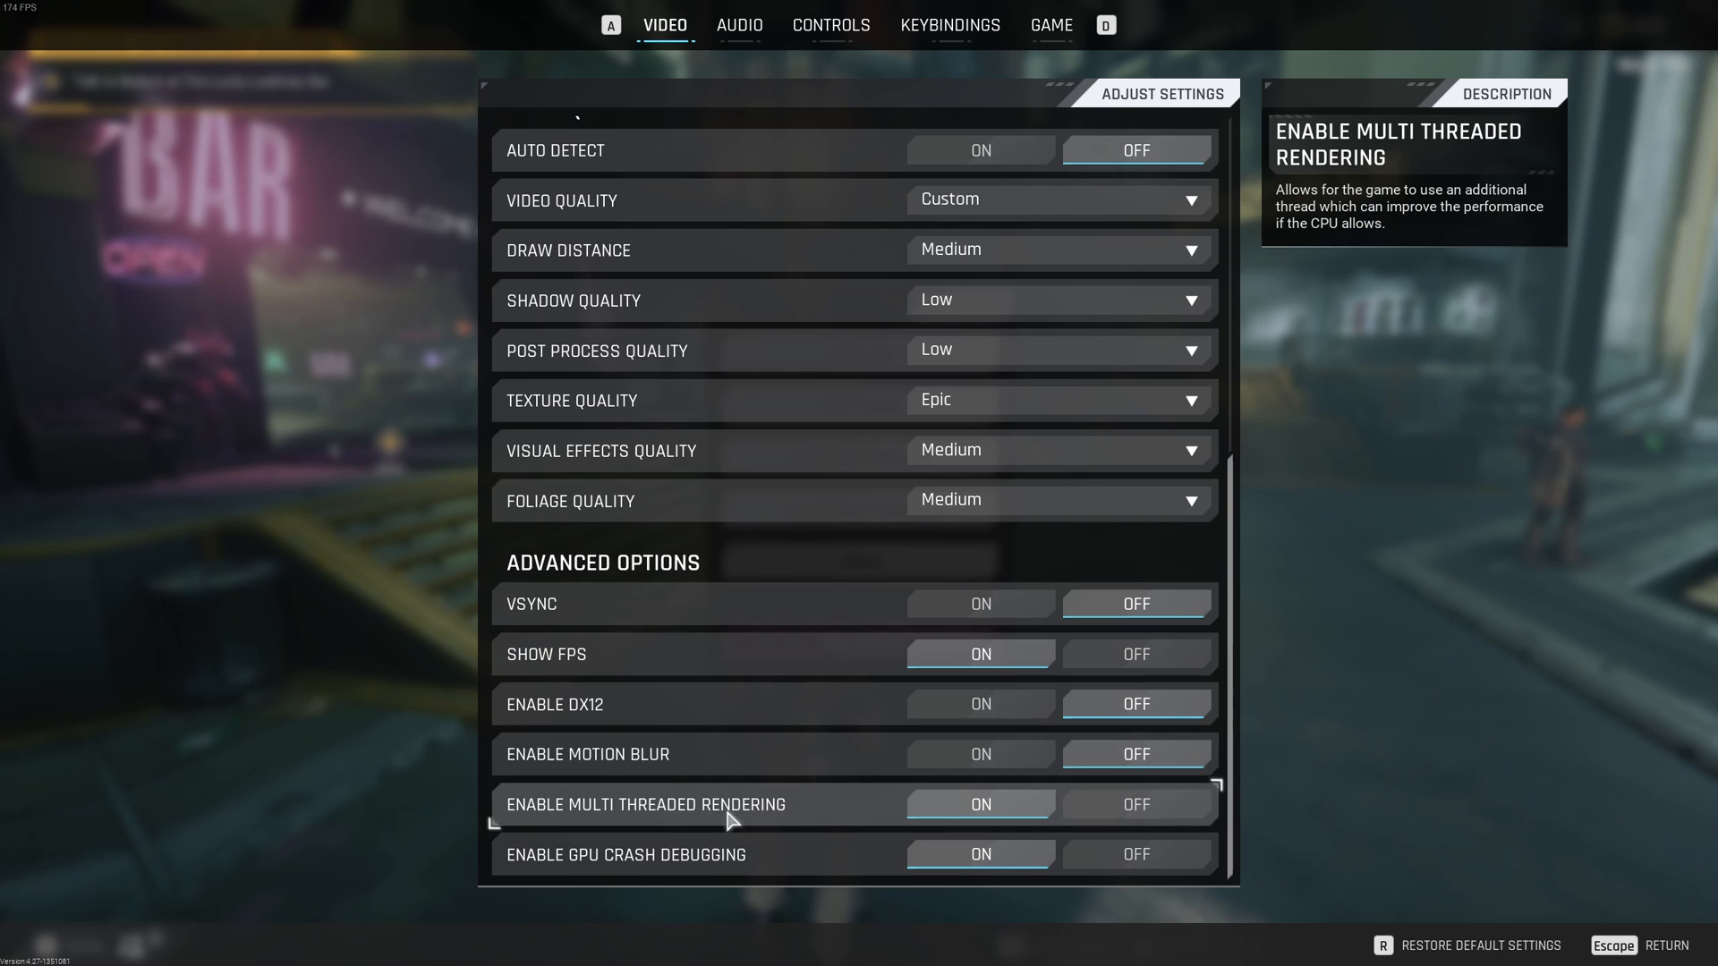
pyautogui.moveTo(555, 705)
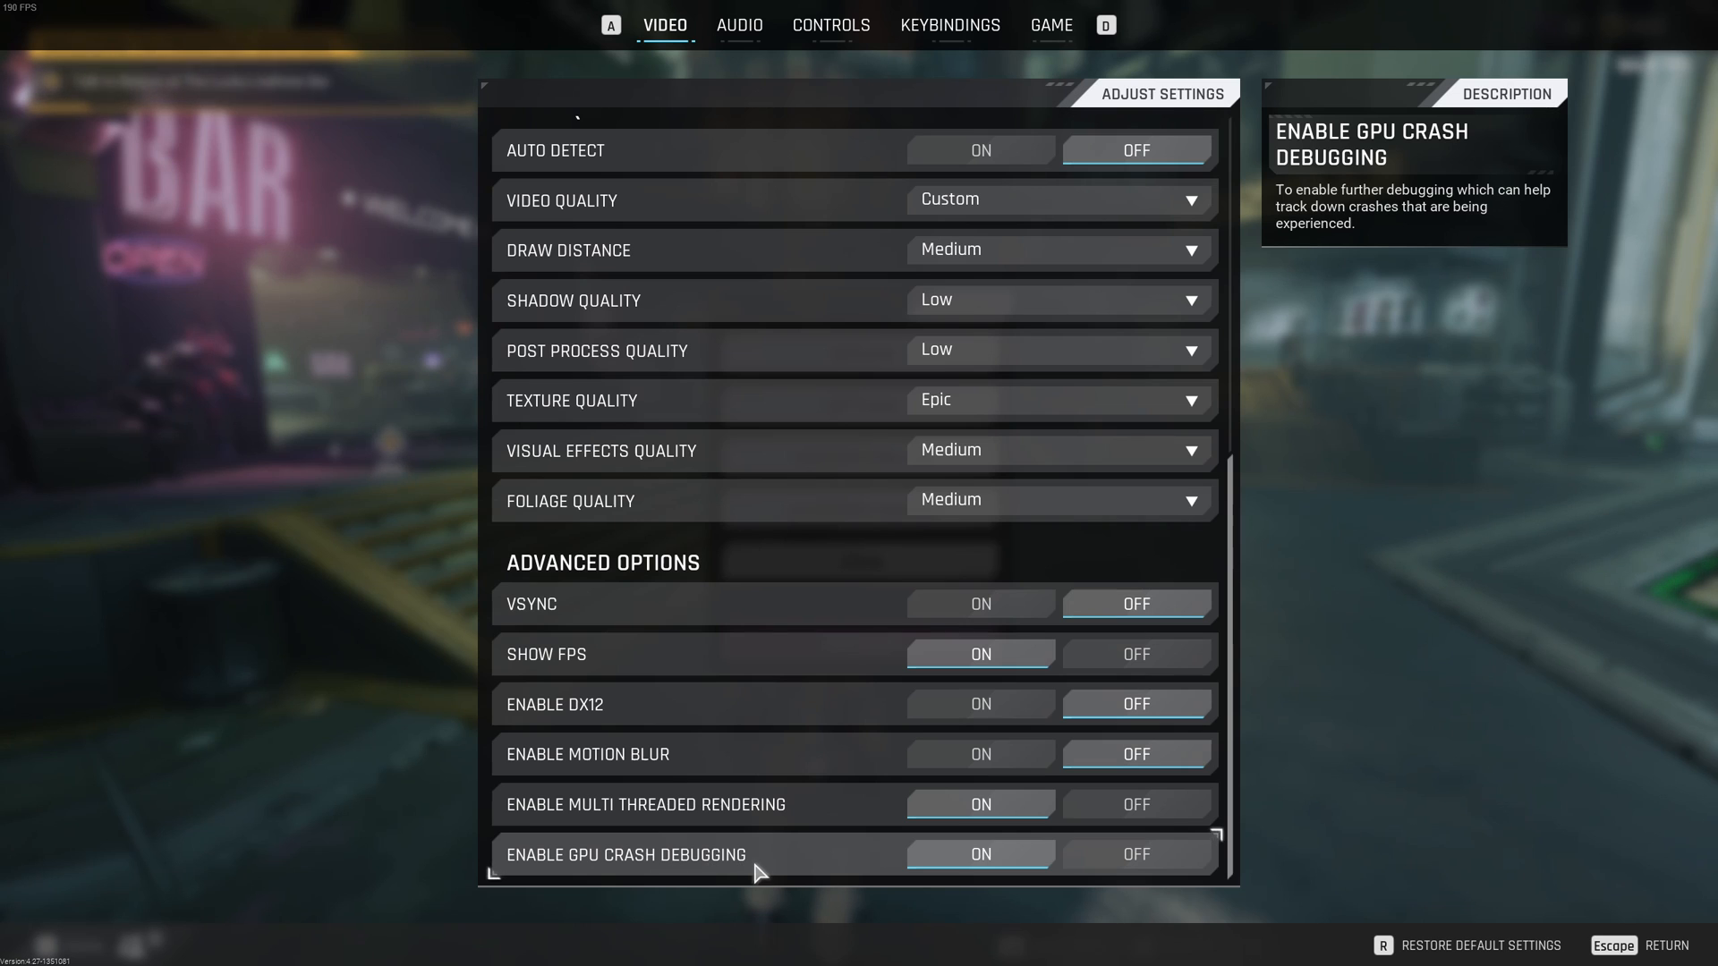
pyautogui.moveTo(803, 840)
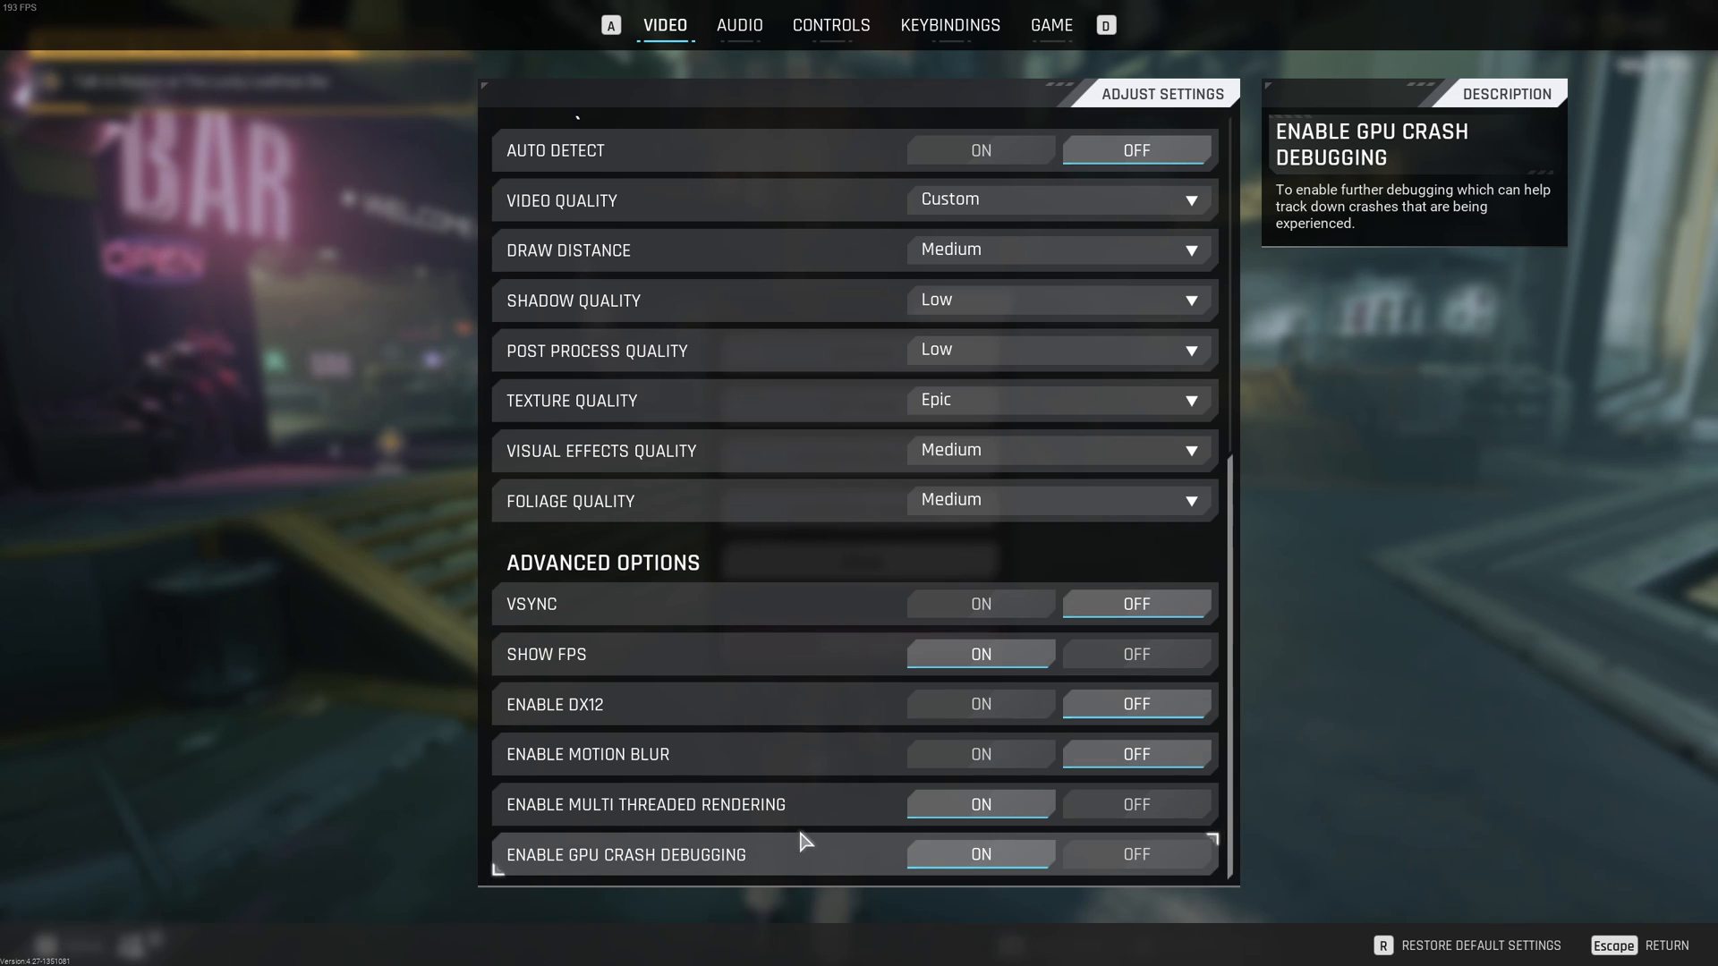